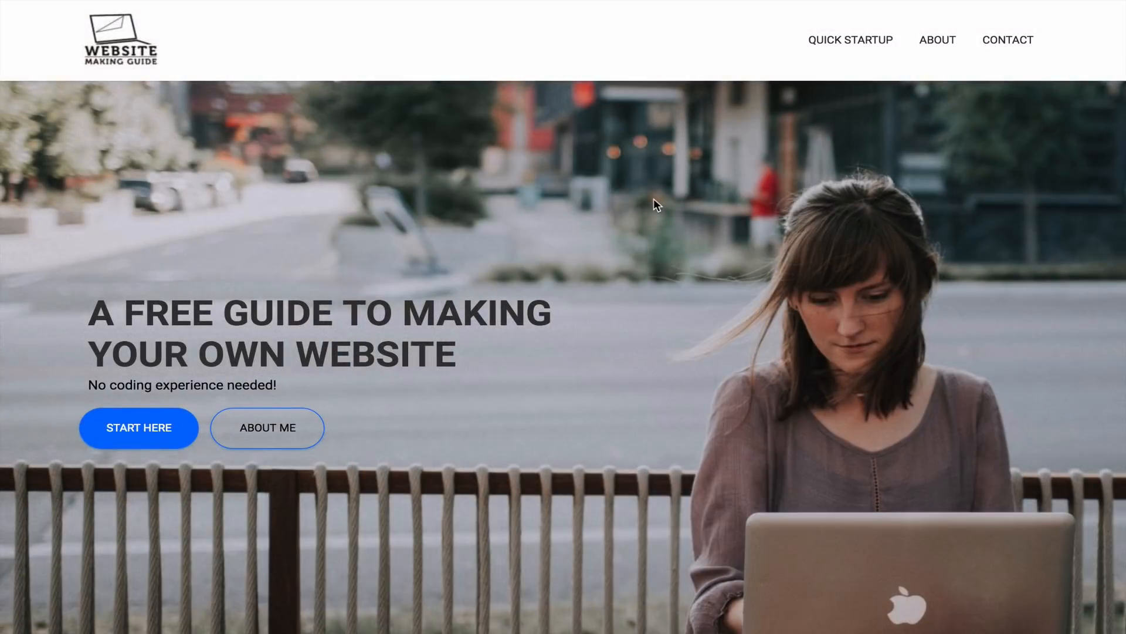
Step: Go to Appearance > Customize and open the Header Image settings in the live customizer
scroll(down, 3)
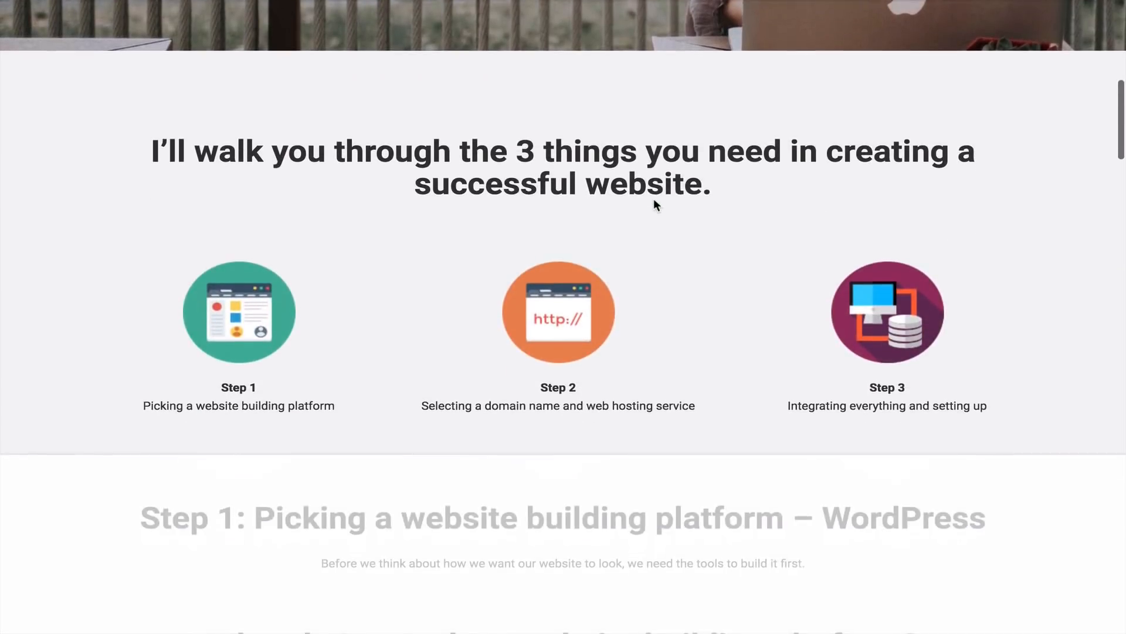
scroll(down, 3)
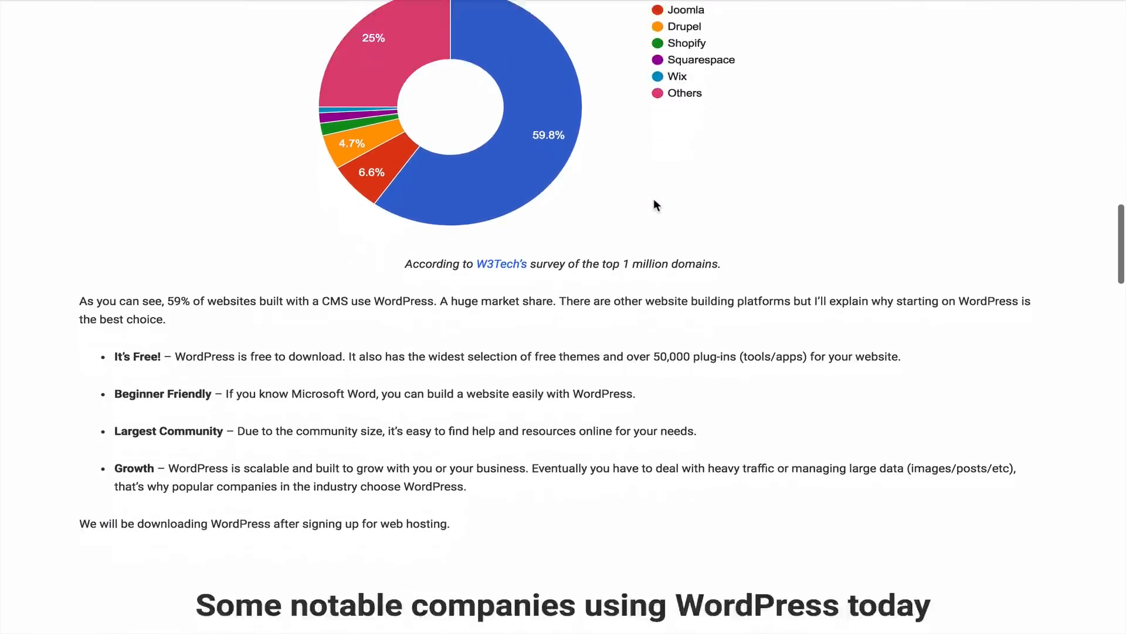
scroll(down, 3)
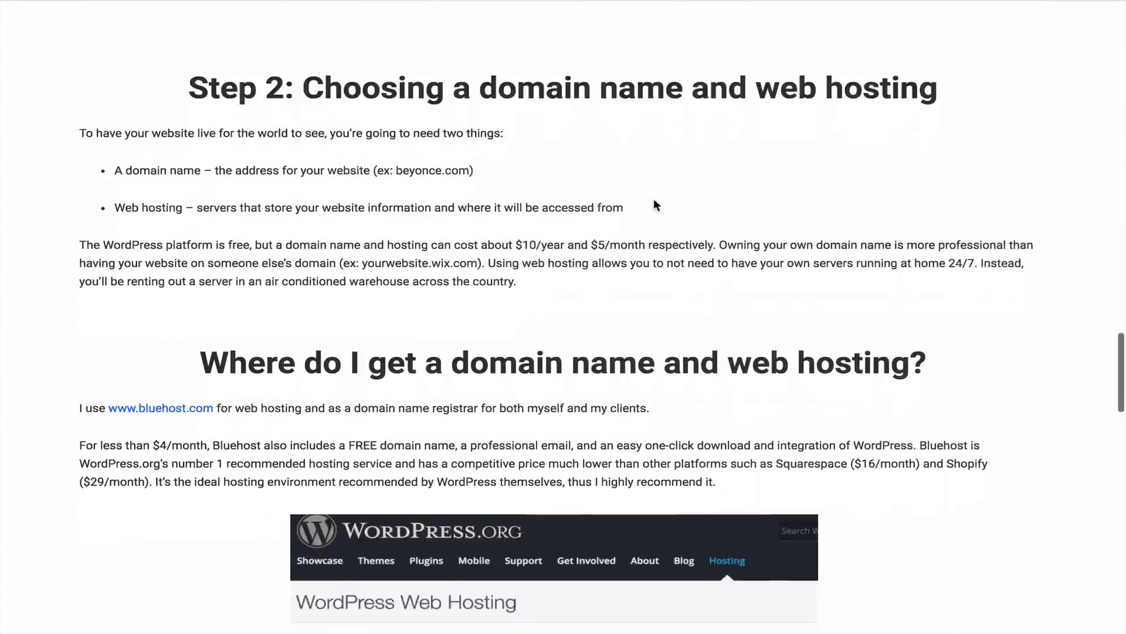
scroll(down, 3)
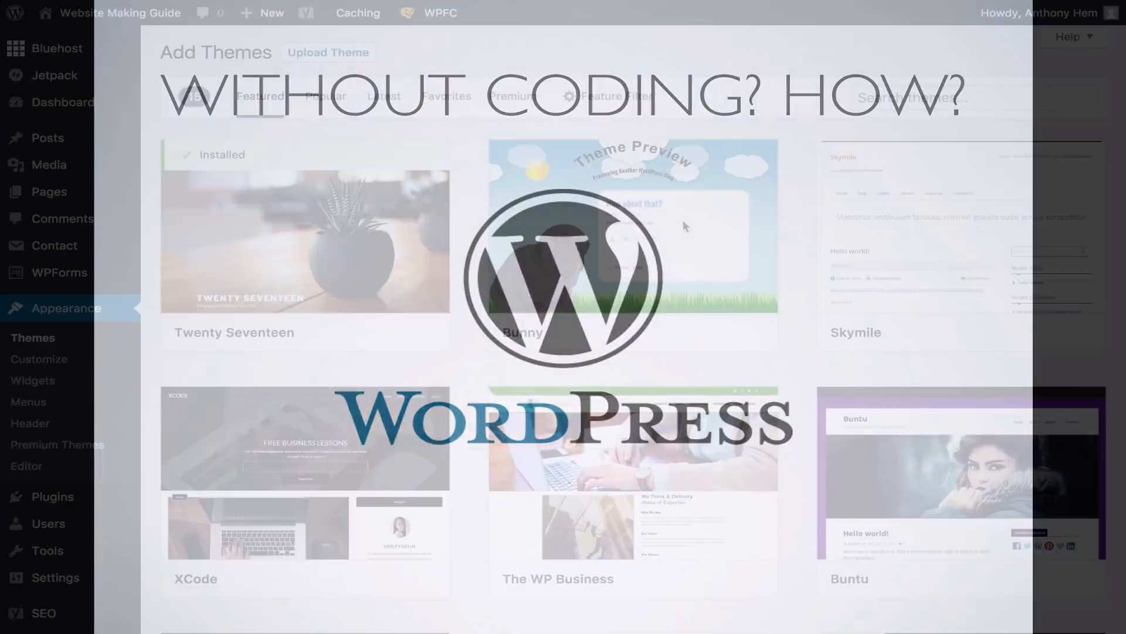
scroll(down, 3)
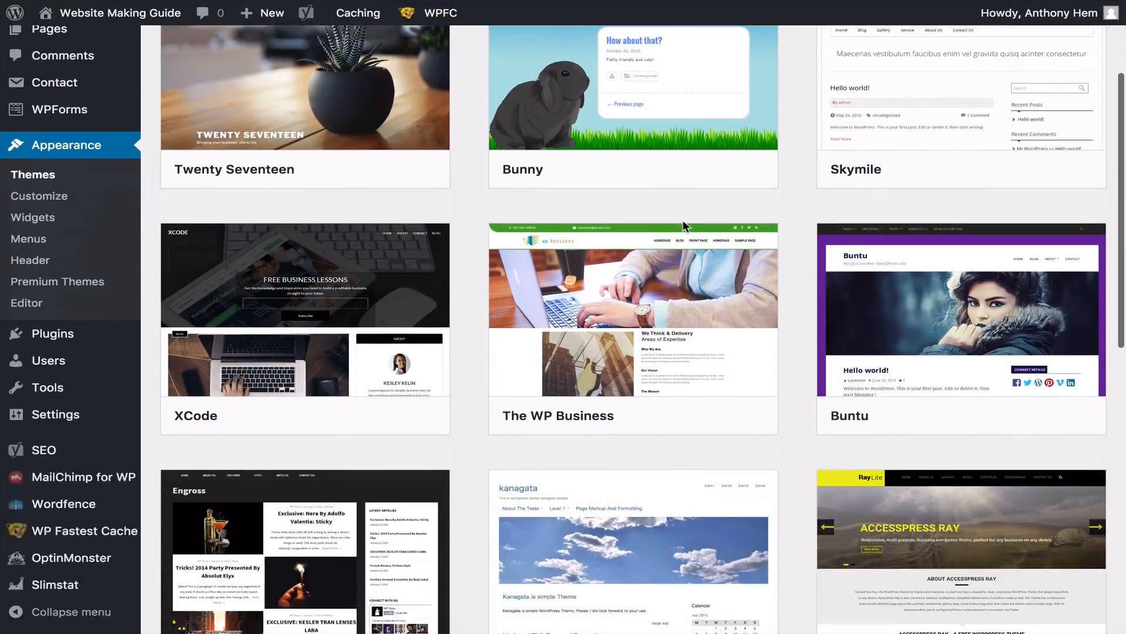
scroll(down, 3)
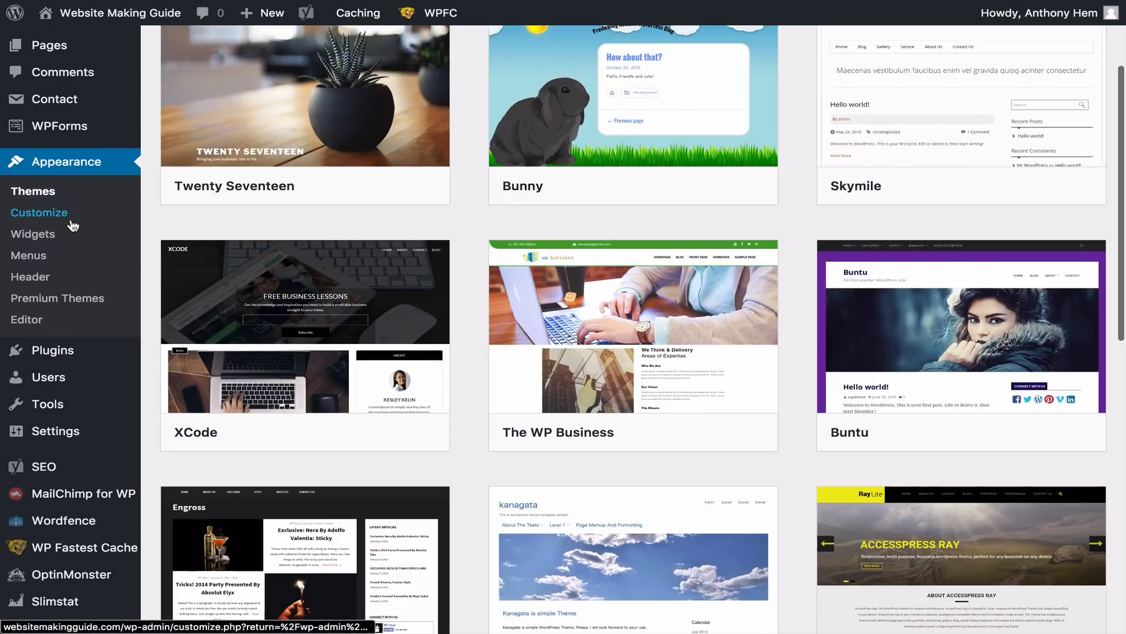
click(40, 212)
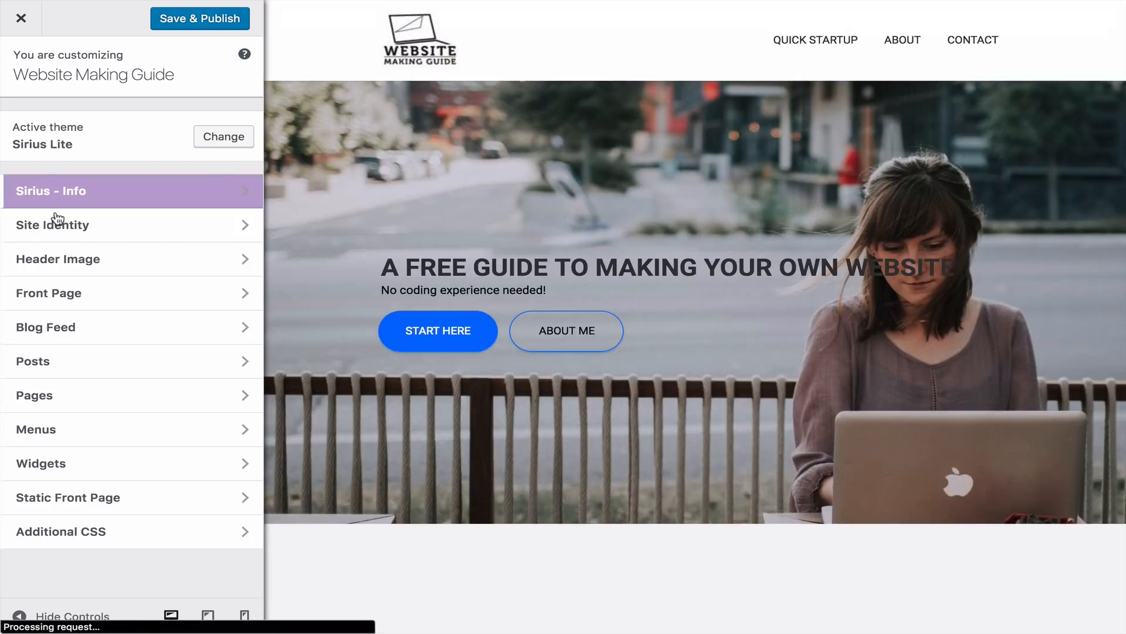
mouse_move(58, 258)
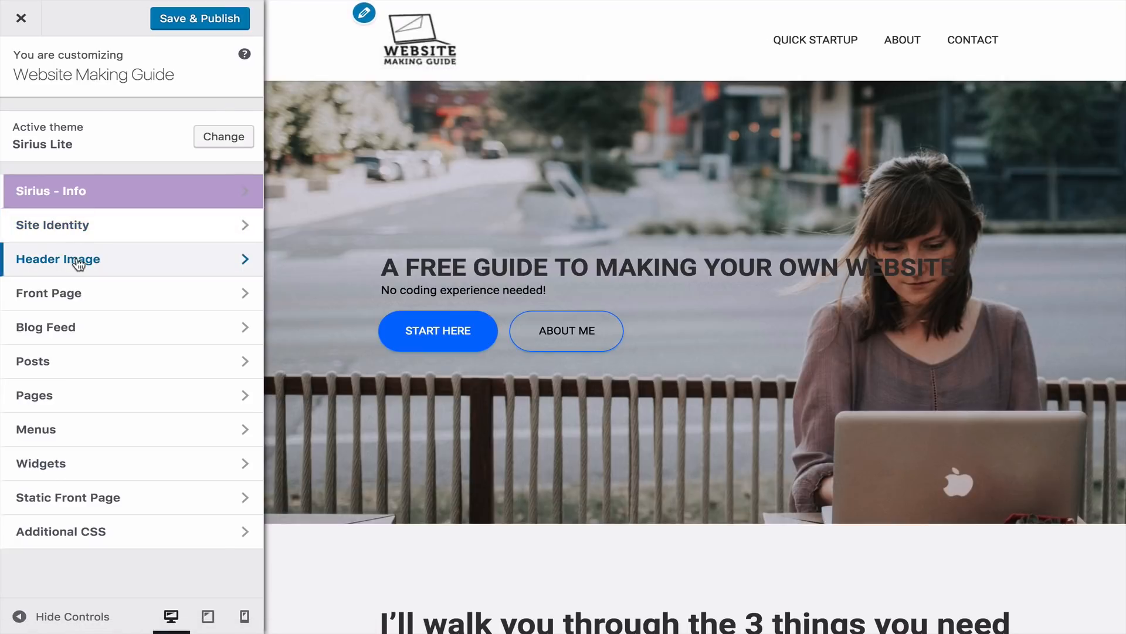
click(58, 258)
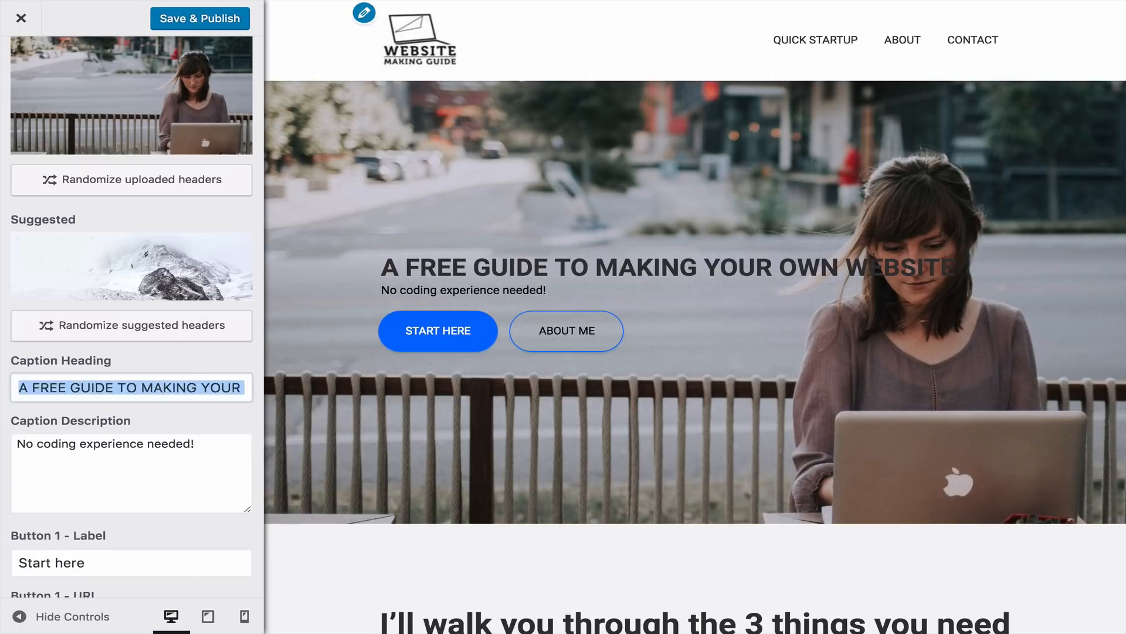
Step: Replace the caption heading text with "Lets make a website!"
text(Lets make a)
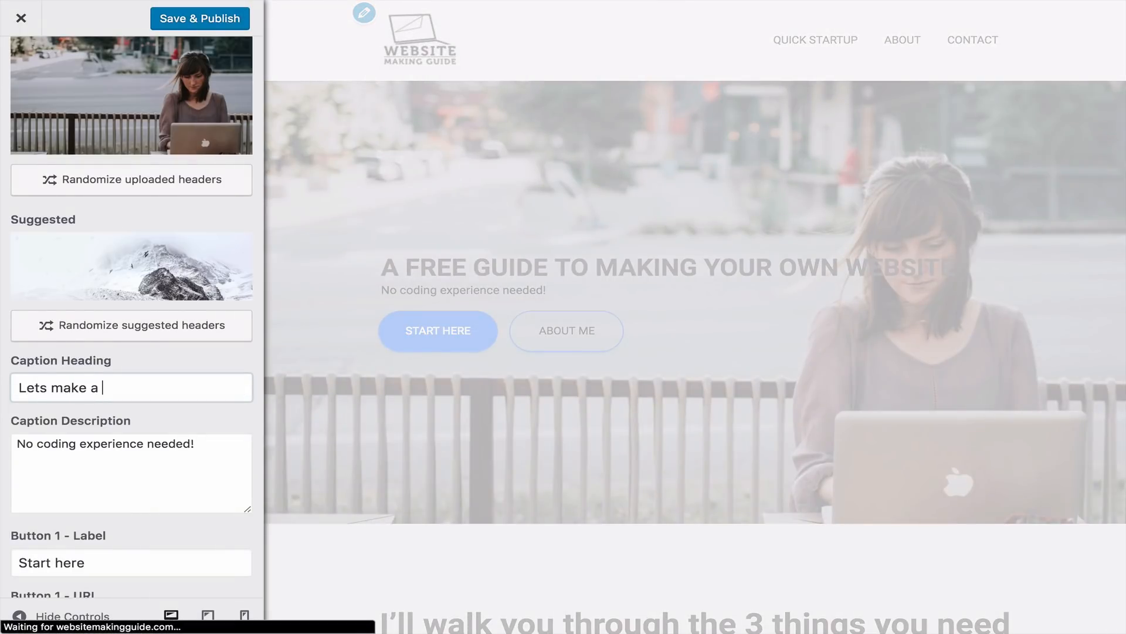
text(website!)
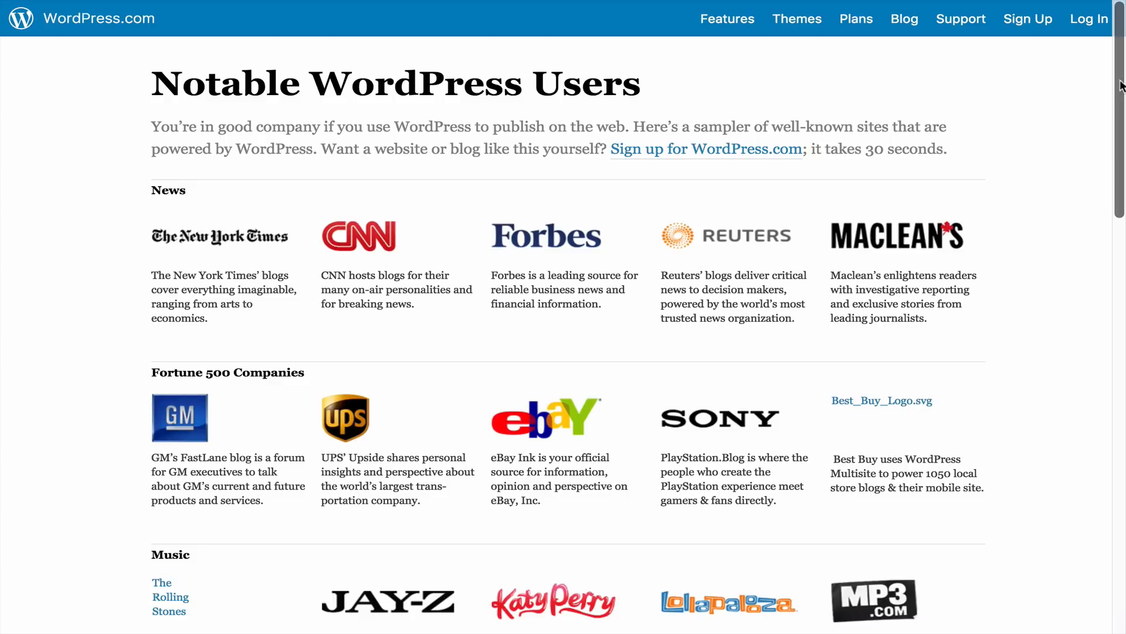
scroll(down, 3)
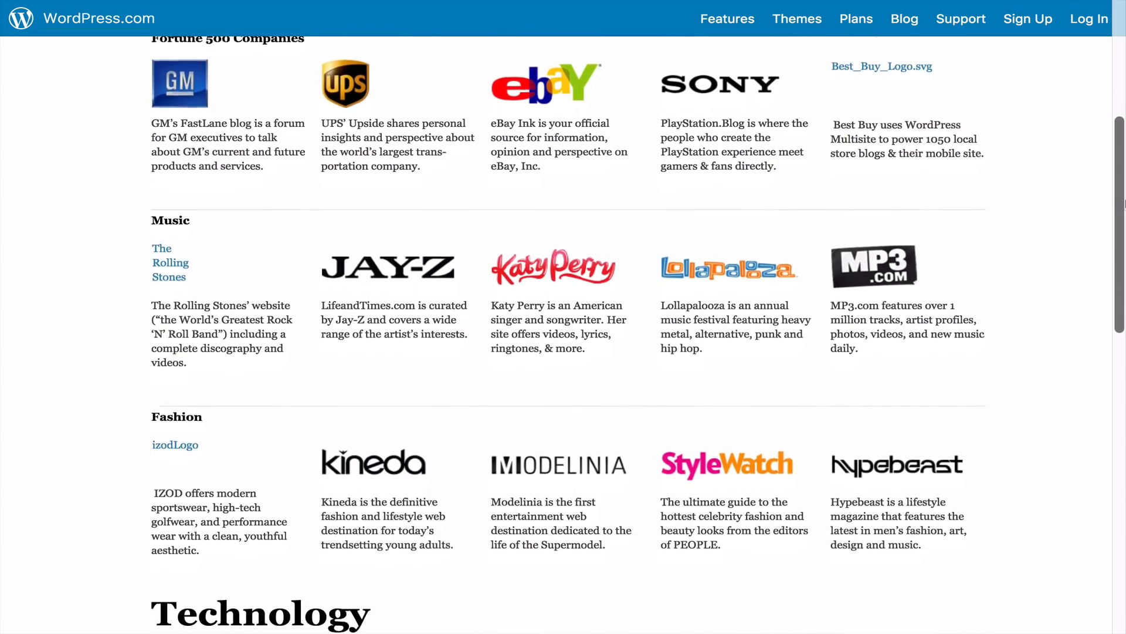
scroll(down, 3)
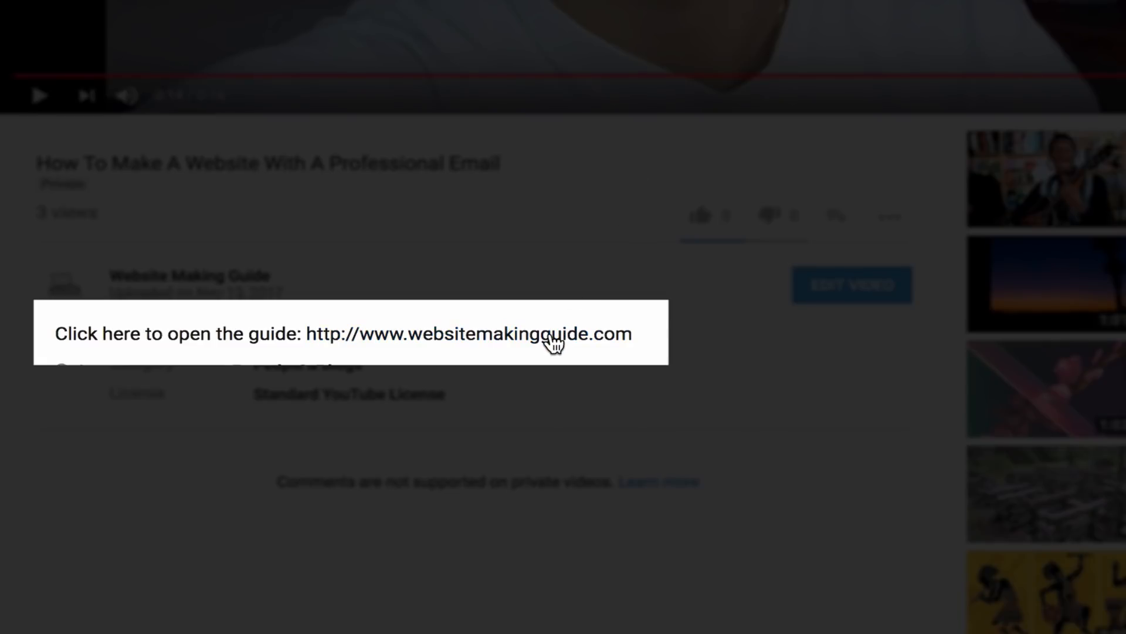
Step: Open websitemakingguide.com and go to its Quick Startup page
click(553, 332)
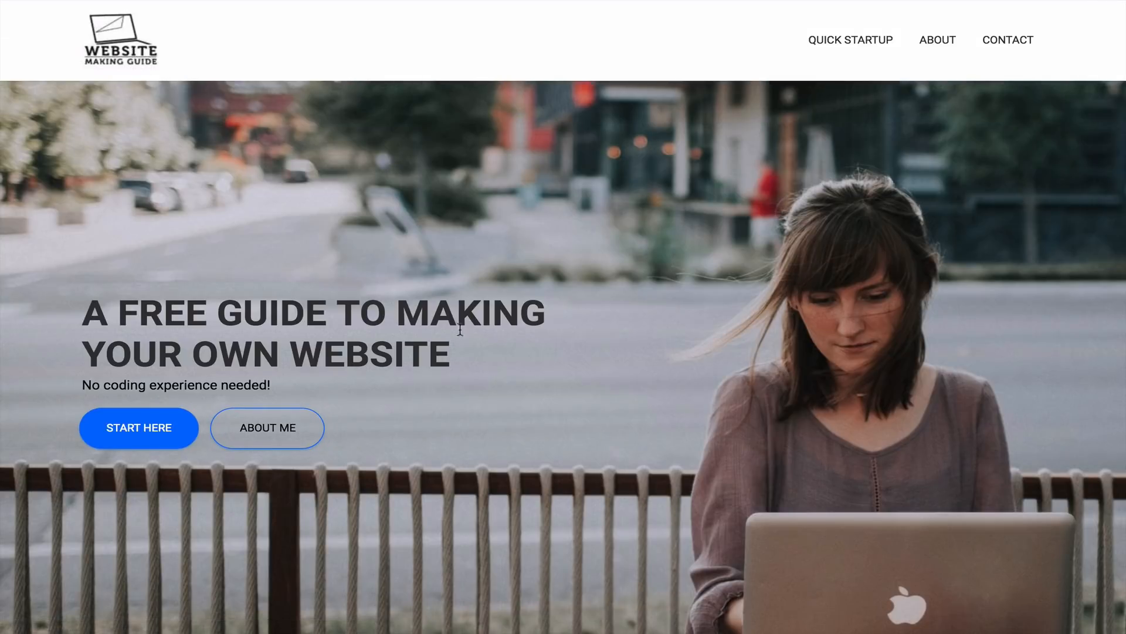
click(138, 428)
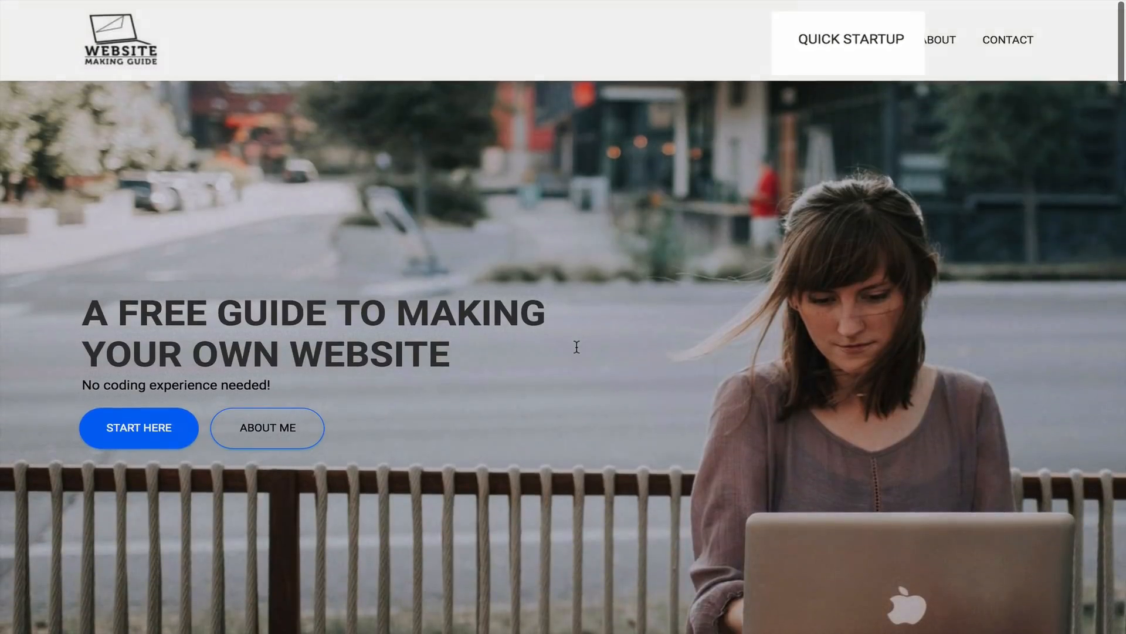
click(851, 40)
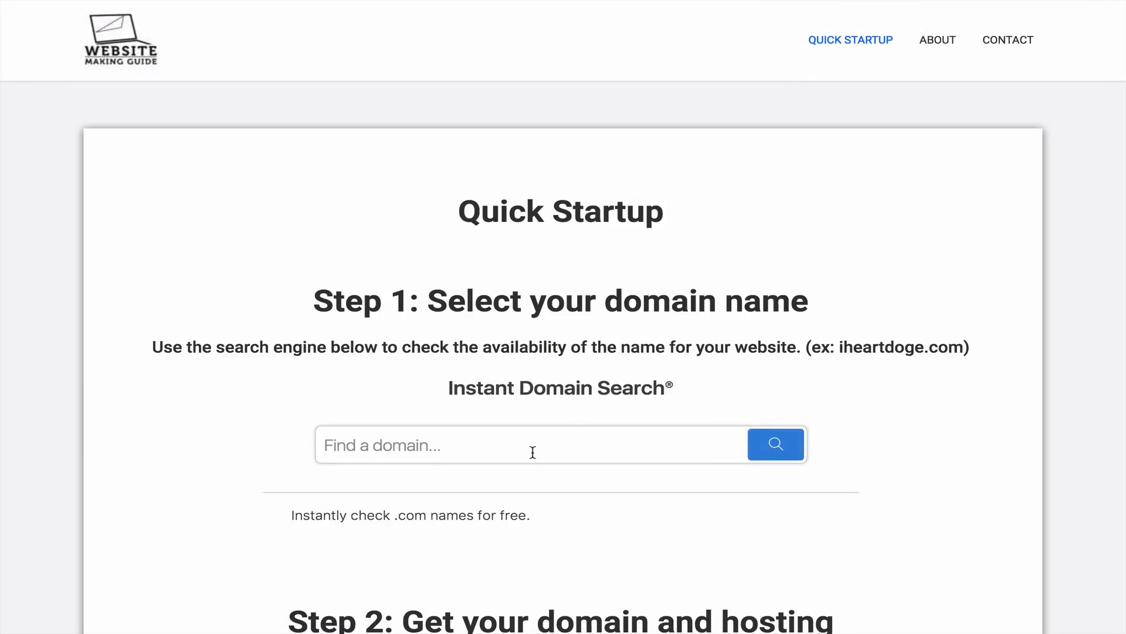
Step: Search the domain box for beforemyflight, then choose Get Domain Name And Web Hosting
text(beforei)
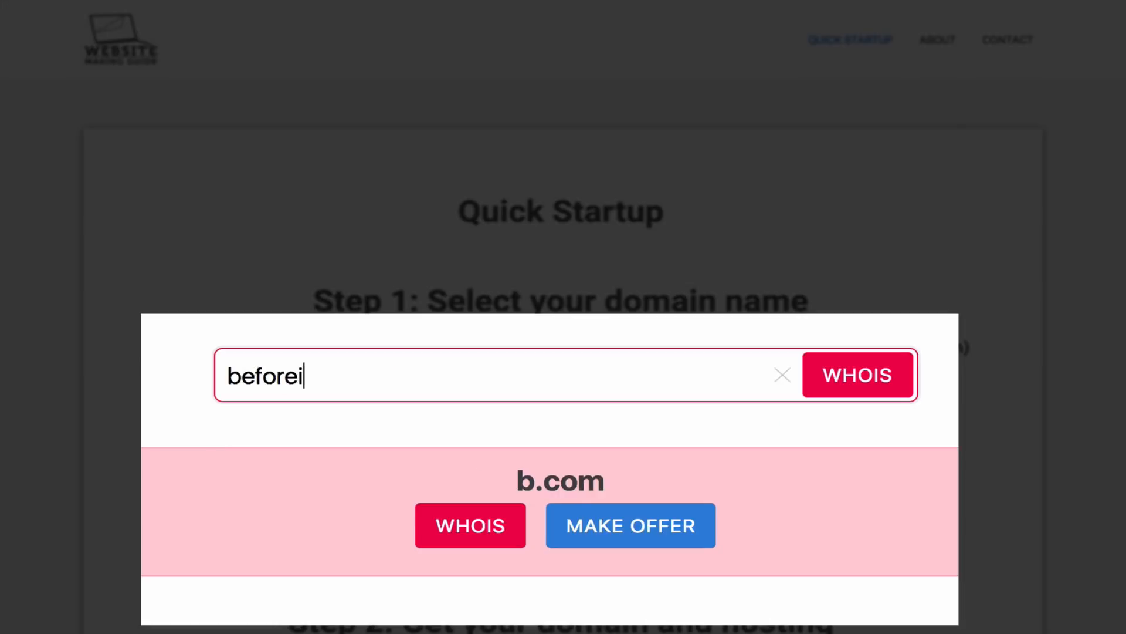
text(flight)
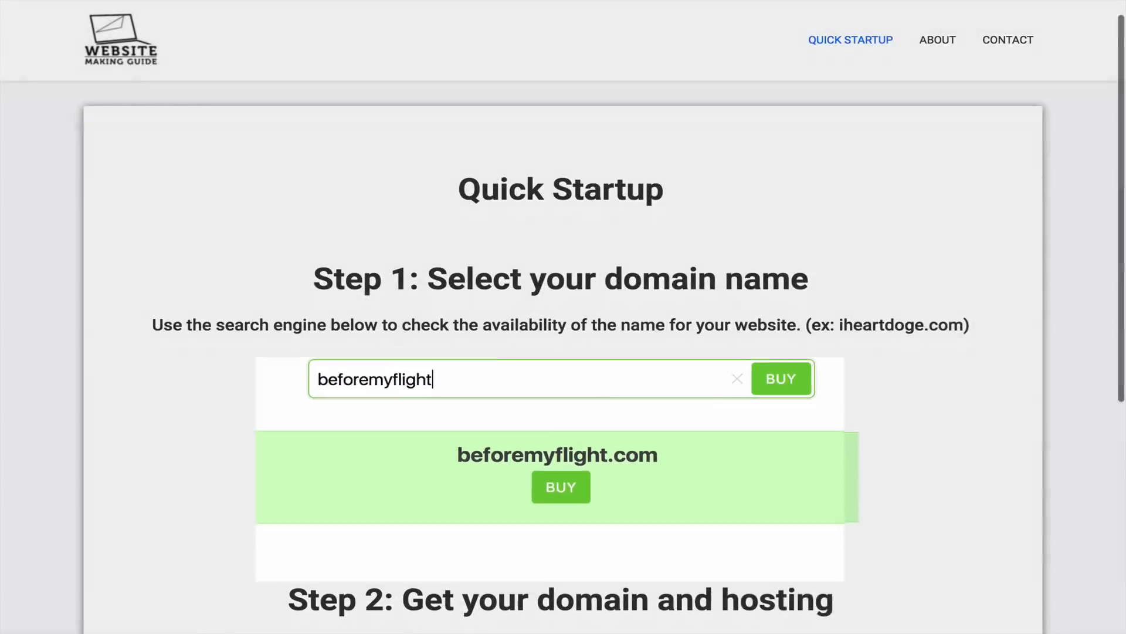
scroll(down, 3)
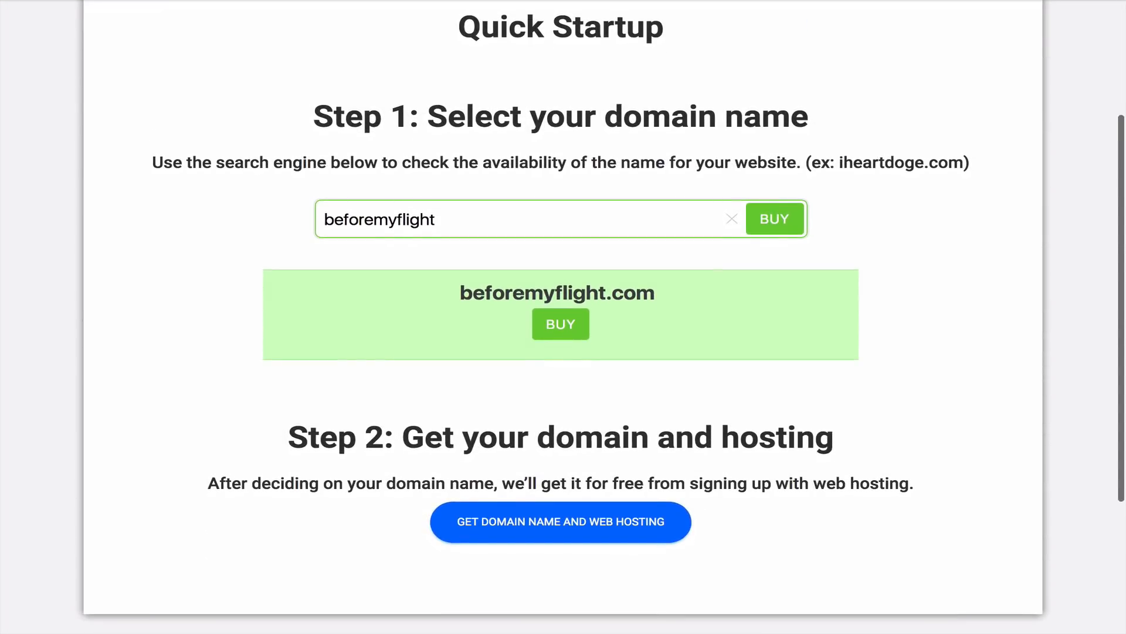
click(561, 521)
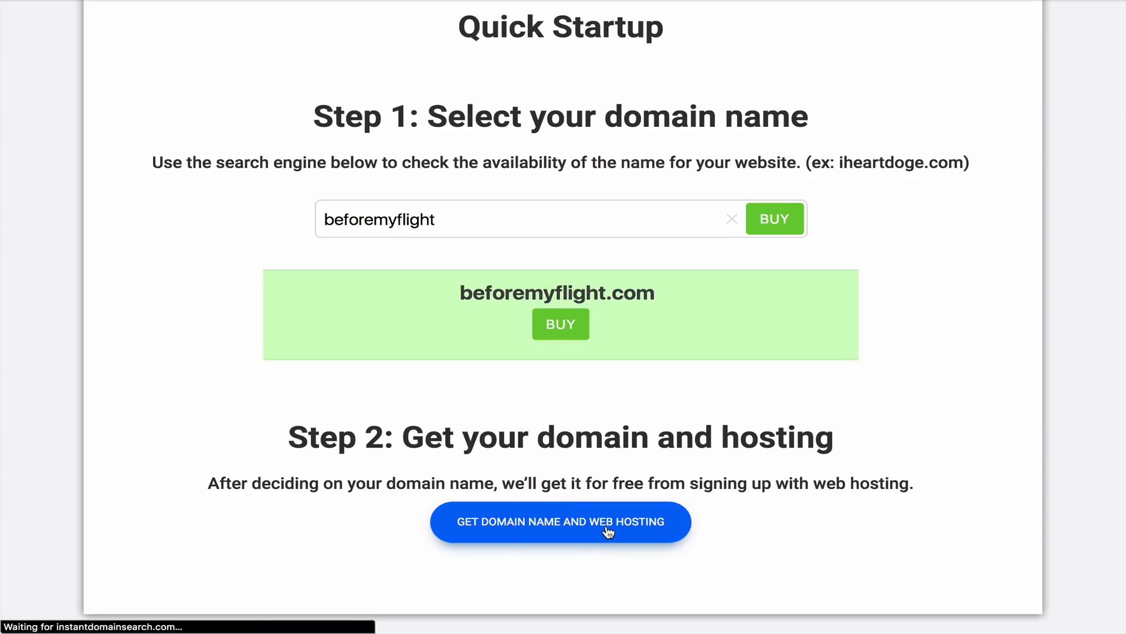
click(561, 521)
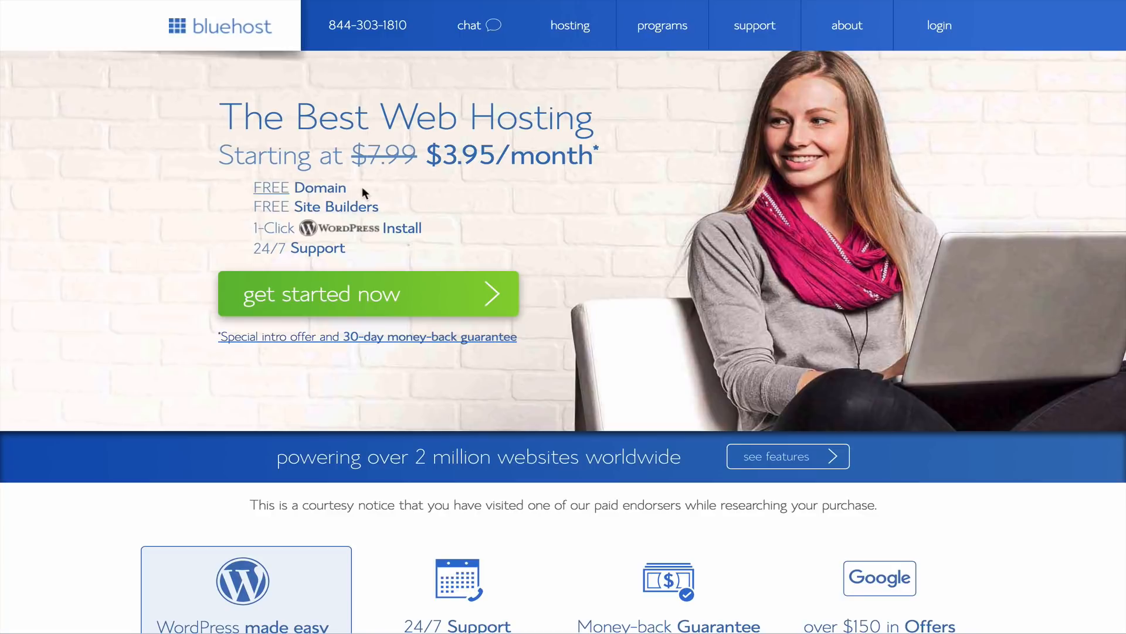
mouse_move(386, 213)
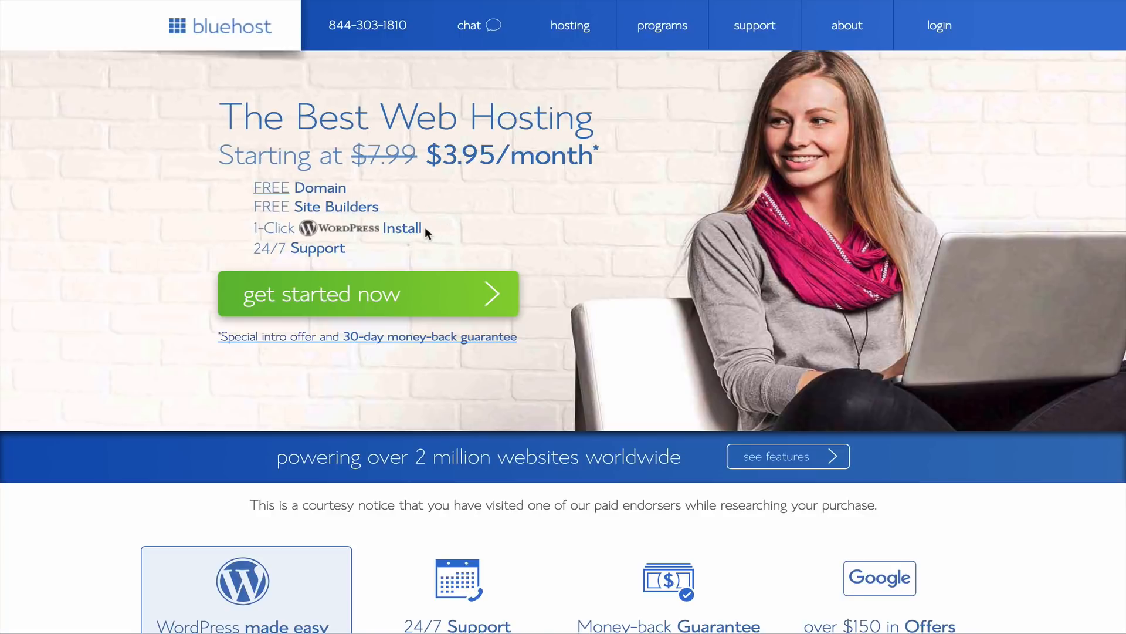
mouse_move(581, 241)
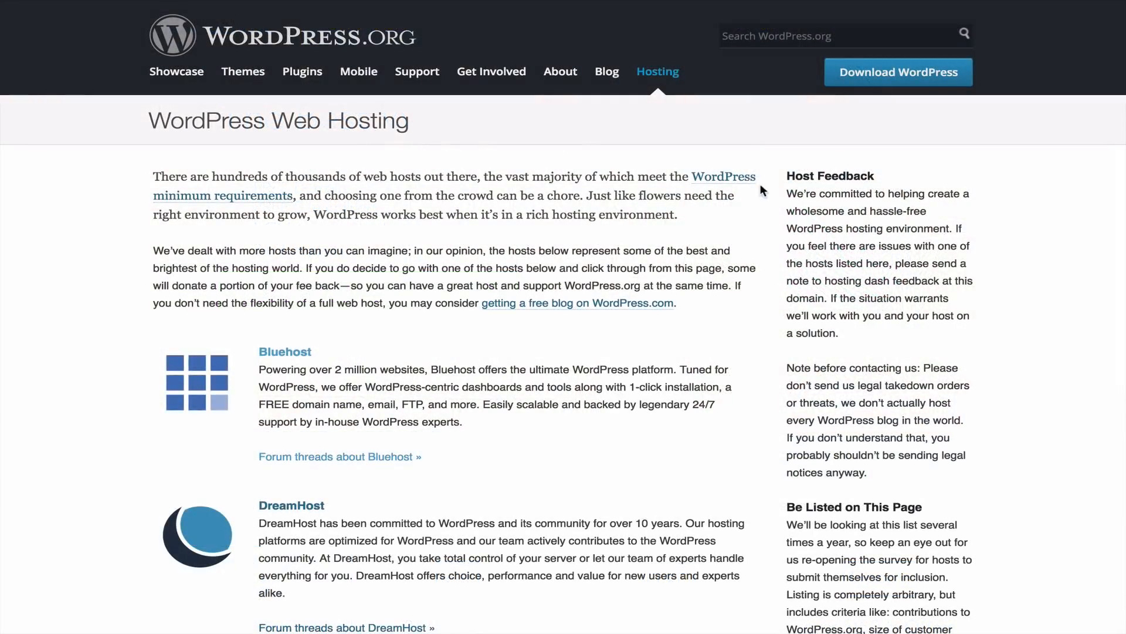
Step: Scroll the WordPress.org recommended hosts page to read the Bluehost entry
scroll(down, 3)
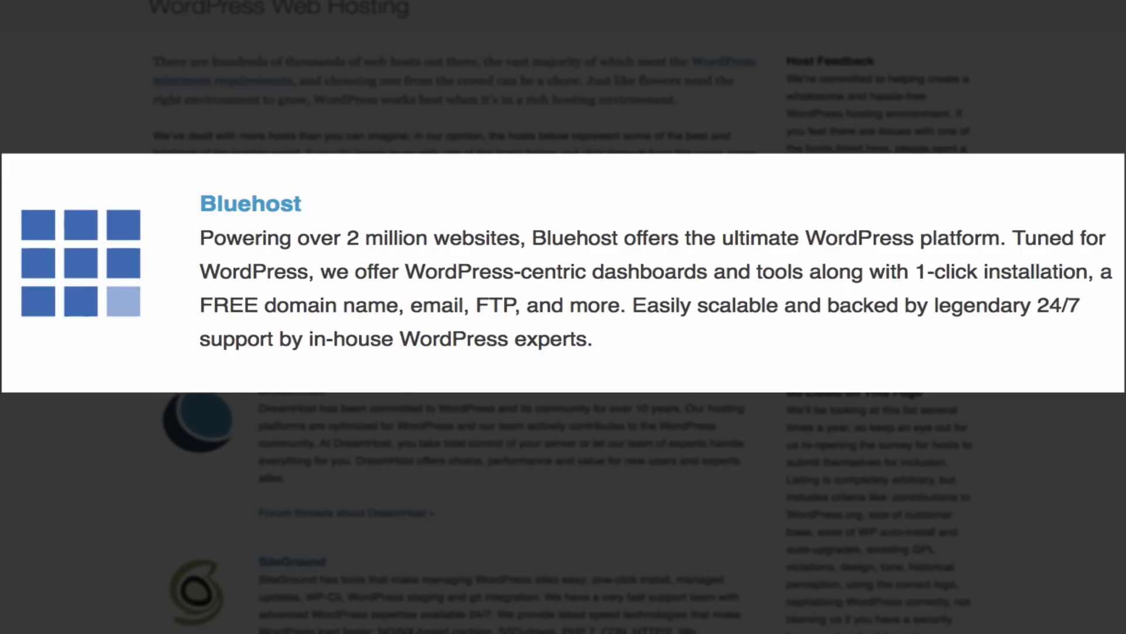
Step: Start the Bluehost sign-up and choose the Prime hosting plan
click(249, 203)
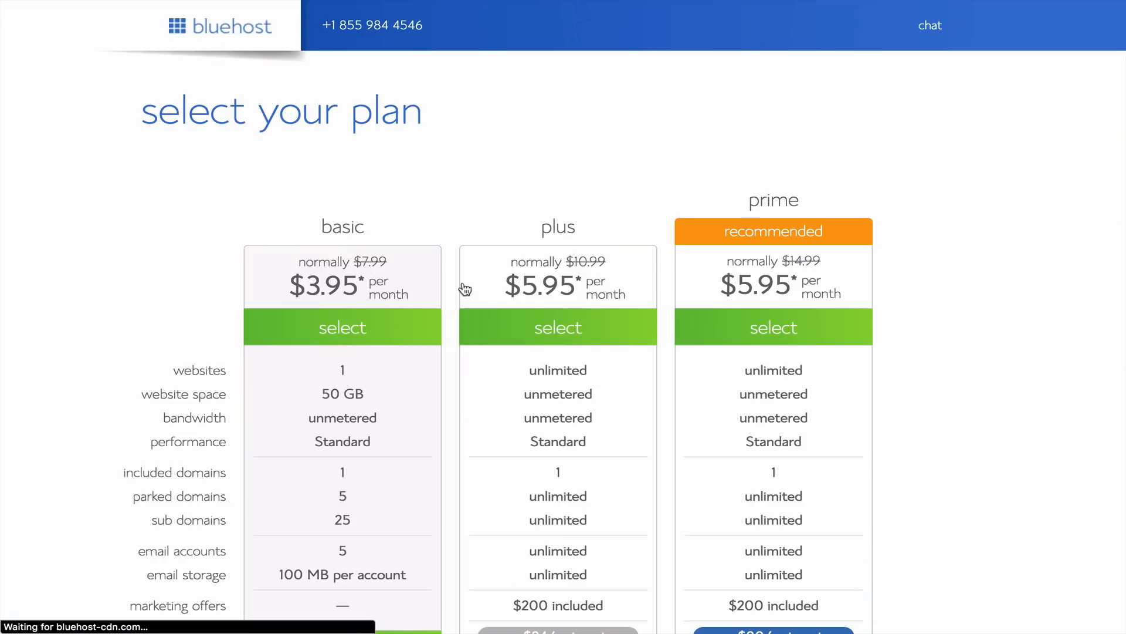
scroll(down, 3)
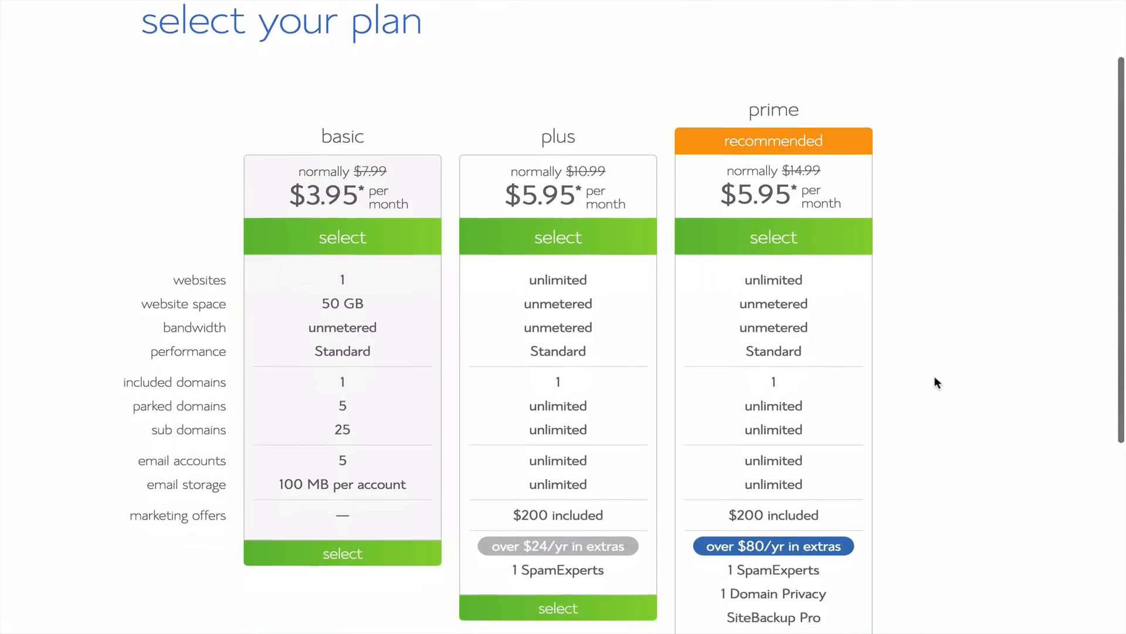
scroll(down, 3)
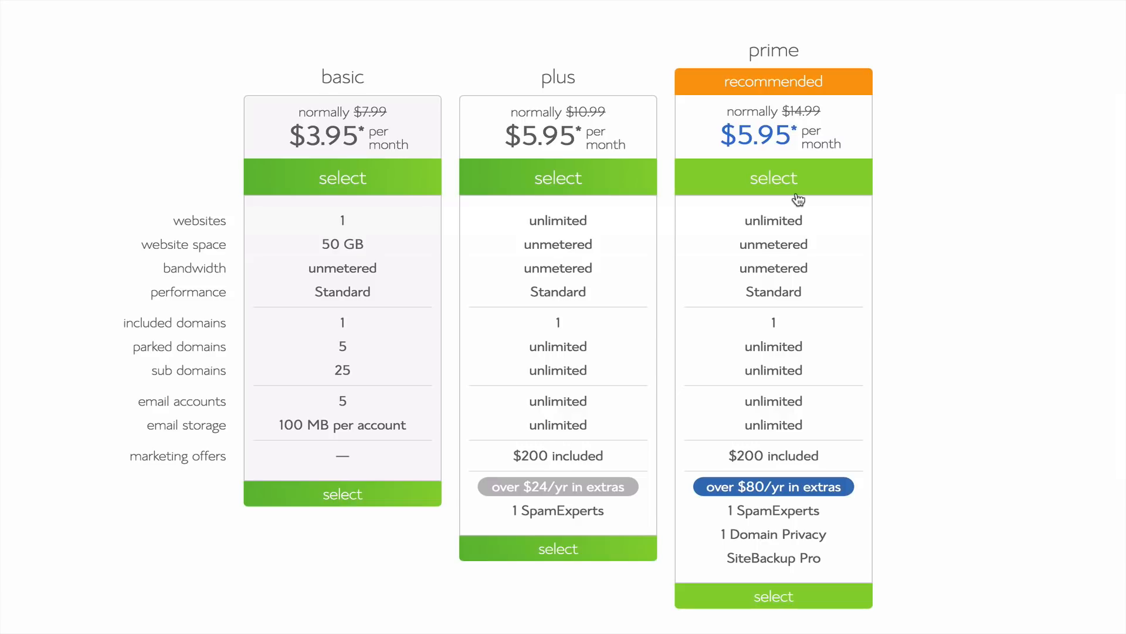
click(773, 178)
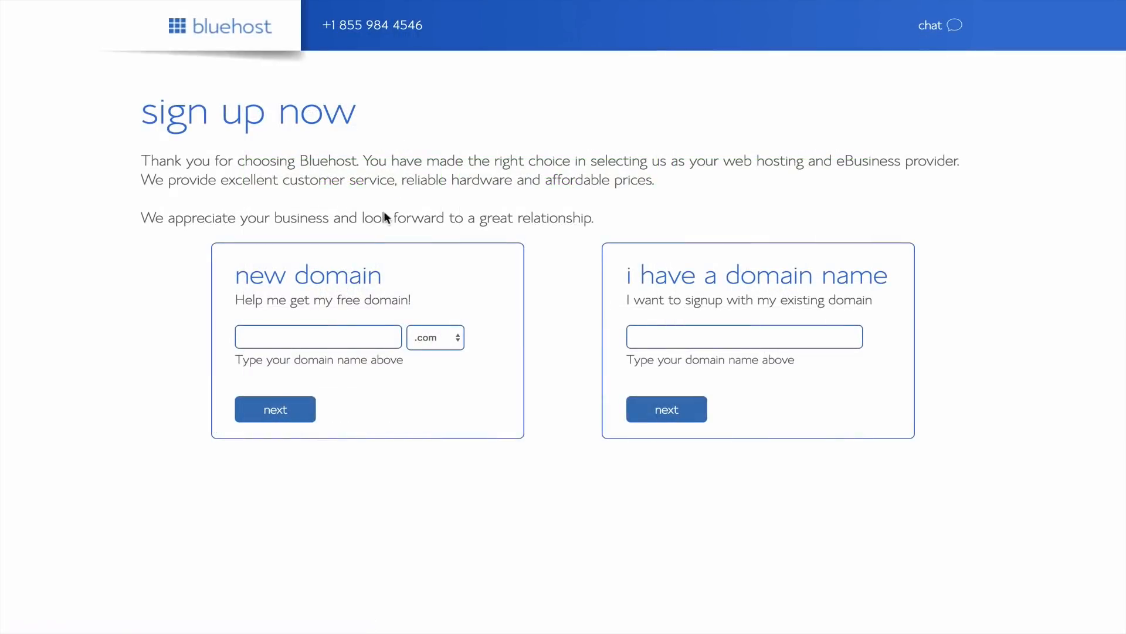
Step: Enter beforemyflight as the new .com domain and proceed to account creation
text(beforemyflight)
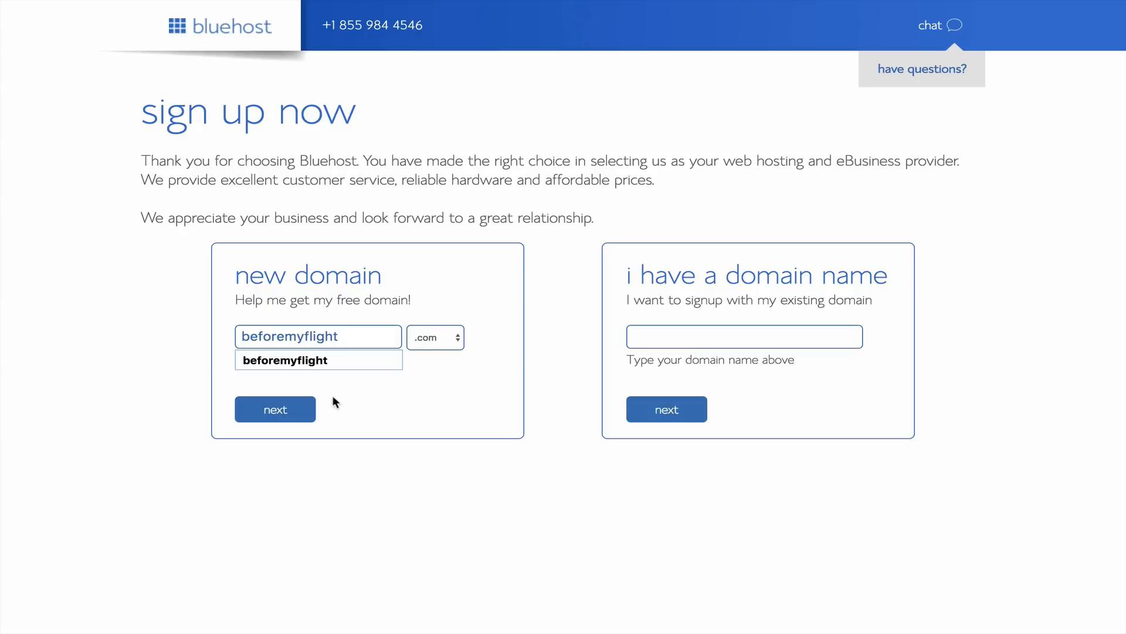
click(274, 408)
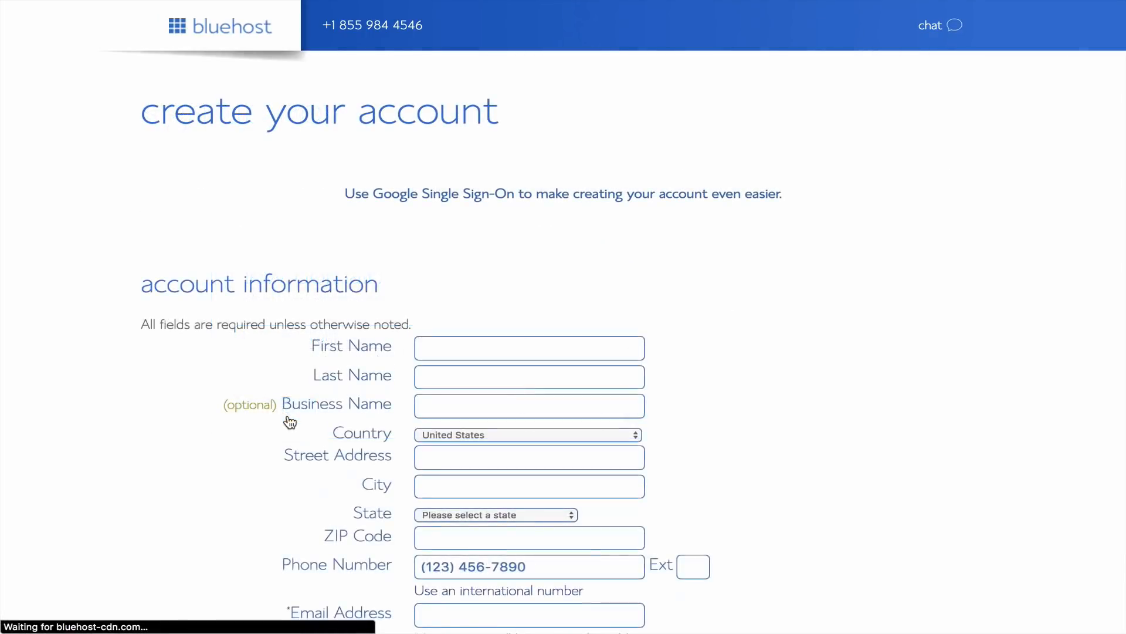
Step: Fill in the account information and select the Prime 12 Month account plan
scroll(down, 3)
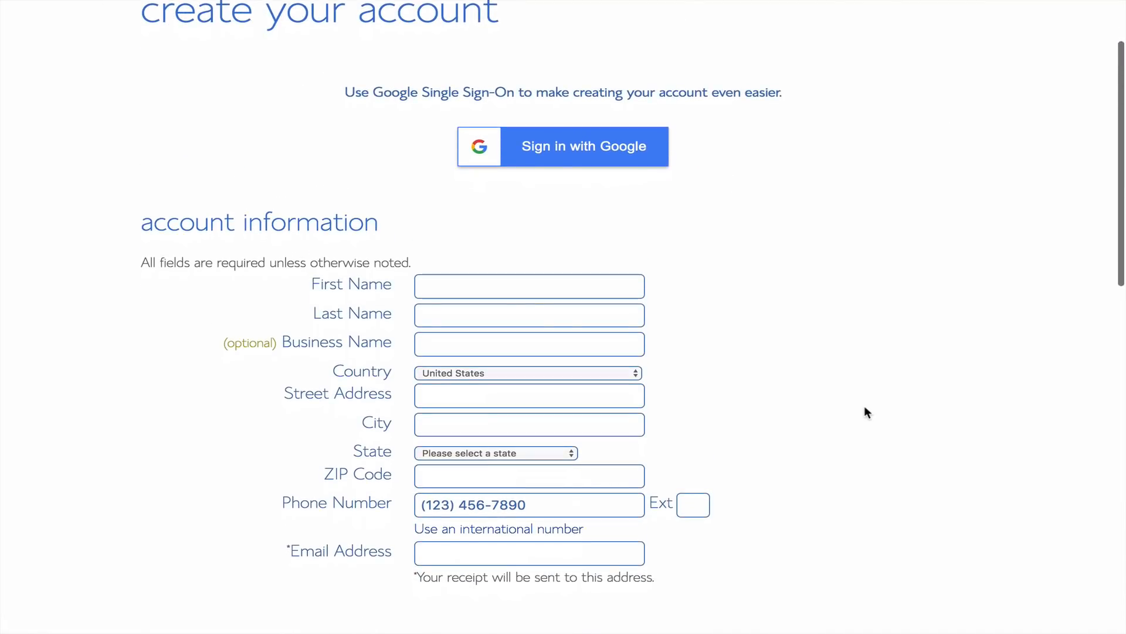
text(Anth)
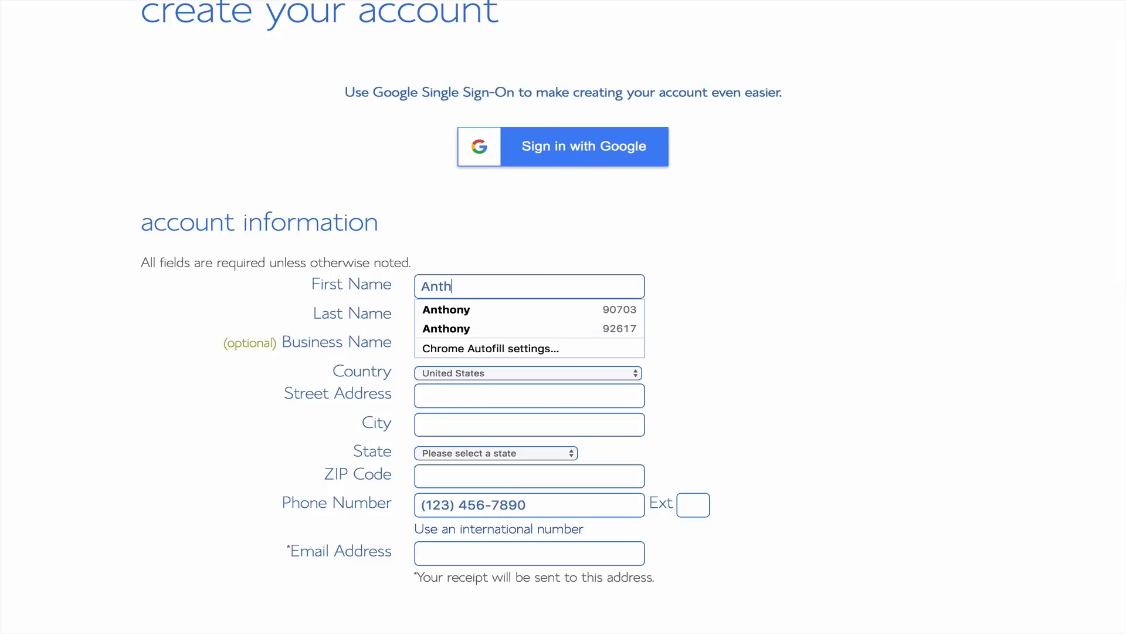
scroll(down, 3)
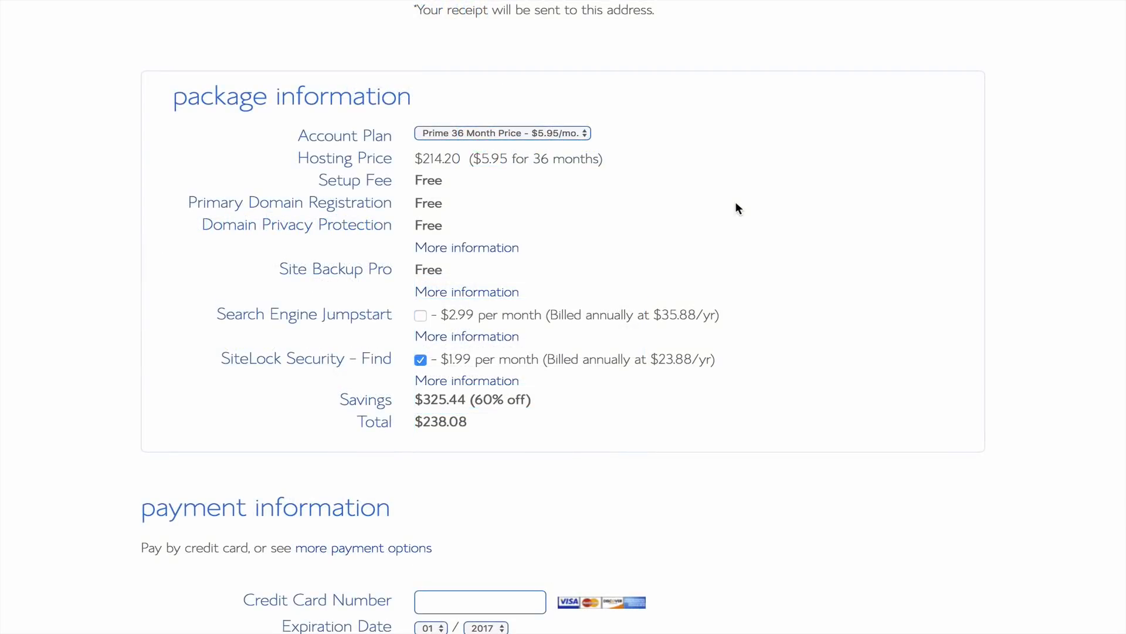
mouse_move(639, 152)
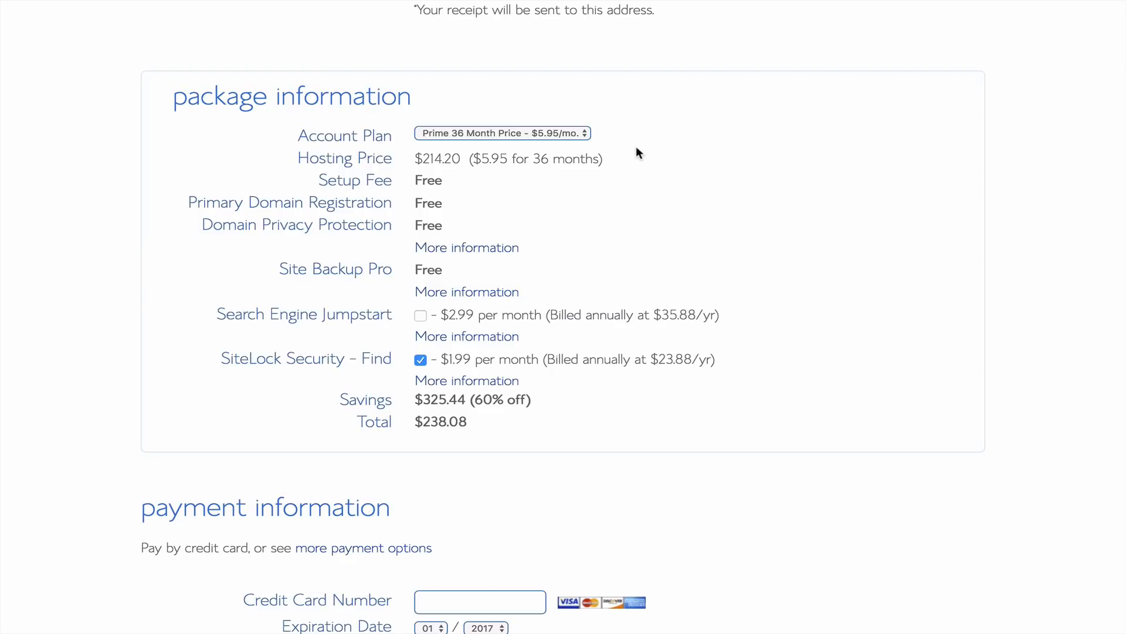
click(503, 133)
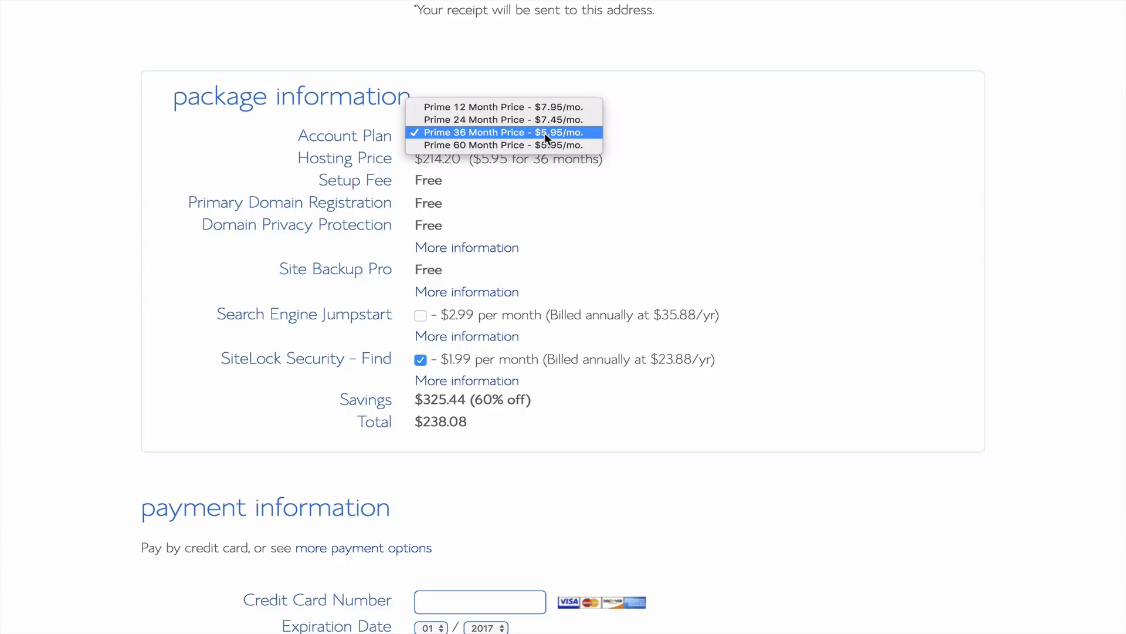
click(501, 107)
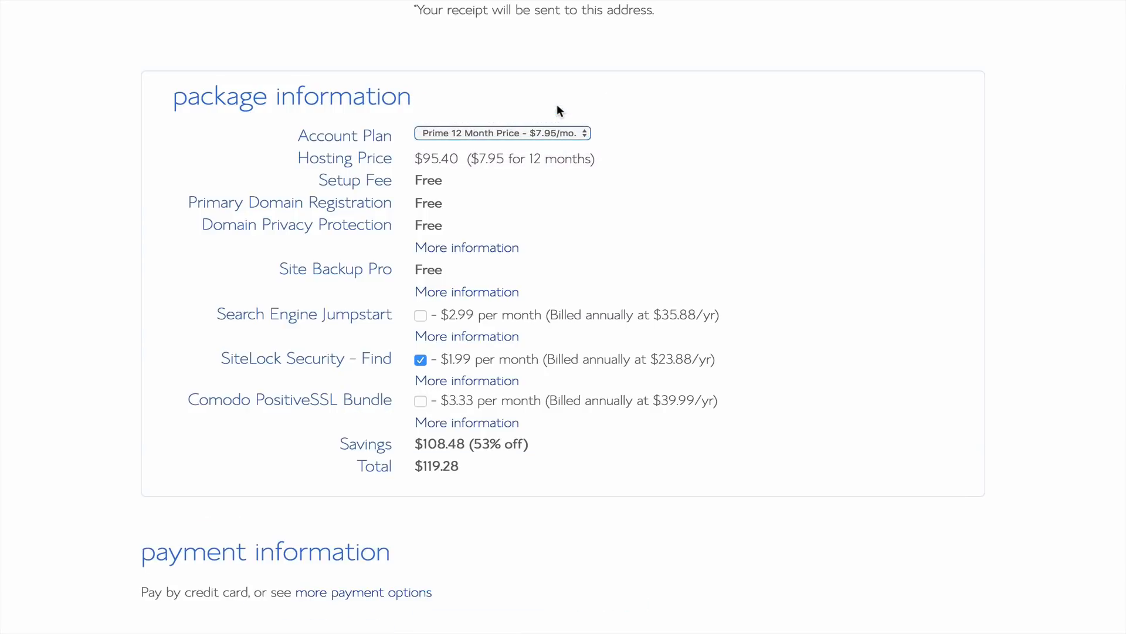
mouse_move(555, 207)
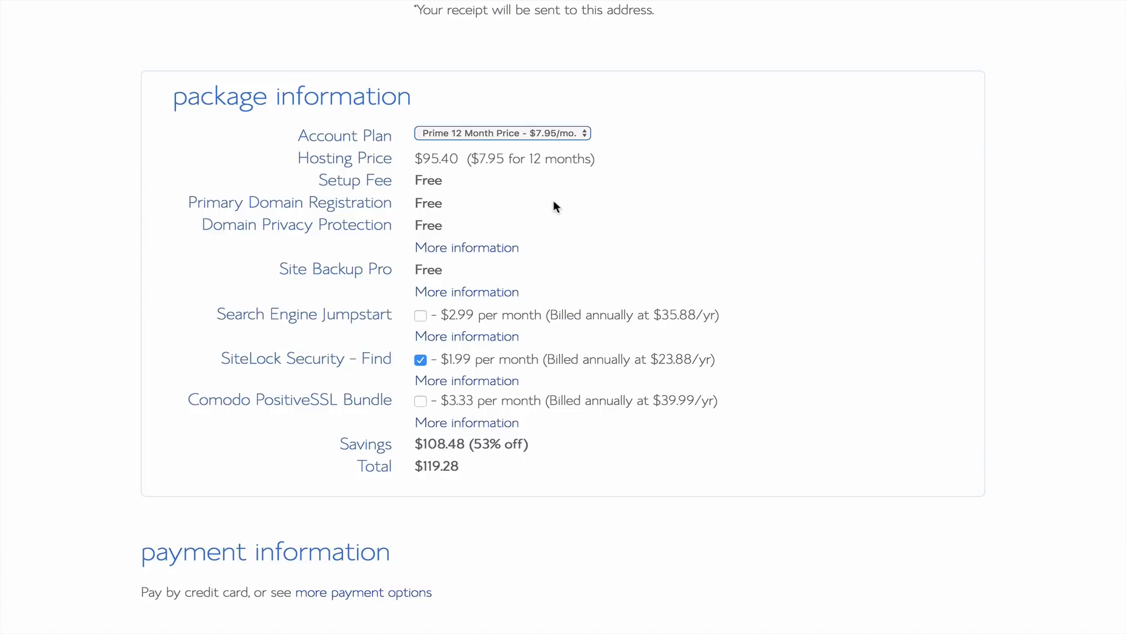
mouse_move(539, 210)
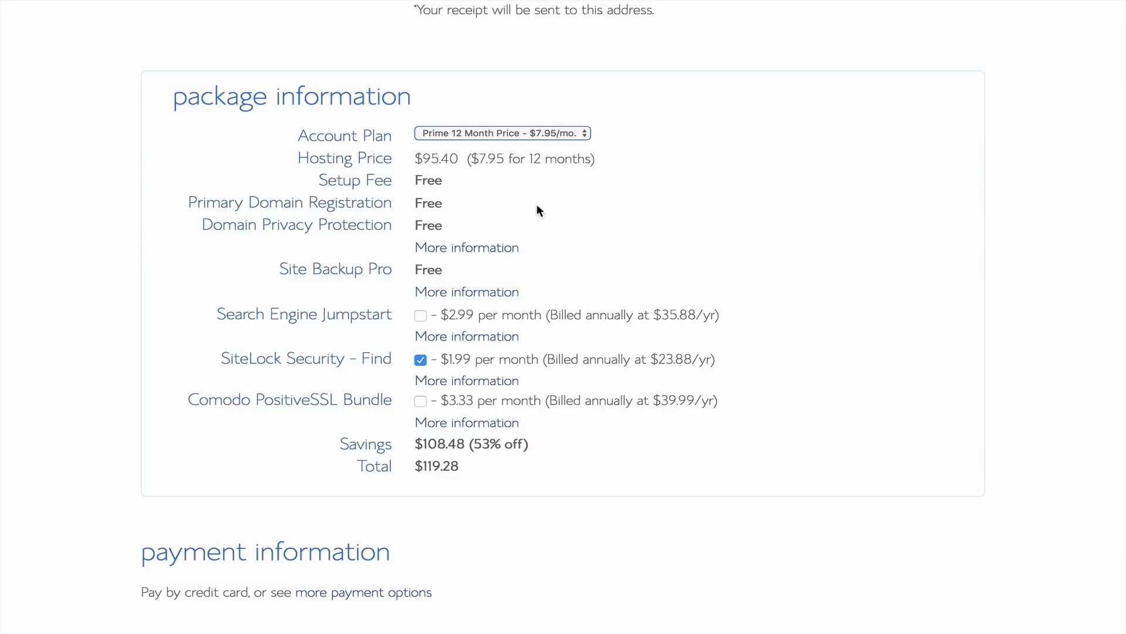
mouse_move(365, 234)
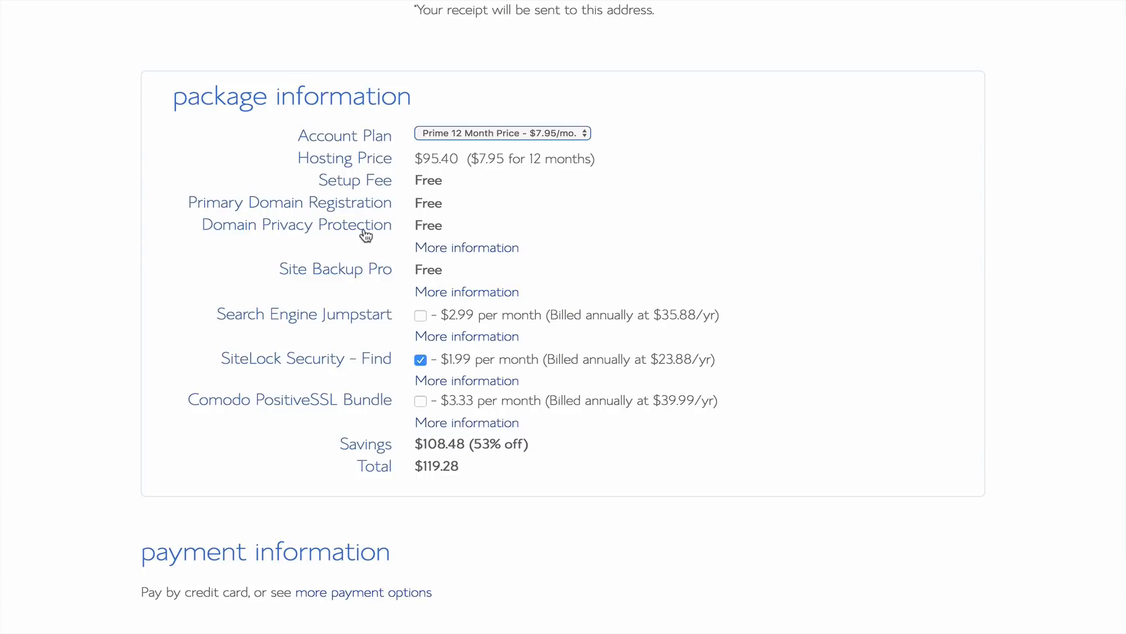
mouse_move(467, 247)
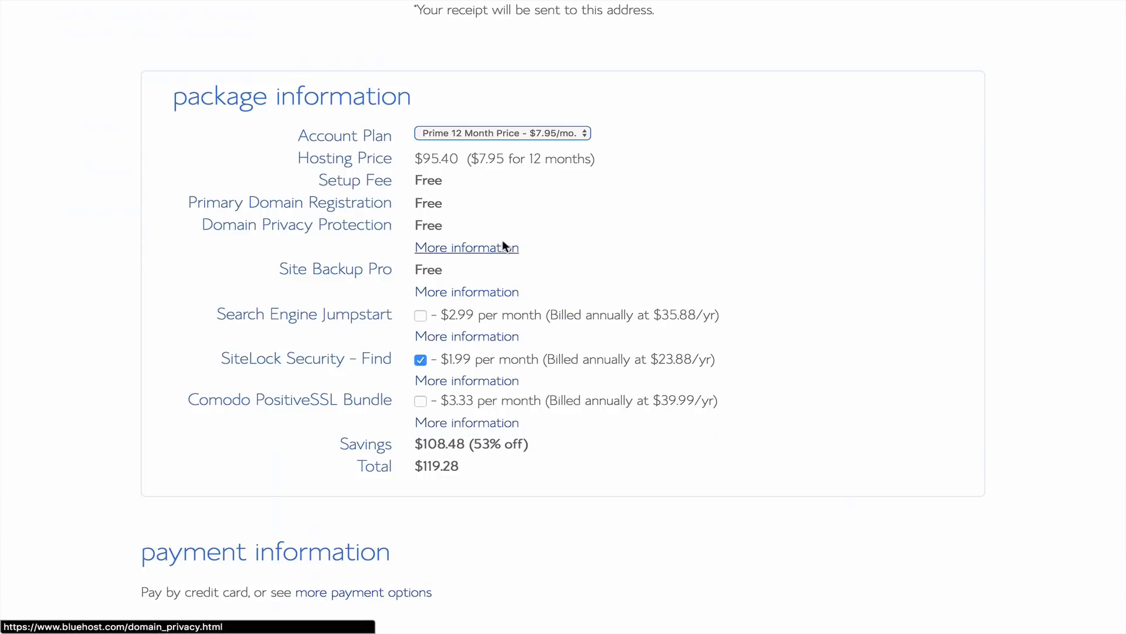
Step: Review domain privacy info, uncheck the SiteLock Security add-on and submit the order
click(466, 247)
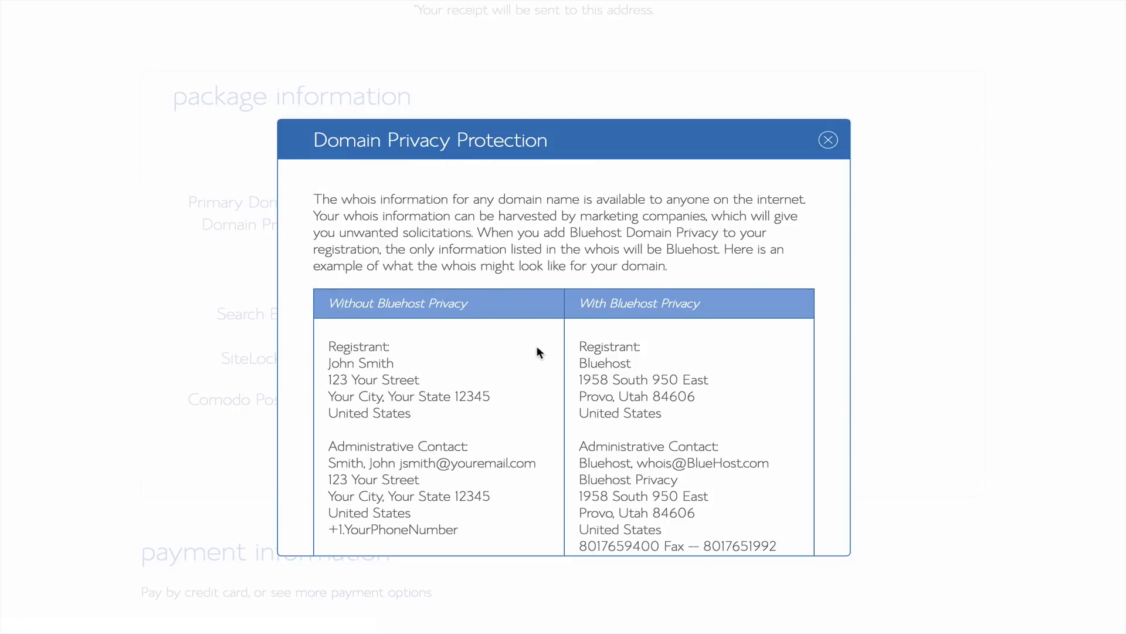
scroll(down, 3)
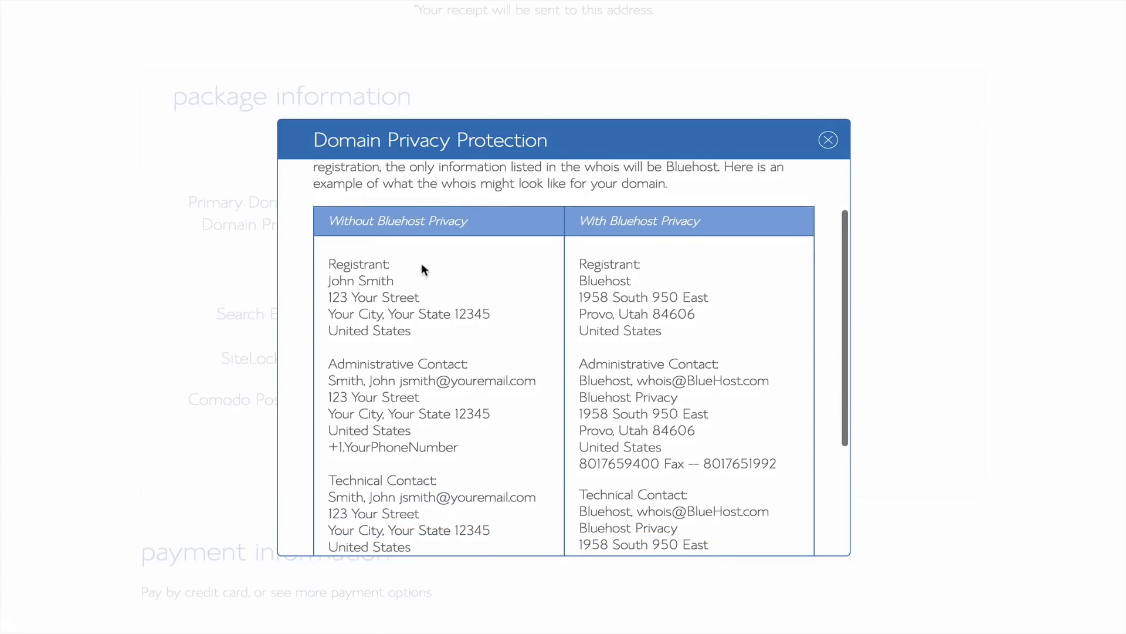
mouse_move(494, 324)
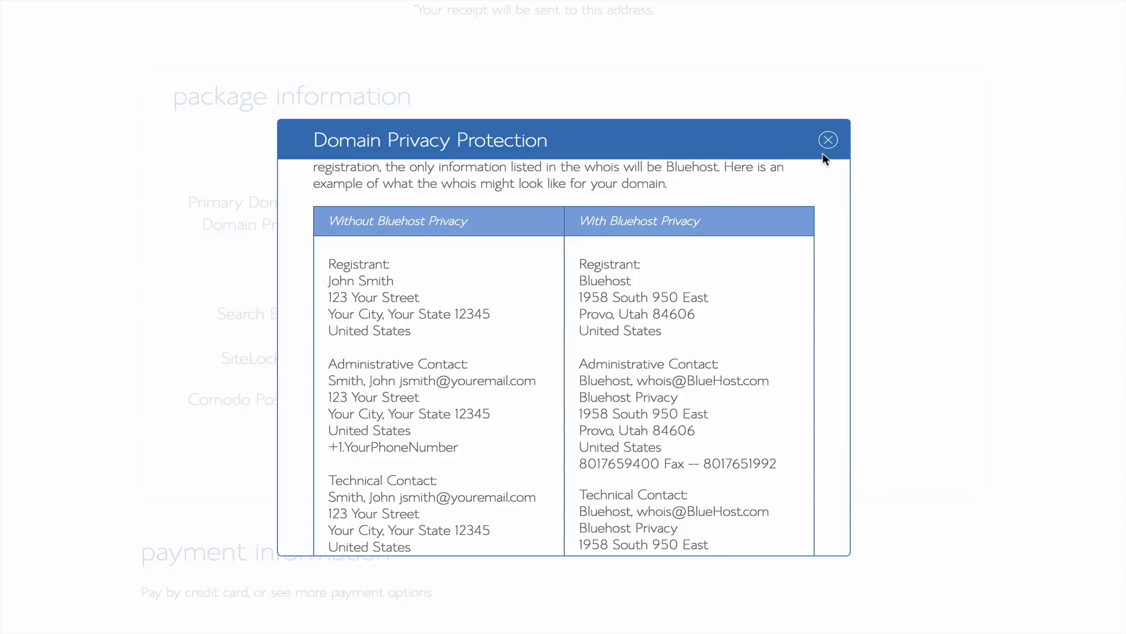
click(828, 140)
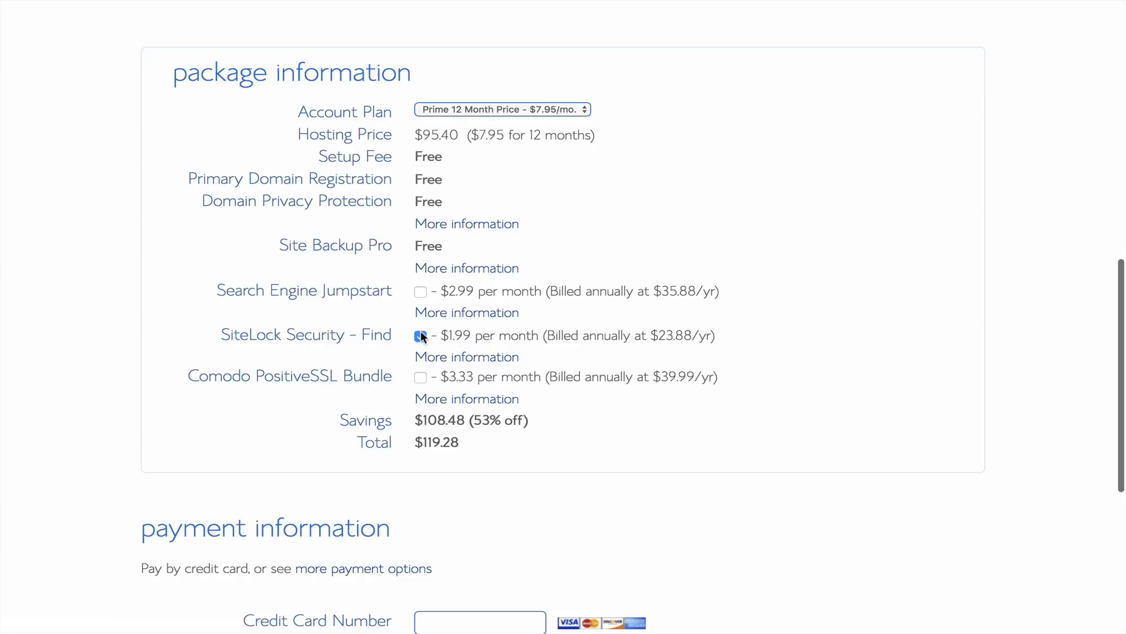
click(420, 335)
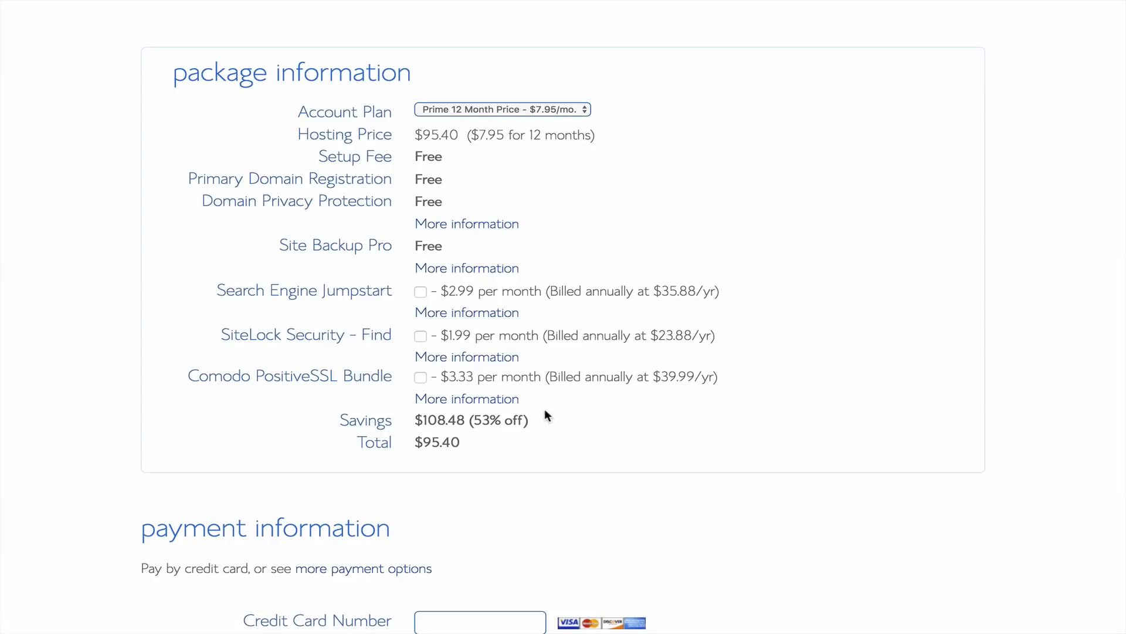
scroll(down, 3)
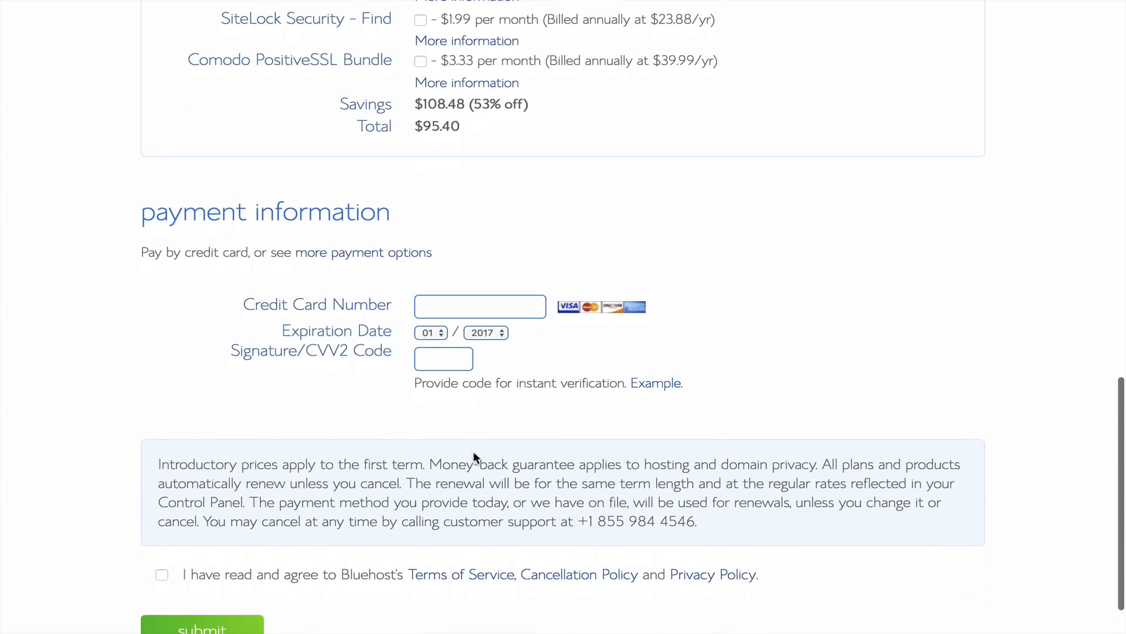
scroll(down, 3)
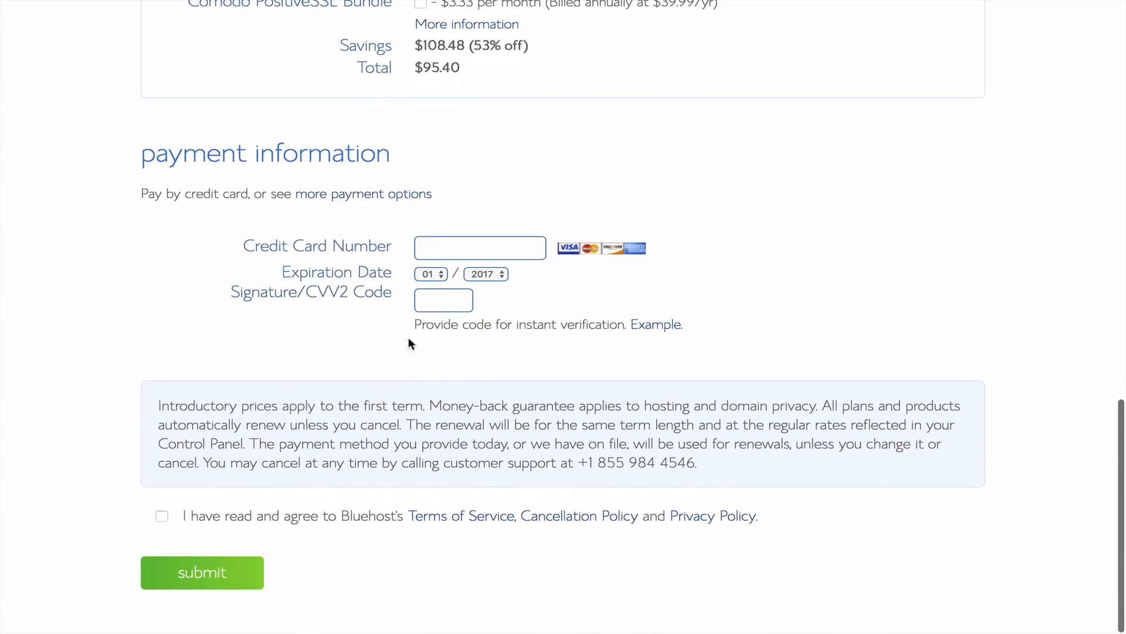
mouse_move(209, 571)
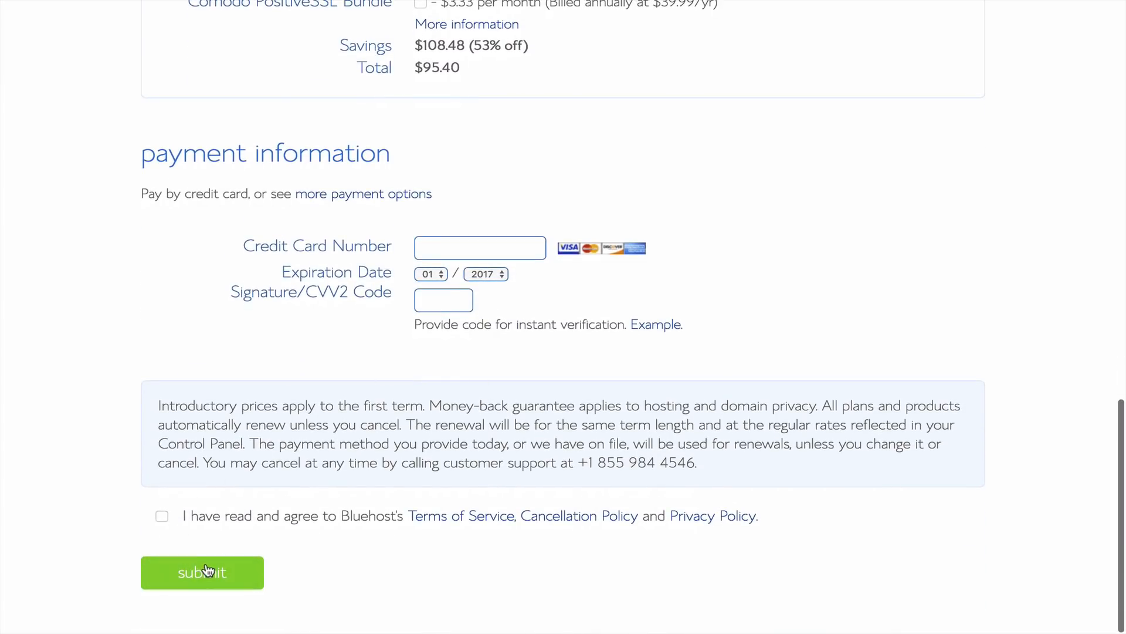
click(201, 572)
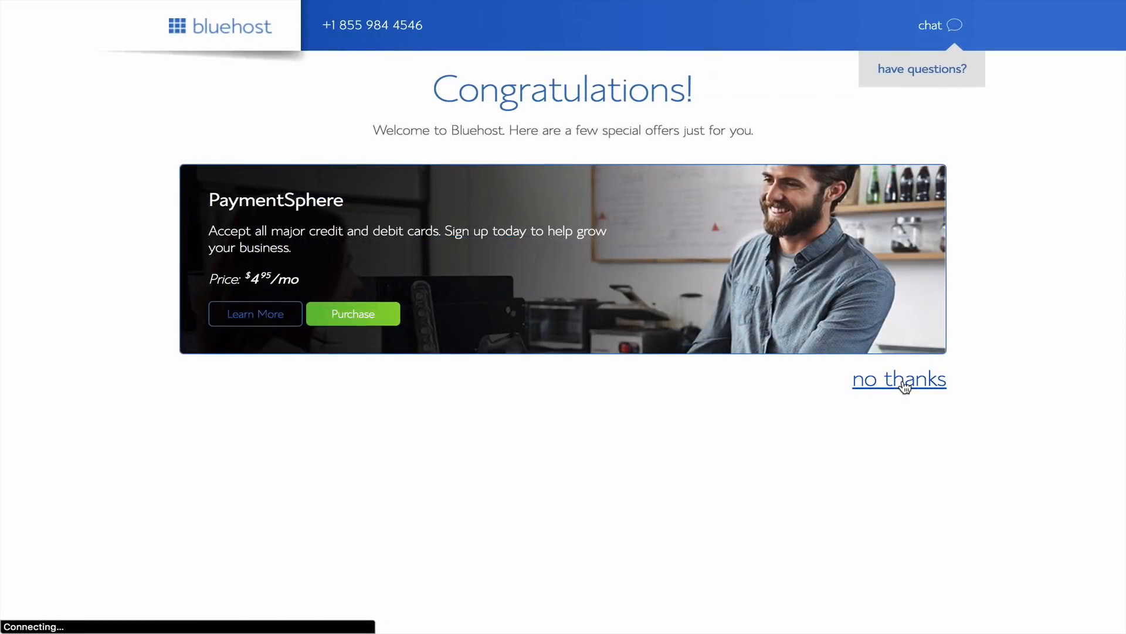
Step: Decline the PaymentSphere offer, create the account password and agree to the terms
click(899, 379)
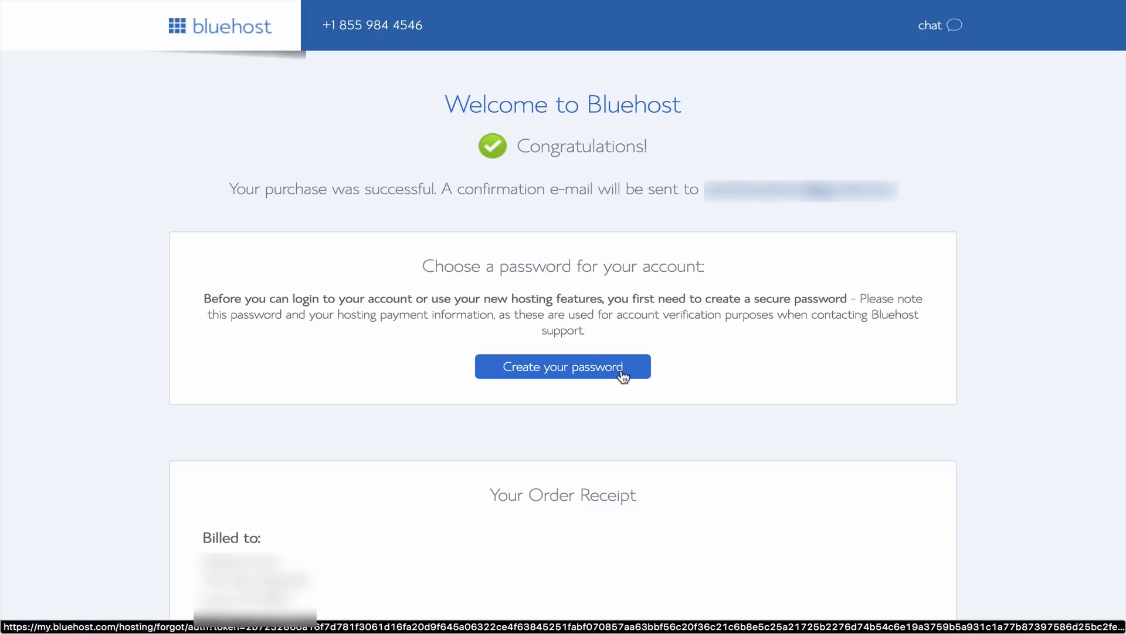
click(562, 366)
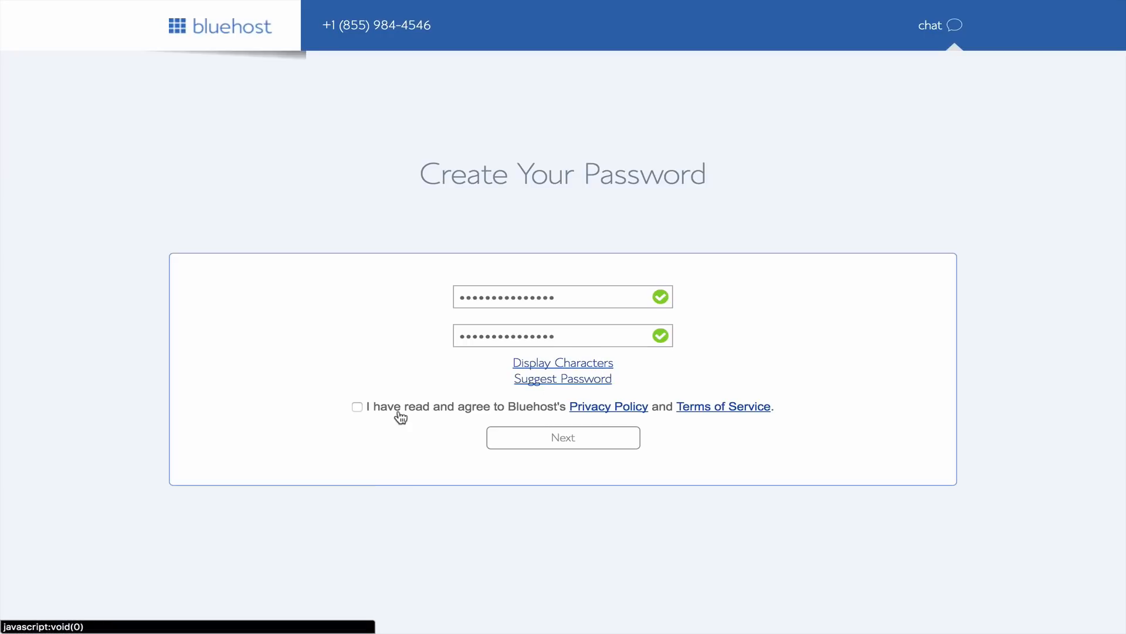
click(357, 407)
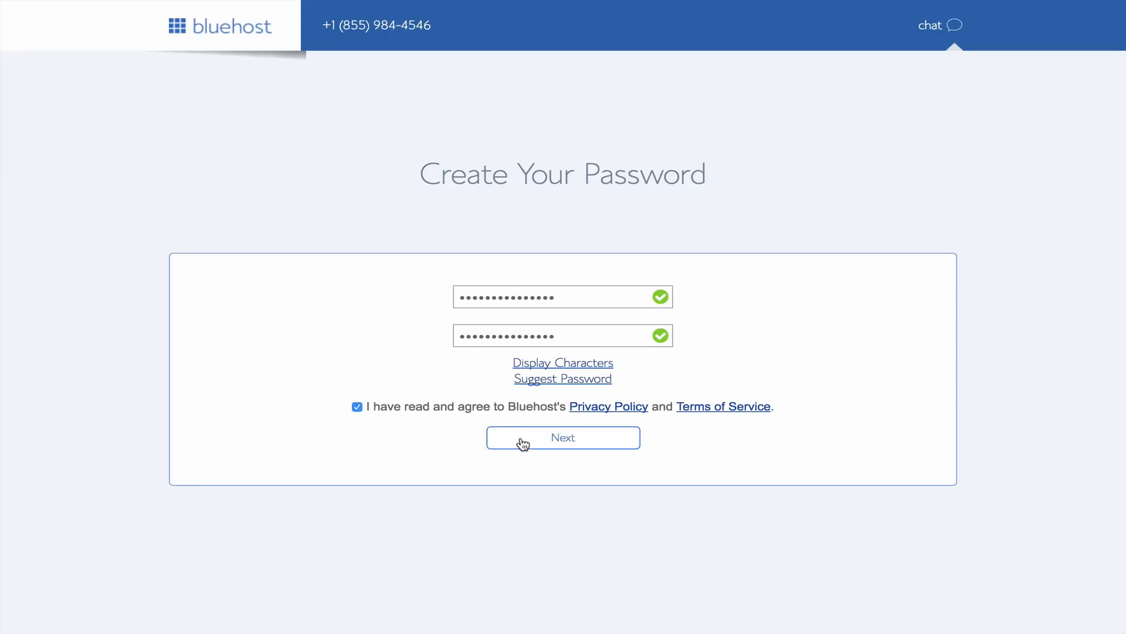
click(562, 438)
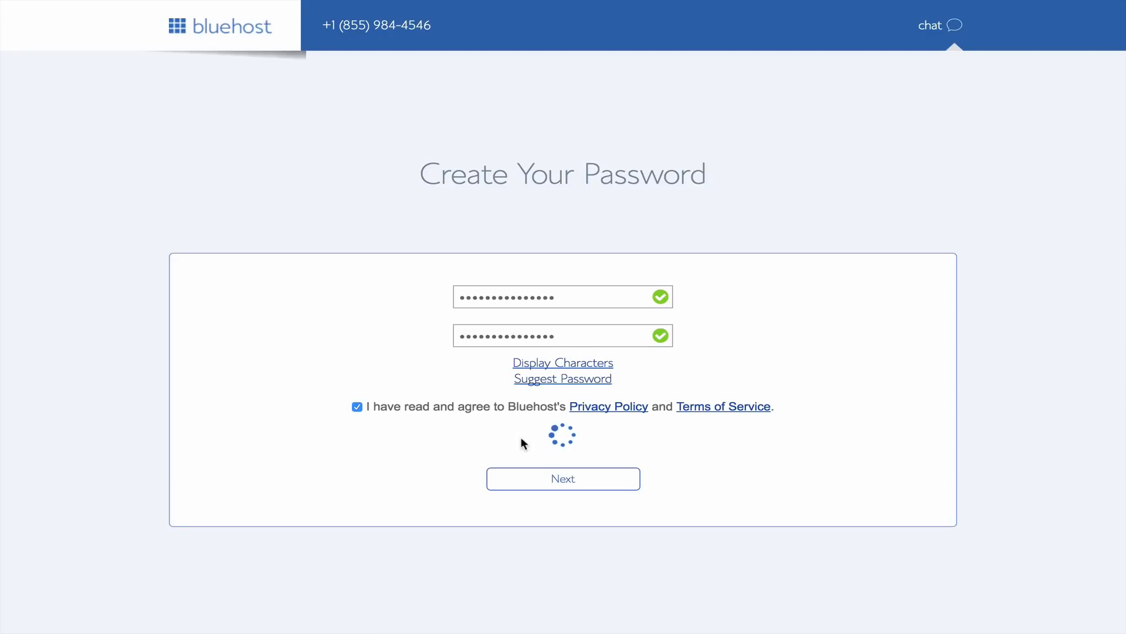
click(563, 479)
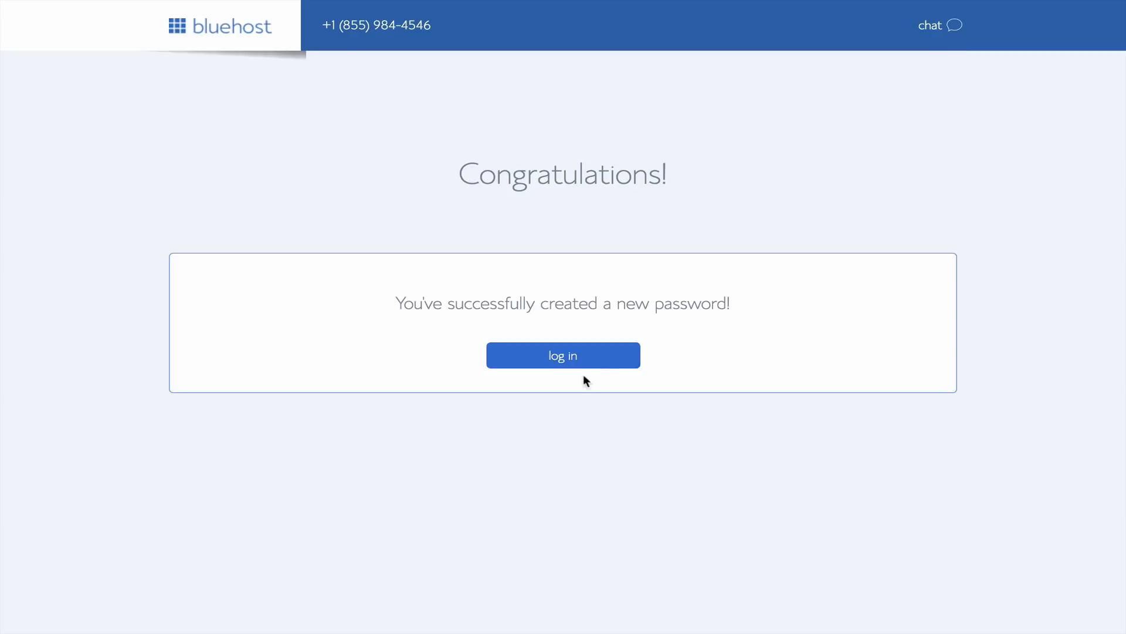
mouse_move(596, 370)
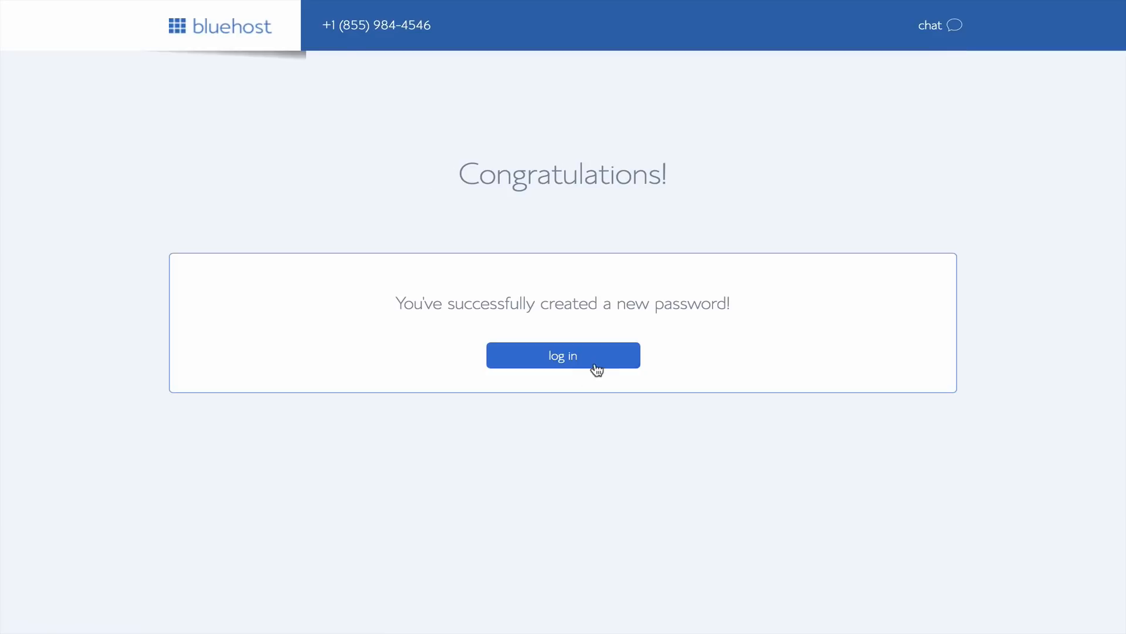
Step: Log in to the new hosting account, skip the starter theme and go to the Bluehost account home
click(563, 356)
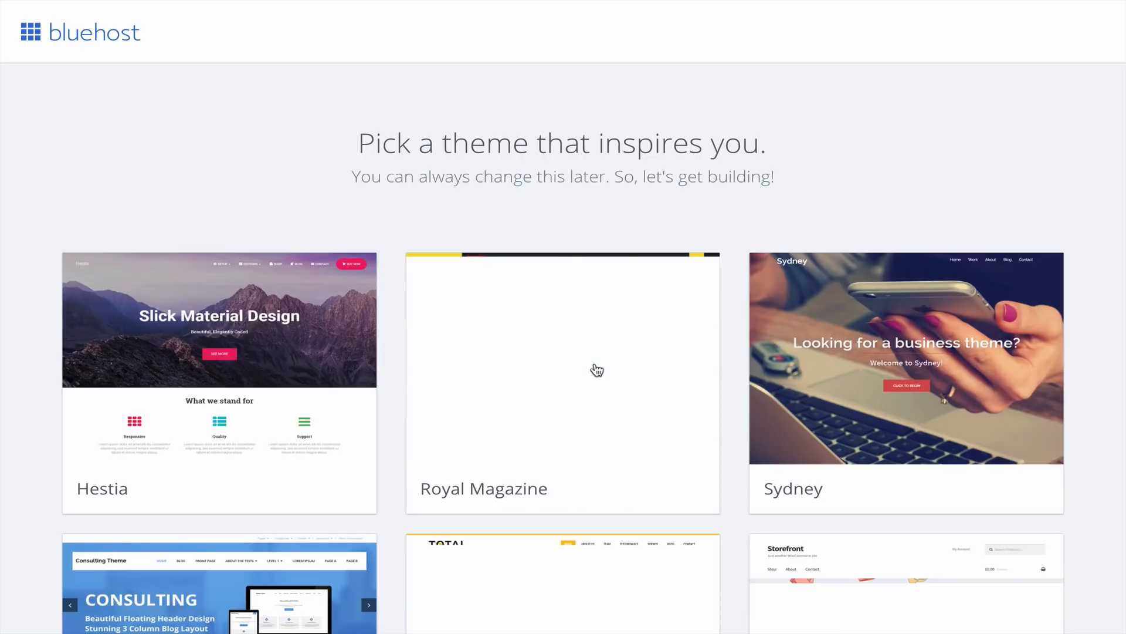
scroll(down, 3)
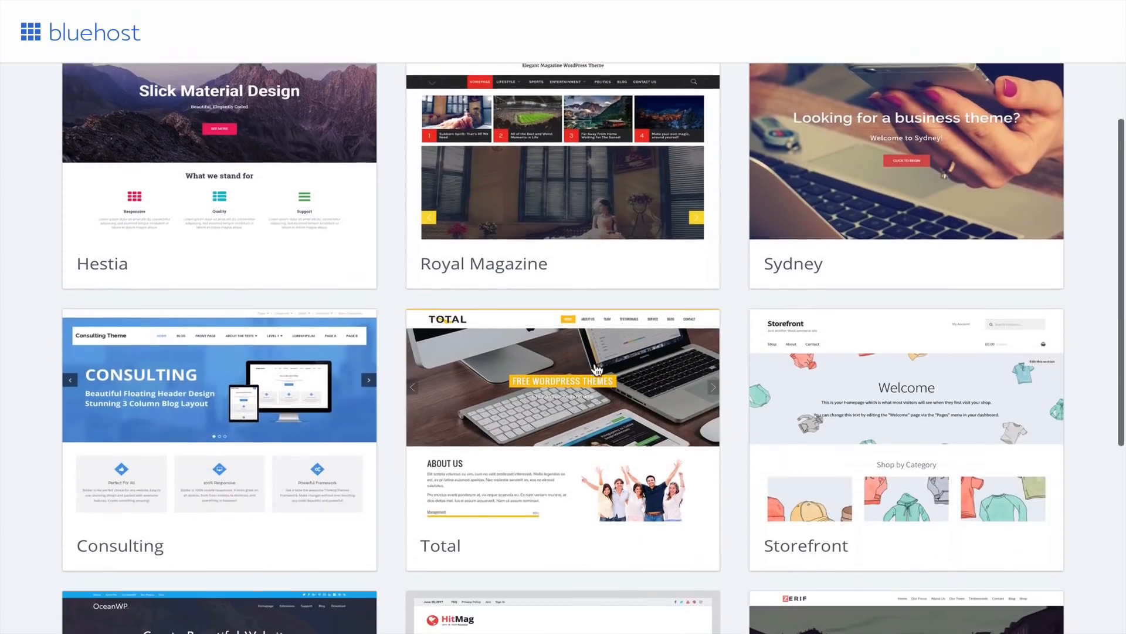
scroll(down, 3)
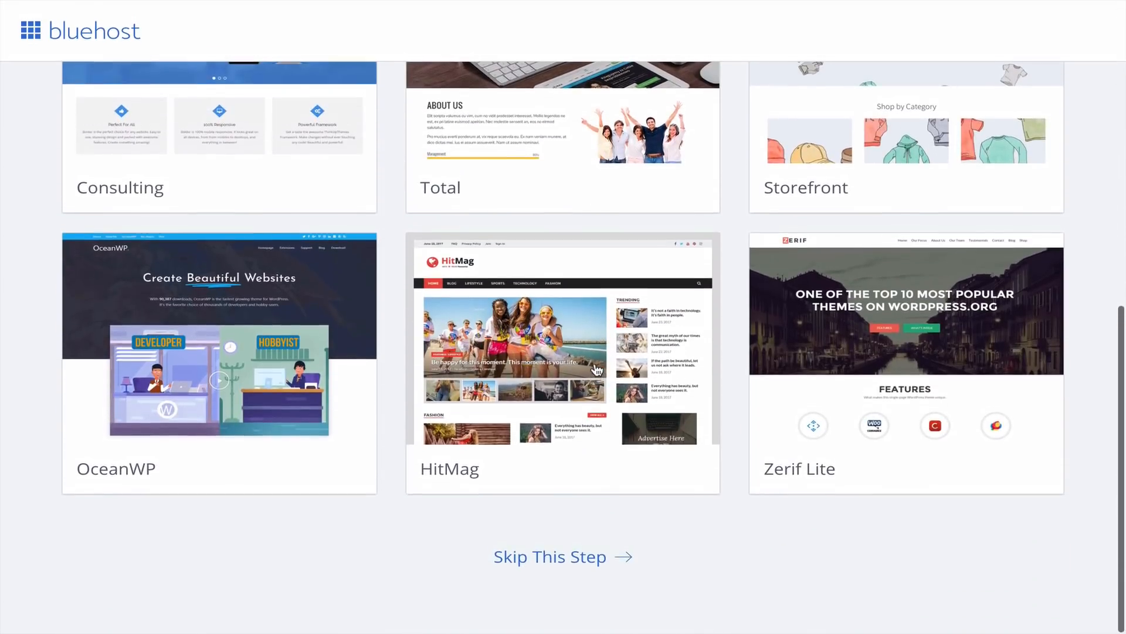
click(551, 556)
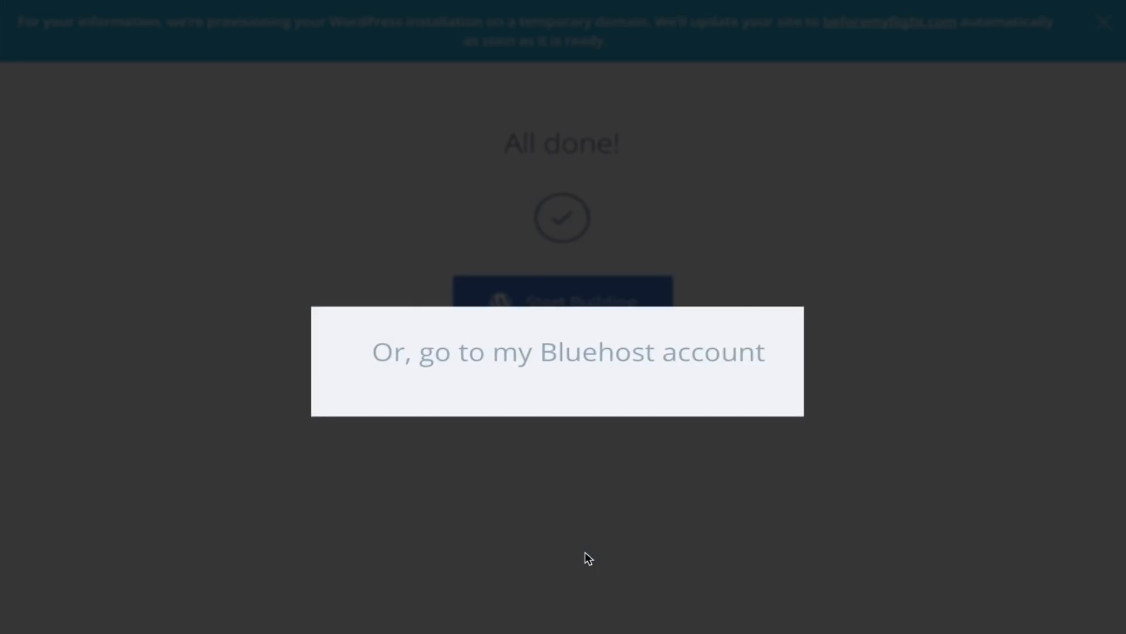
click(568, 351)
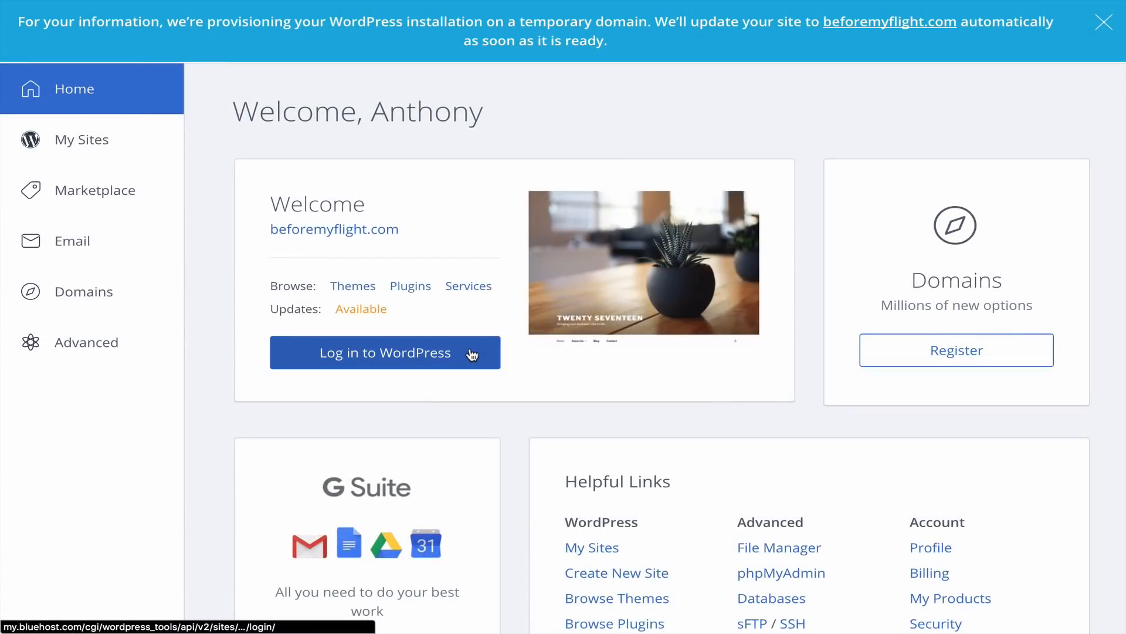
Step: Log in to the beforemyflight.com WordPress admin from the Bluehost dashboard
click(385, 354)
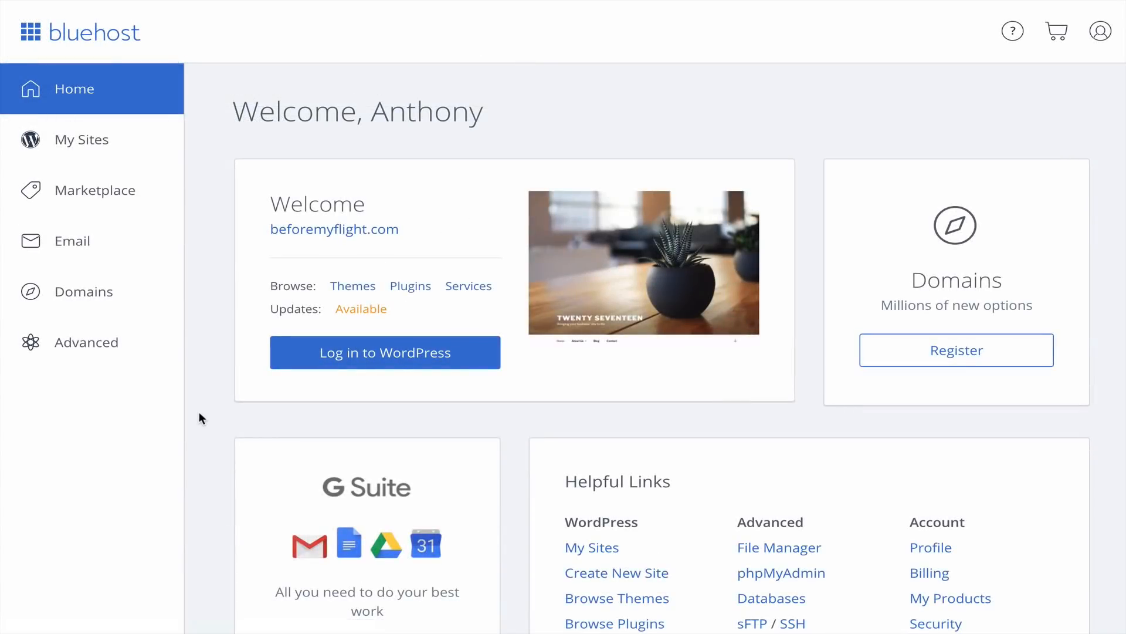
click(385, 353)
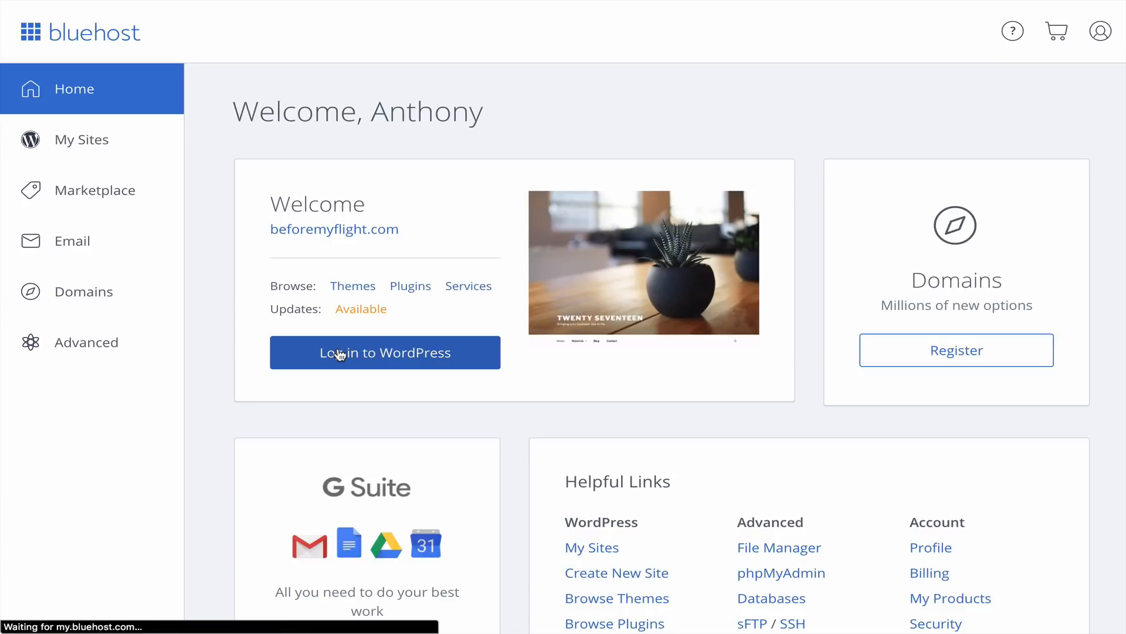
click(385, 353)
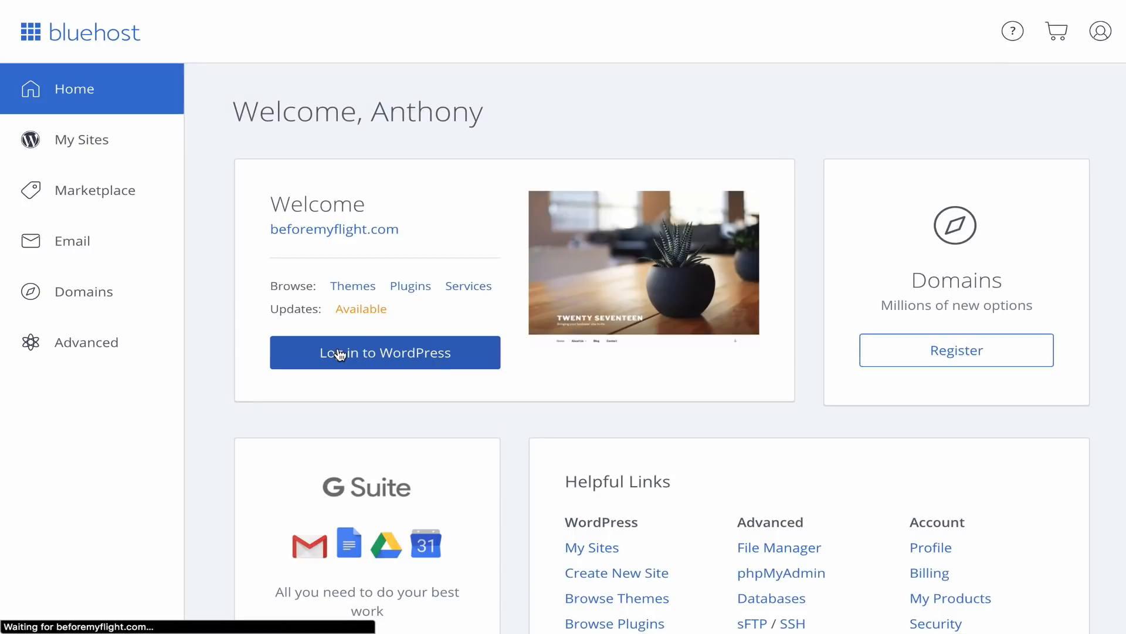
click(385, 353)
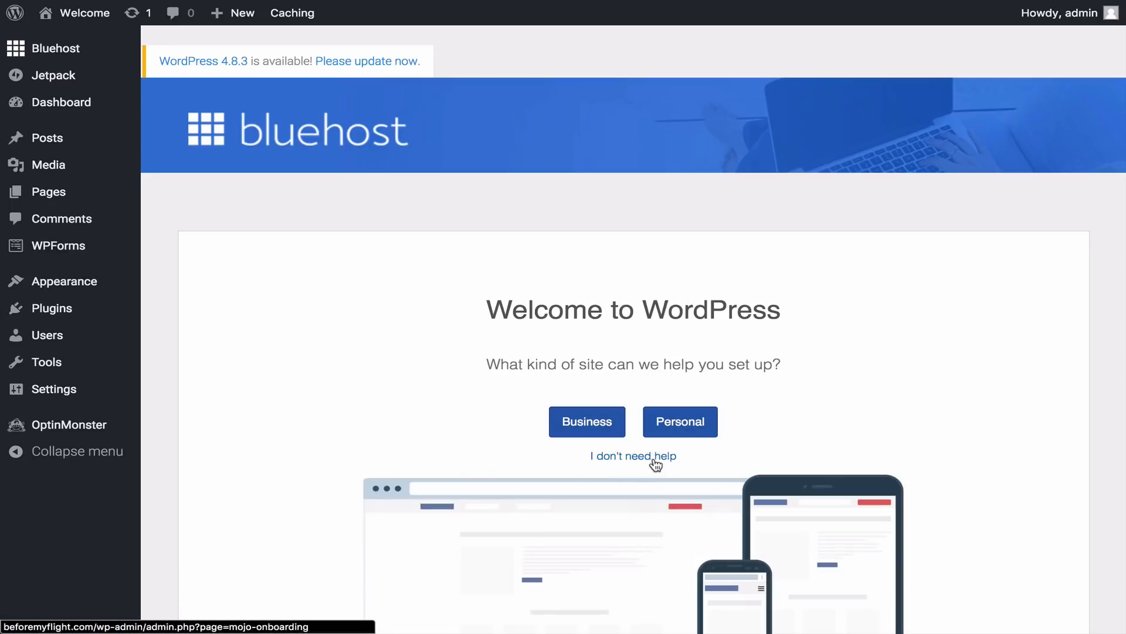
Step: Dismiss the setup help offer and start adding a new user under Users > Add New
click(632, 455)
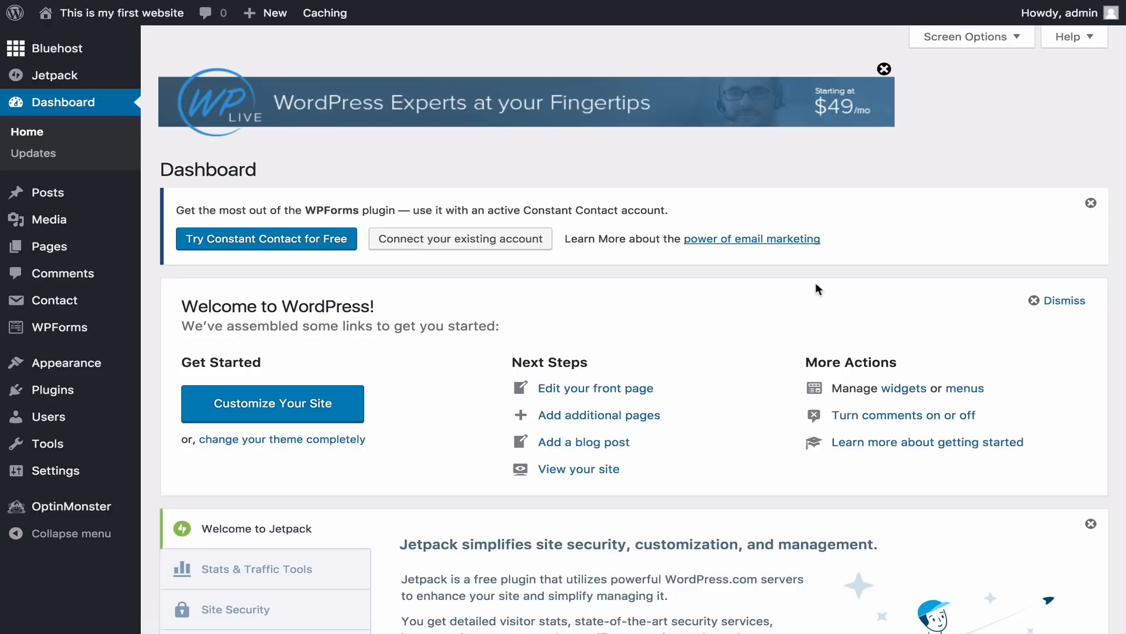
mouse_move(47, 443)
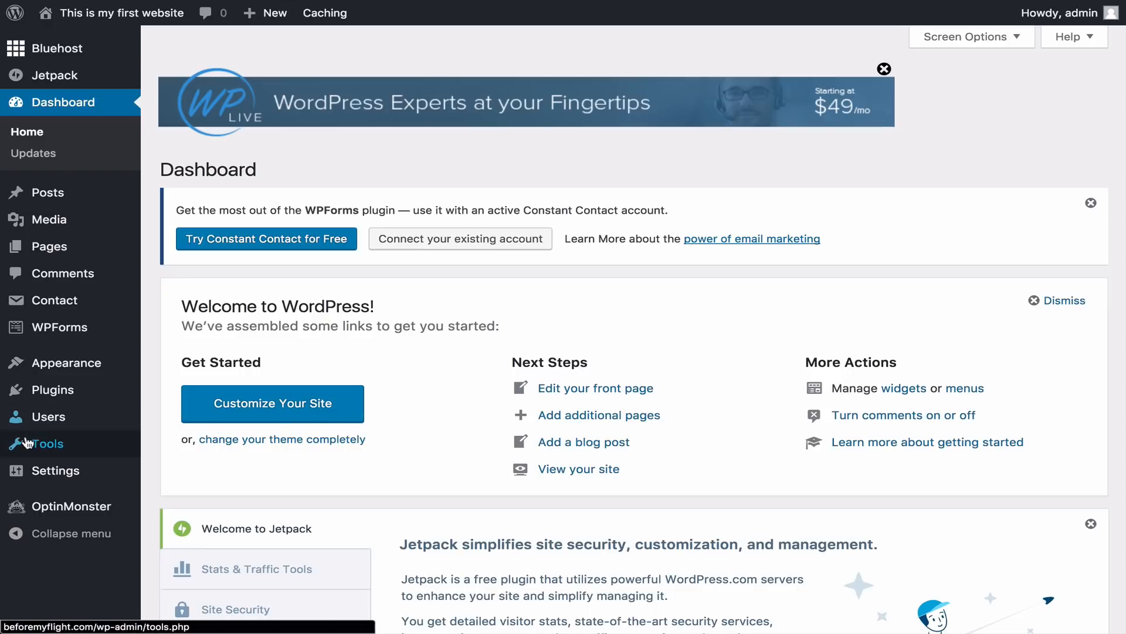
click(50, 417)
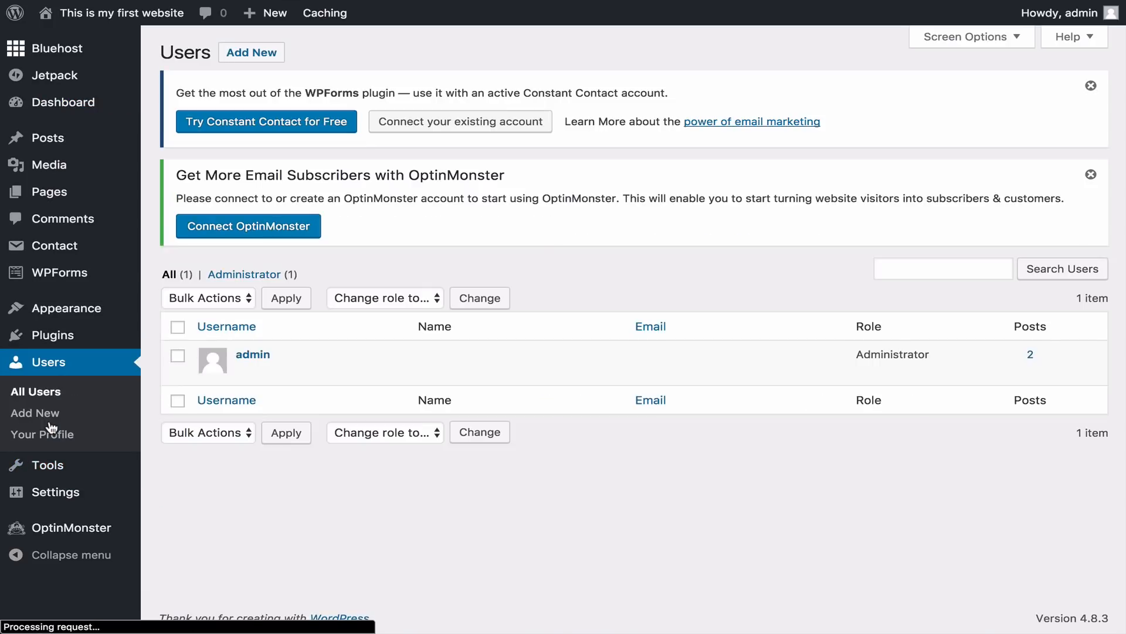
click(225, 400)
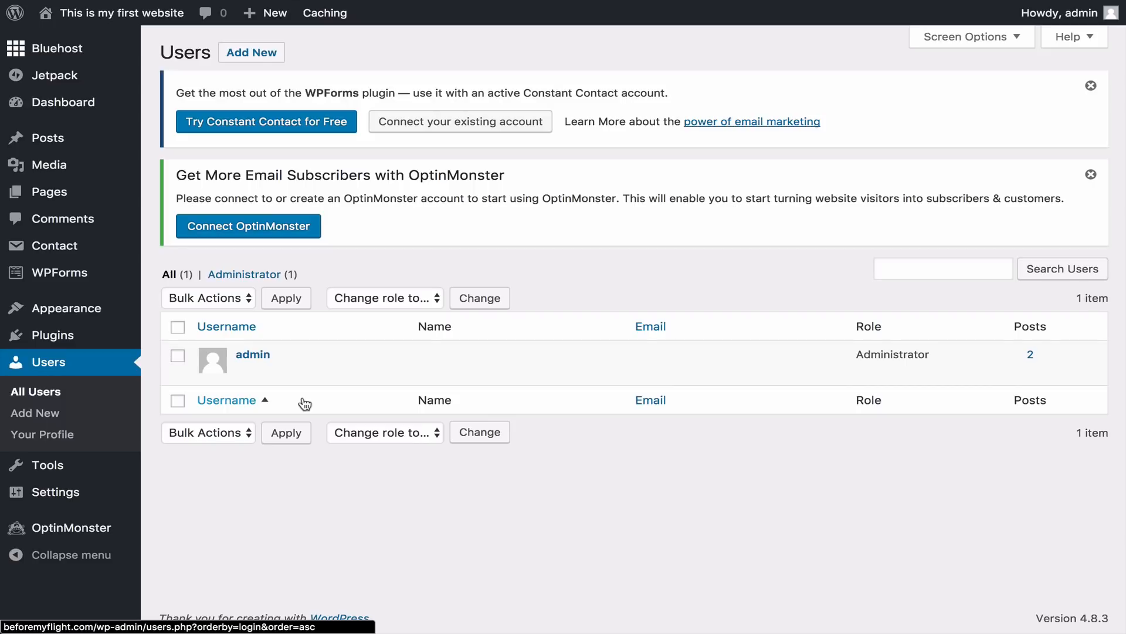
click(35, 412)
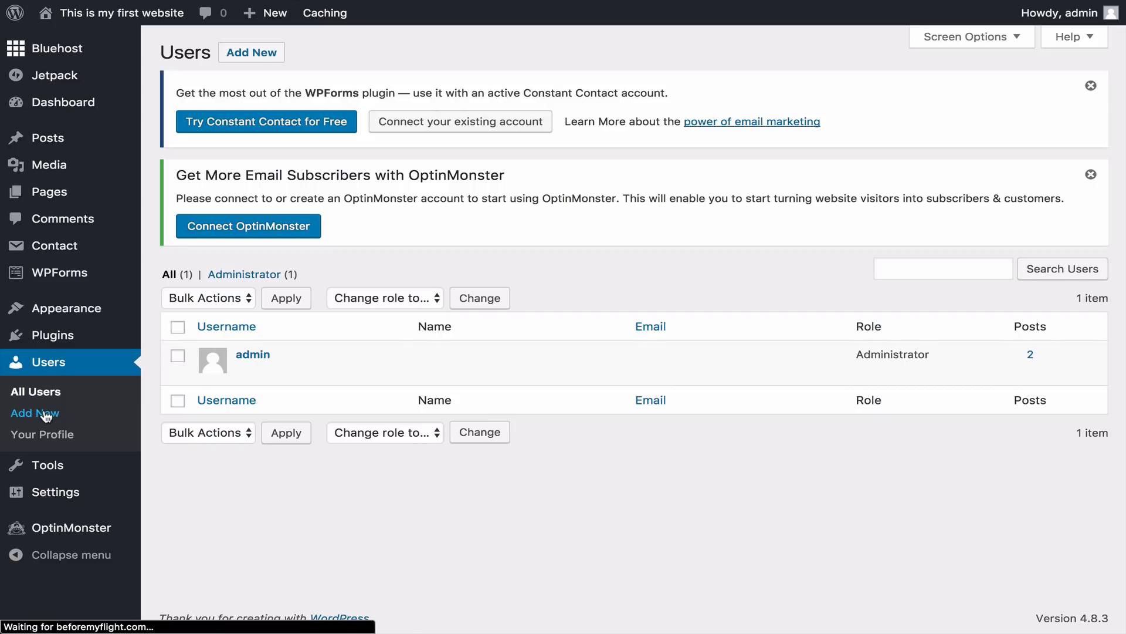
click(35, 412)
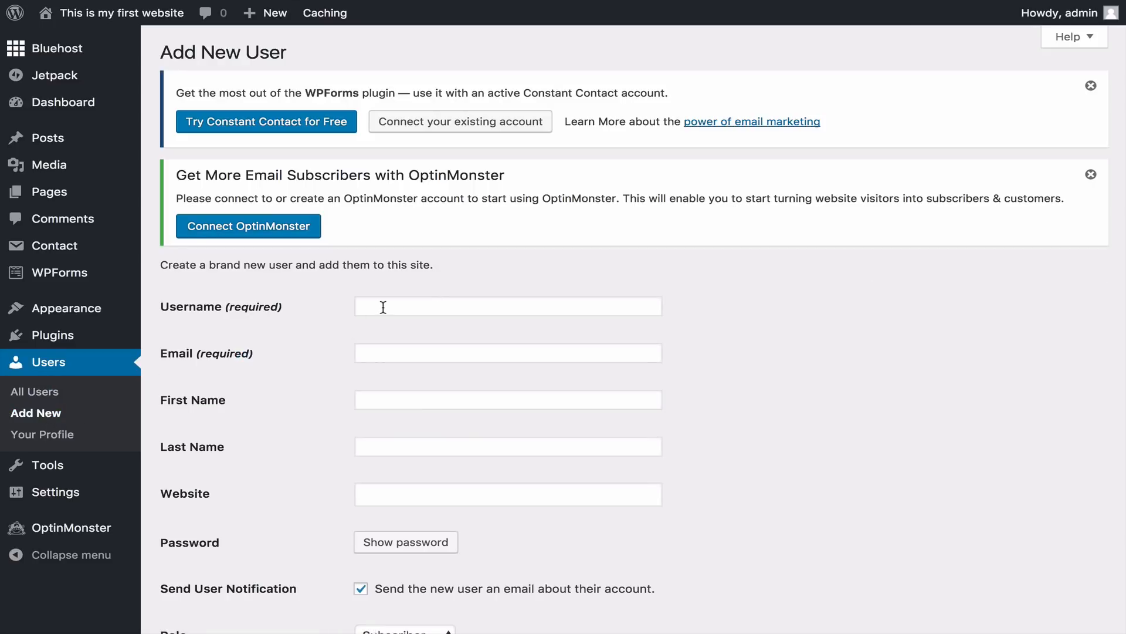
Step: Create user anthony with website beforemyflight.com and the Administrator role
text(anthony)
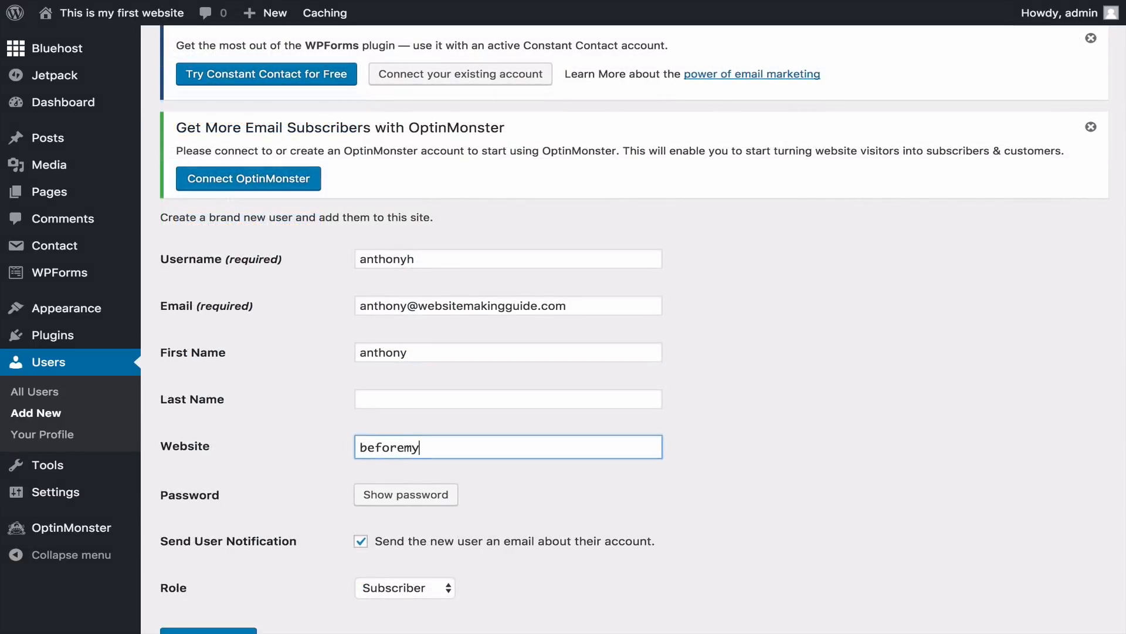
text(flight.com)
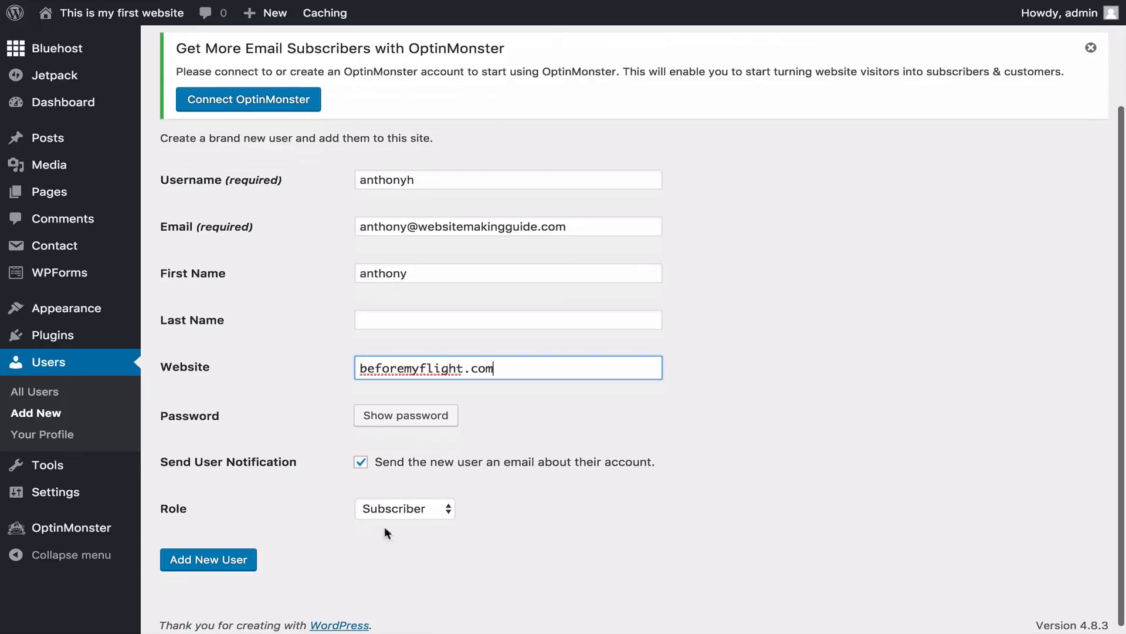
click(404, 509)
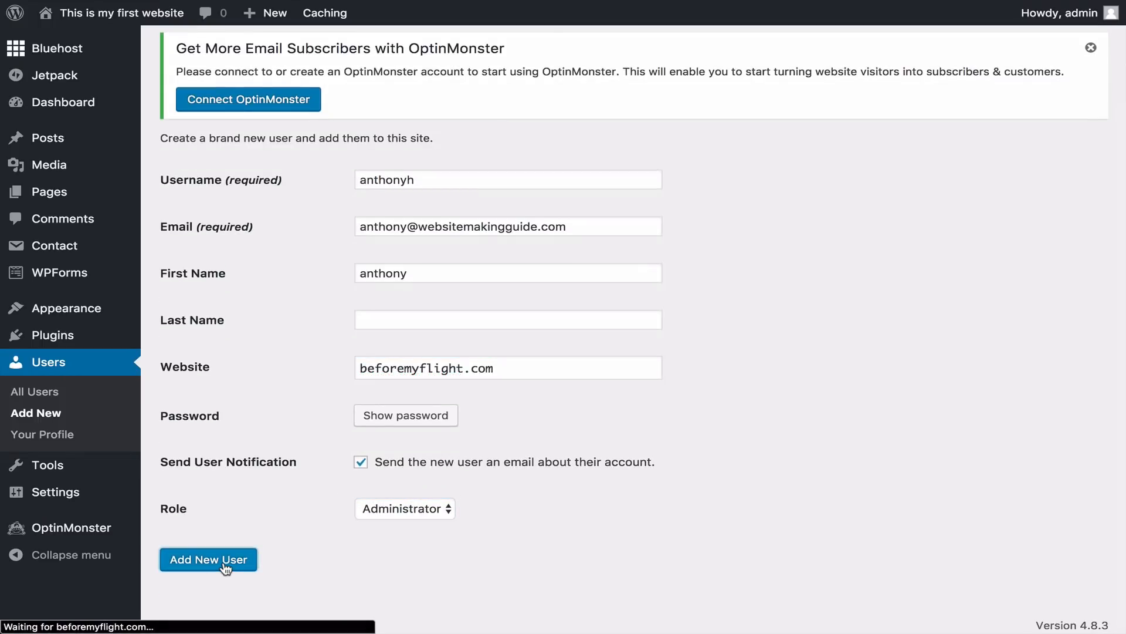
click(209, 559)
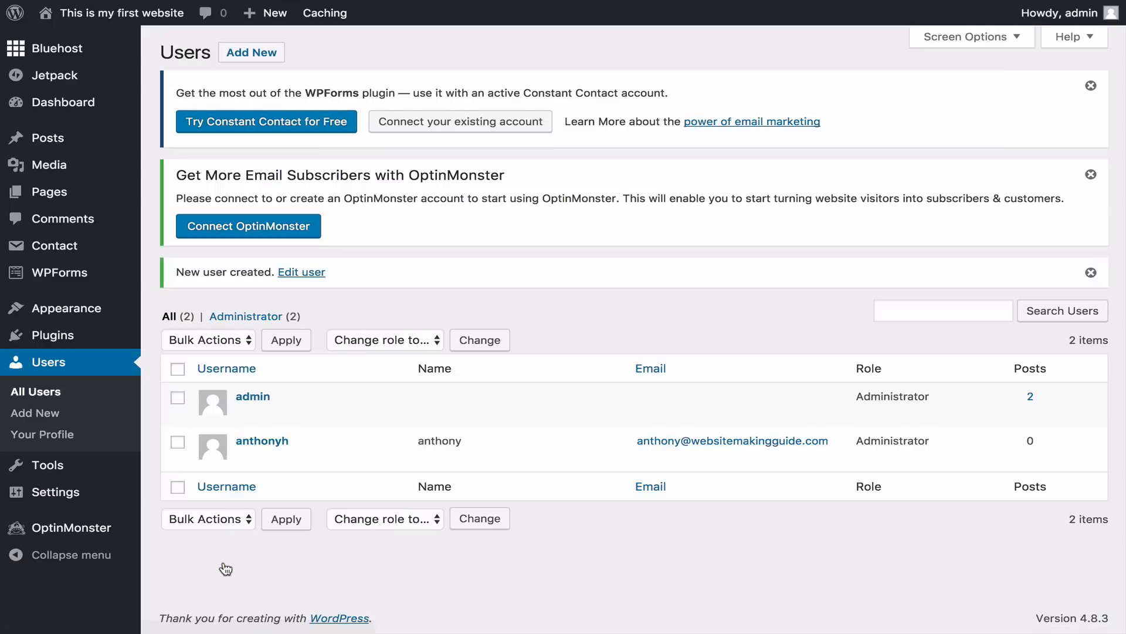
mouse_move(261, 440)
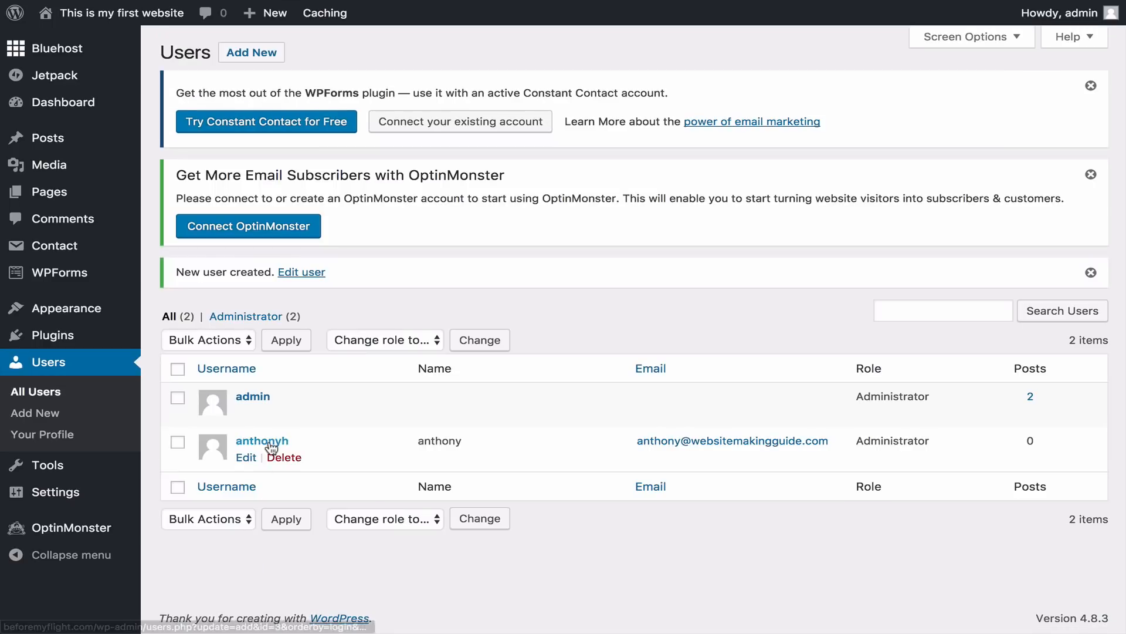
mouse_move(637, 318)
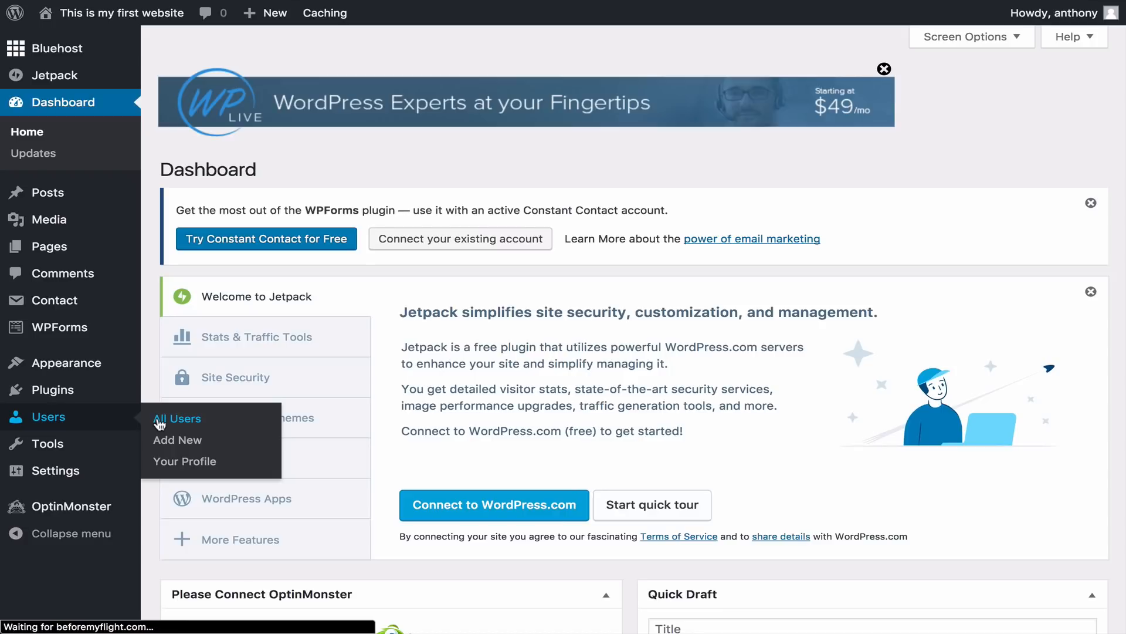
Step: Delete the admin user, attributing all its content to anthonyh, and confirm the deletion
click(177, 417)
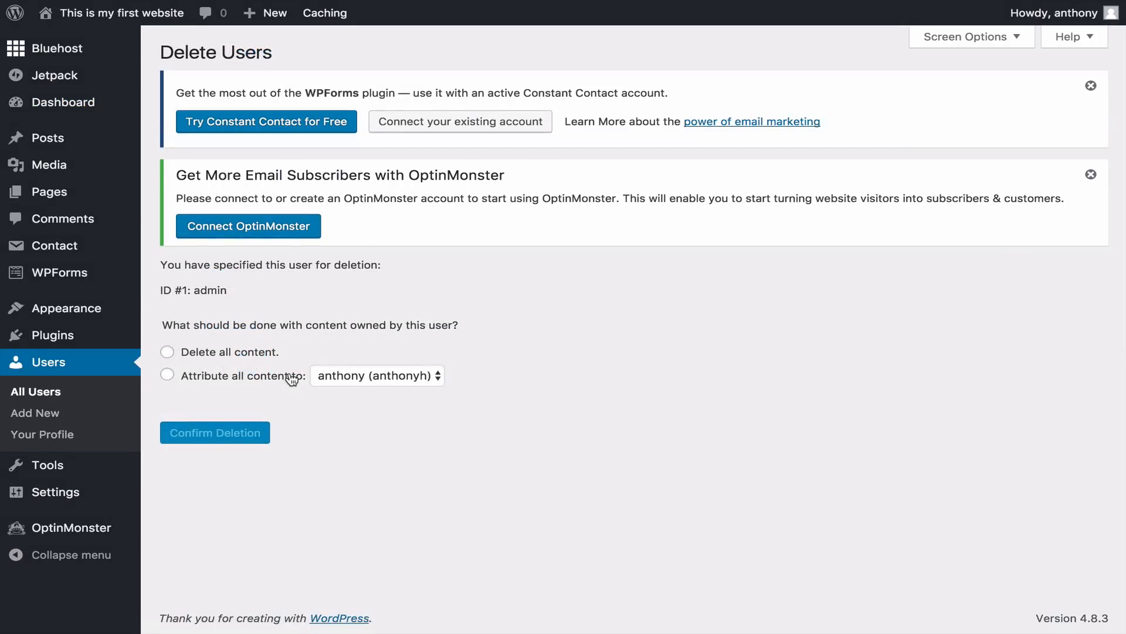
click(168, 374)
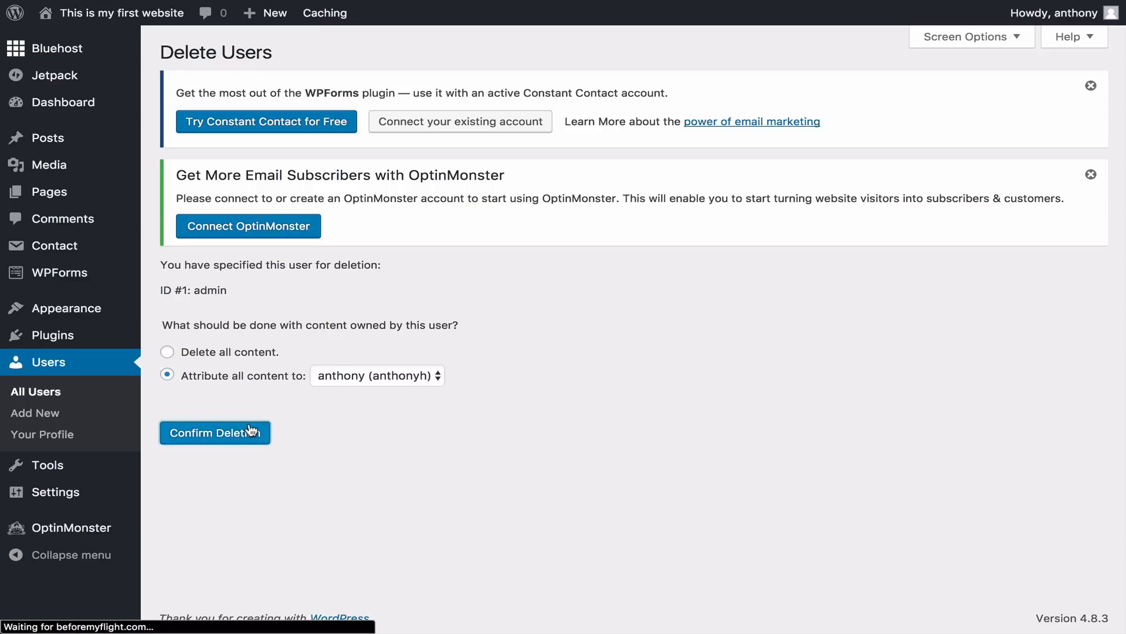
click(214, 433)
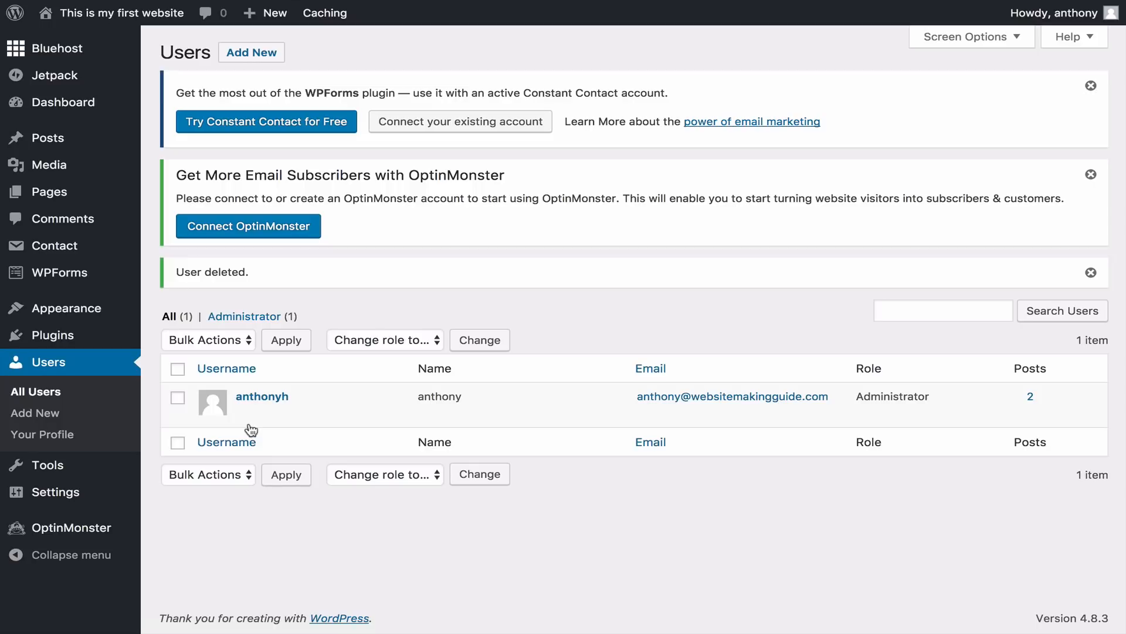
click(61, 492)
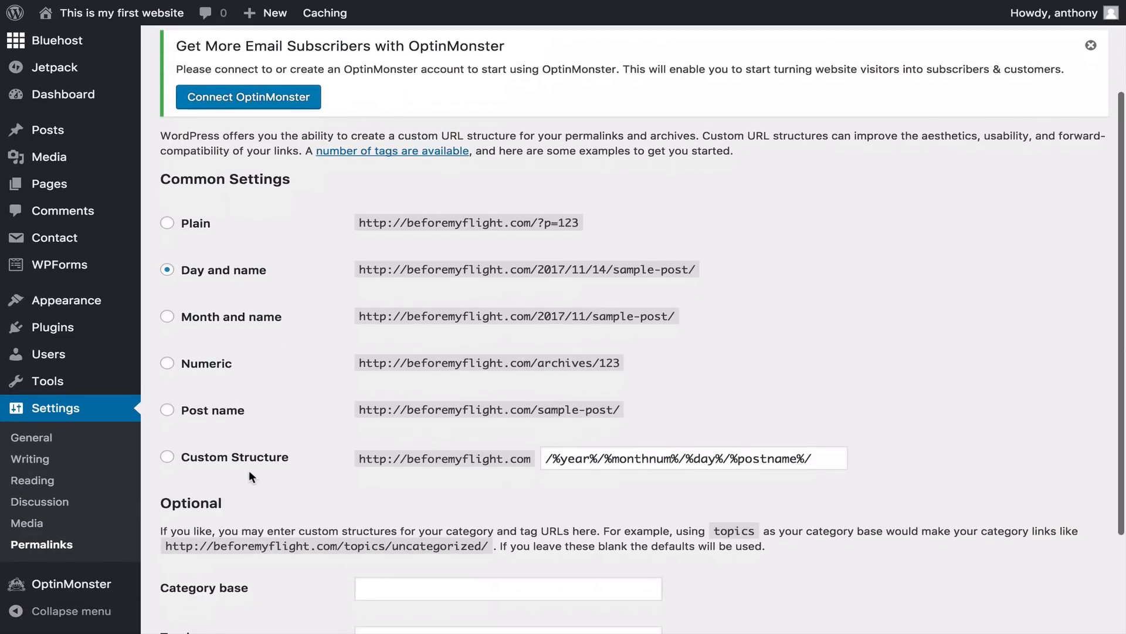
Step: Select the Post name permalink structure and save the changes
click(168, 409)
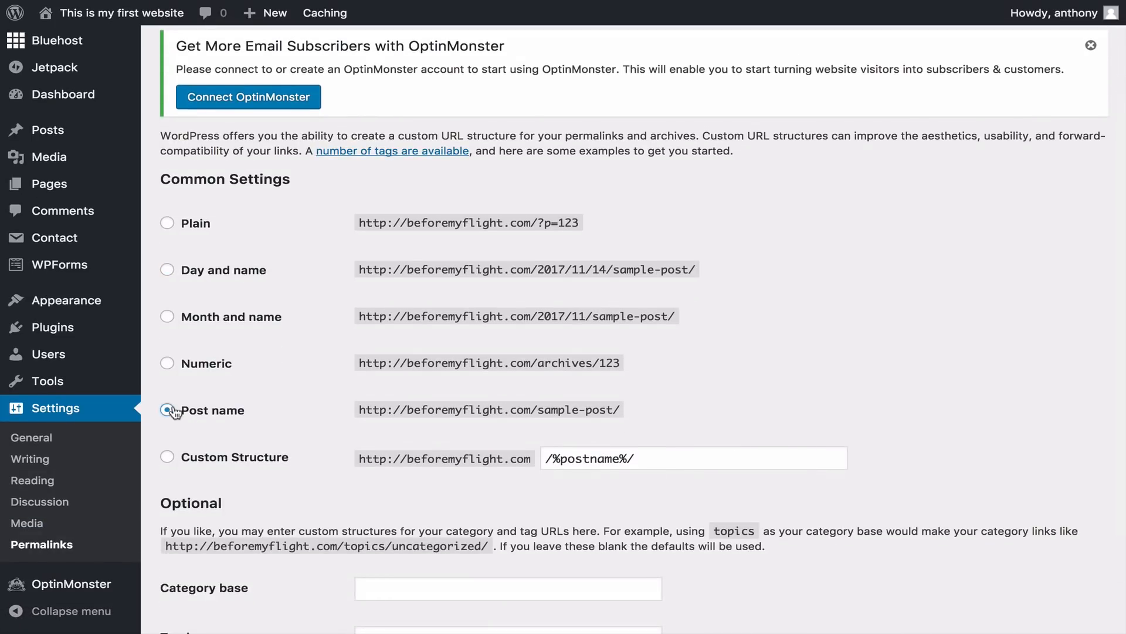
click(168, 411)
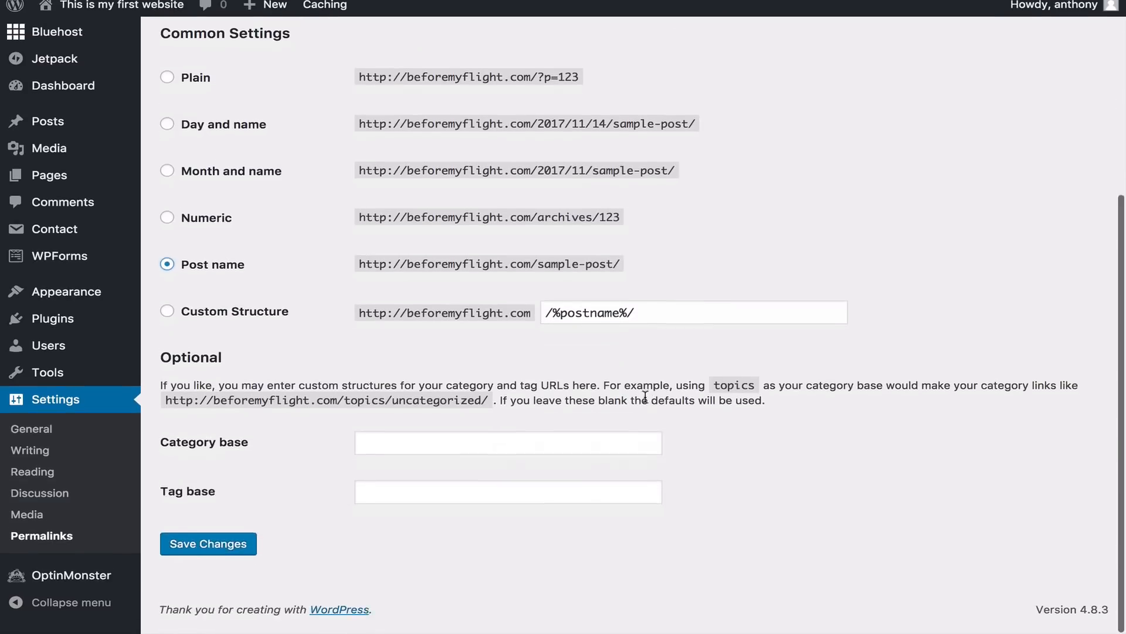
click(209, 553)
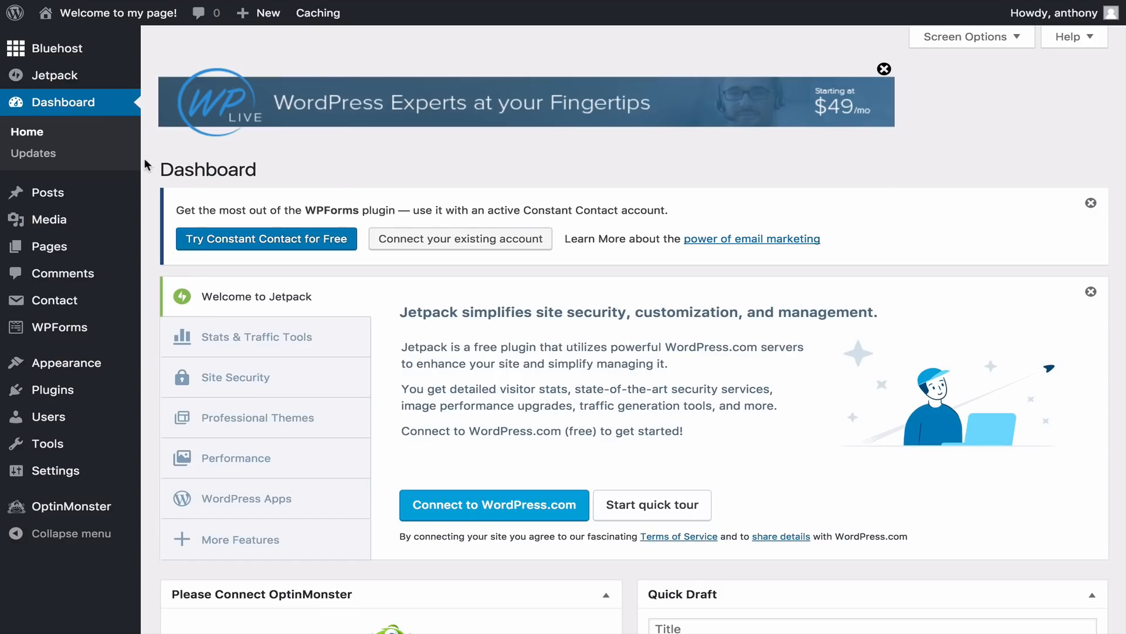
mouse_move(48, 192)
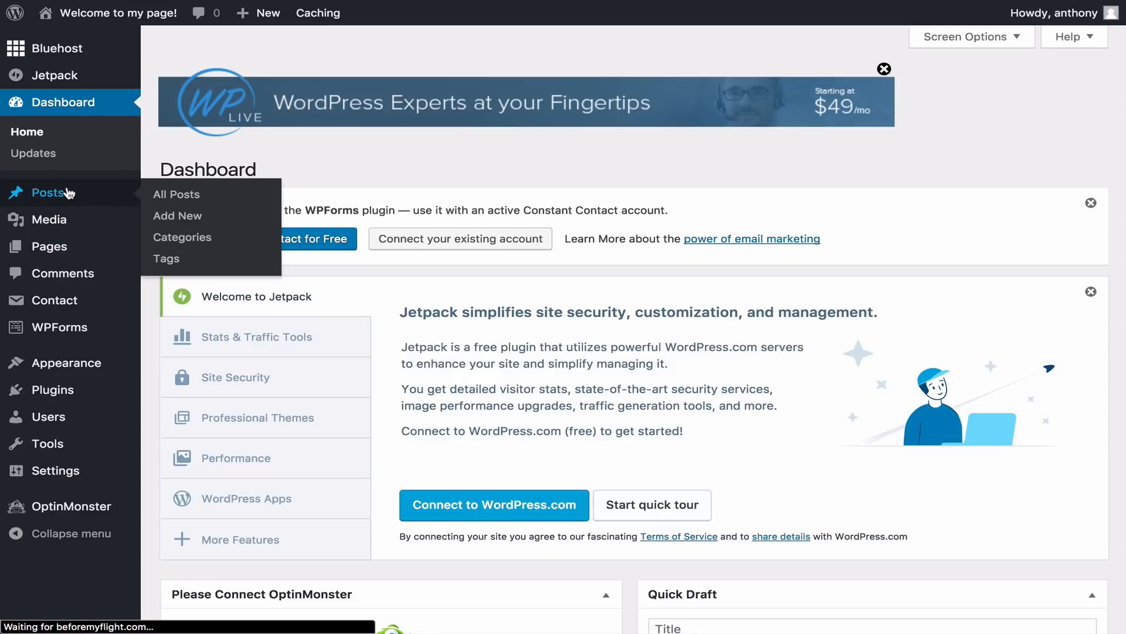
Step: Write a new post about the Hopper app titled About Cheap Flights to Europe and preview it
click(177, 193)
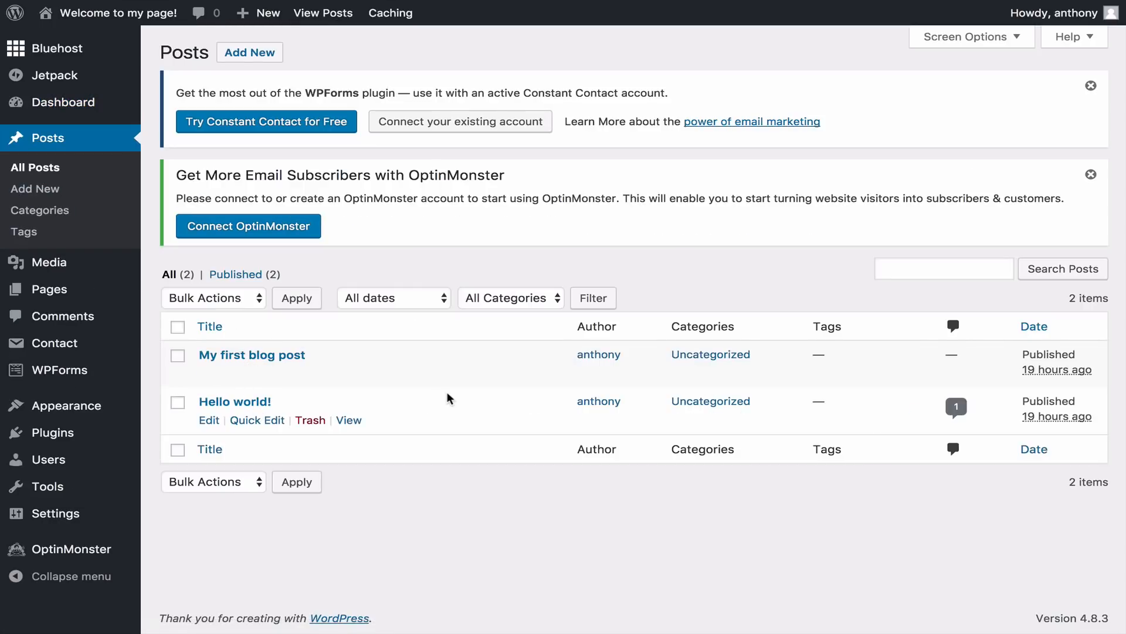
click(249, 52)
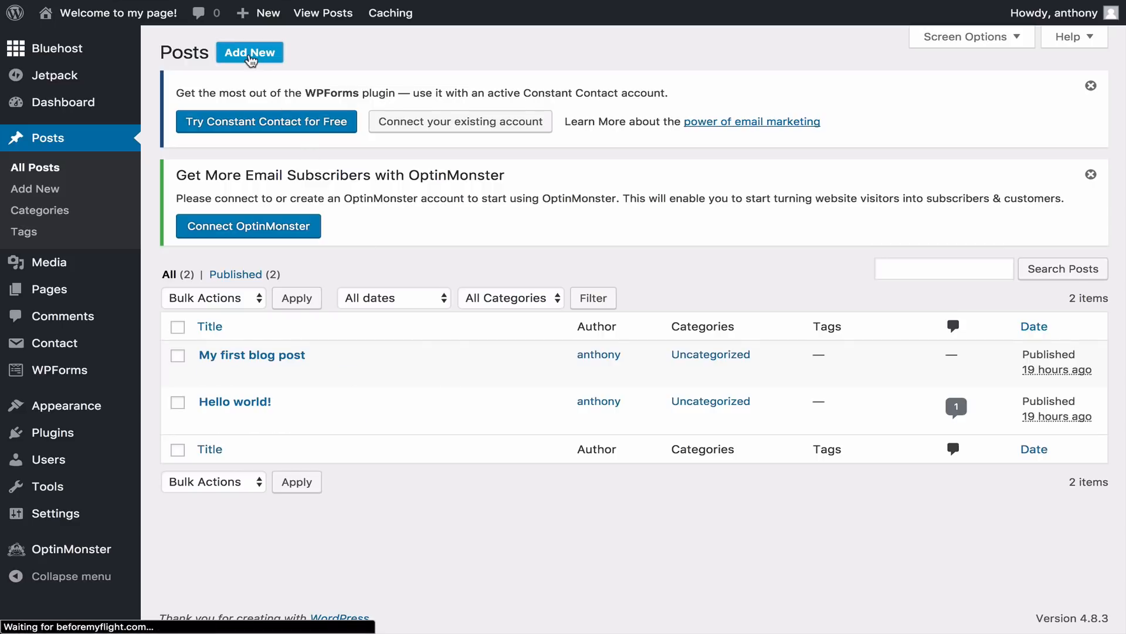
click(249, 51)
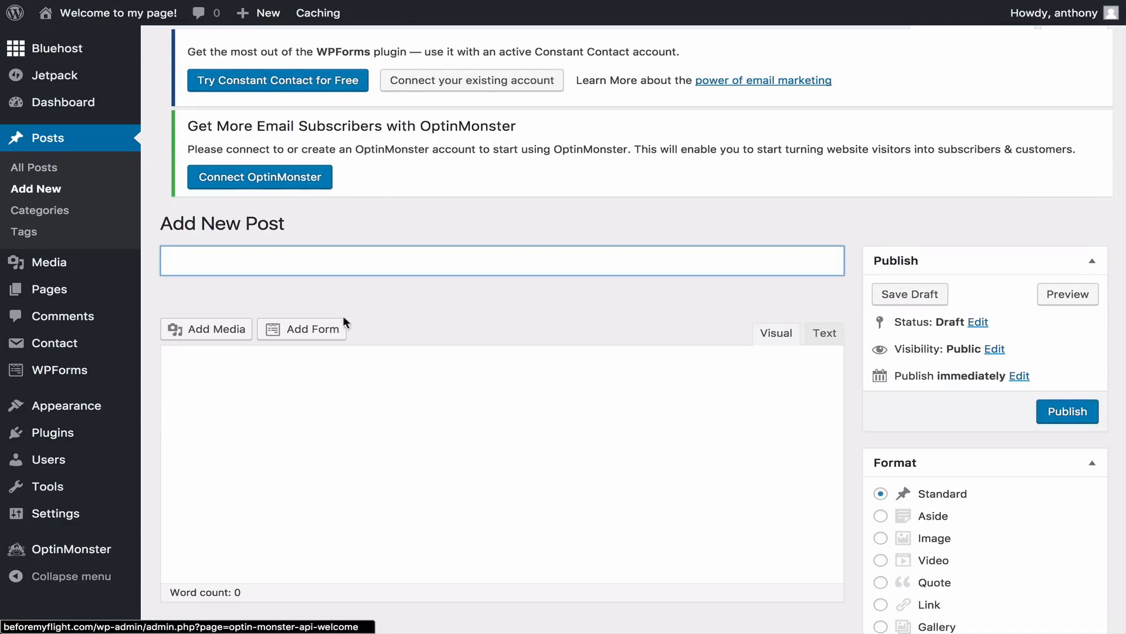
text(About C)
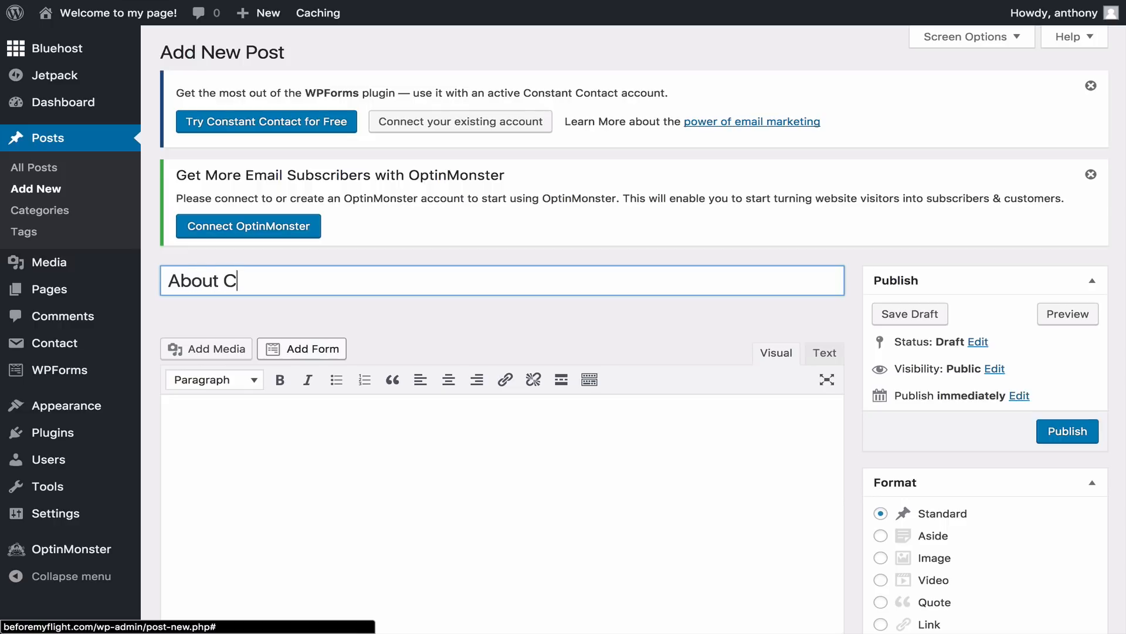
text(You can find them on a cool app called)
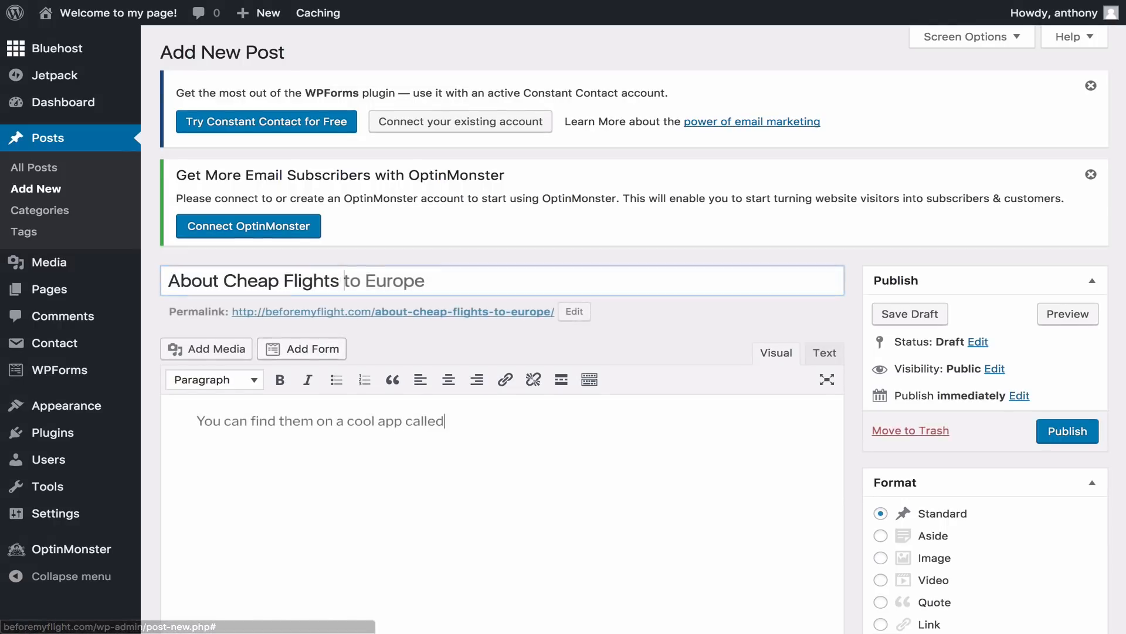
text(Hopper)
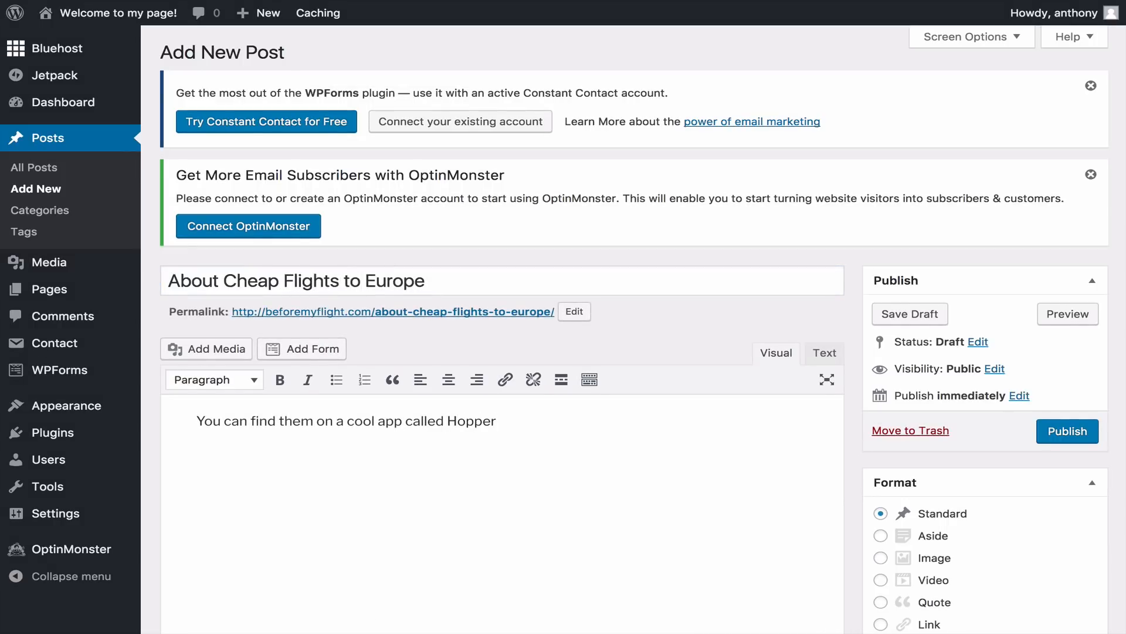
text(!)
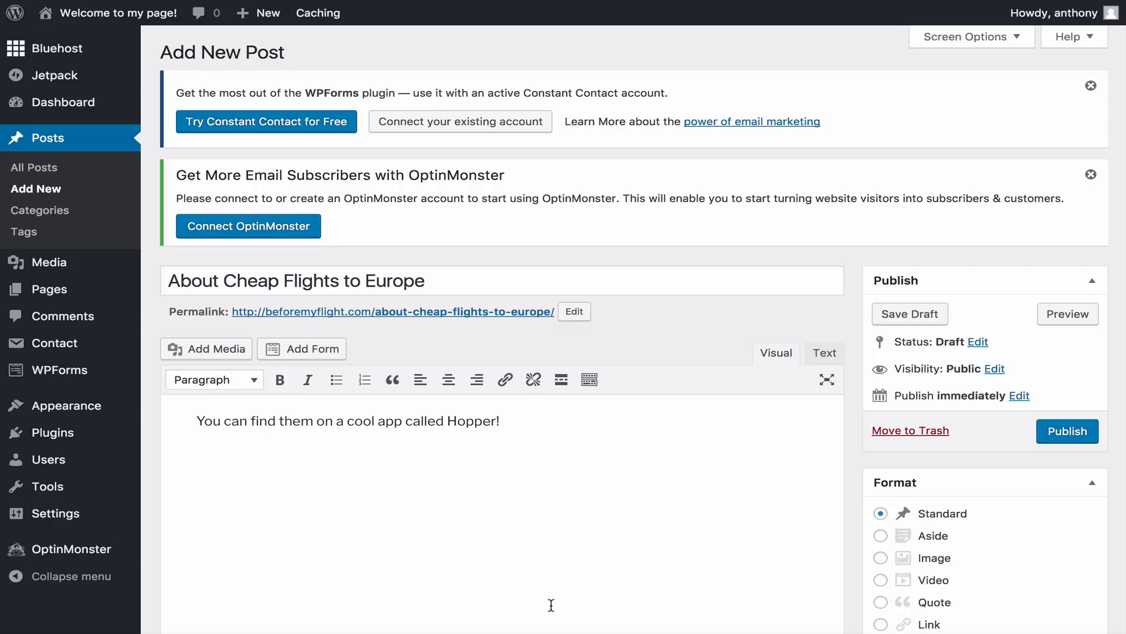
scroll(down, 3)
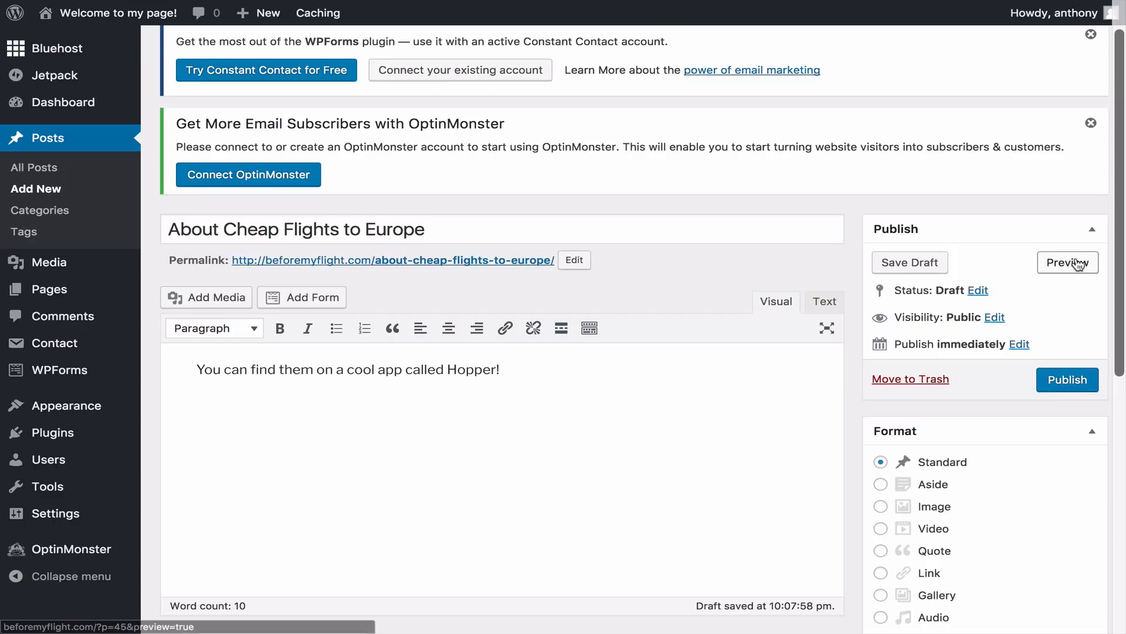
click(1068, 262)
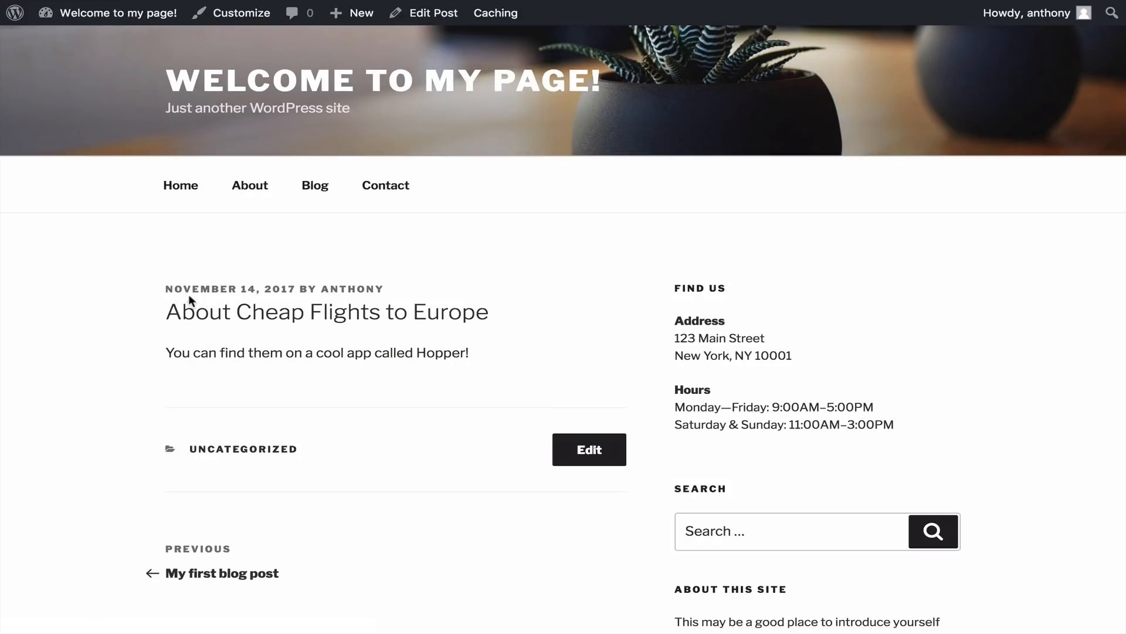
mouse_move(347, 372)
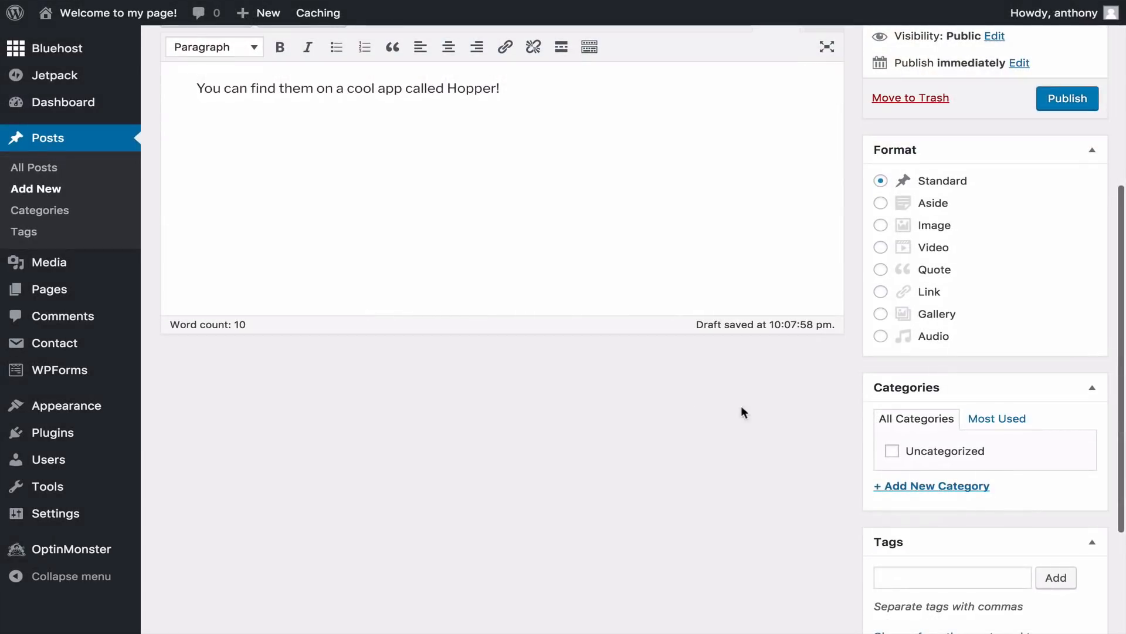
Step: Add a new "flight apps" category, publish the post and return to the dashboard
click(930, 486)
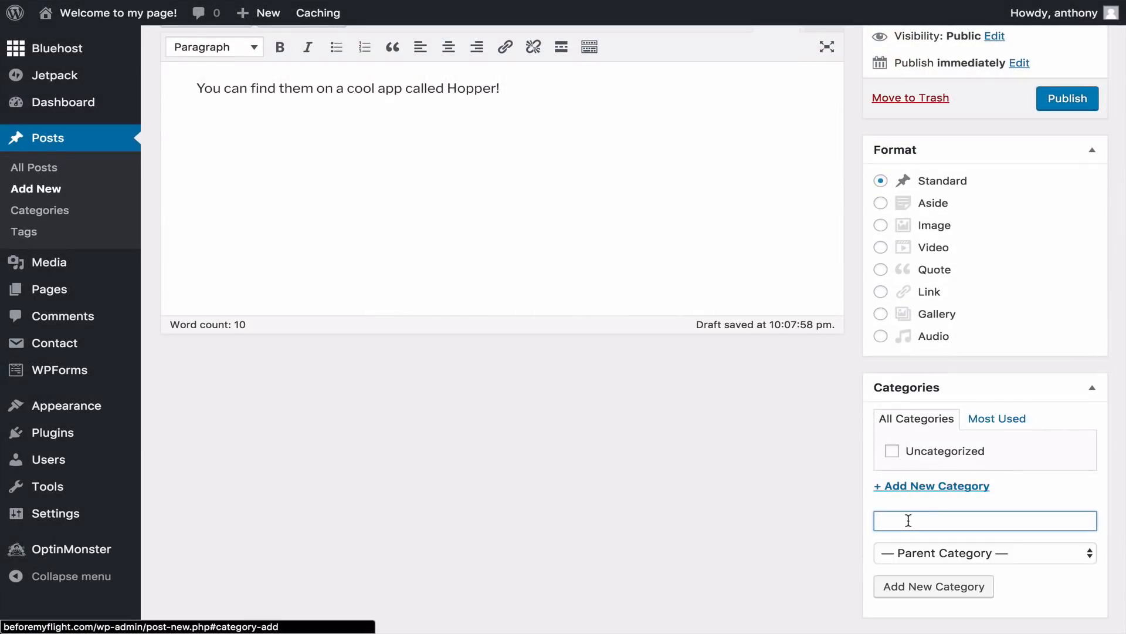
text(flight apps)
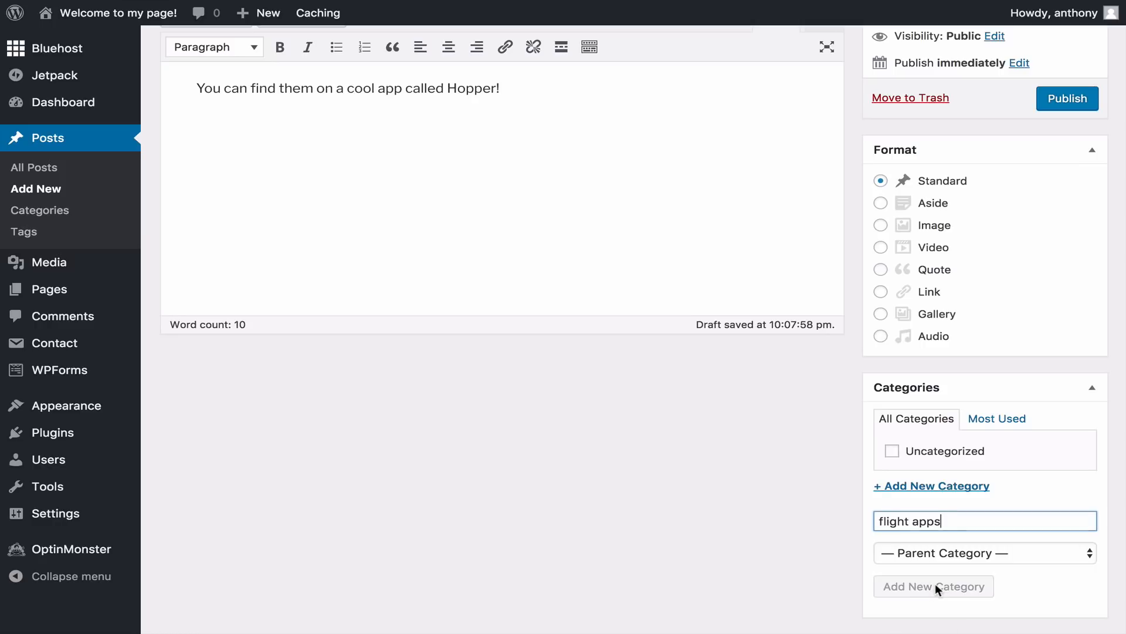
click(933, 585)
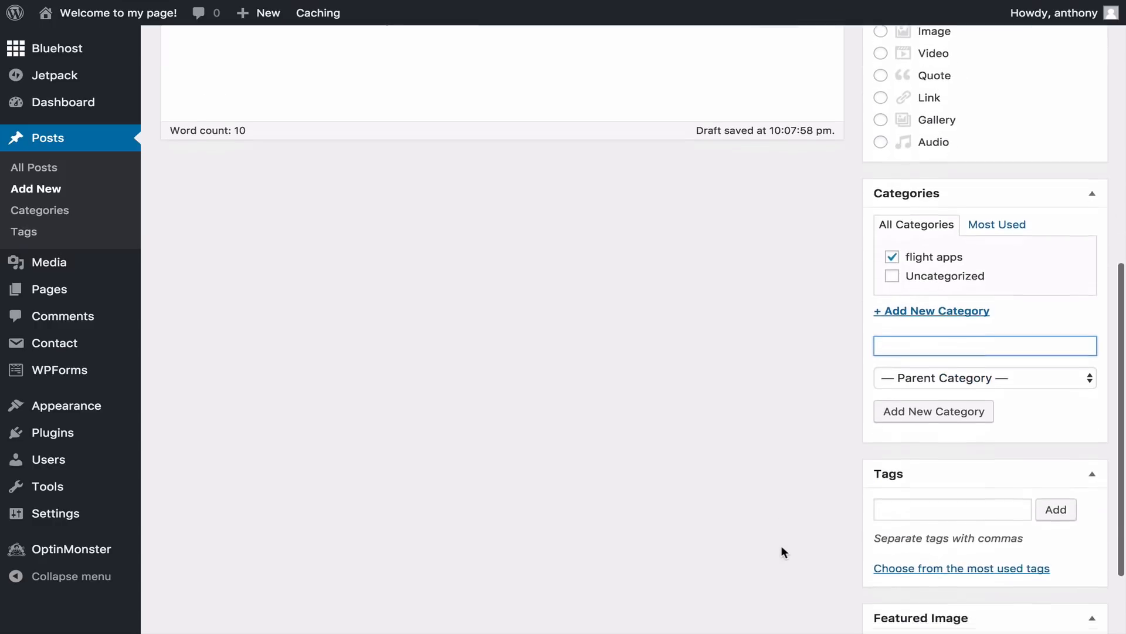
scroll(down, 3)
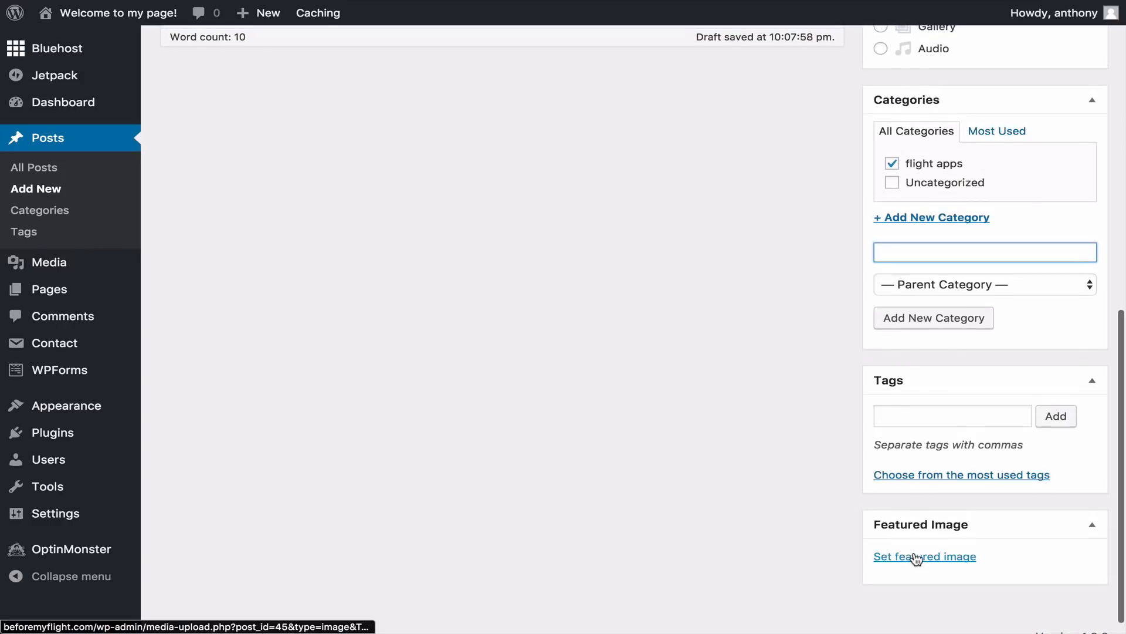
scroll(up, 3)
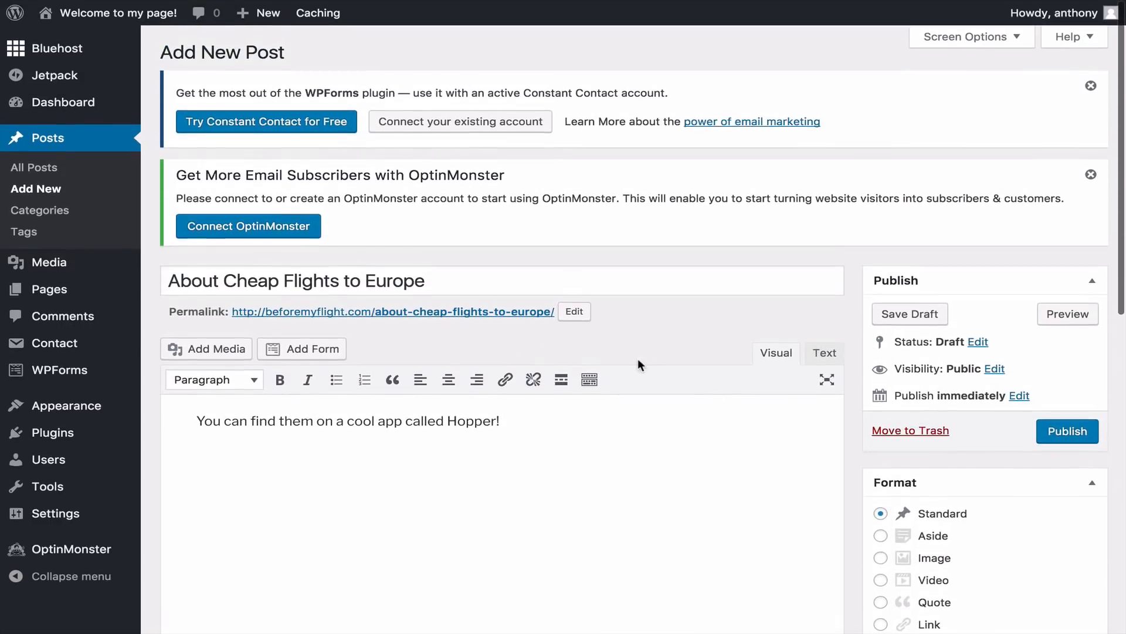
click(1067, 430)
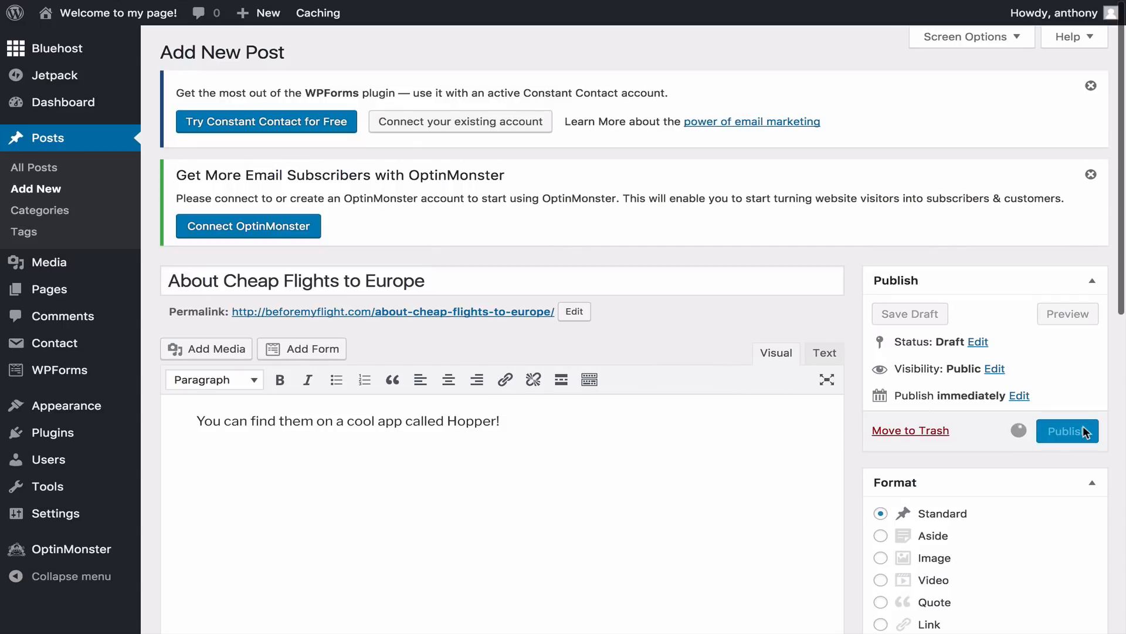
click(1067, 431)
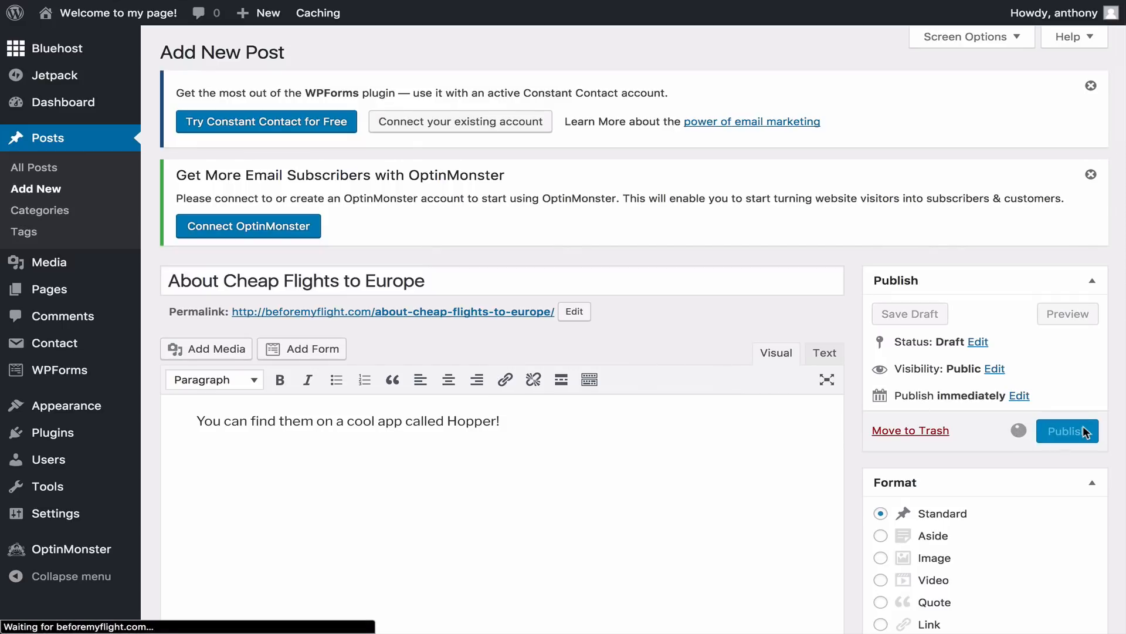
click(1067, 431)
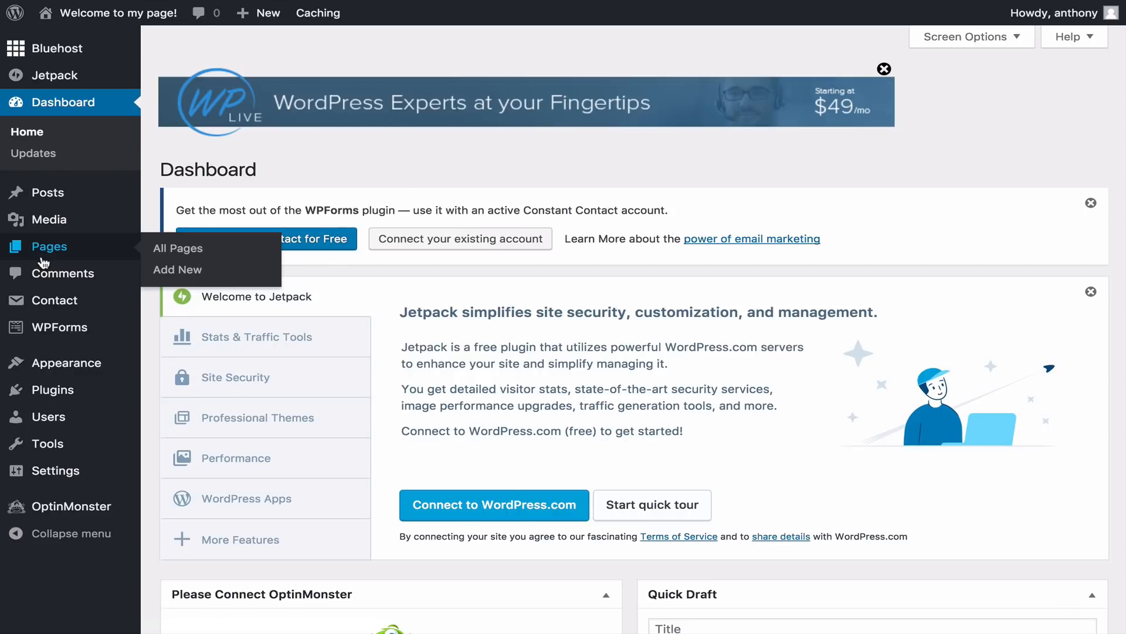
Step: Rewrite the About page text as Anthony's greeting offering help with web development needs, and update
click(177, 249)
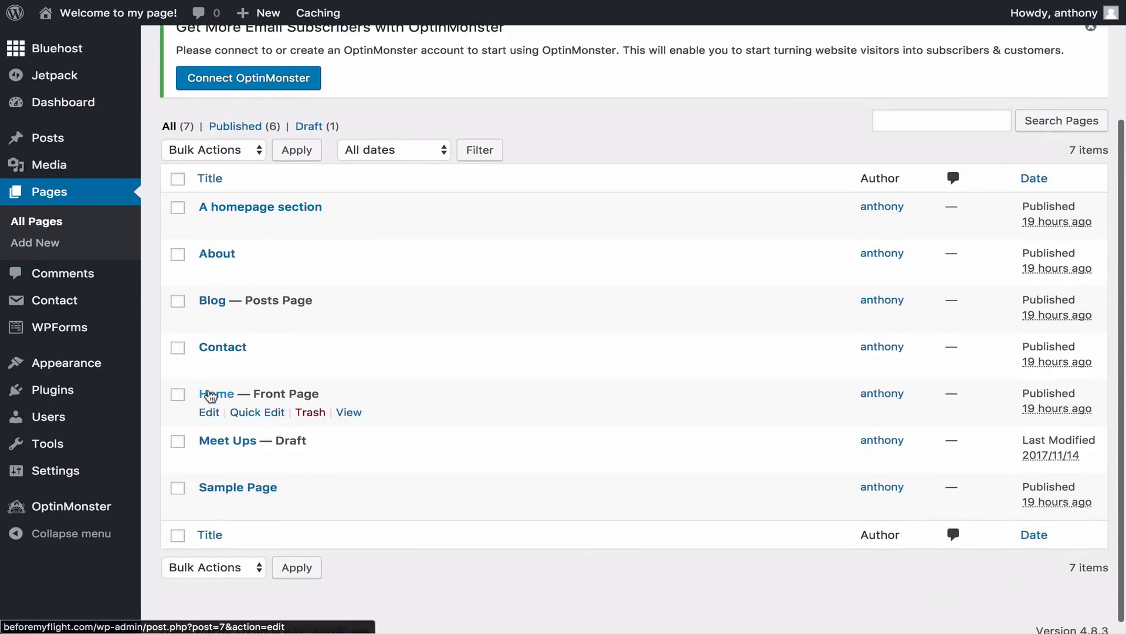
mouse_move(212, 299)
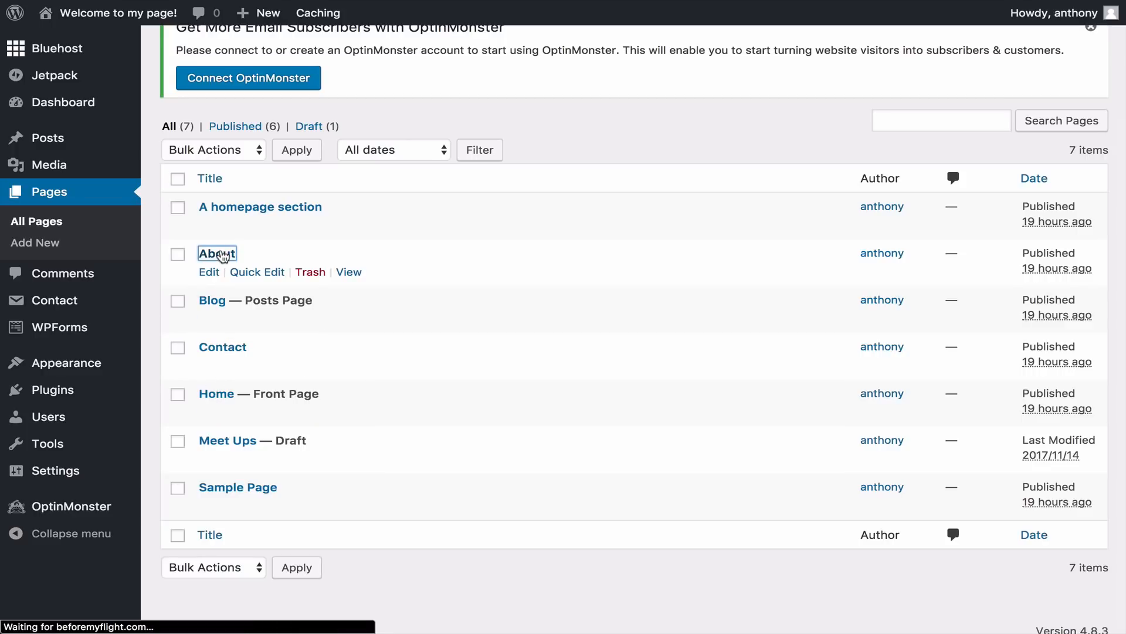
click(209, 271)
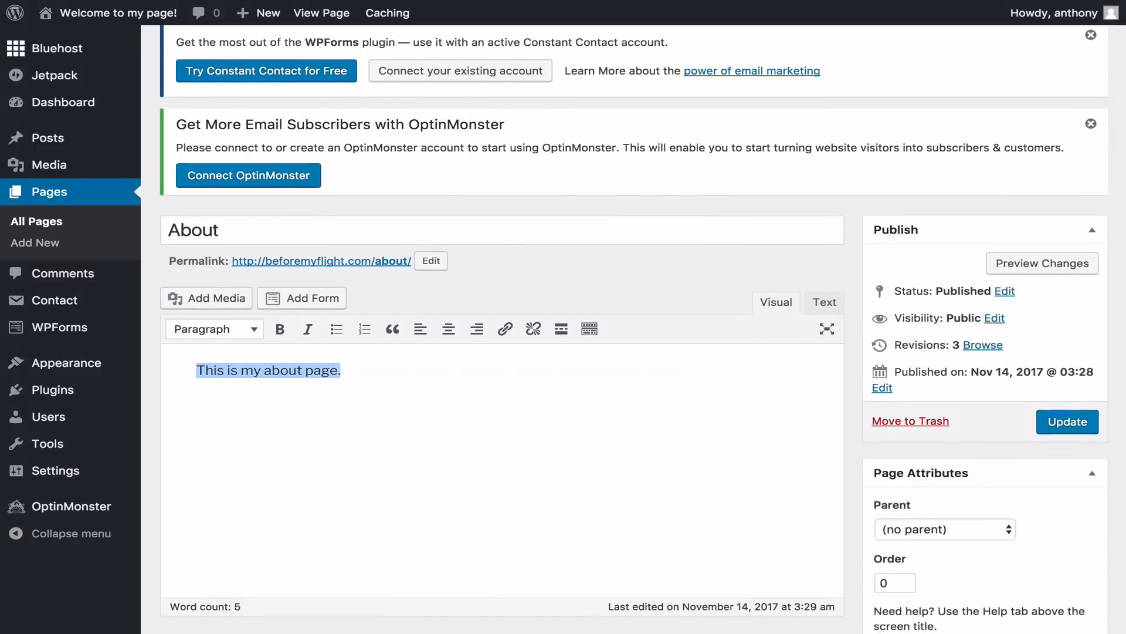
text(Hi everyone, my name is Anthony and I'm happy to help you with any web development d)
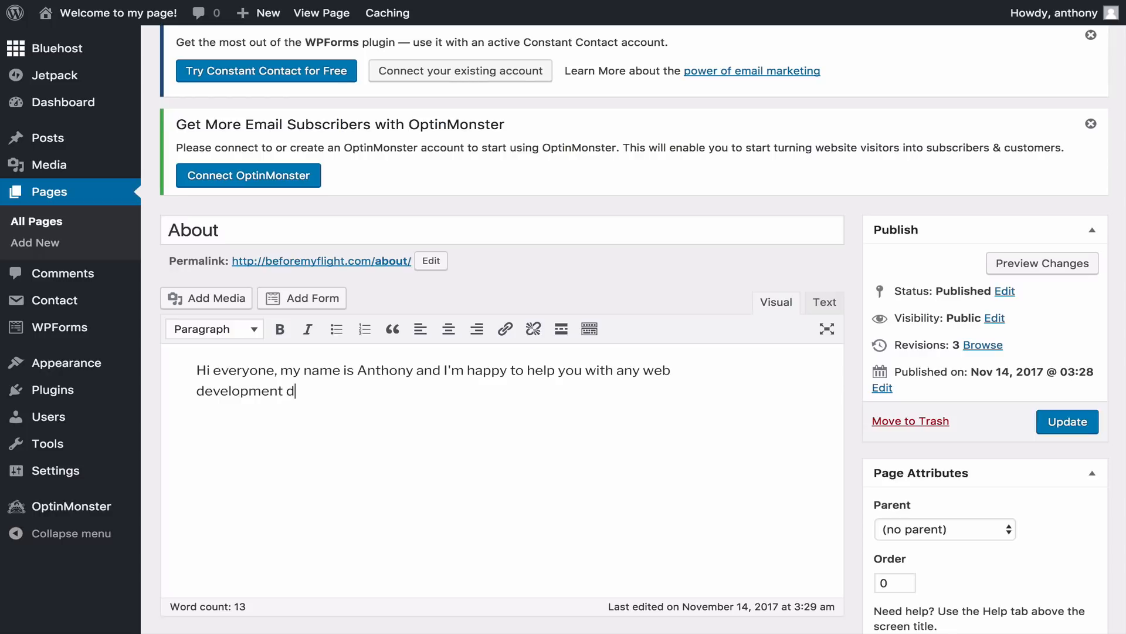
text(eeds!)
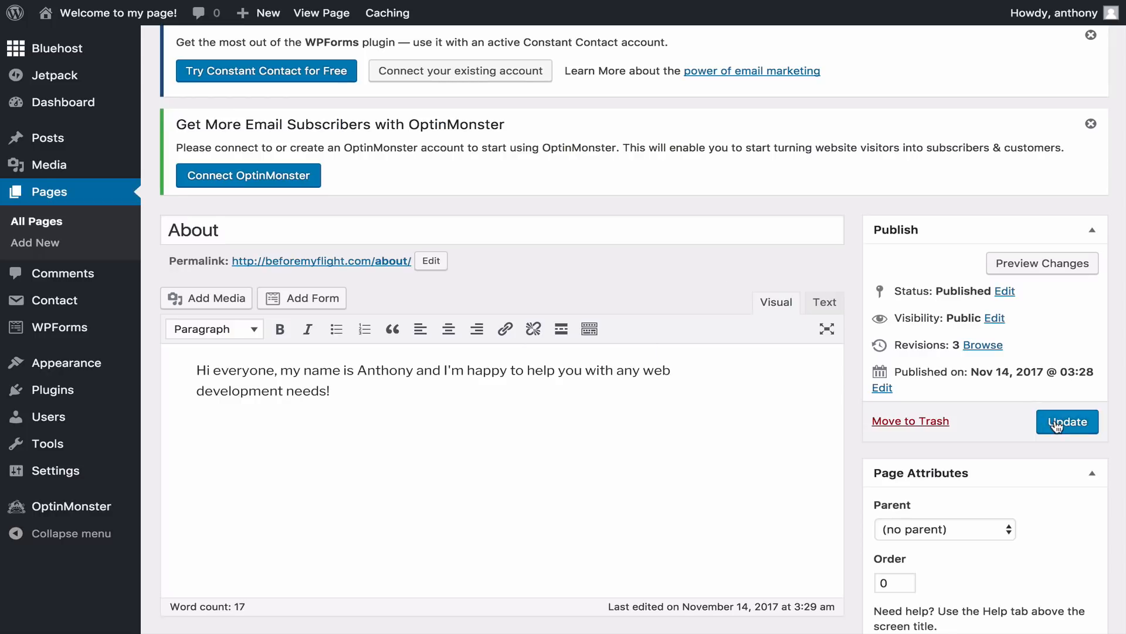
click(1067, 421)
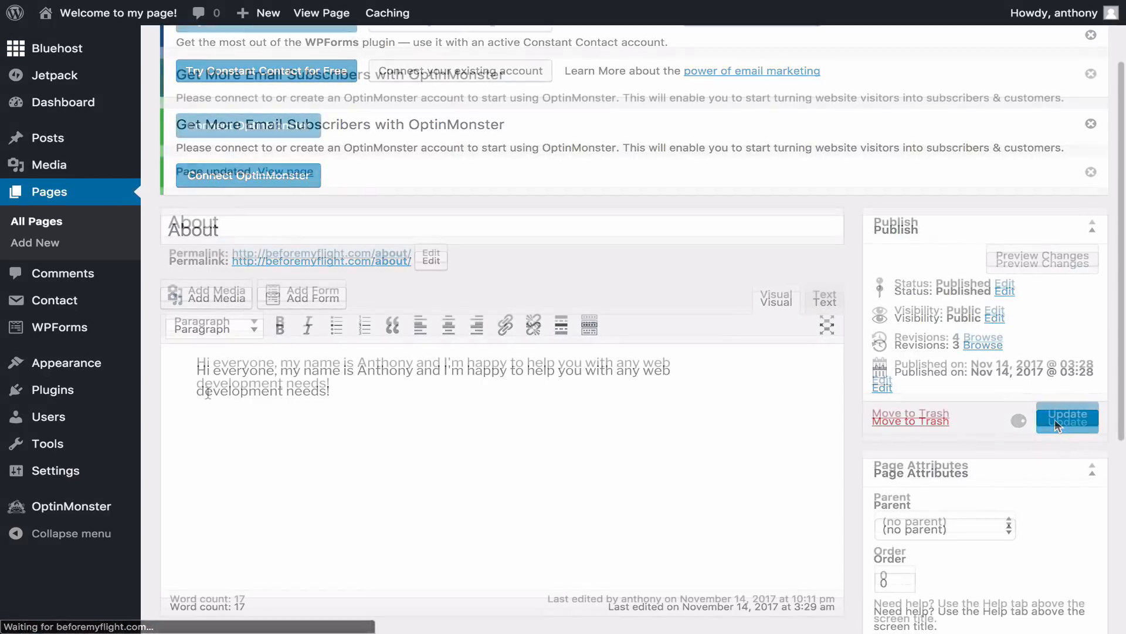
mouse_move(66, 362)
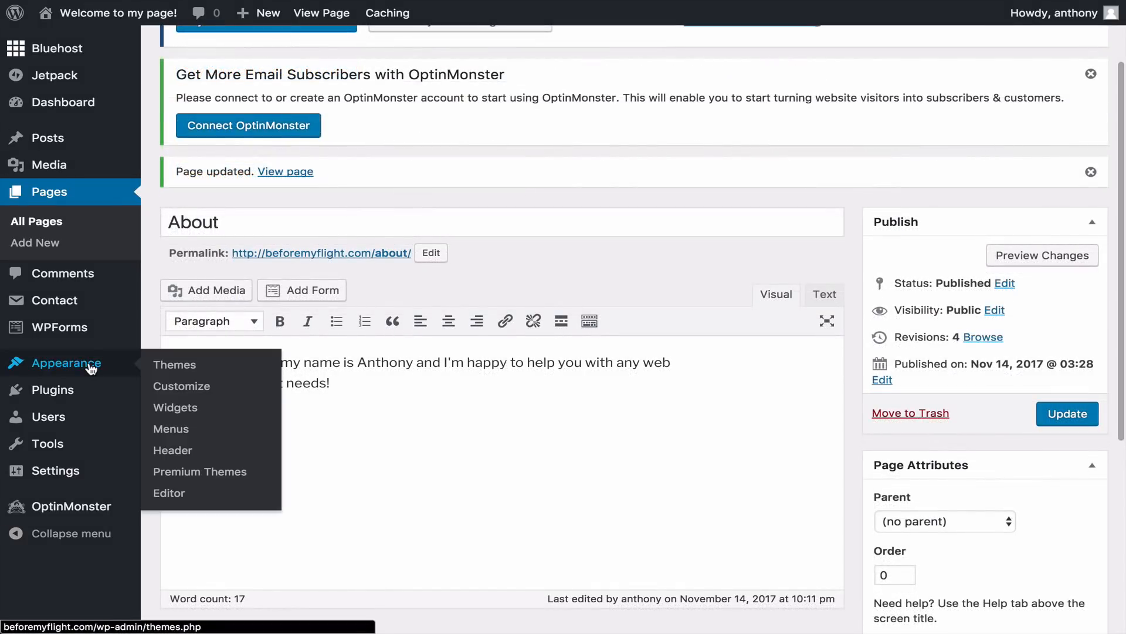
Step: In the Menus editor, choose Top Menu as the menu to edit
click(174, 364)
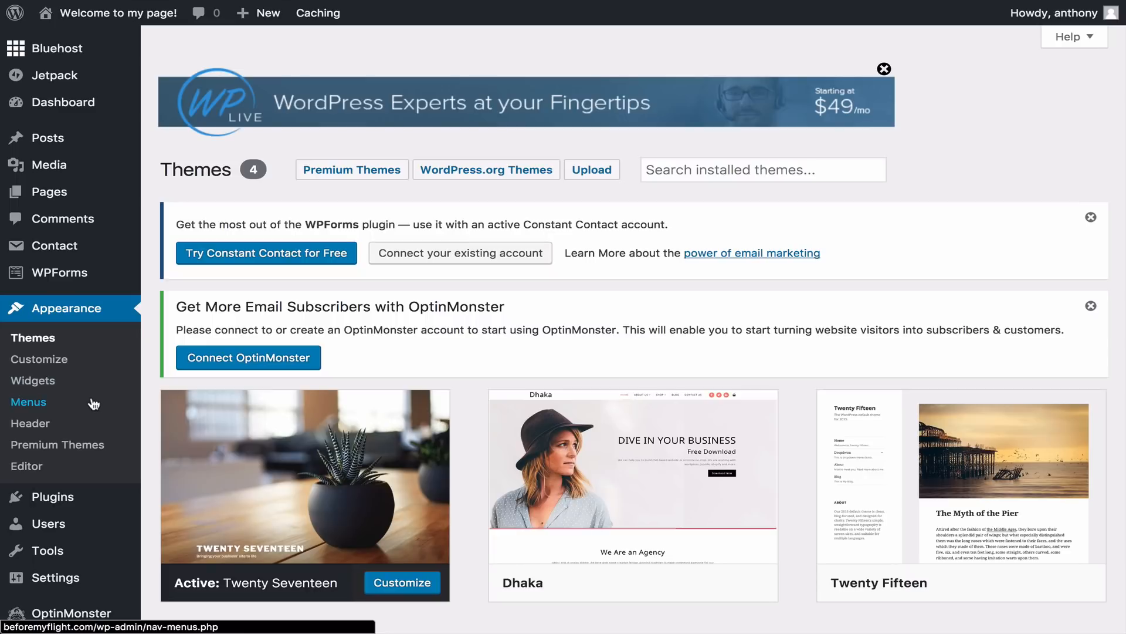
mouse_move(37, 406)
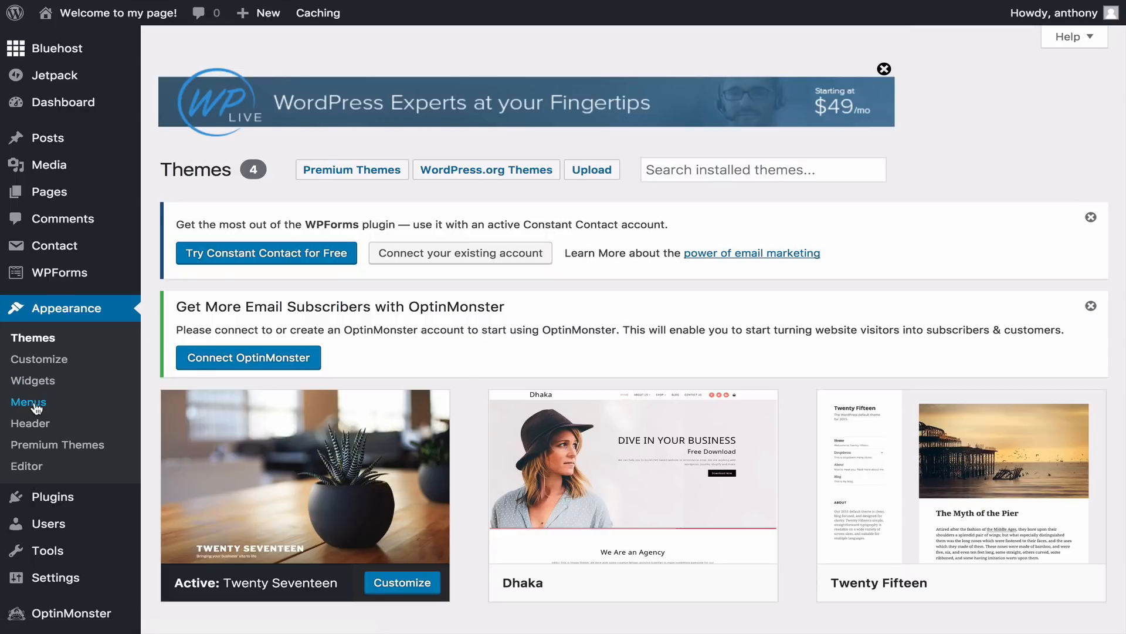
click(28, 401)
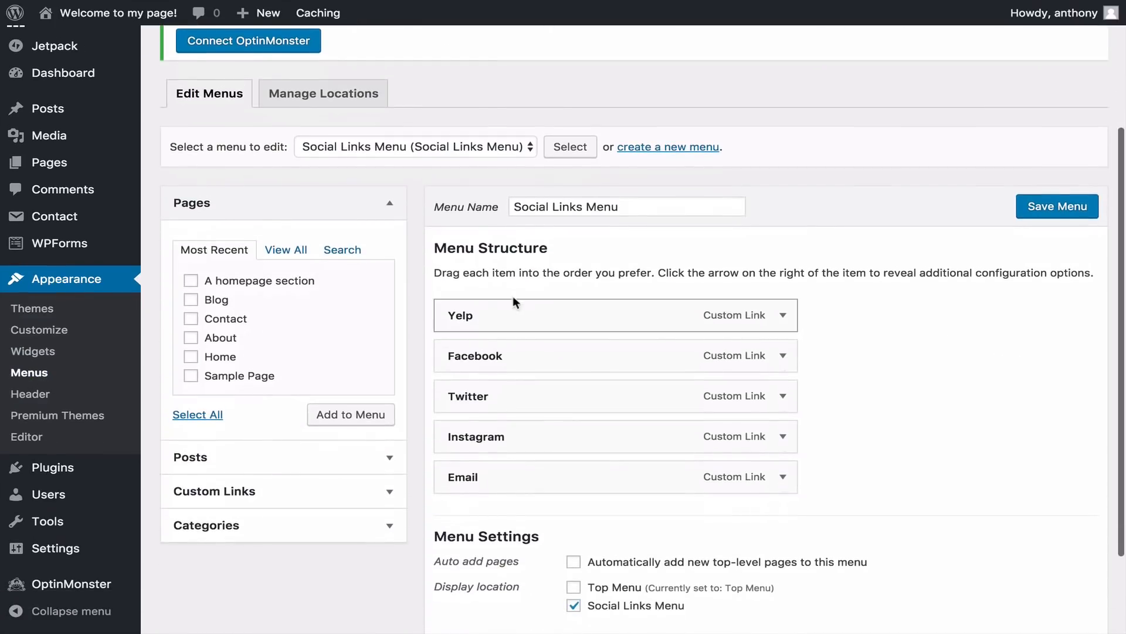
scroll(down, 3)
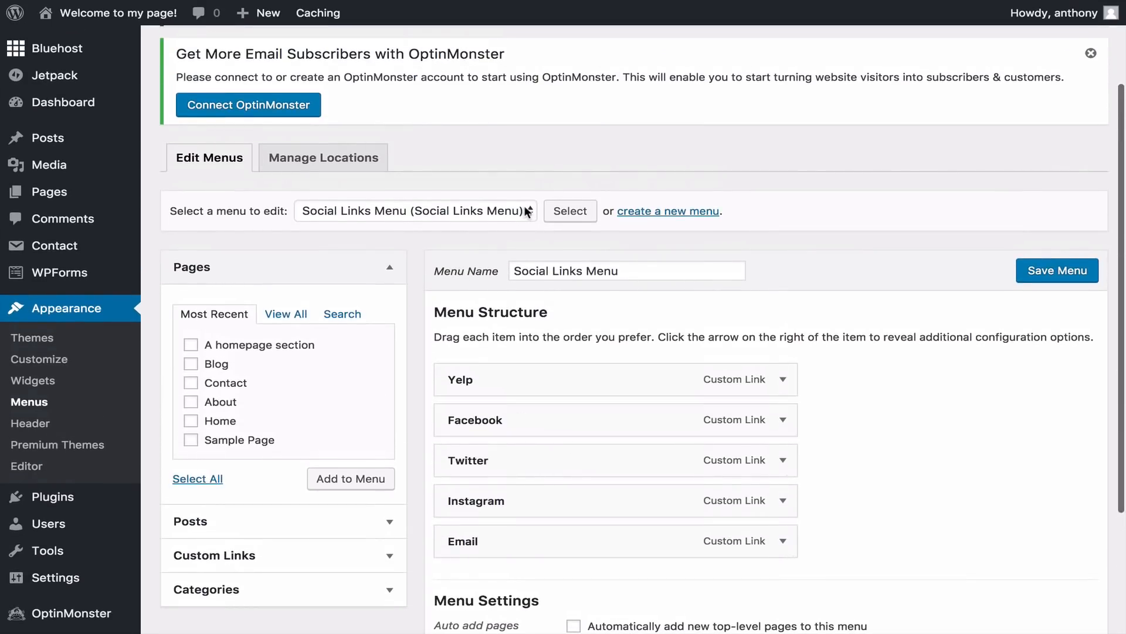
click(415, 210)
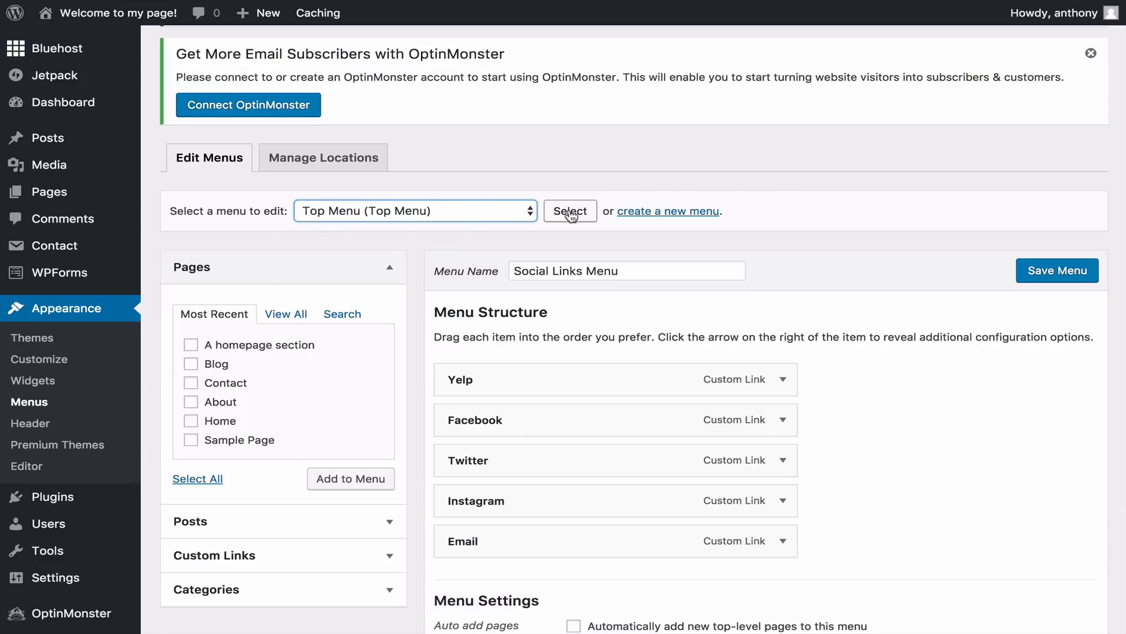
click(570, 210)
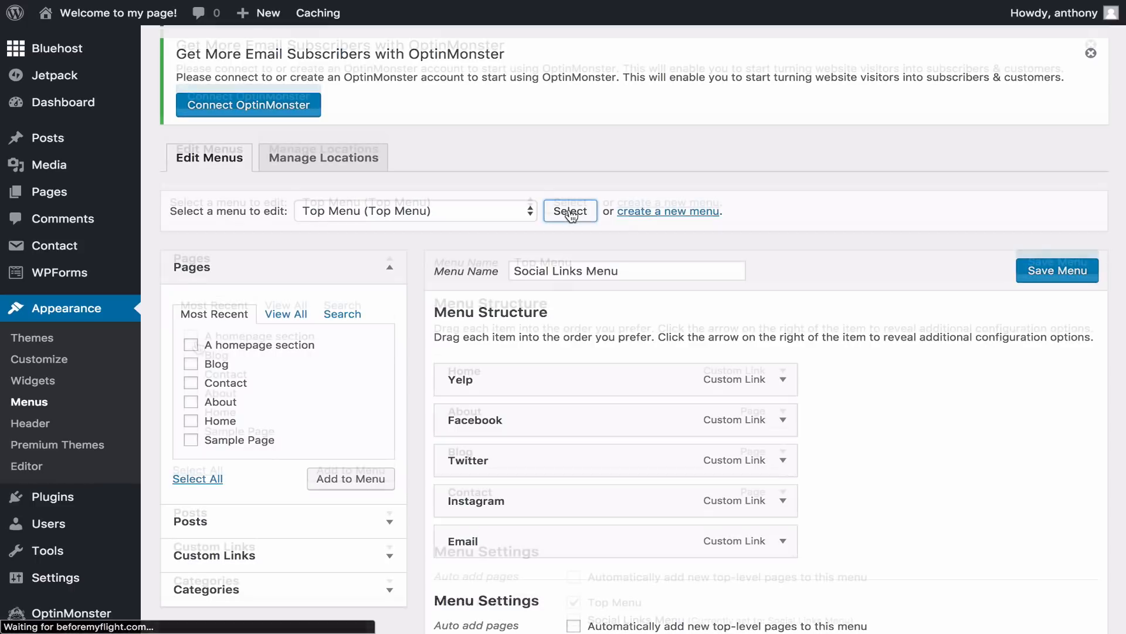
click(570, 201)
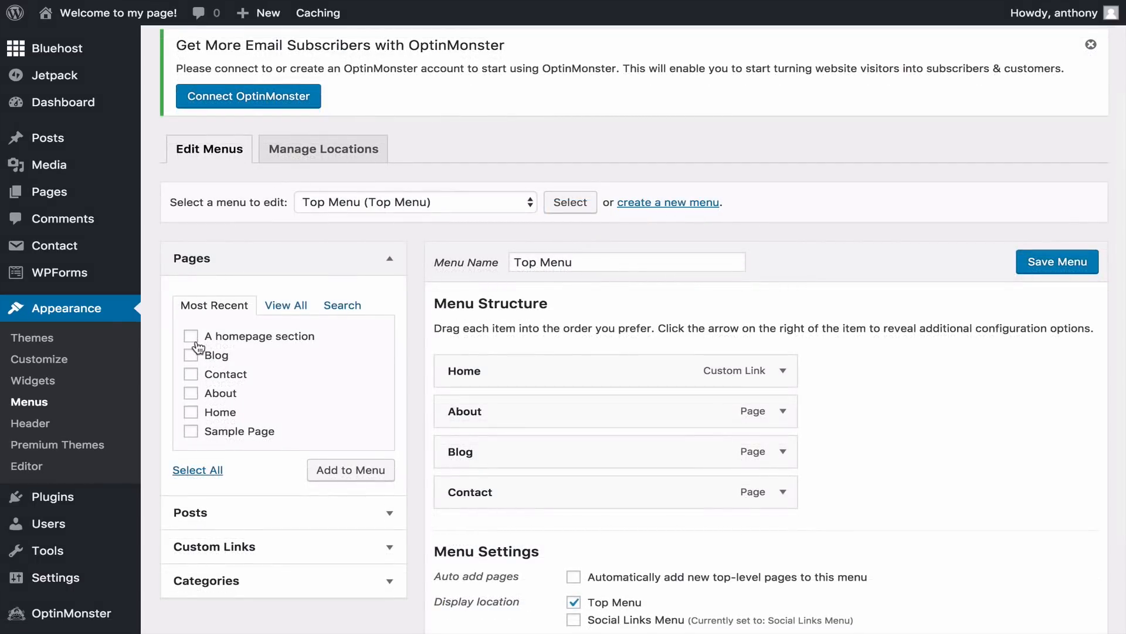
Step: Add A homepage section to the Top Menu, nest it as a sub item under Home, and save the menu
click(192, 336)
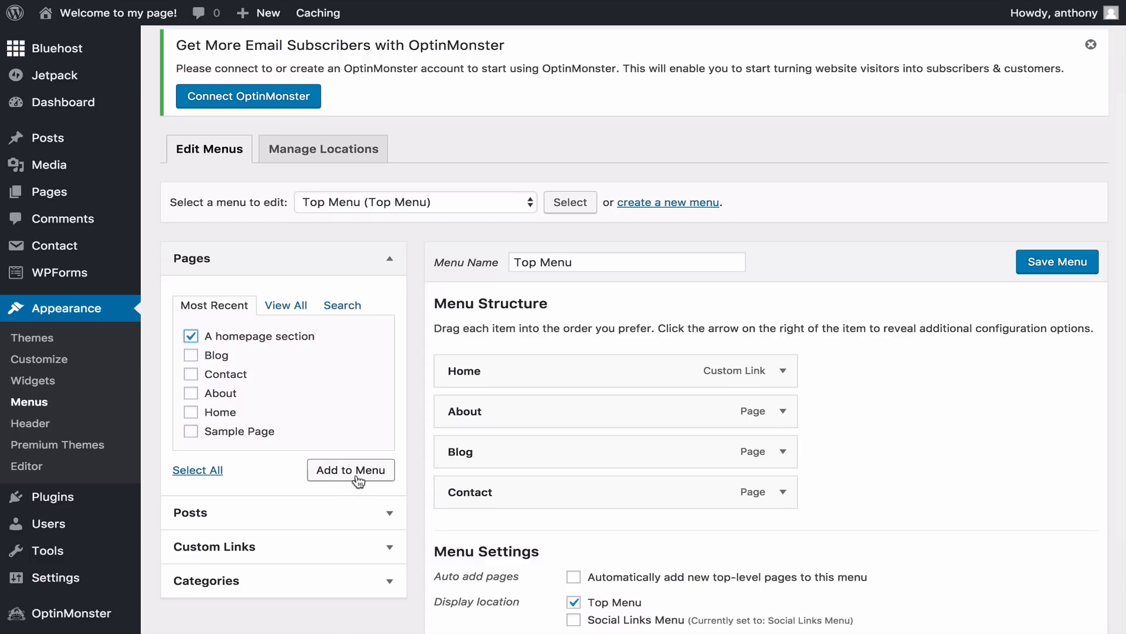
click(351, 469)
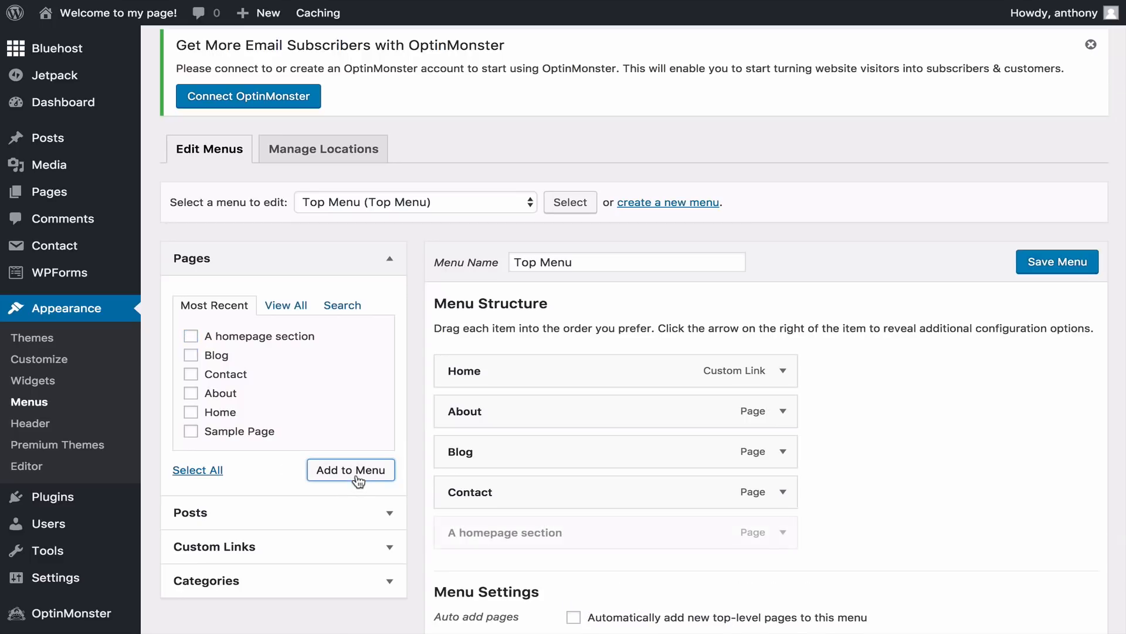
scroll(down, 3)
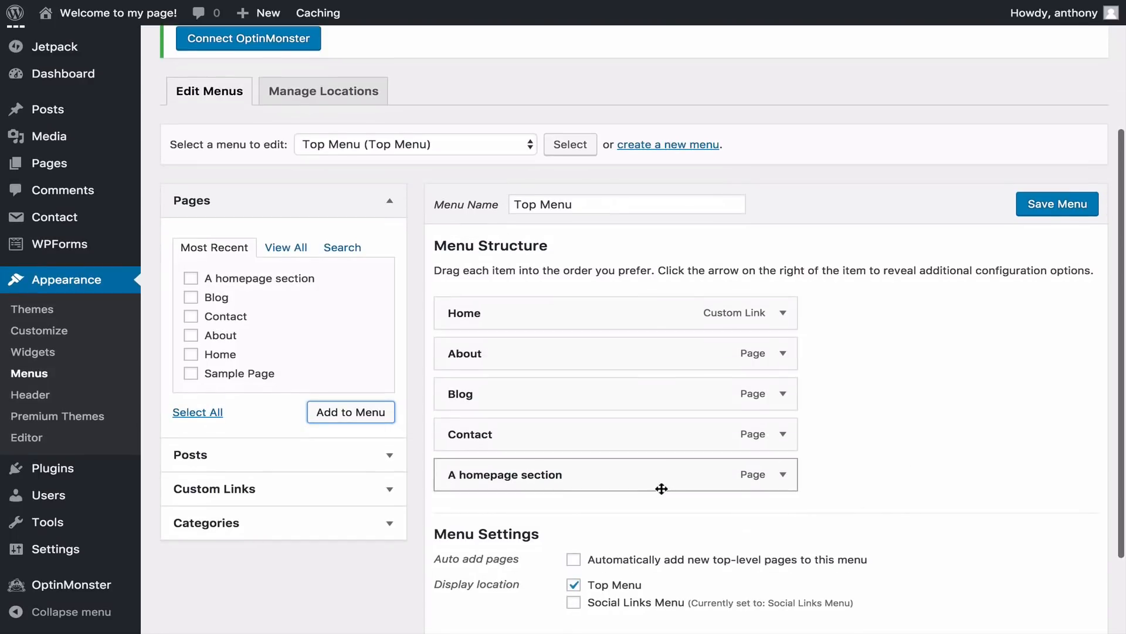
drag(661, 474, 647, 341)
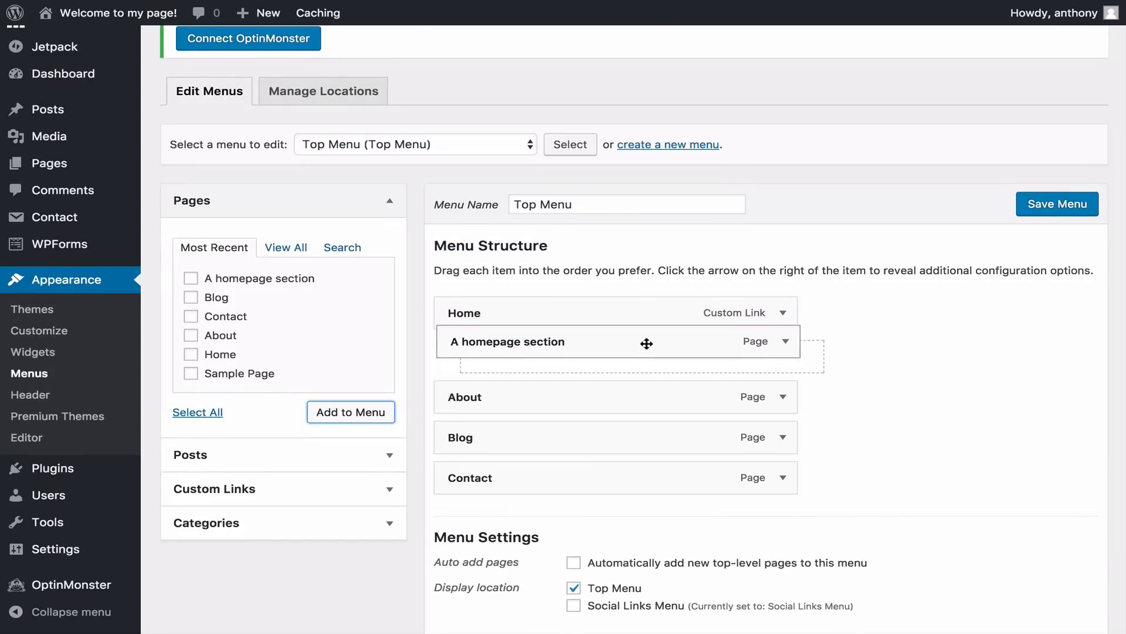
drag(646, 342, 693, 355)
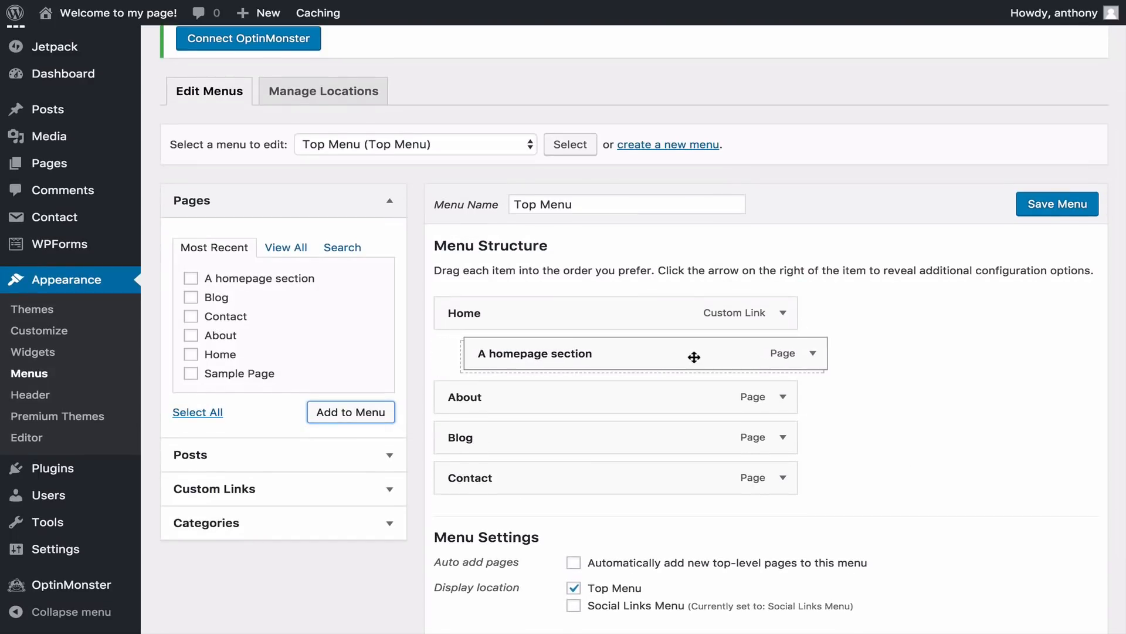
drag(695, 355, 645, 360)
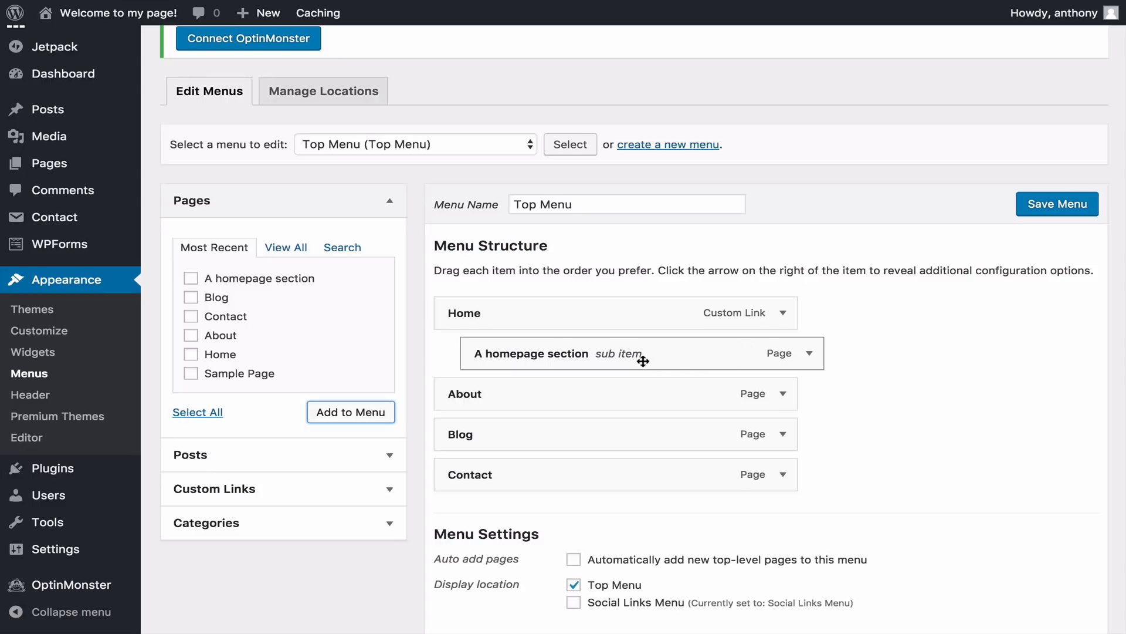
click(1057, 546)
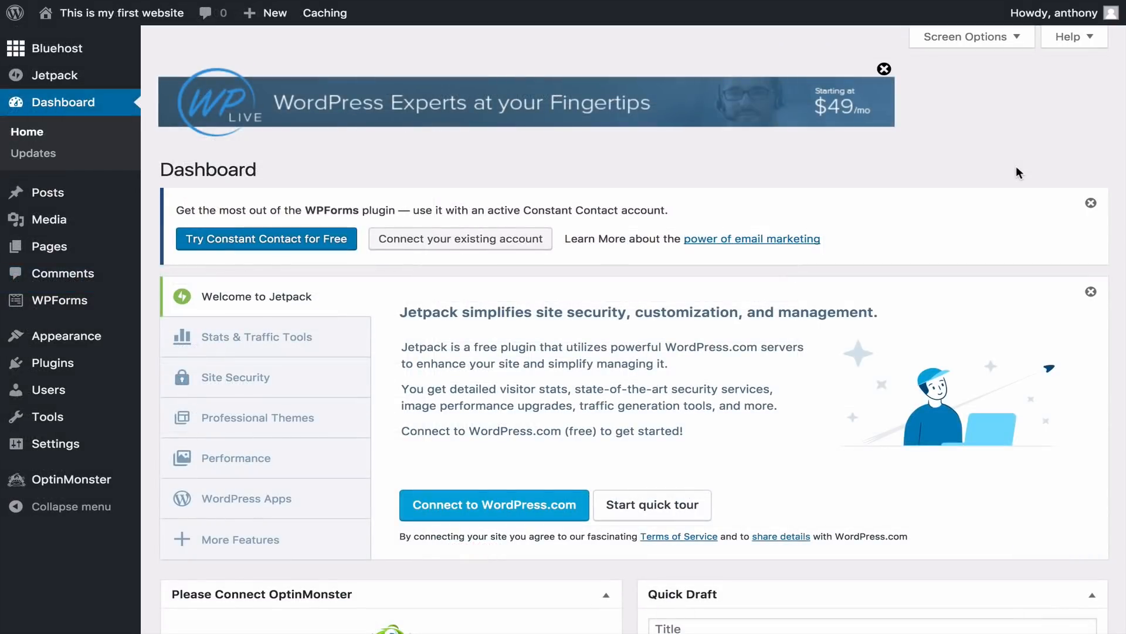
mouse_move(64, 336)
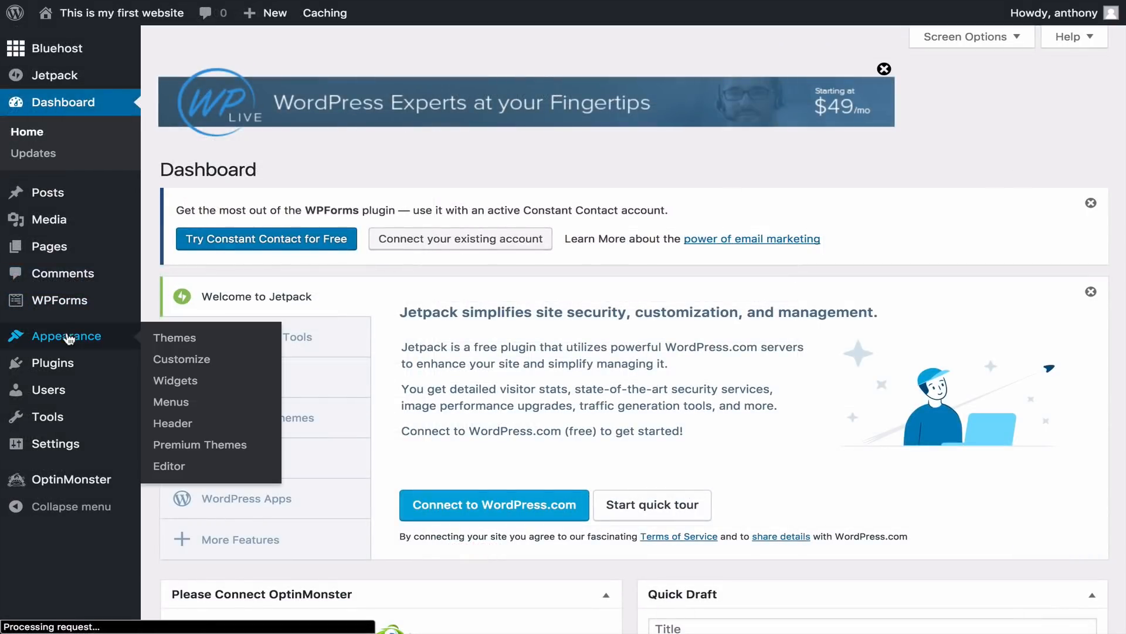
Step: In the customizer's Site Identity, set the site title to 'Welcome to my page!' and publish
click(174, 338)
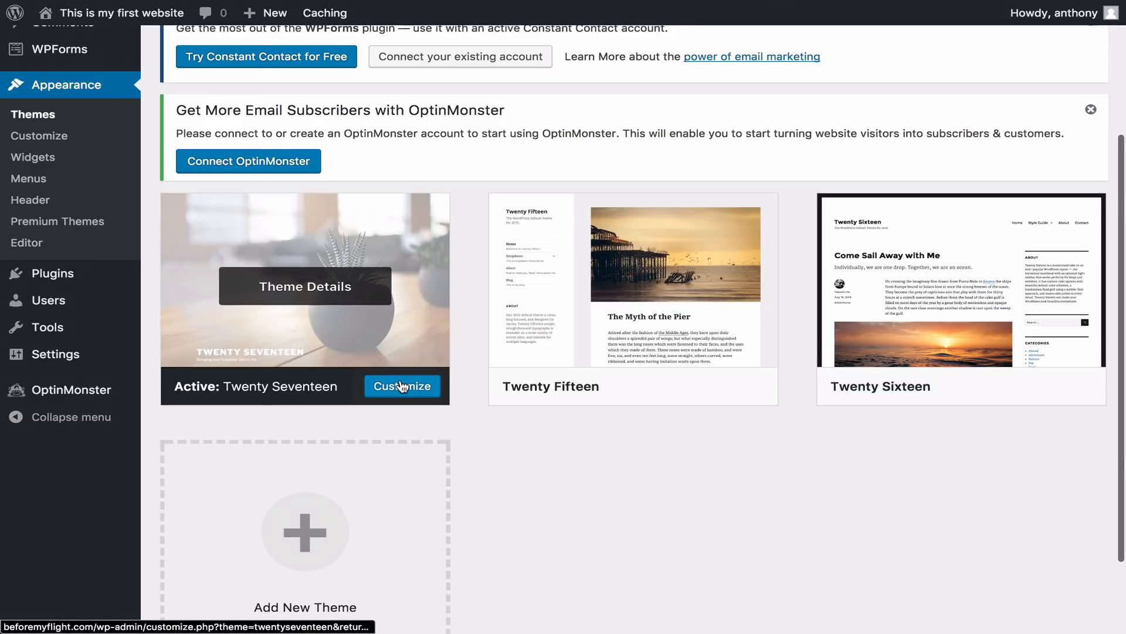
click(402, 386)
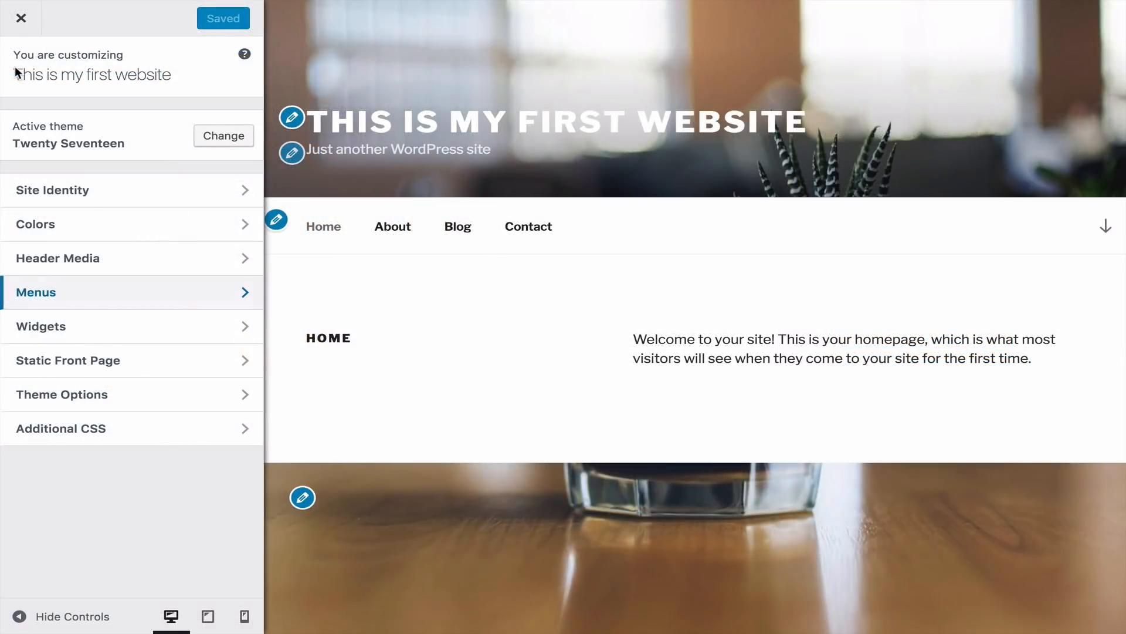
click(52, 190)
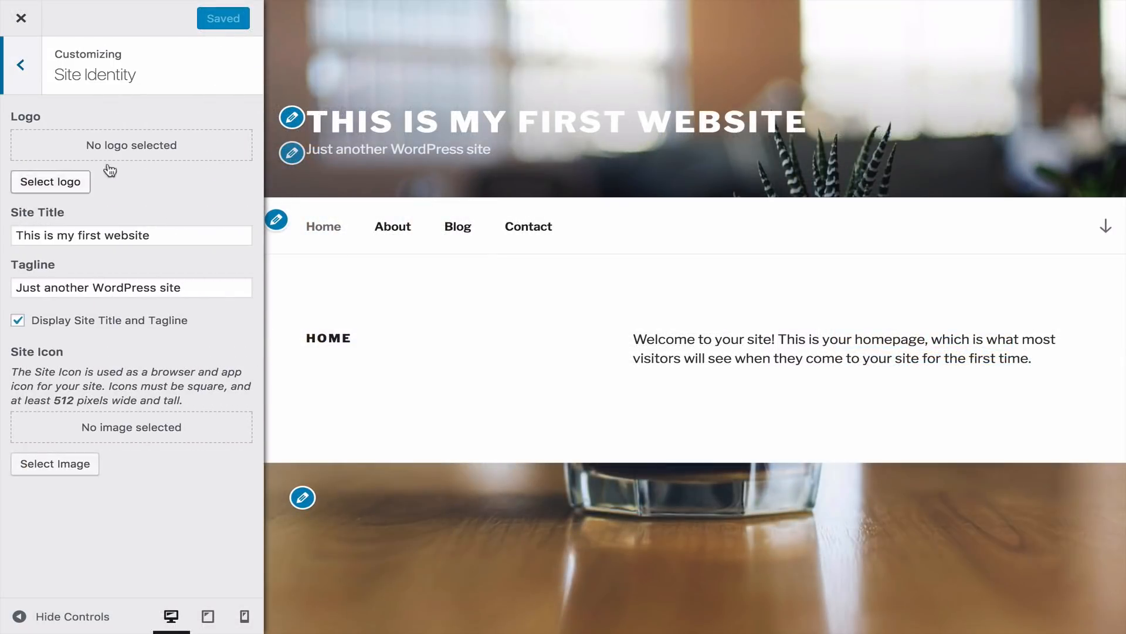
double_click(125, 234)
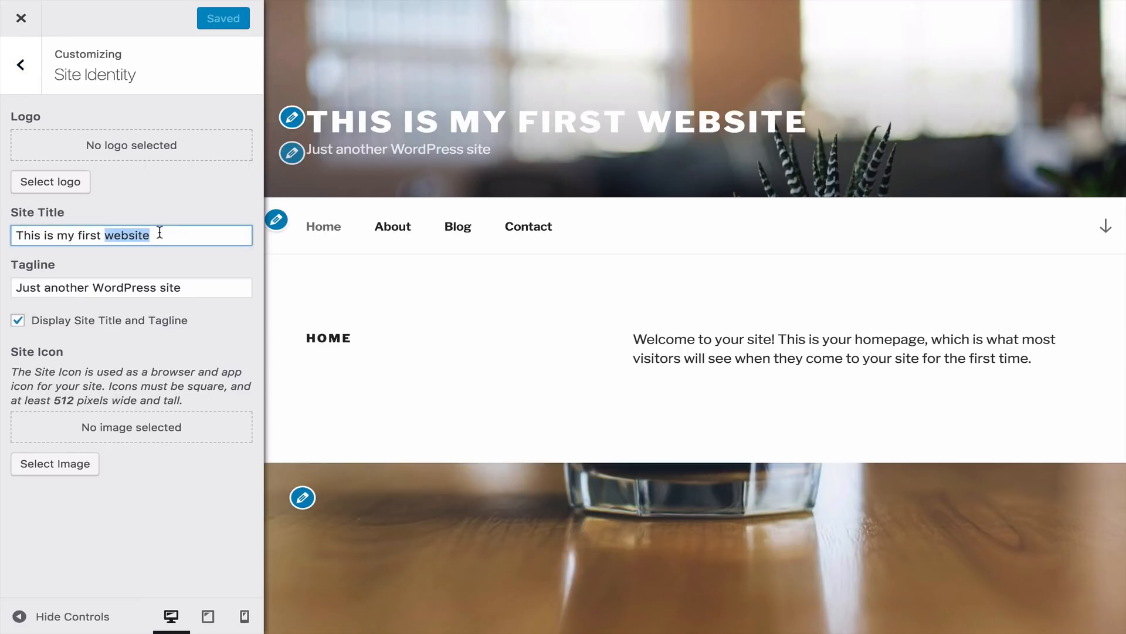
text(Welcome to my page!)
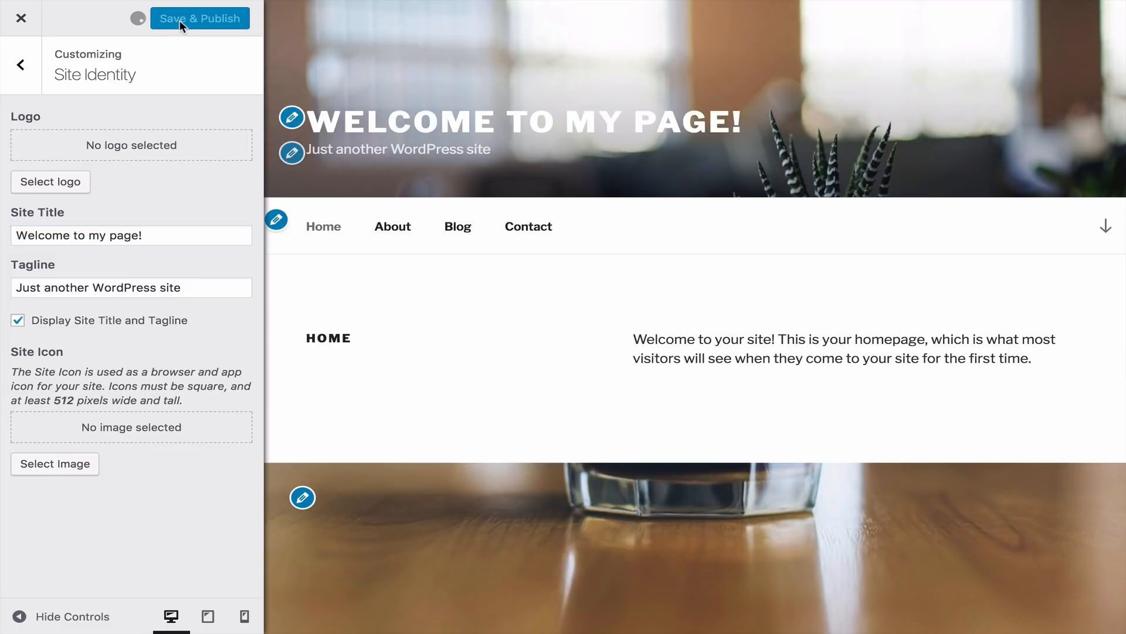
click(200, 18)
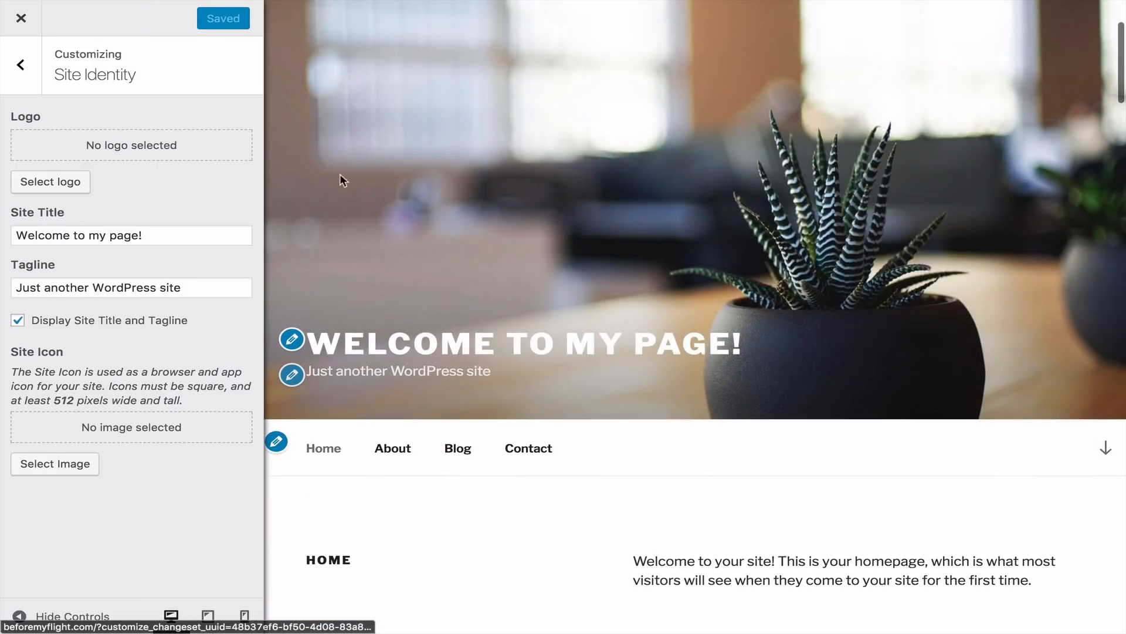
Step: Hide the customizer controls and view the About page in the full preview
click(21, 18)
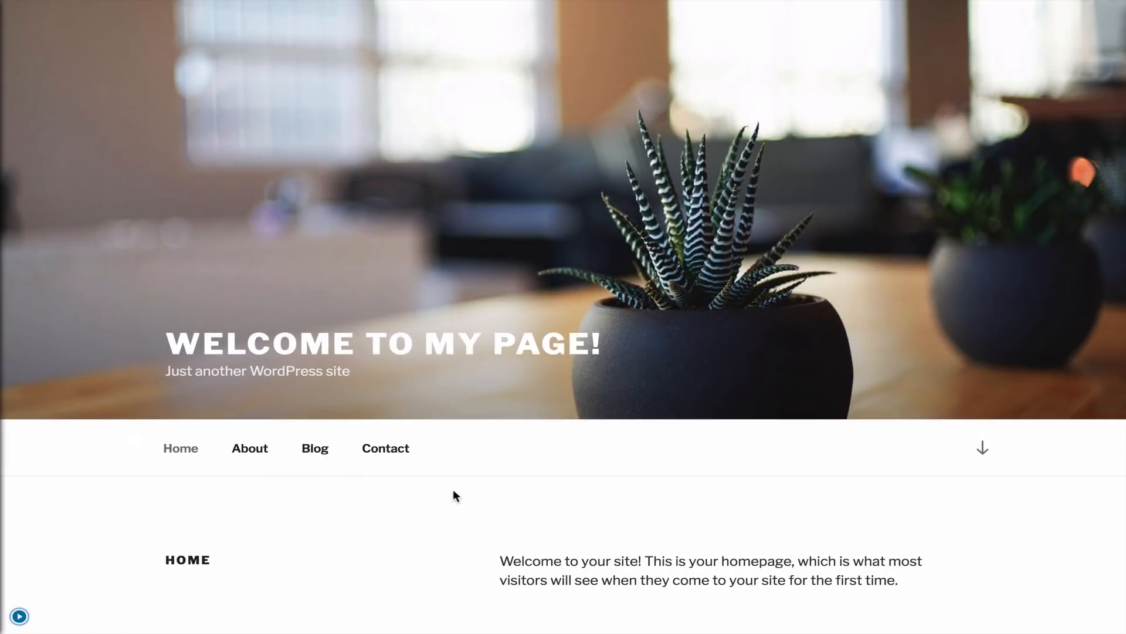
scroll(down, 3)
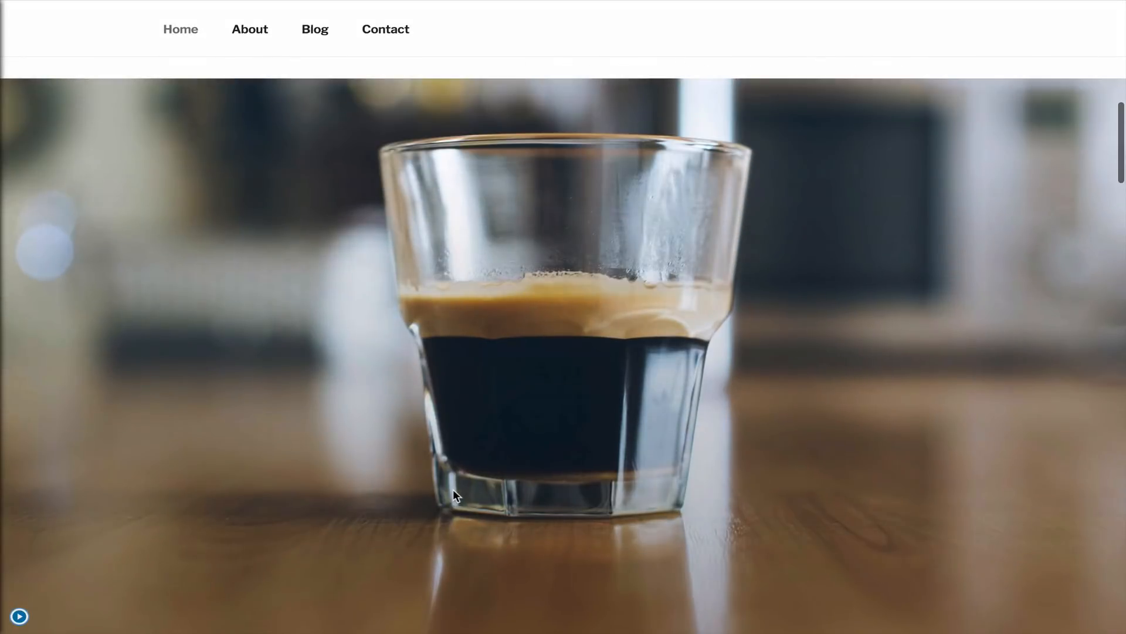
scroll(down, 3)
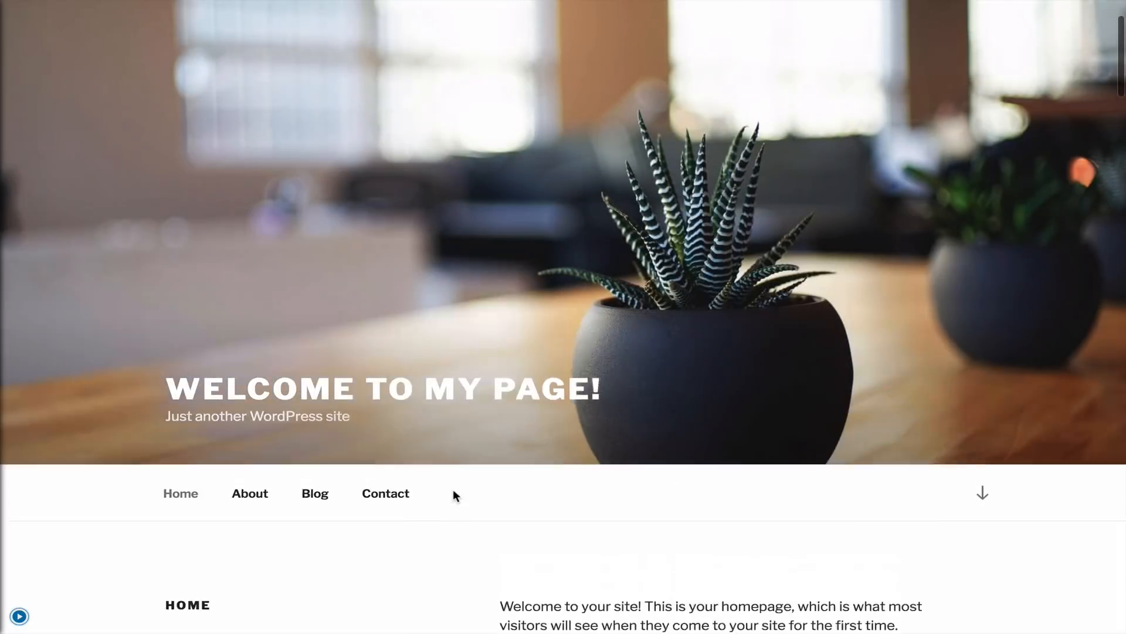
click(249, 493)
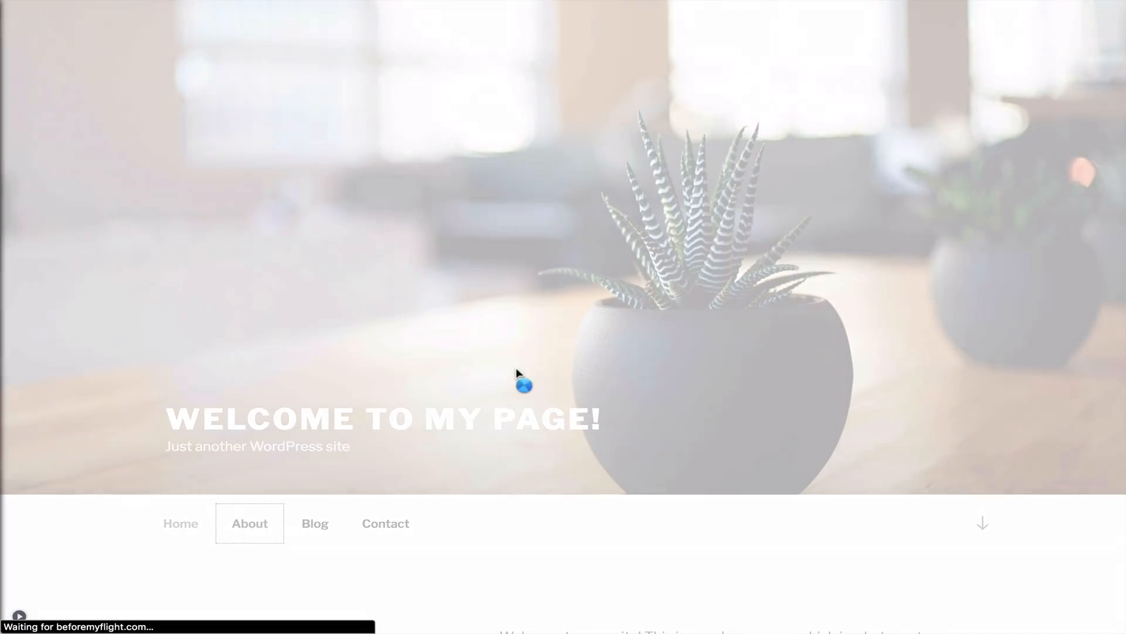
scroll(down, 3)
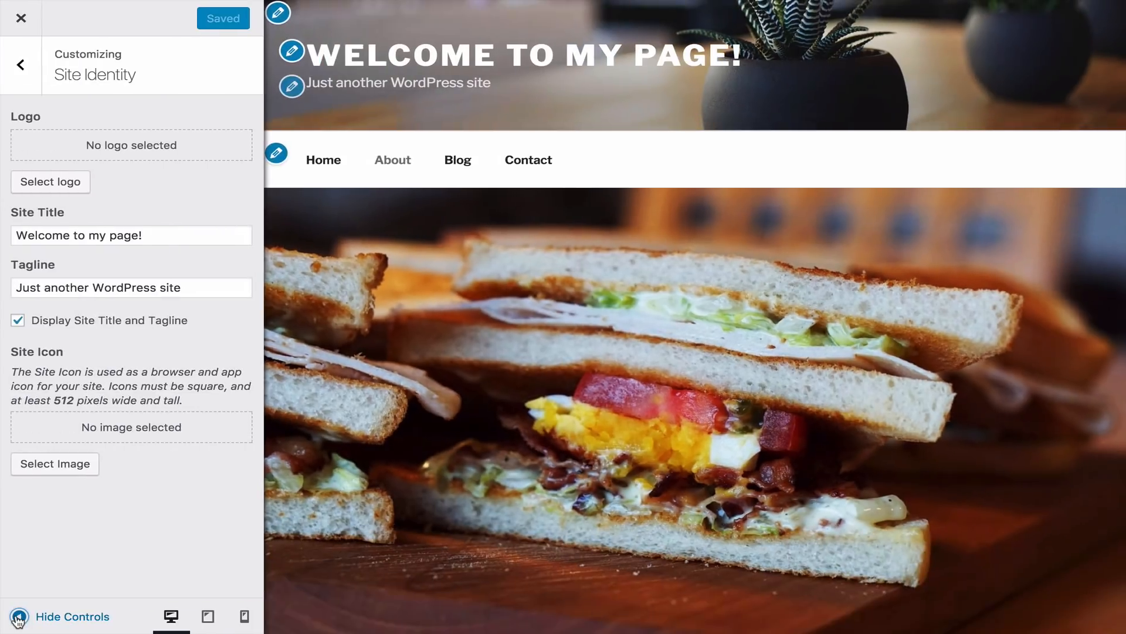
Step: Preview the site at tablet and phone widths, return to desktop, and bring up the menu settings
click(208, 616)
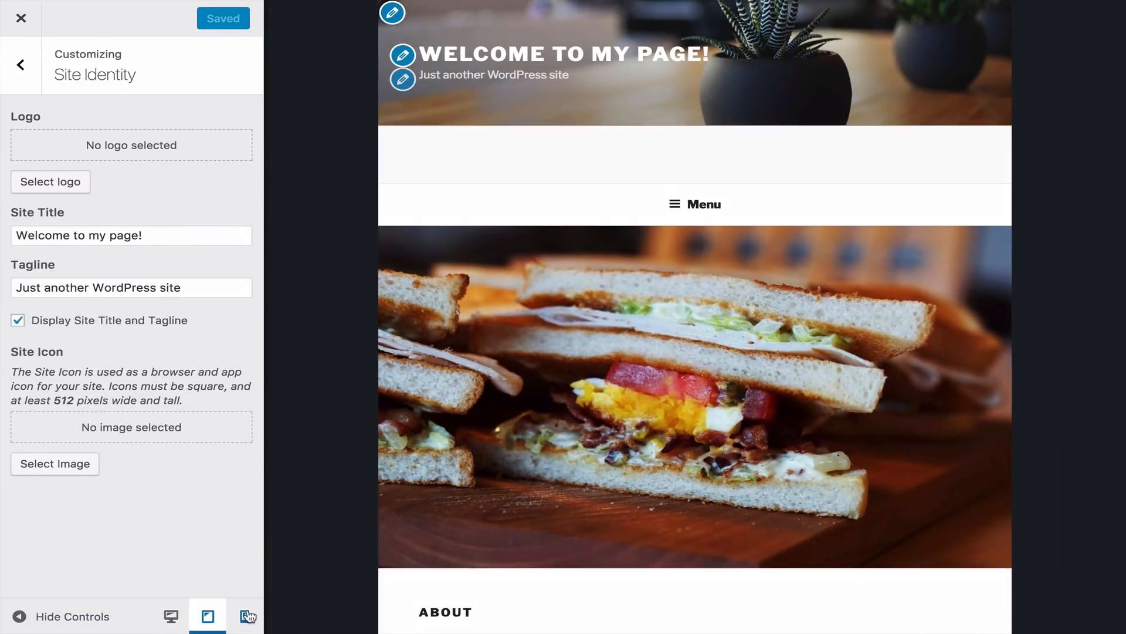
click(208, 616)
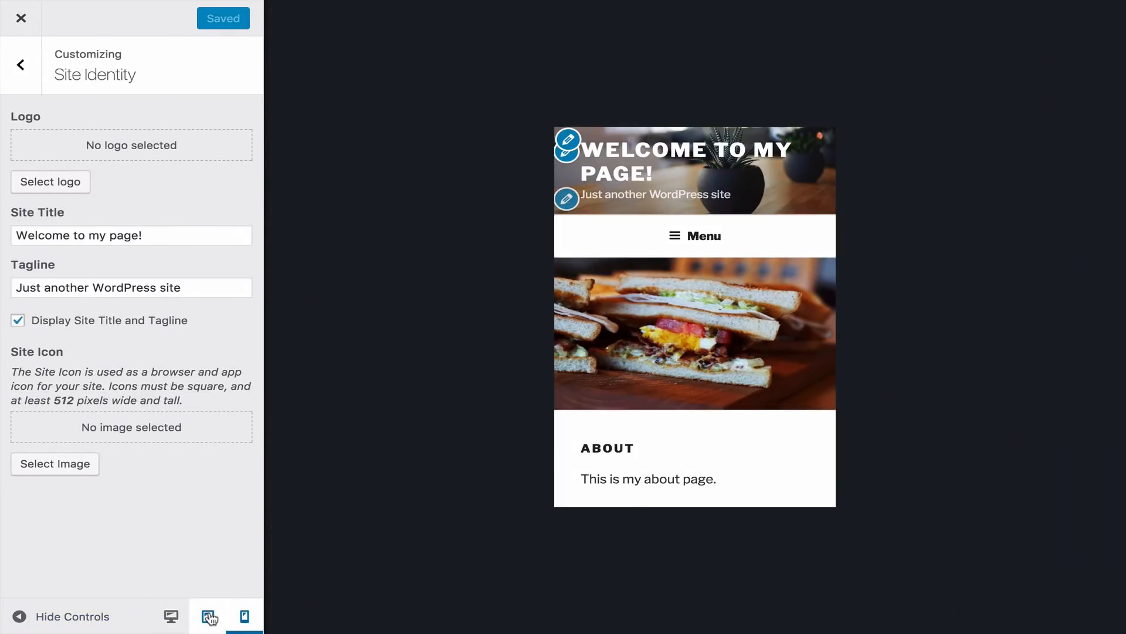
click(170, 616)
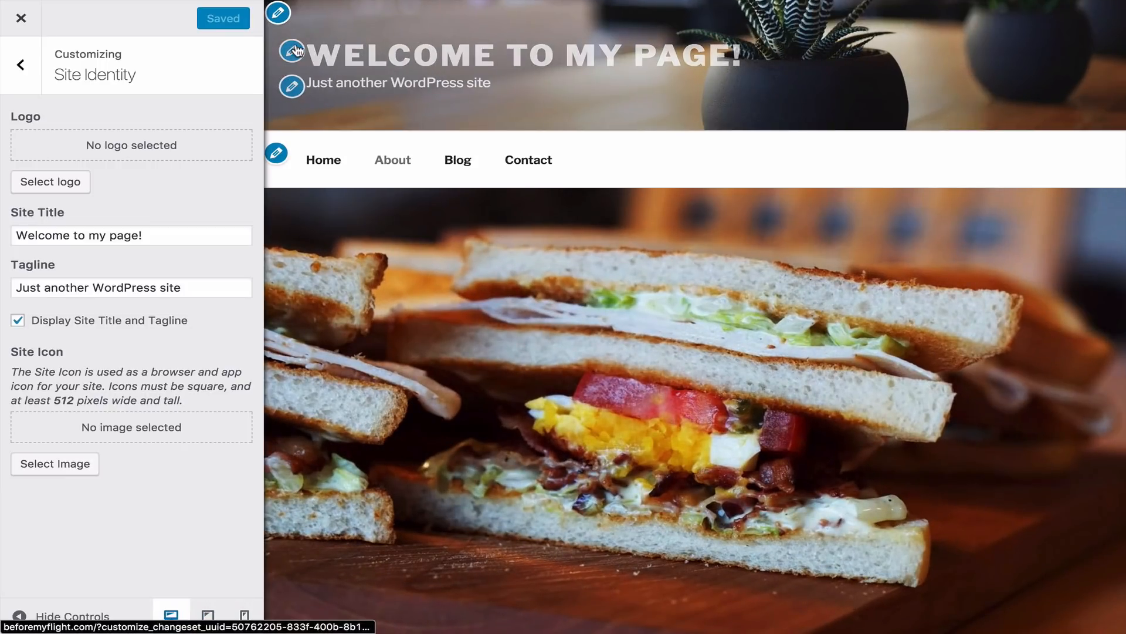
click(277, 153)
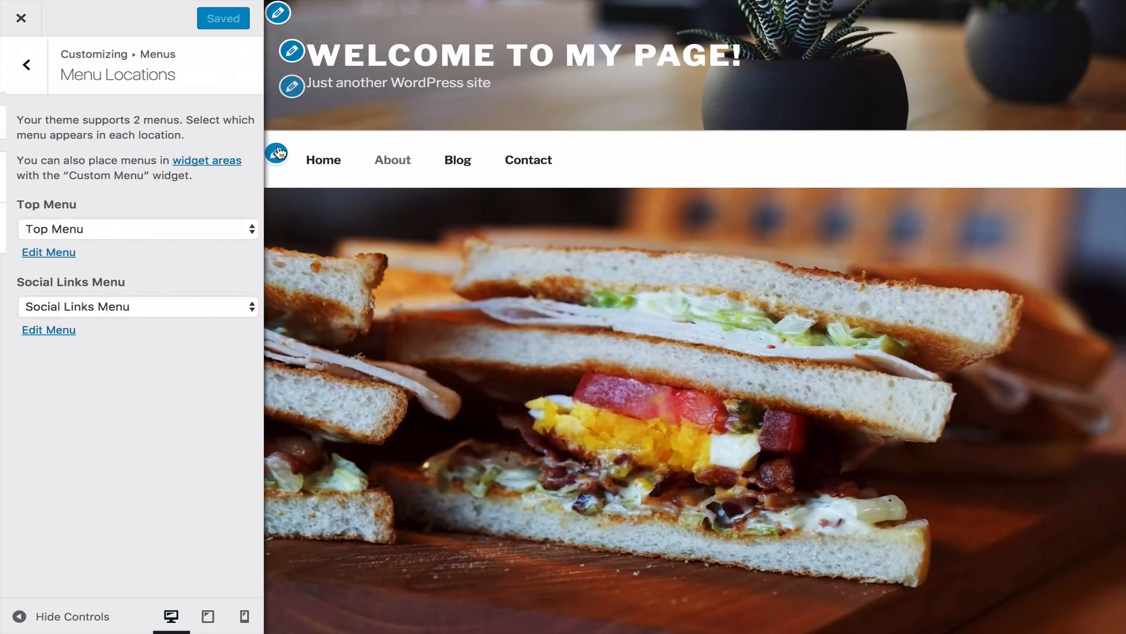
click(133, 229)
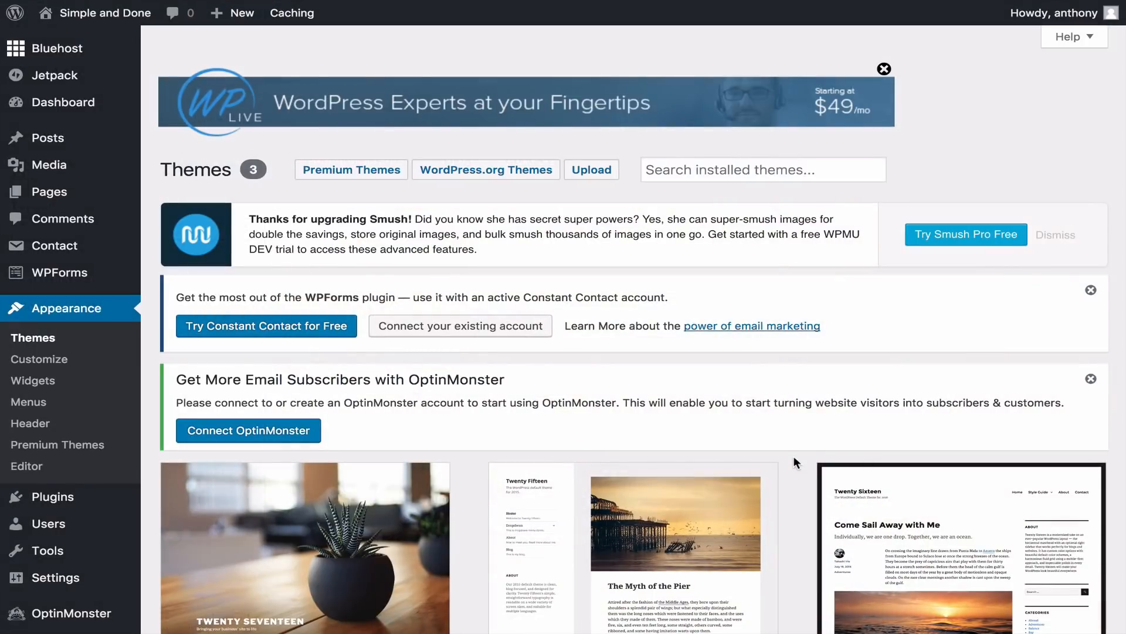
Step: In Add Themes, filter the theme directory to the Blog subject and browse the results
scroll(down, 3)
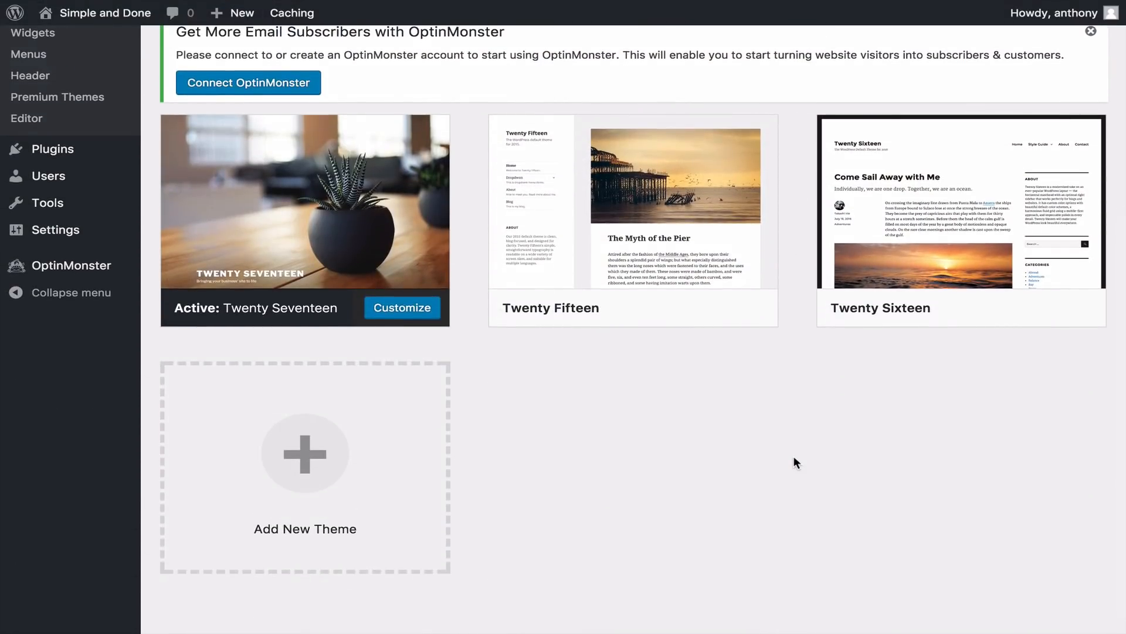
click(305, 453)
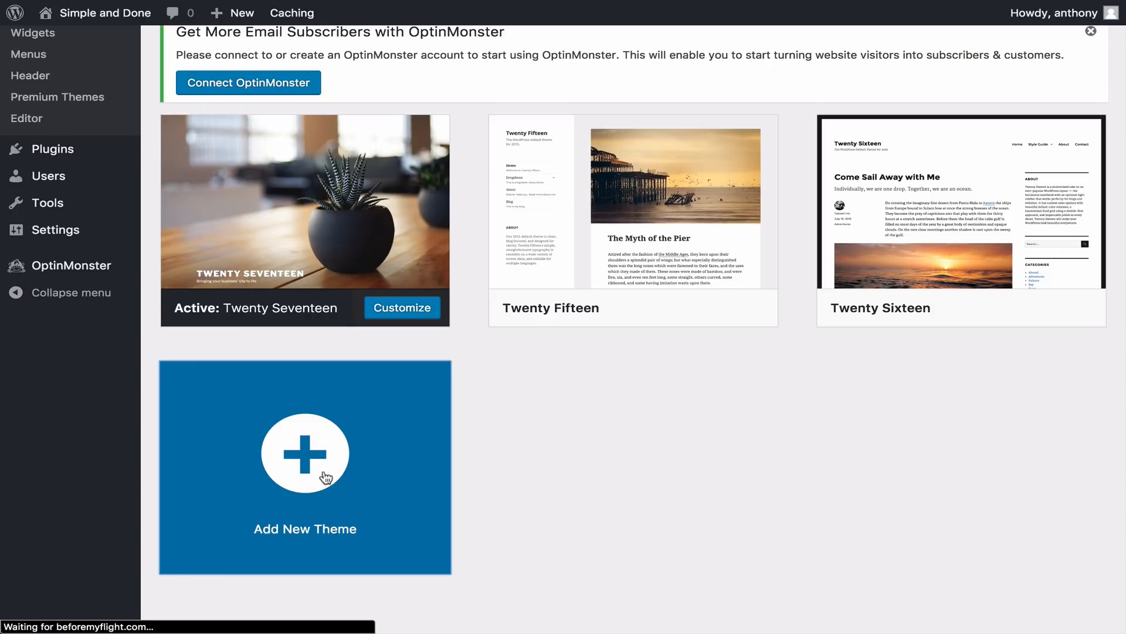
click(304, 453)
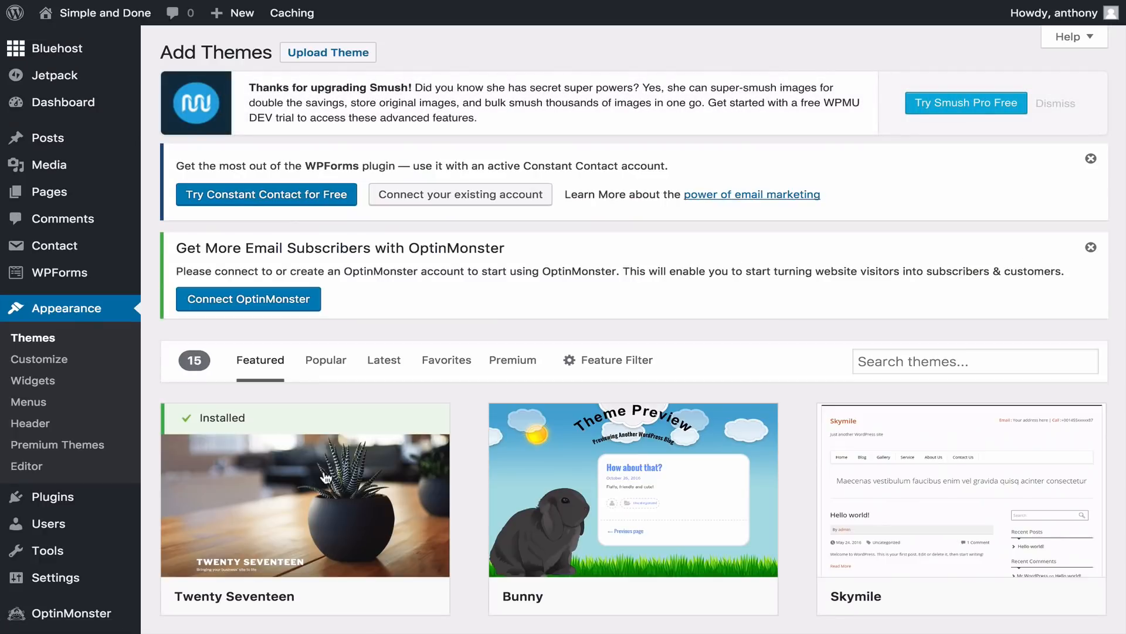
click(609, 360)
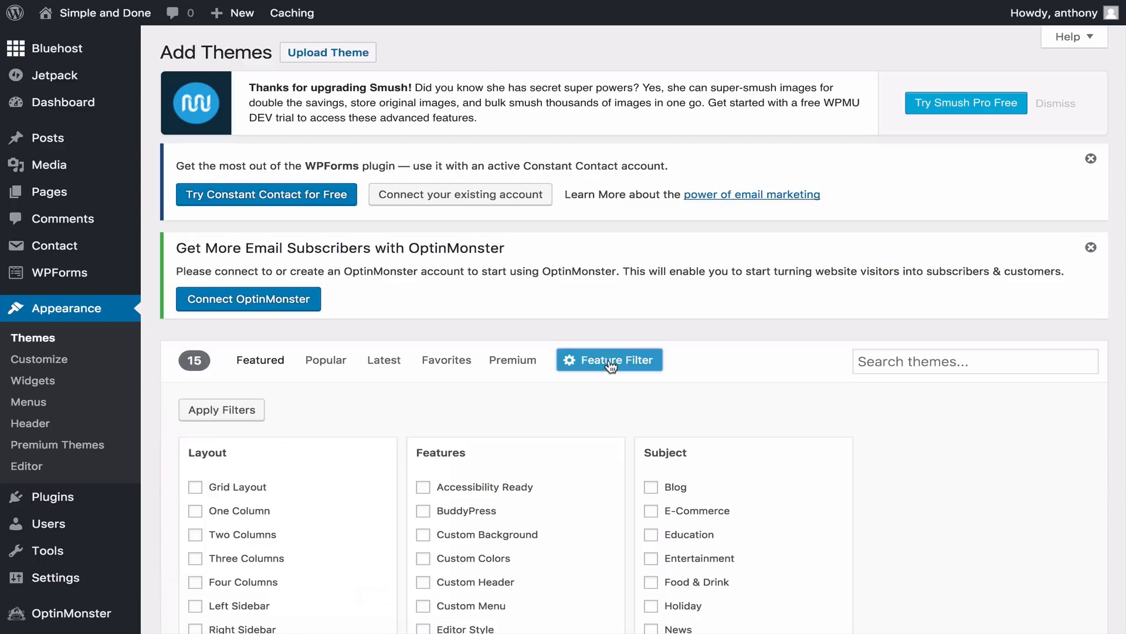
scroll(down, 3)
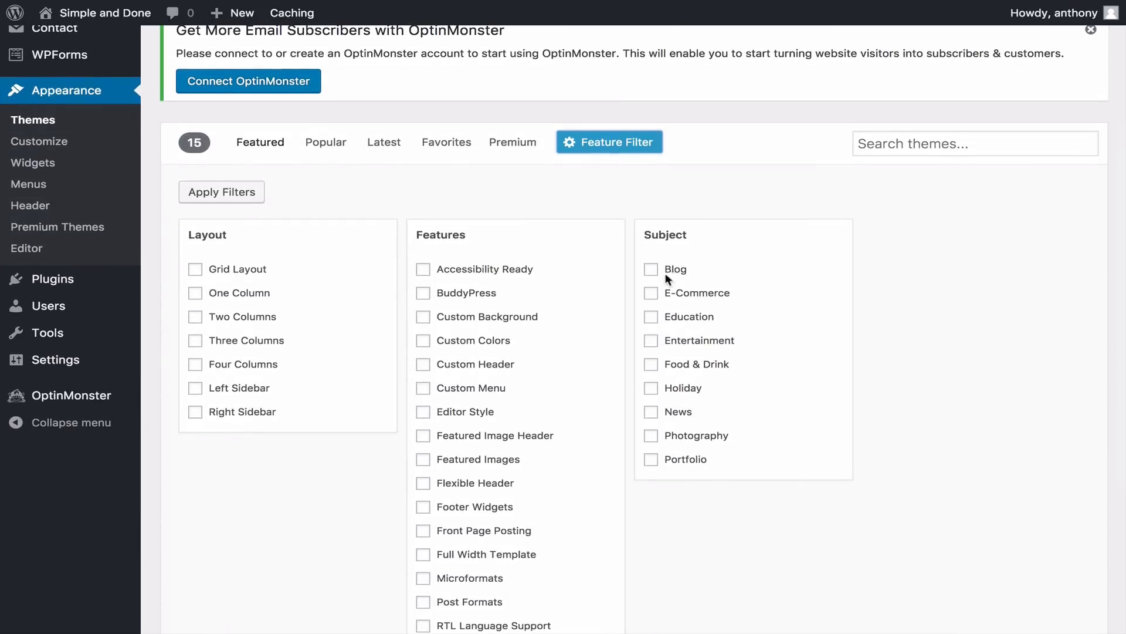
click(651, 269)
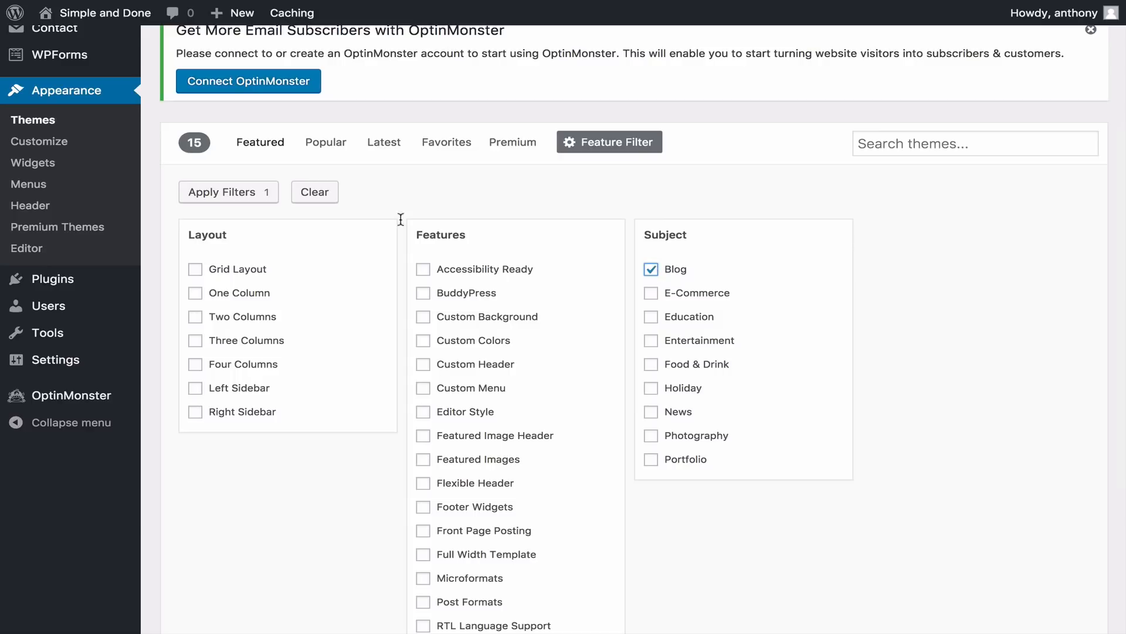
click(223, 192)
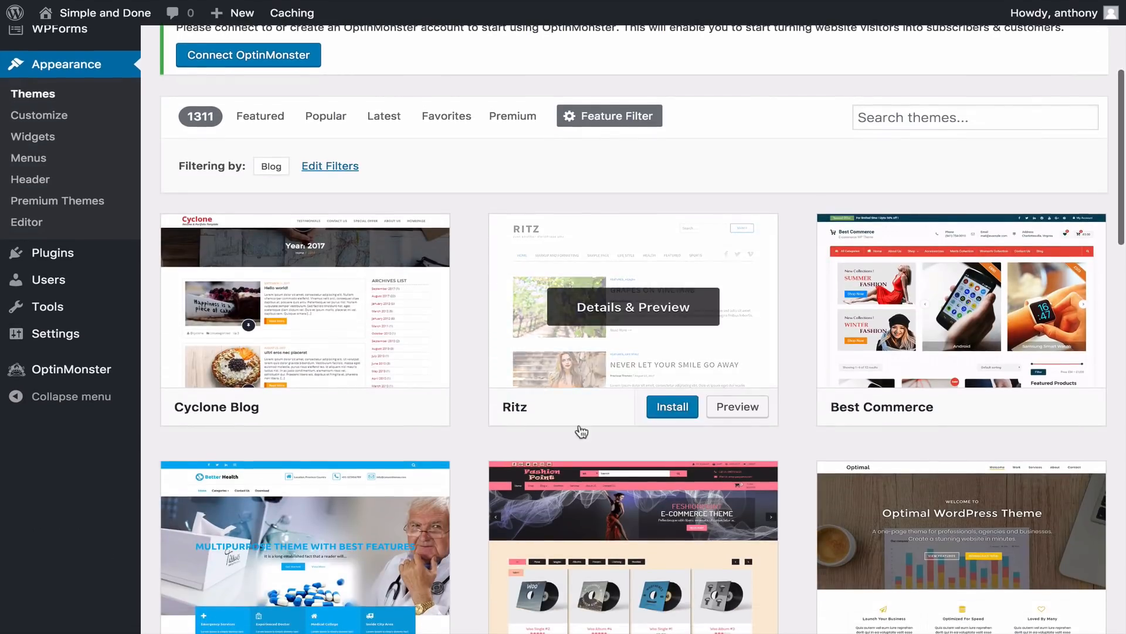
scroll(down, 3)
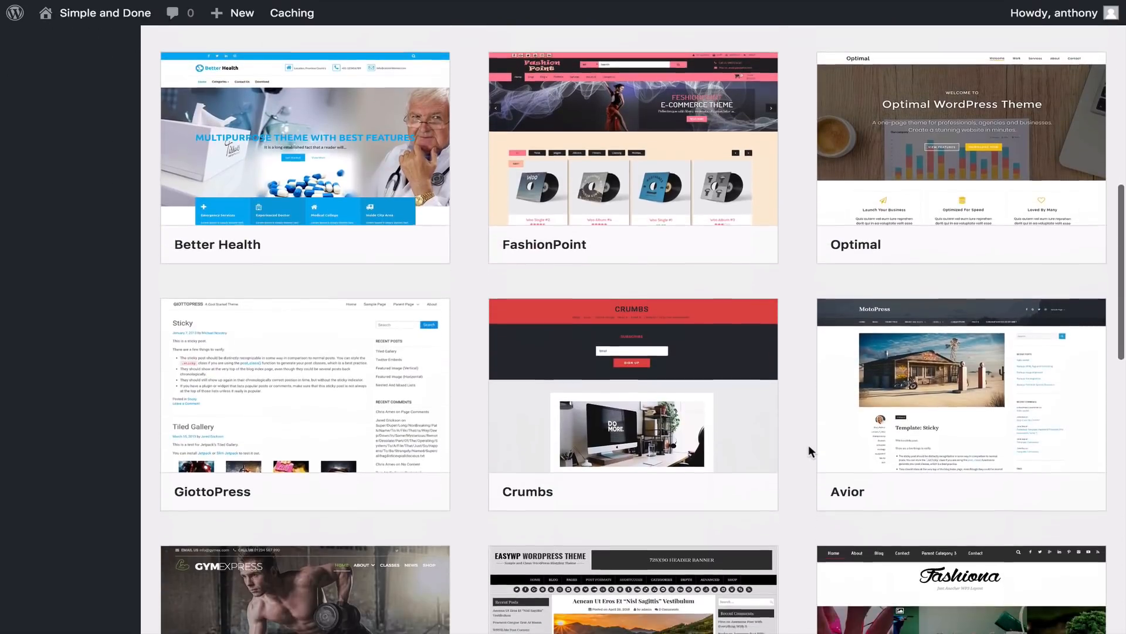
scroll(down, 3)
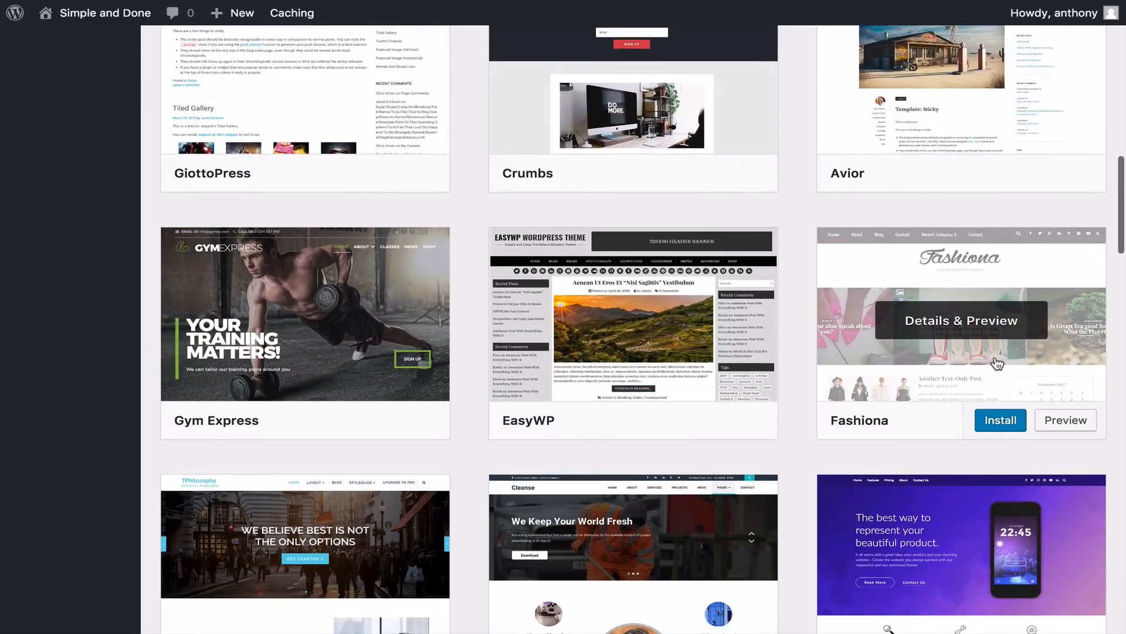
Step: Preview the Fashiona theme and open its demo site address in a new tab
click(1065, 421)
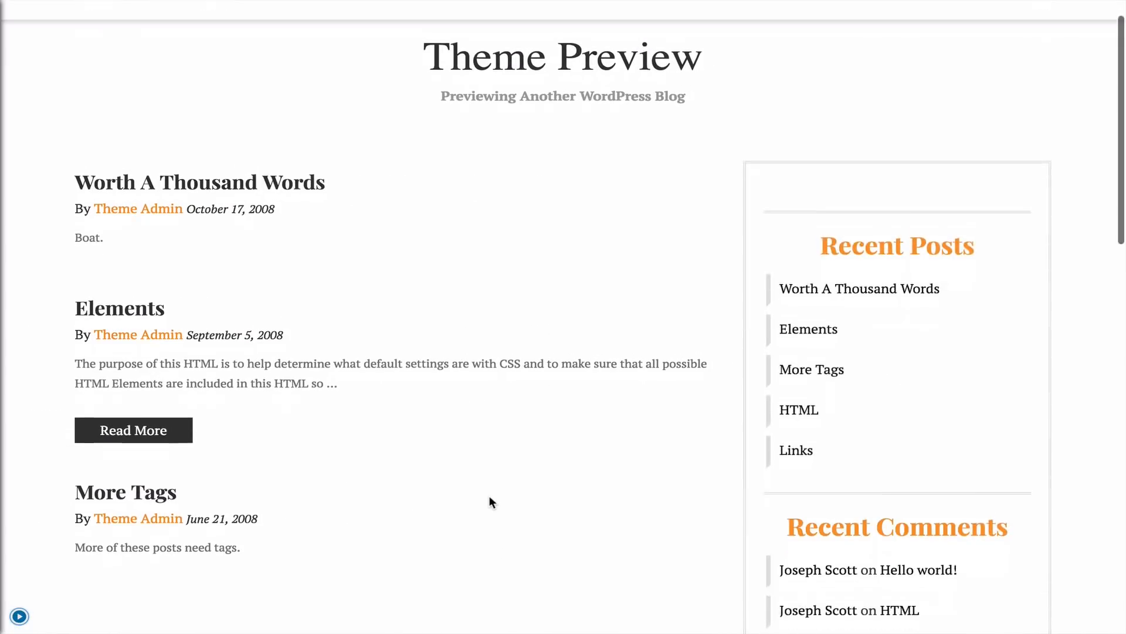
scroll(down, 3)
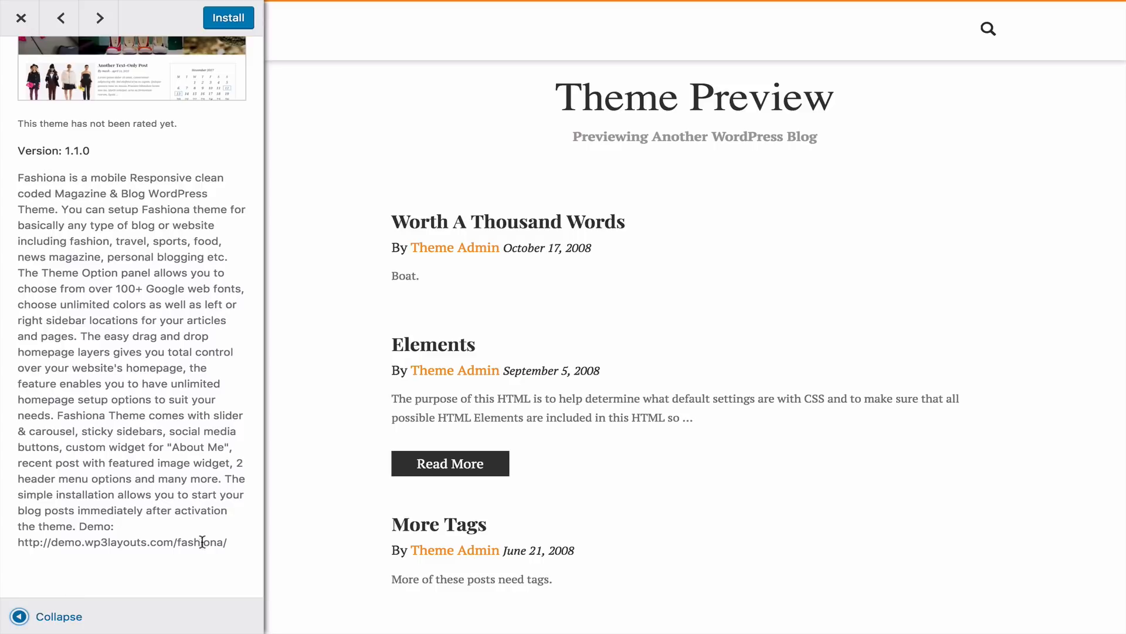
drag(85, 542, 223, 543)
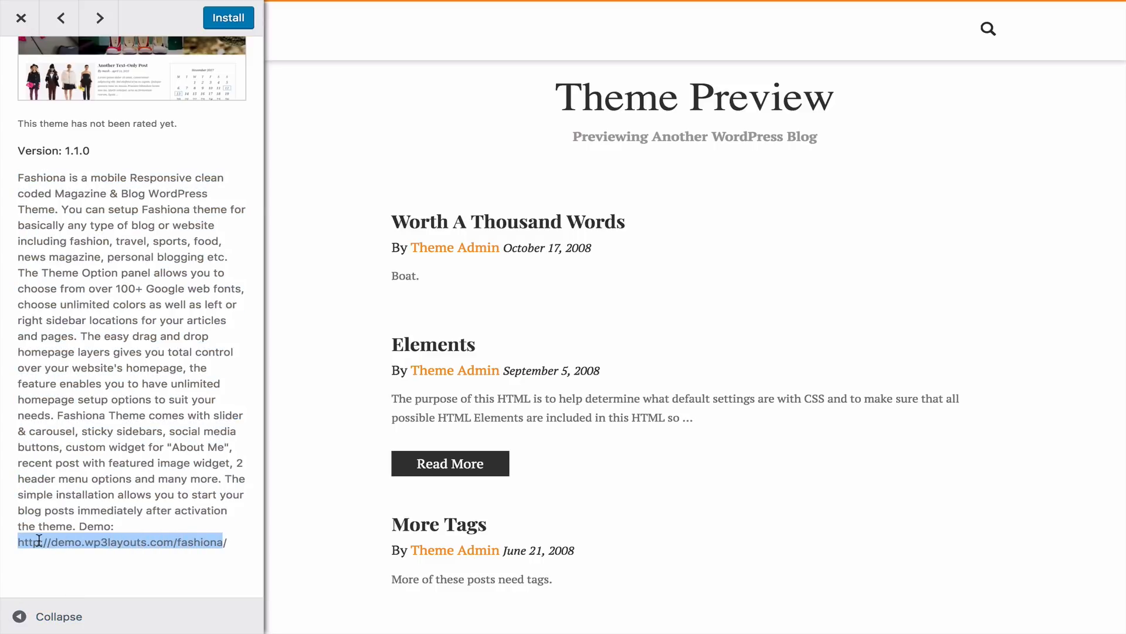
right_click(120, 542)
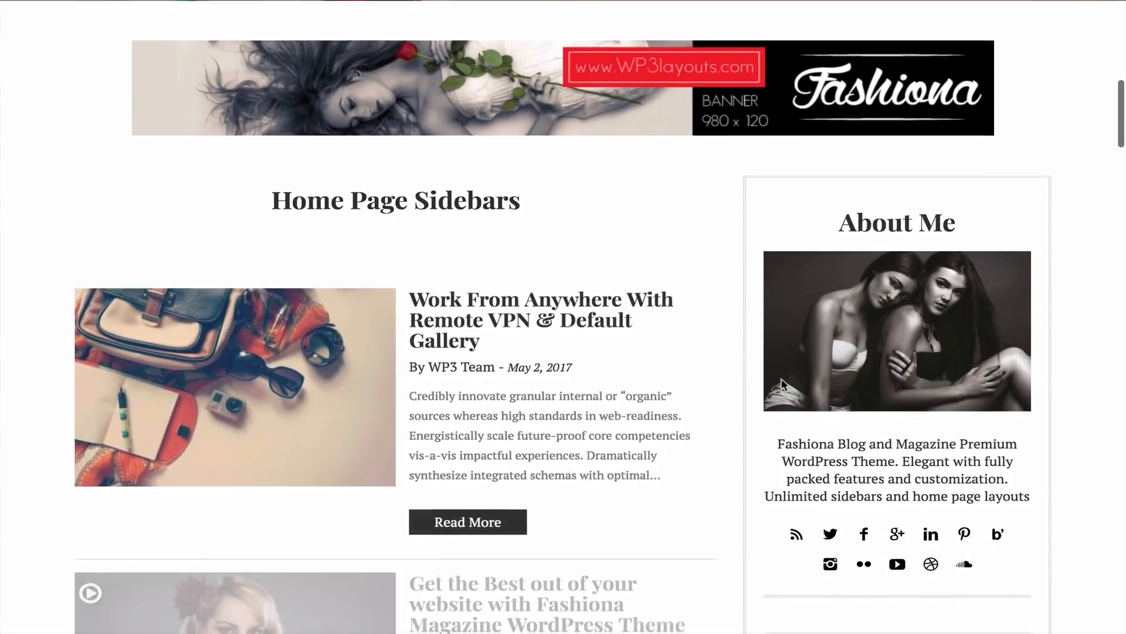
scroll(down, 3)
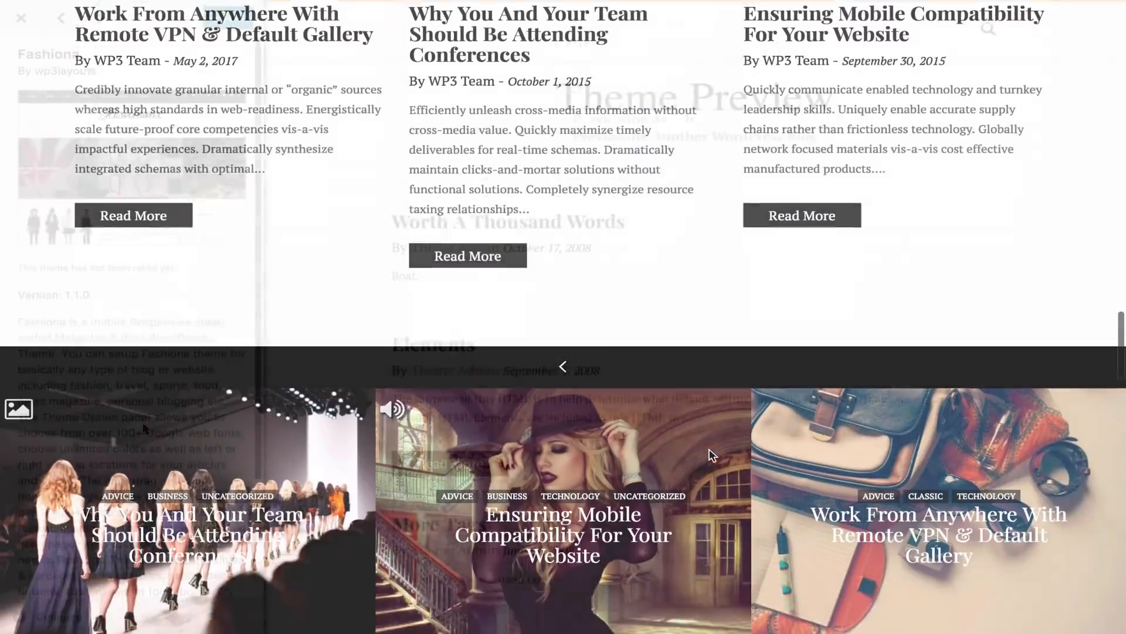
Step: Install the Fashiona theme and activate it as the site's theme
click(214, 17)
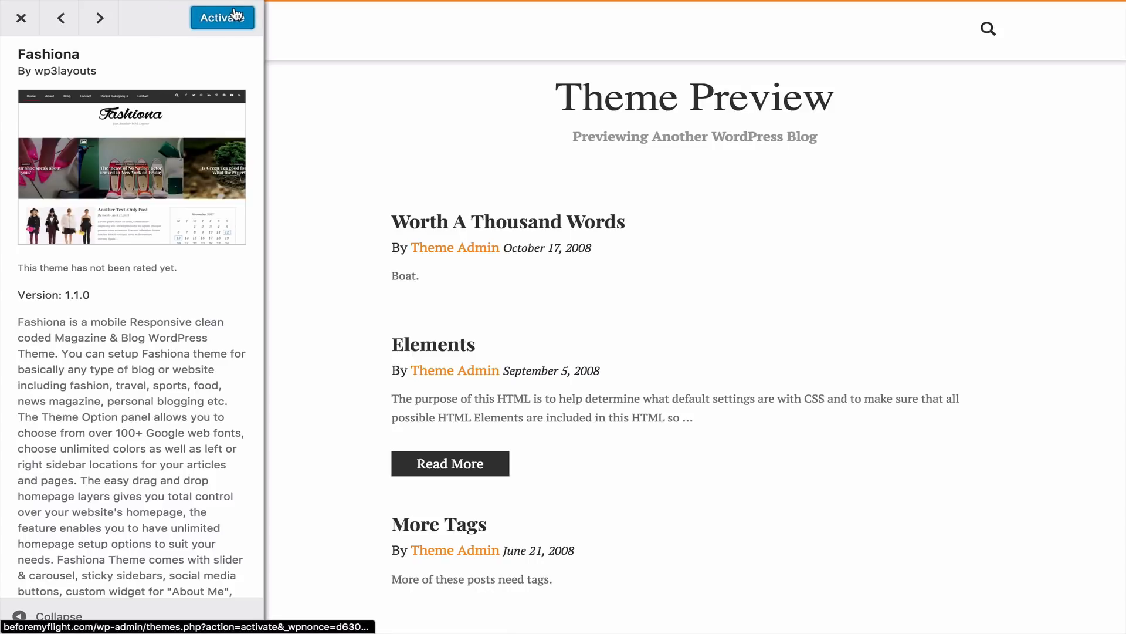
click(222, 18)
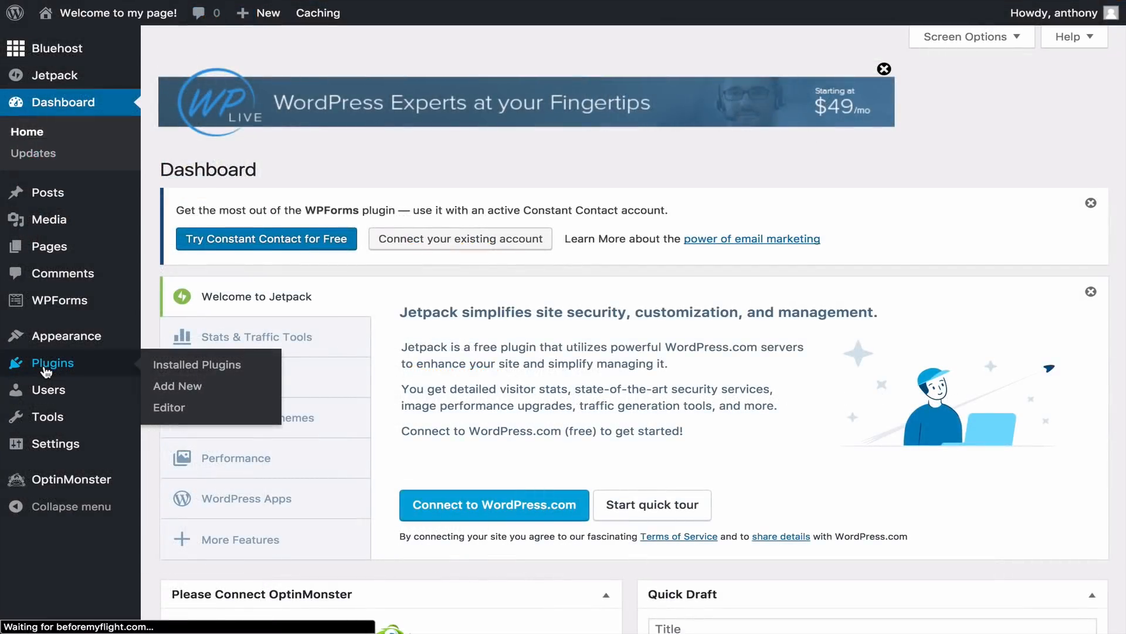
Step: Search the plugin directory for 'contact'
click(196, 365)
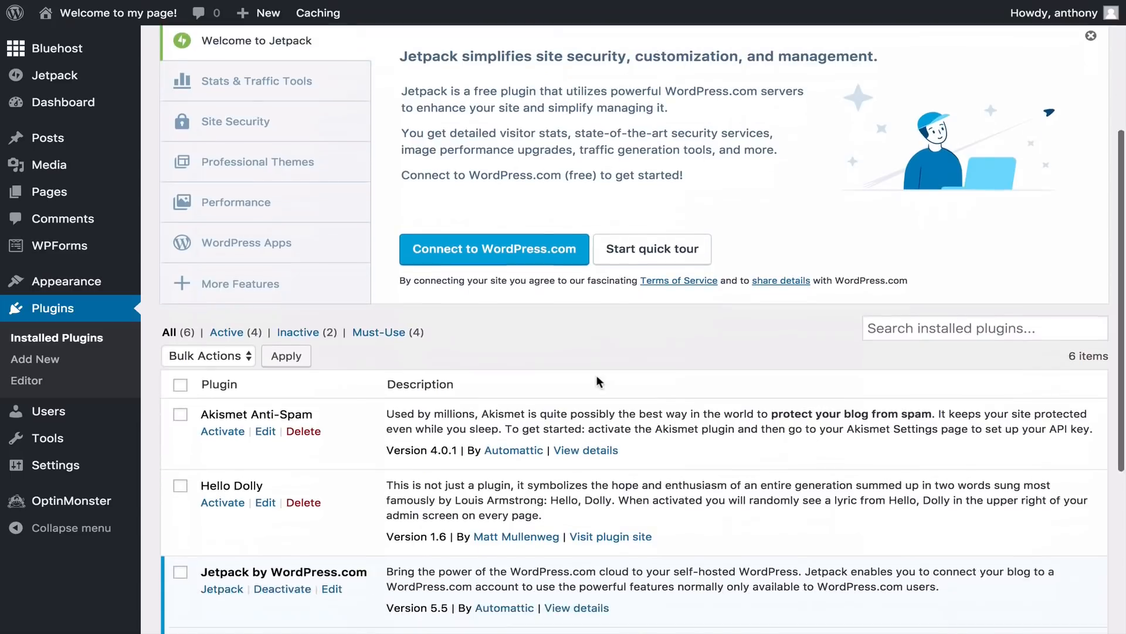
scroll(down, 3)
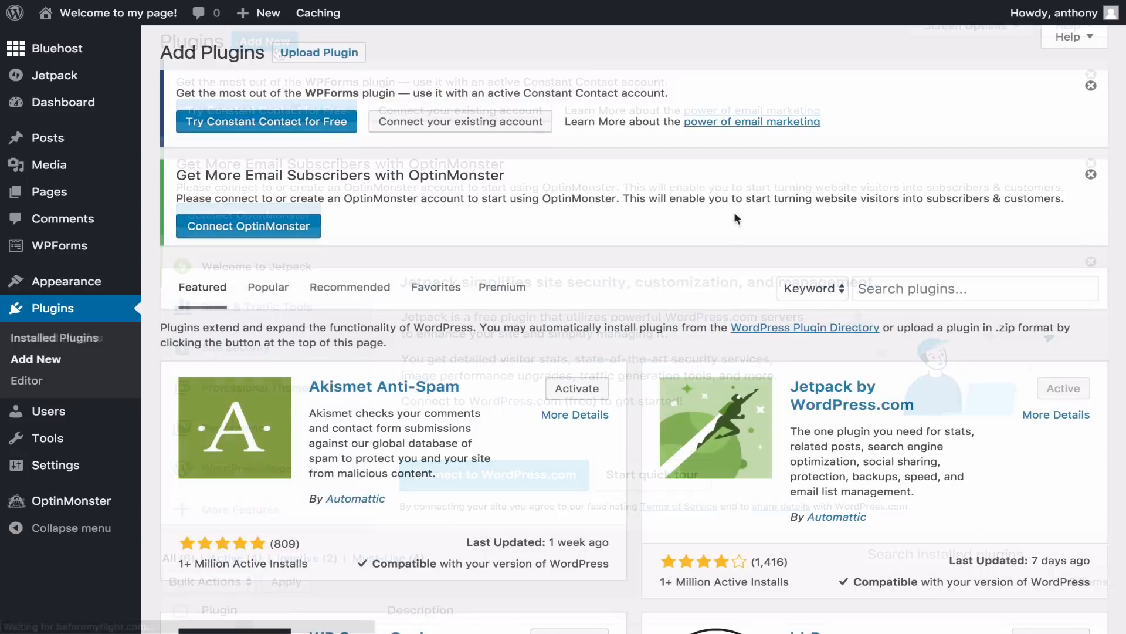
text(contact)
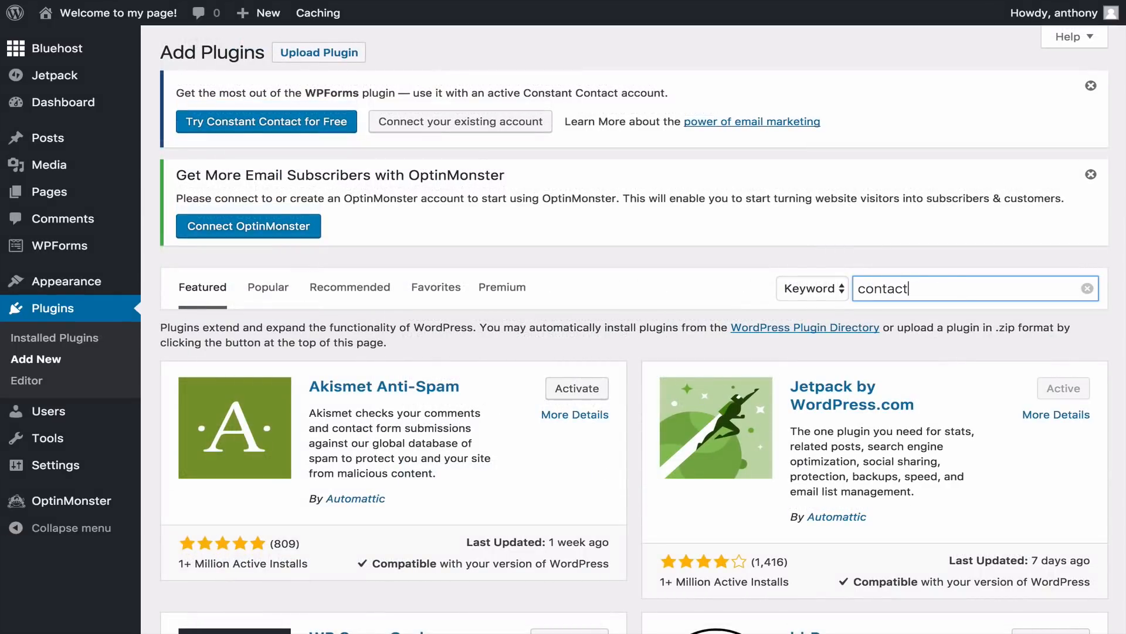
key(Enter)
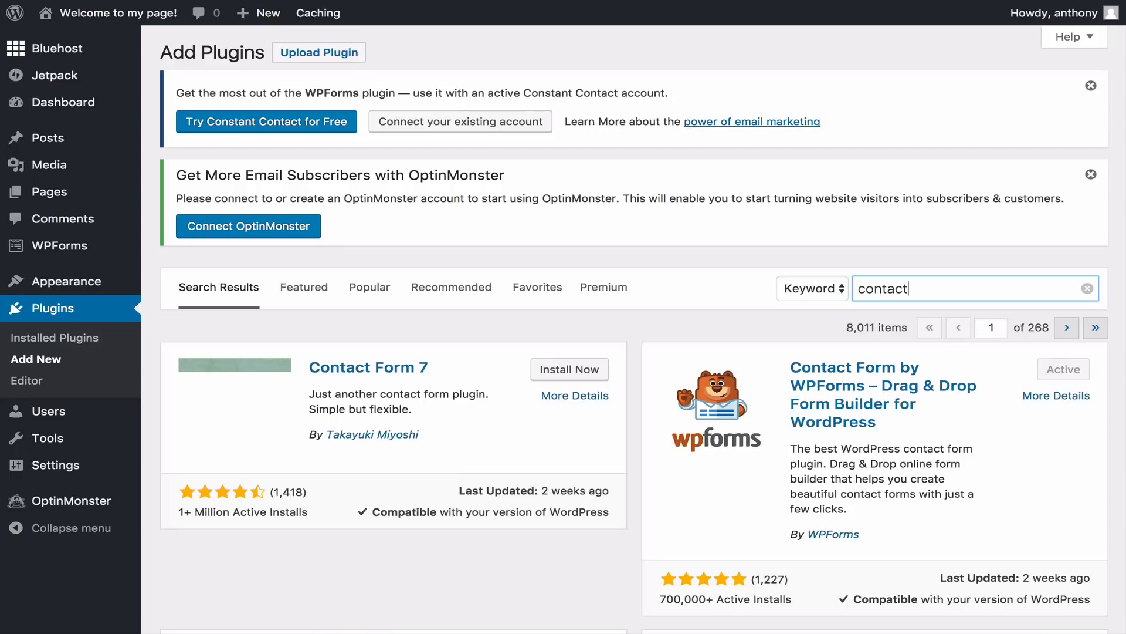
scroll(down, 3)
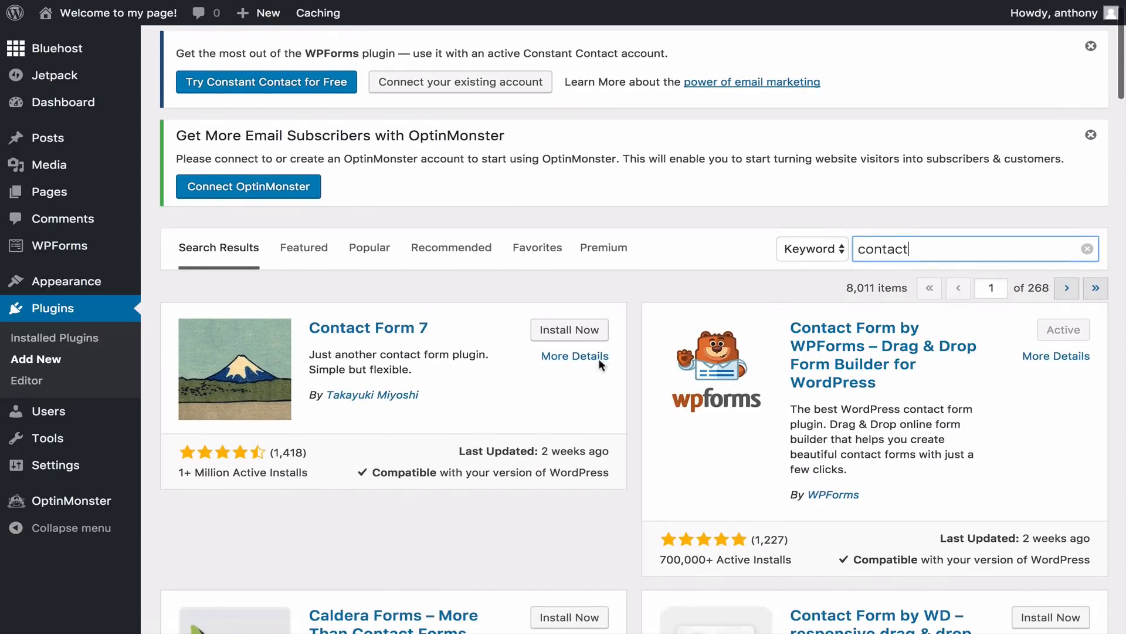
Step: Review Contact Form 7's details, then install and activate it
click(575, 355)
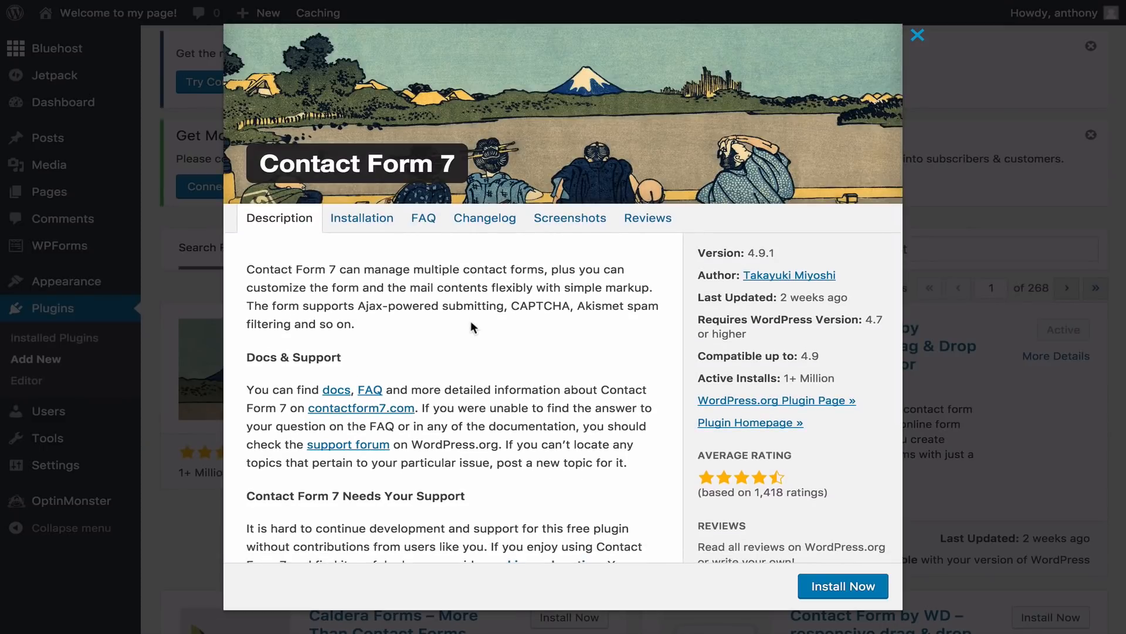
scroll(down, 3)
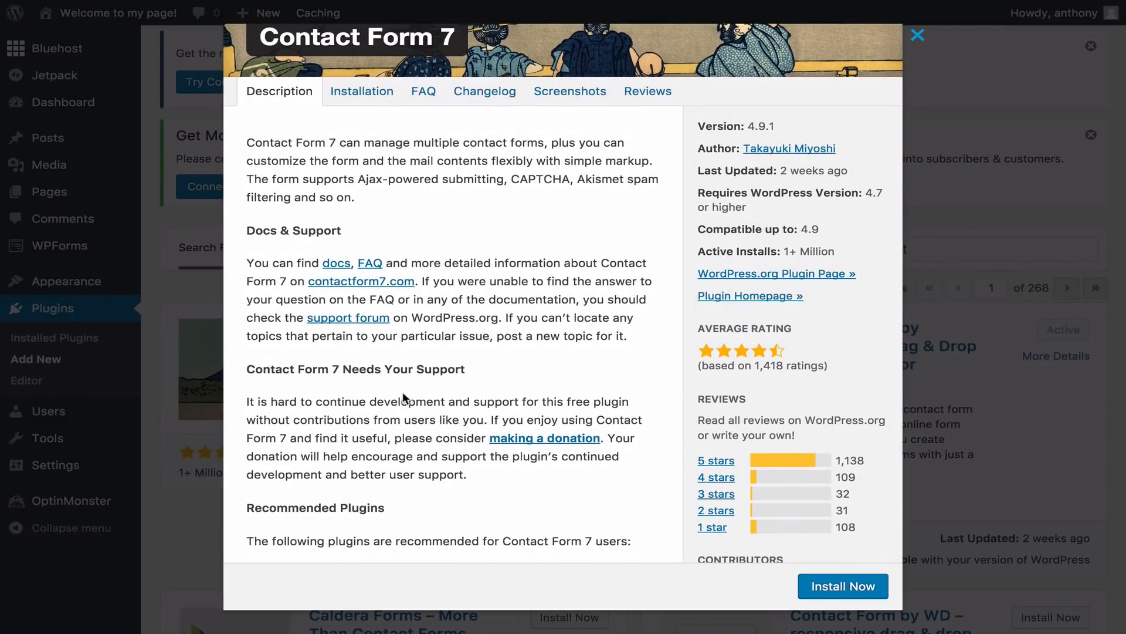
scroll(down, 3)
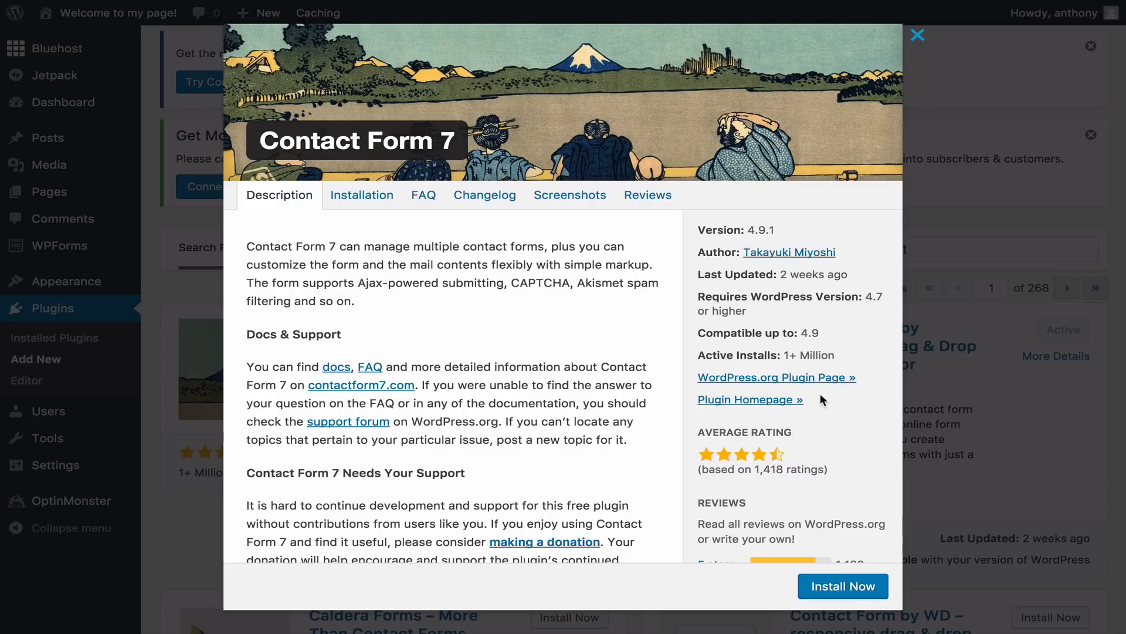
click(842, 585)
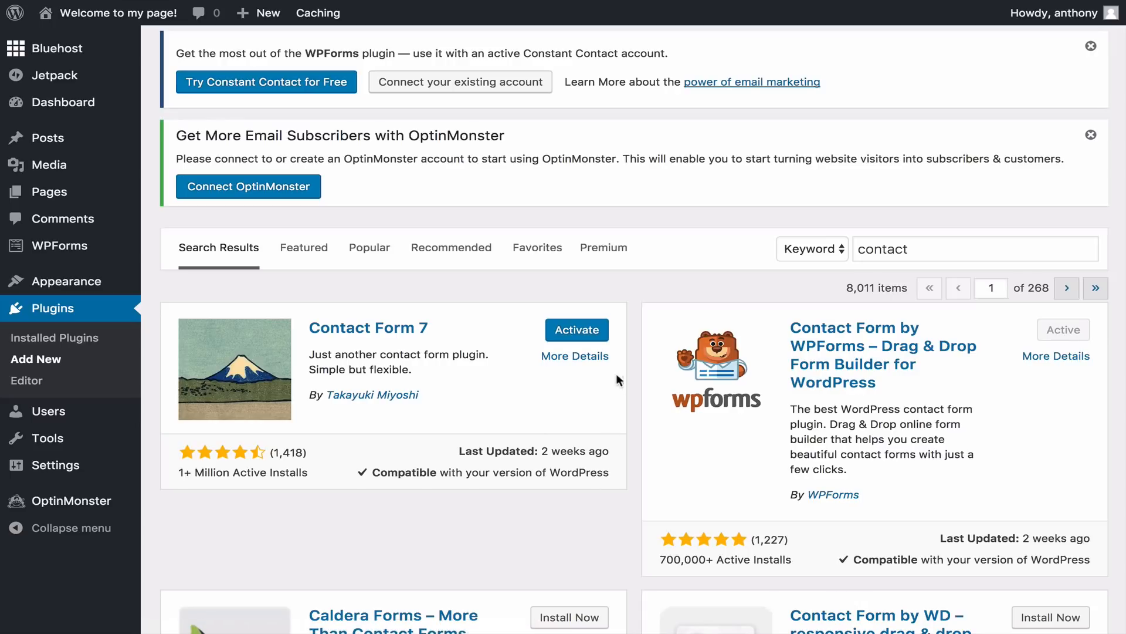
click(576, 330)
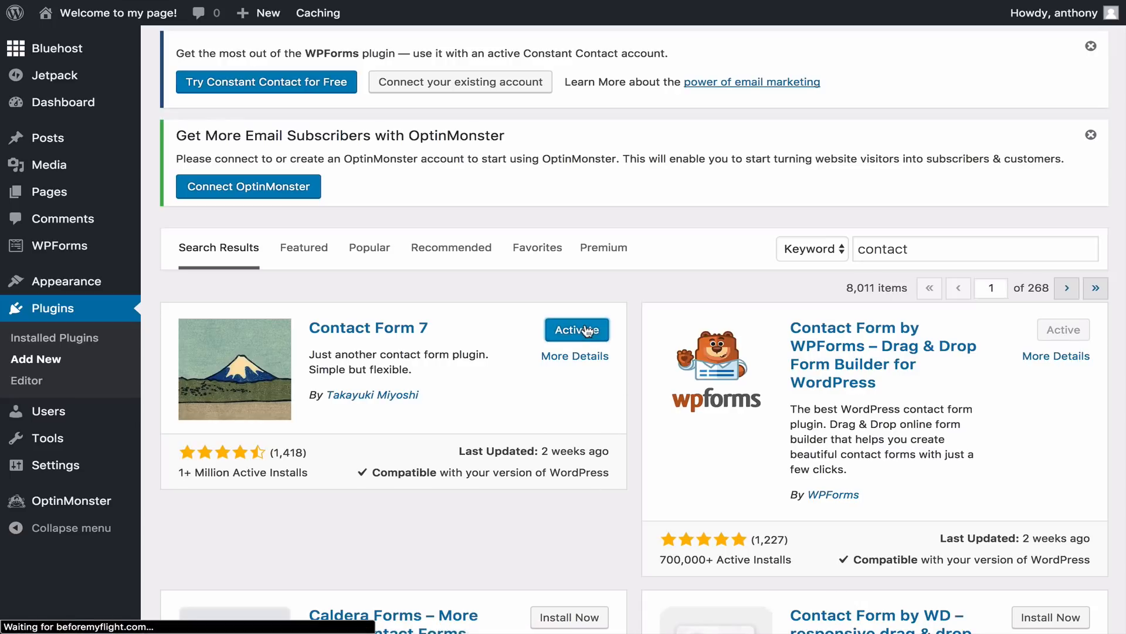
Step: Open the Contact page for editing and preview it showing the Contact Form 7 fields
click(577, 330)
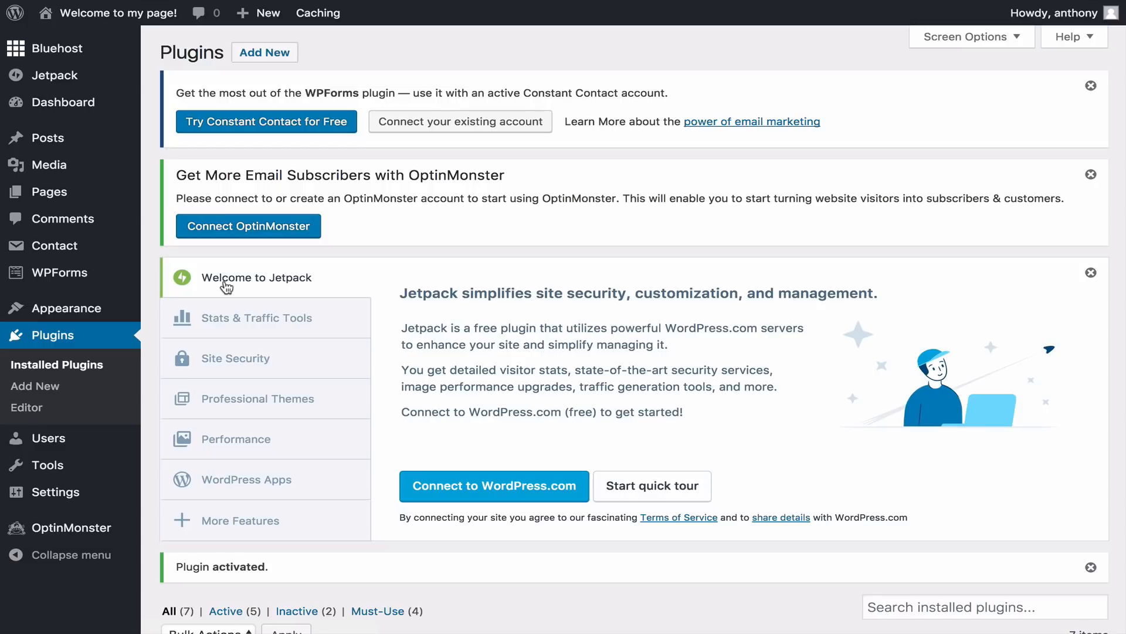
scroll(down, 3)
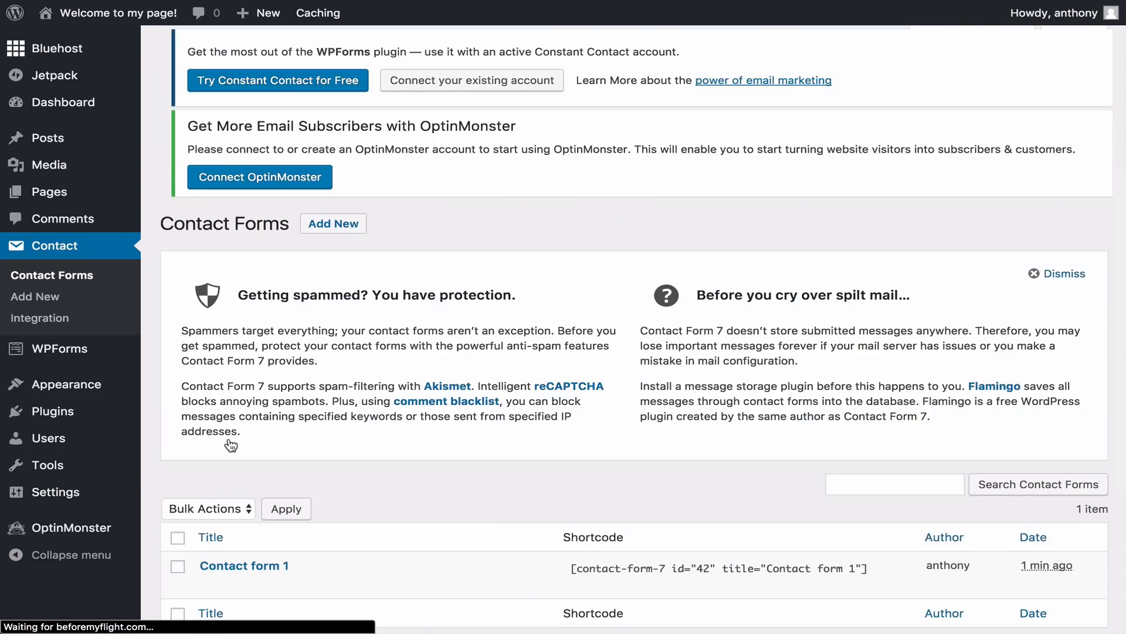
scroll(down, 3)
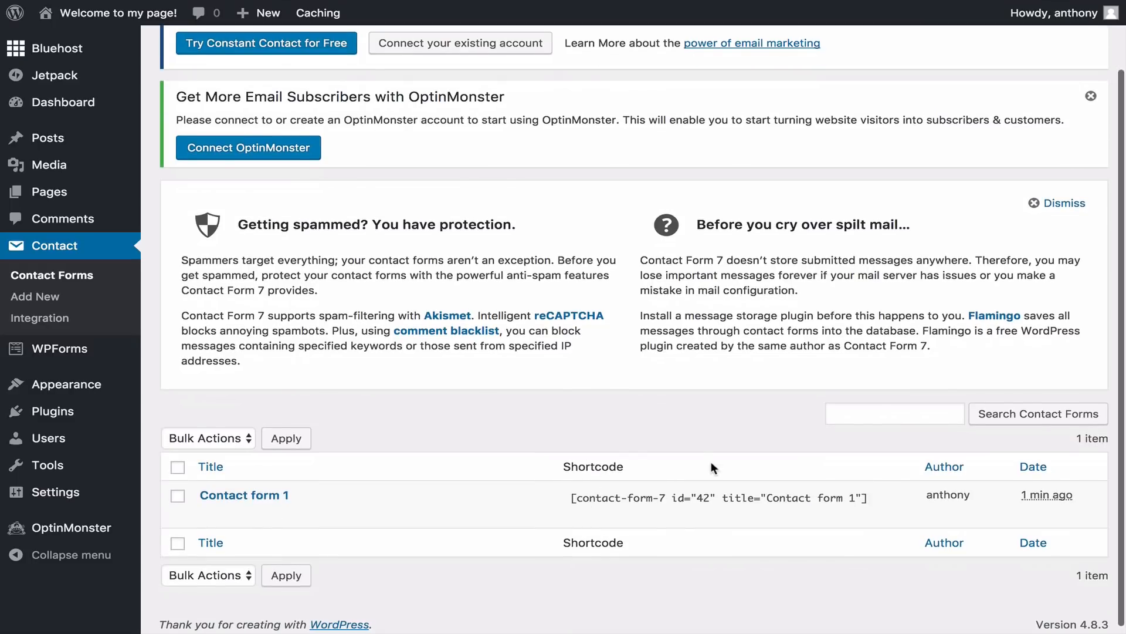
mouse_move(244, 494)
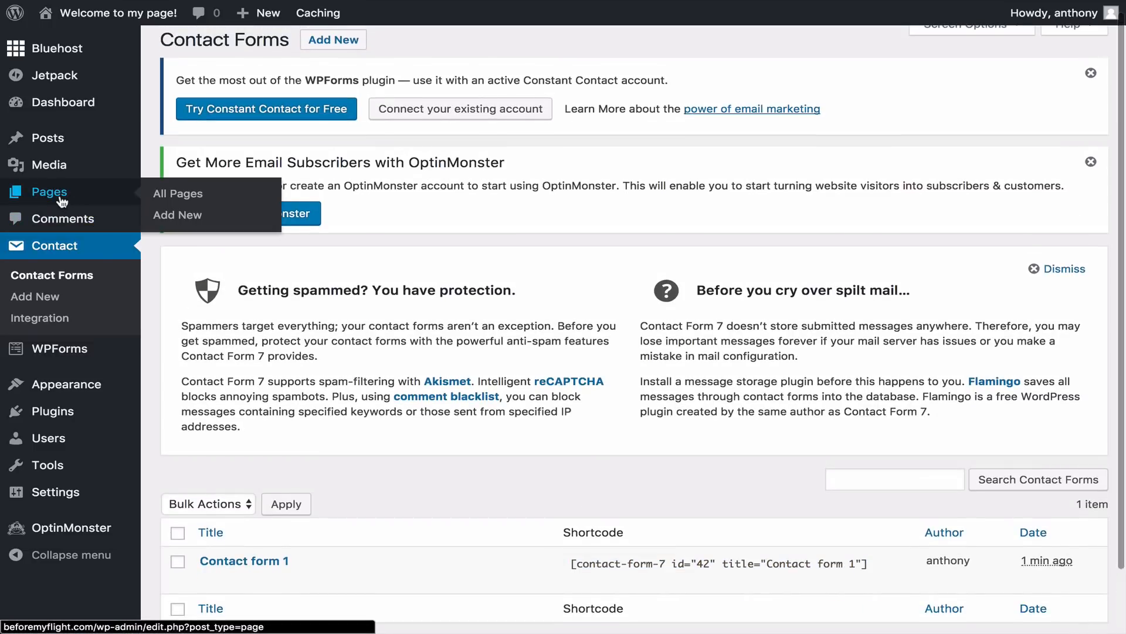
click(177, 193)
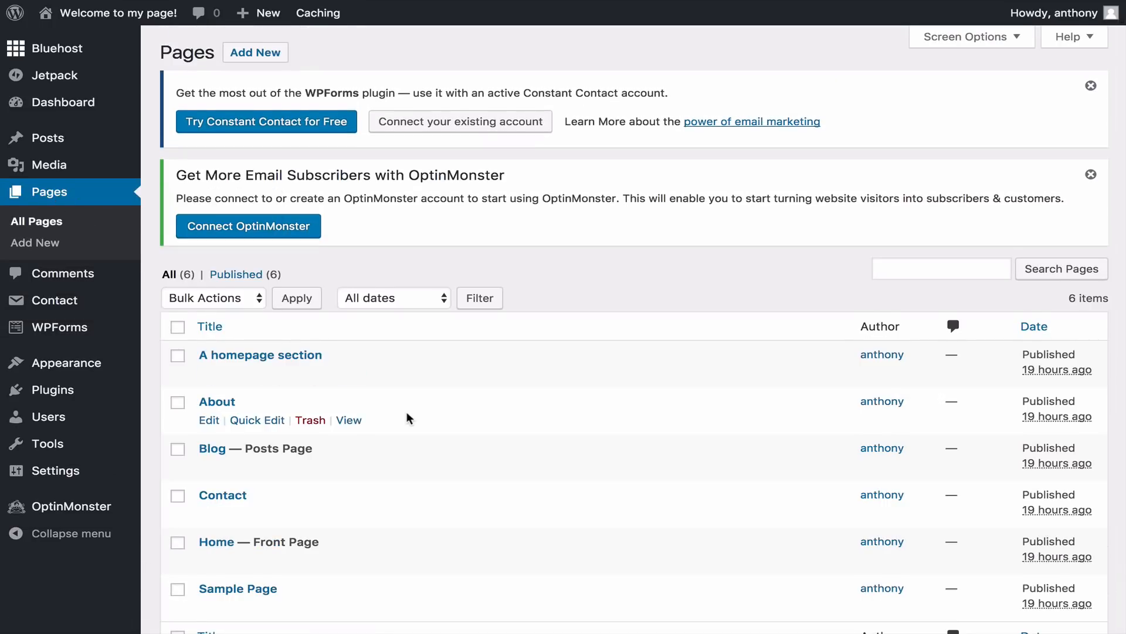
click(223, 496)
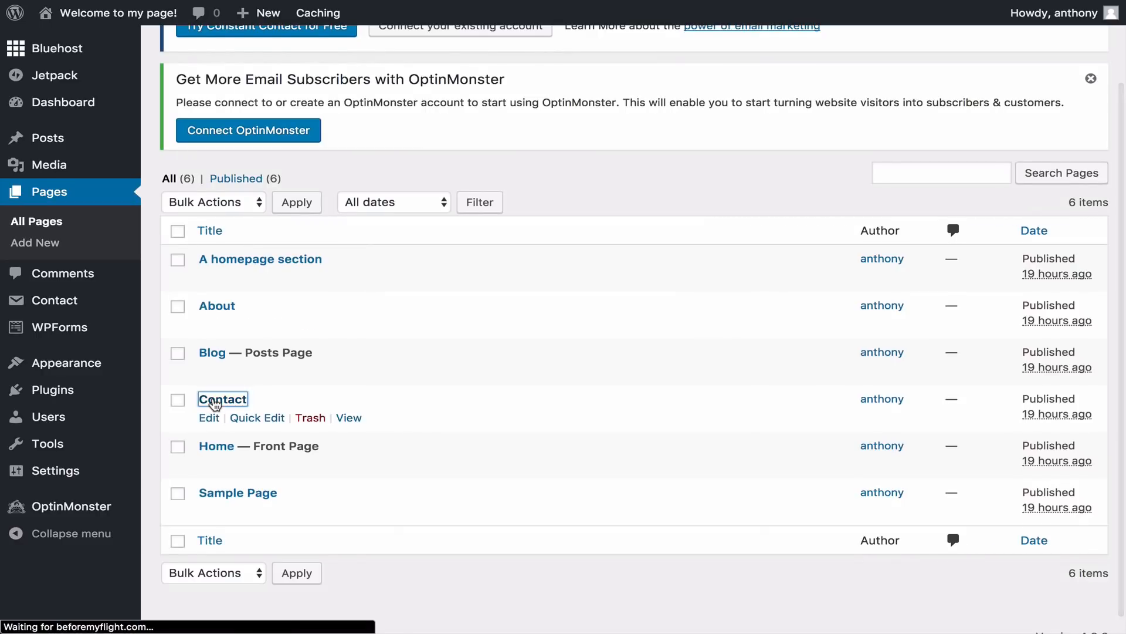
click(209, 417)
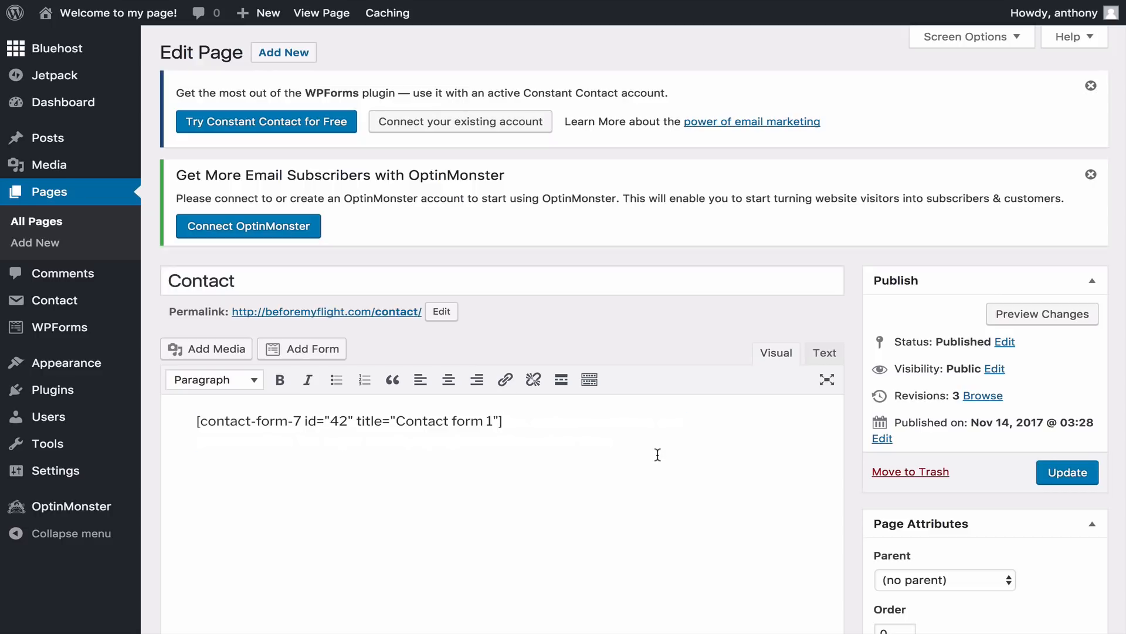
mouse_move(1044, 314)
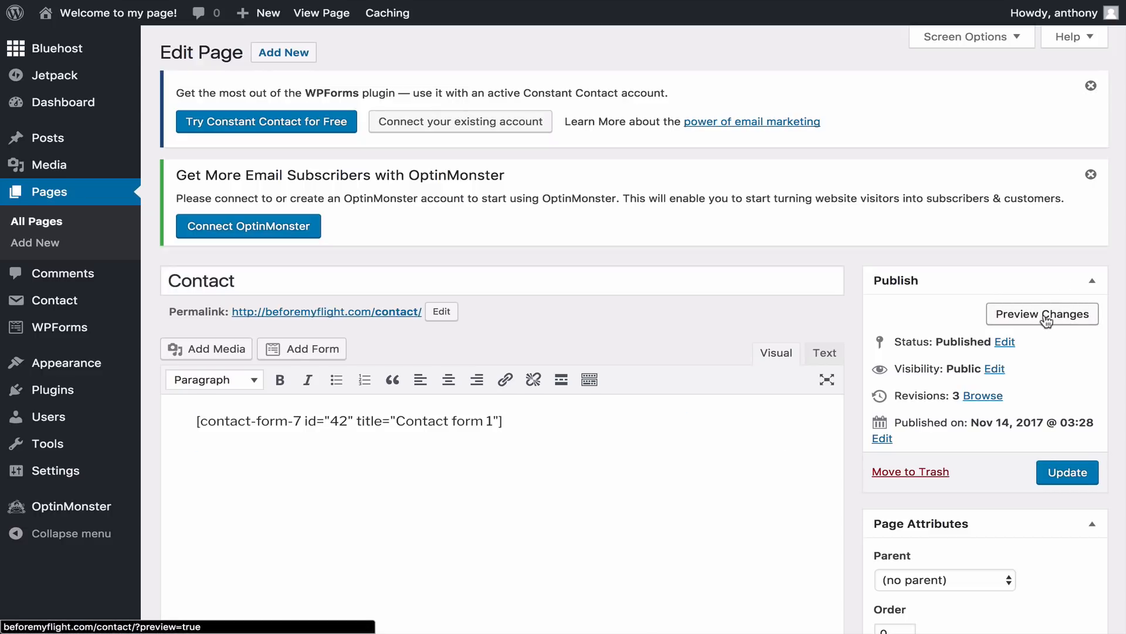
click(1042, 314)
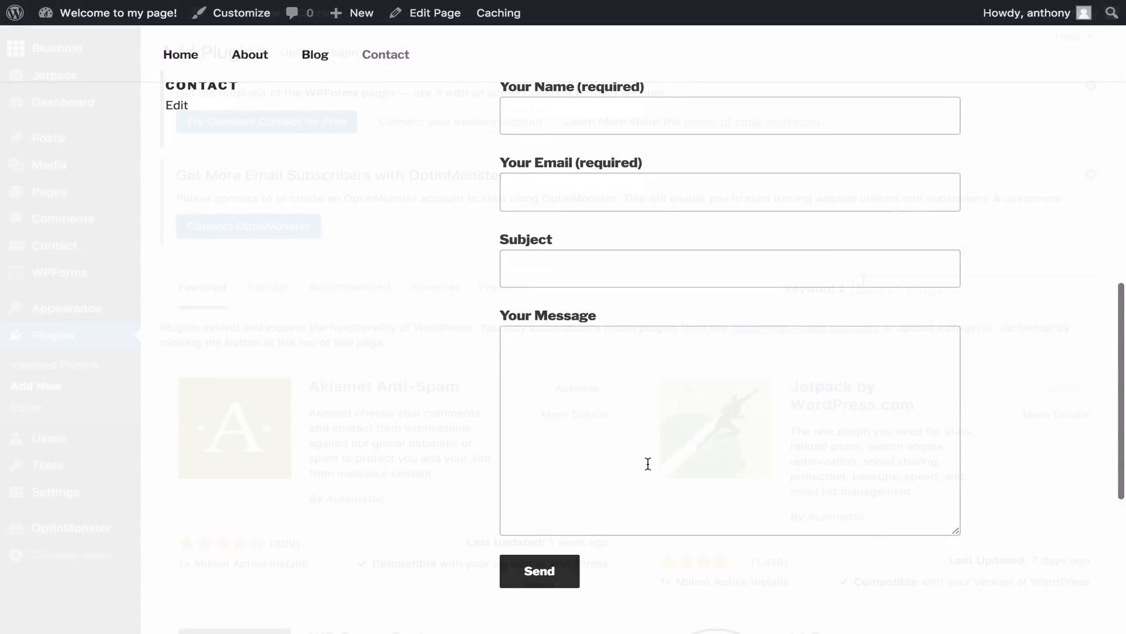
Step: Install the Smush plugin, enable automatic smushing of uploaded images, and save the settings
text(smush)
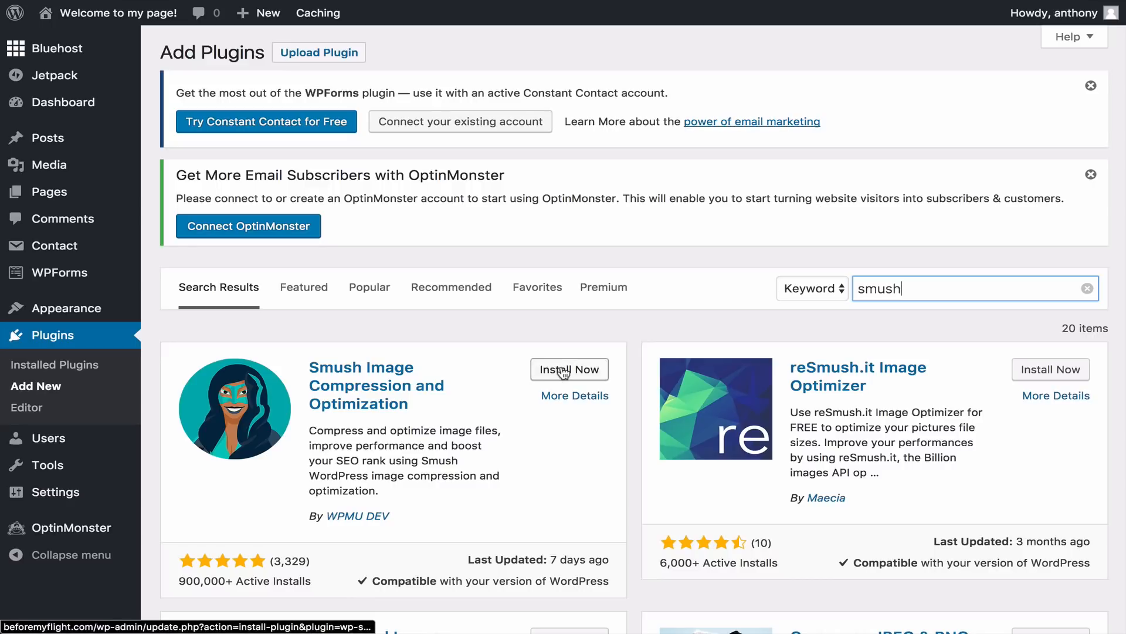
click(569, 369)
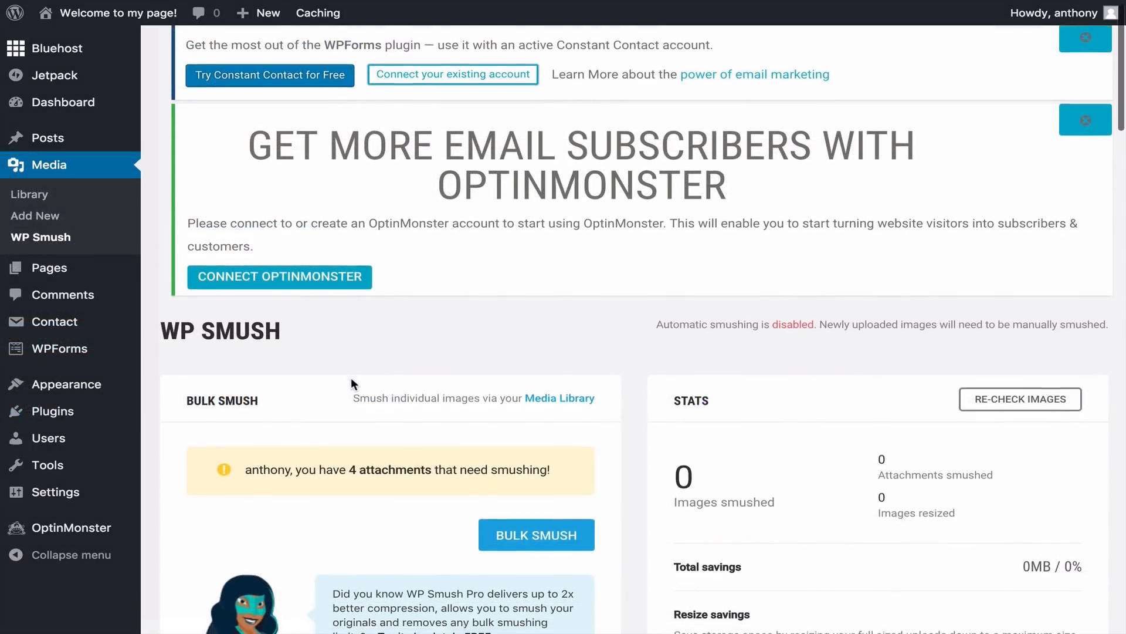
scroll(down, 3)
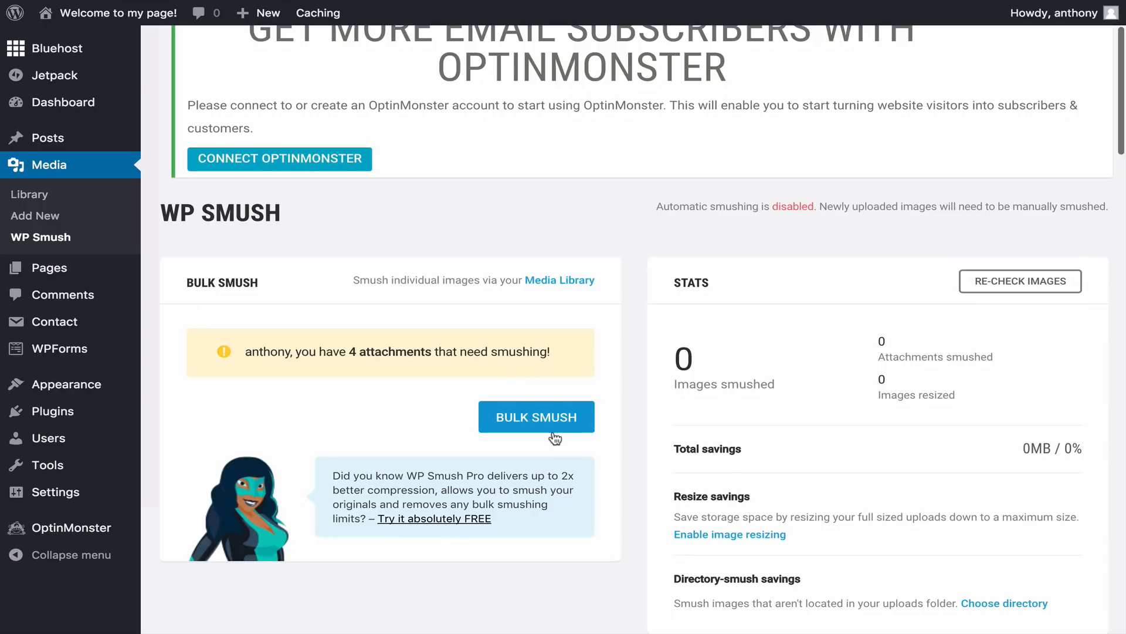
scroll(down, 3)
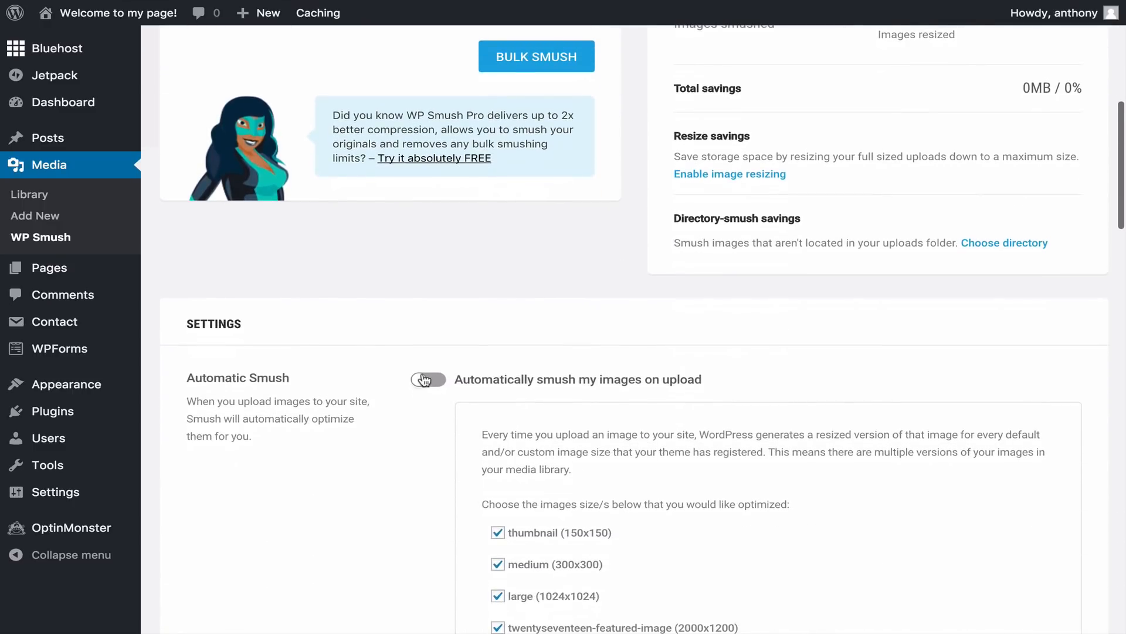
click(428, 379)
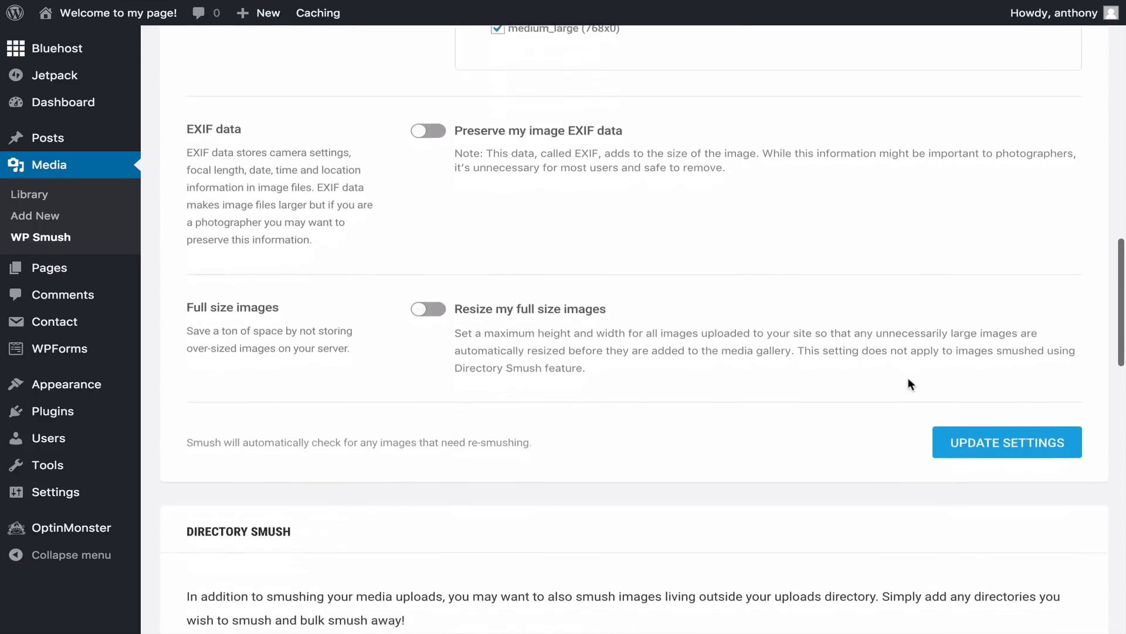
click(1005, 442)
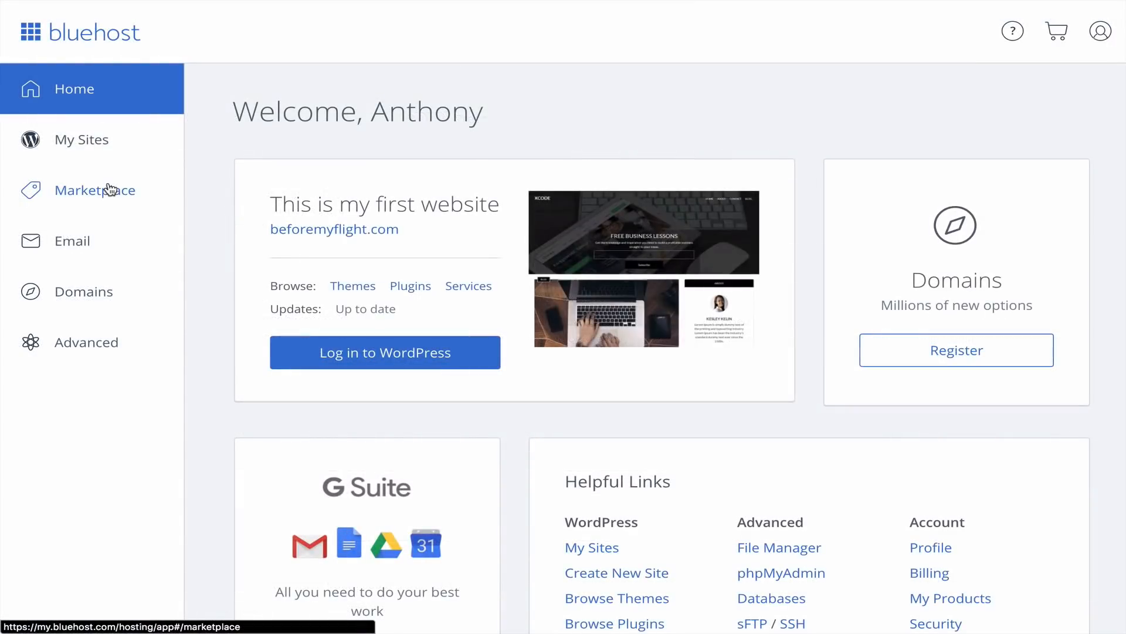
click(72, 240)
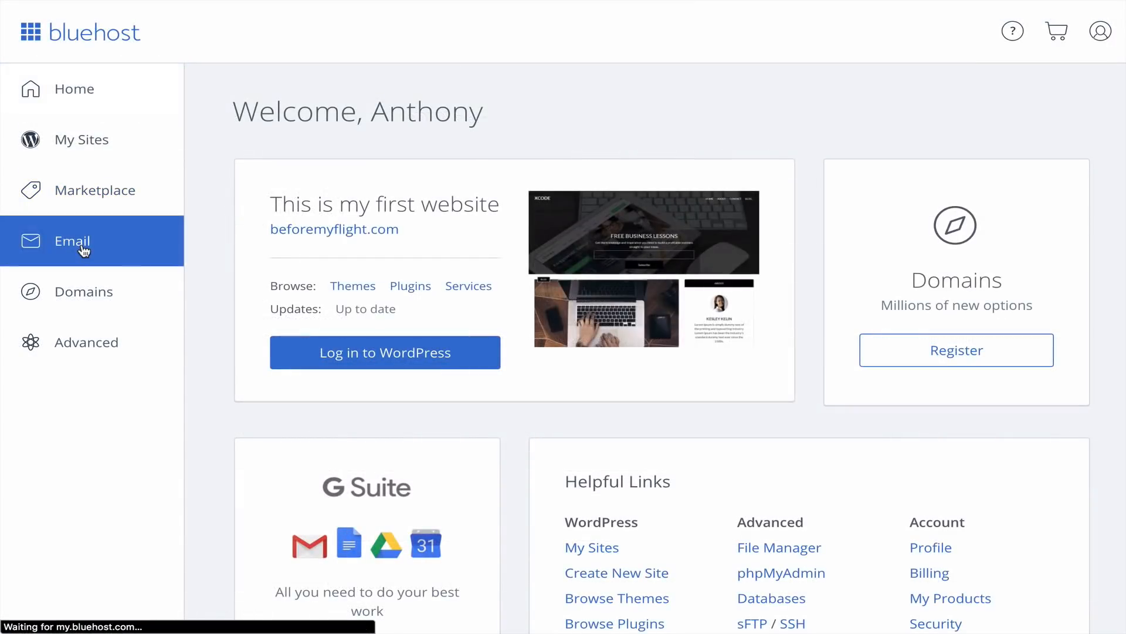
click(72, 240)
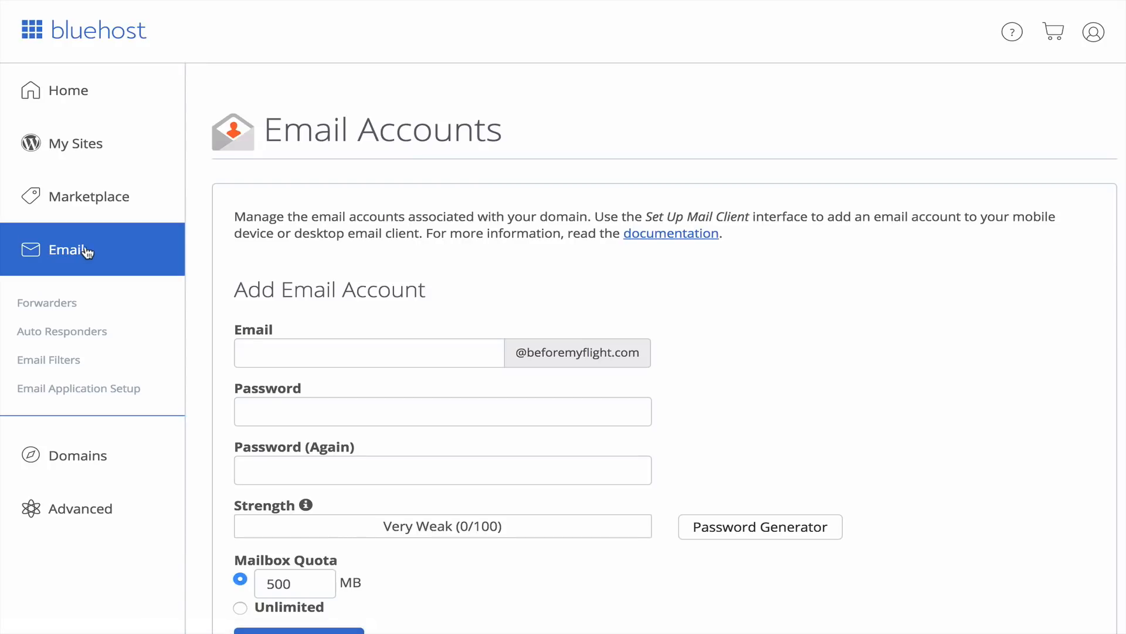
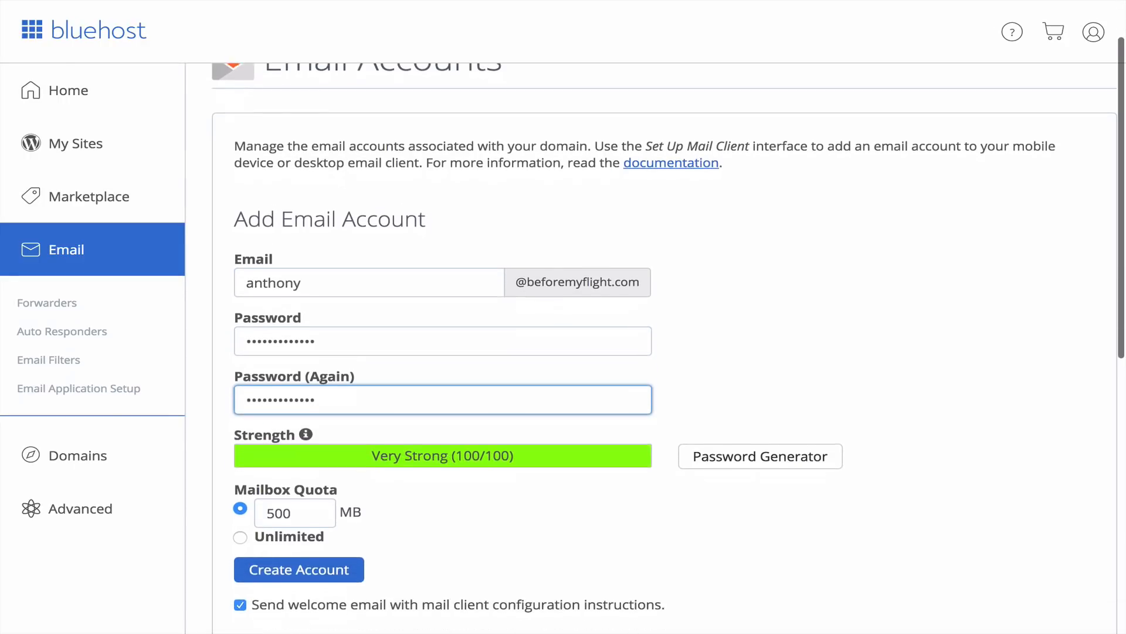
scroll(down, 3)
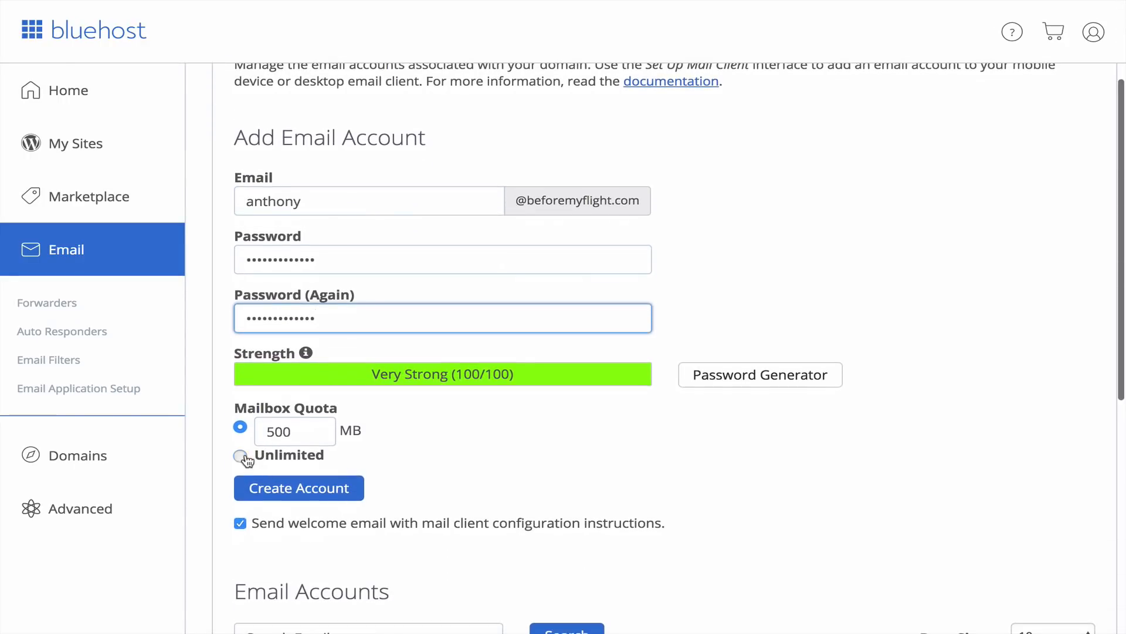
click(240, 456)
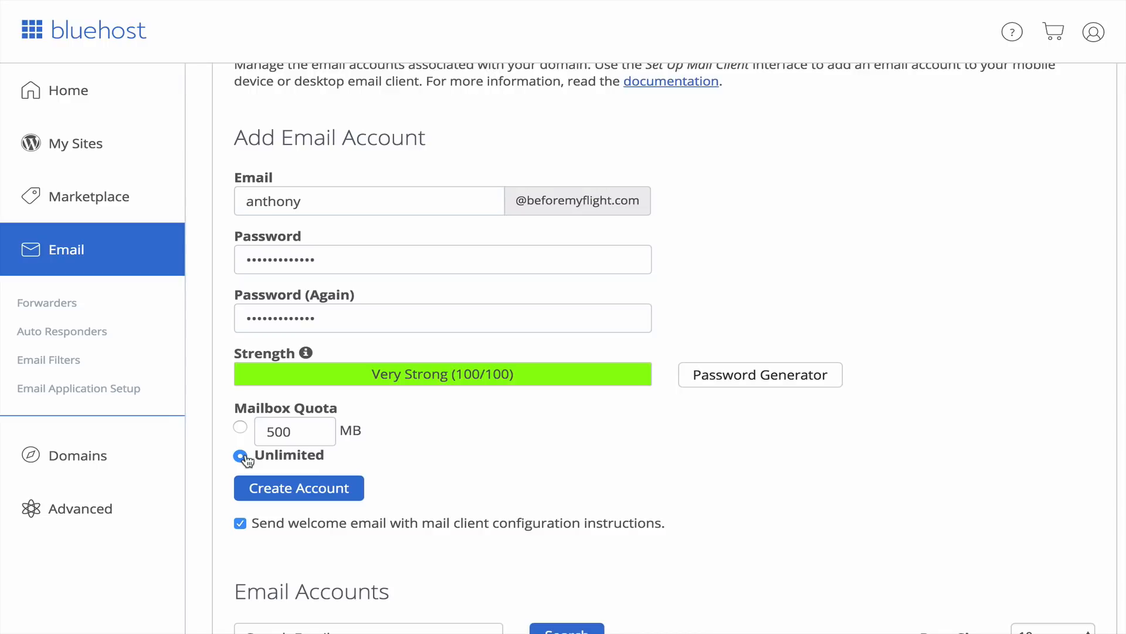
click(298, 488)
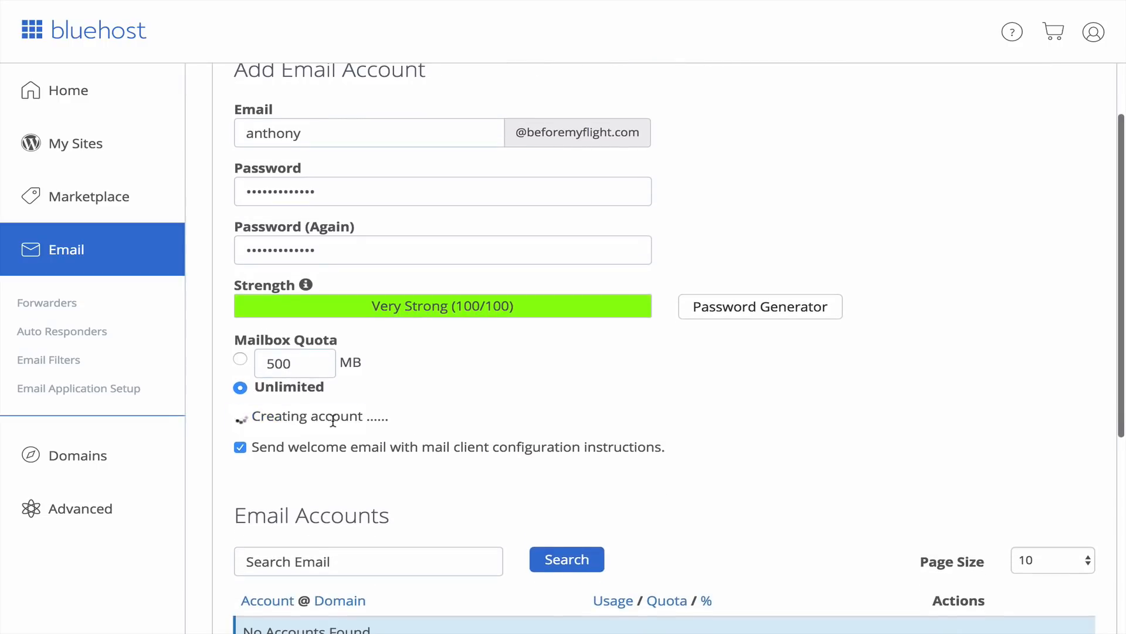
Step: Bring up the new mailbox's mail client server settings
click(298, 420)
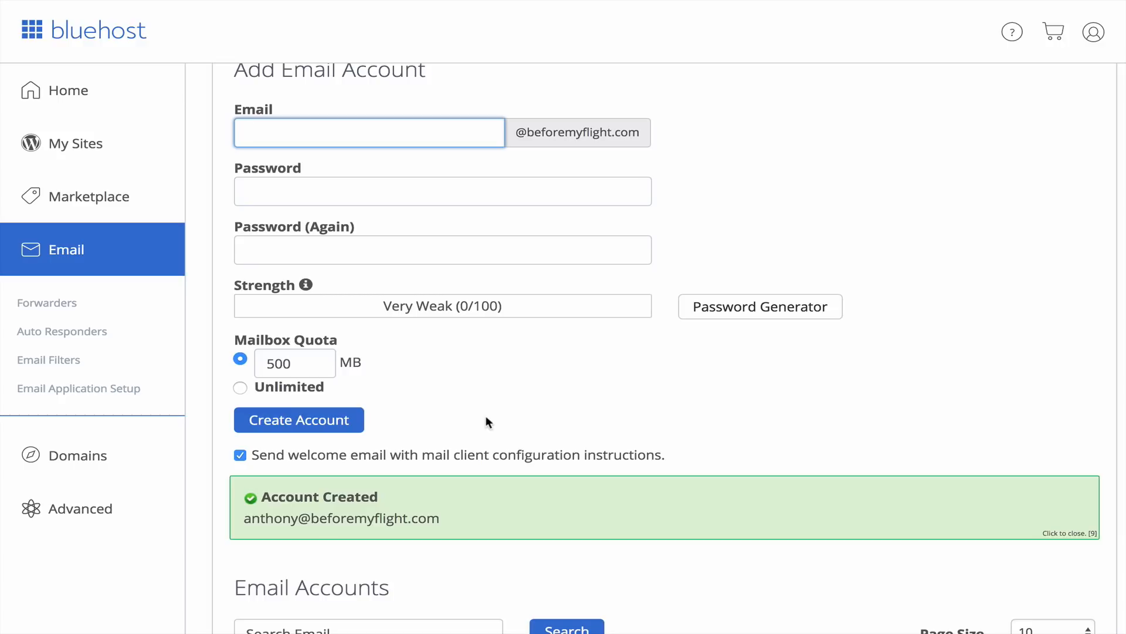
scroll(down, 3)
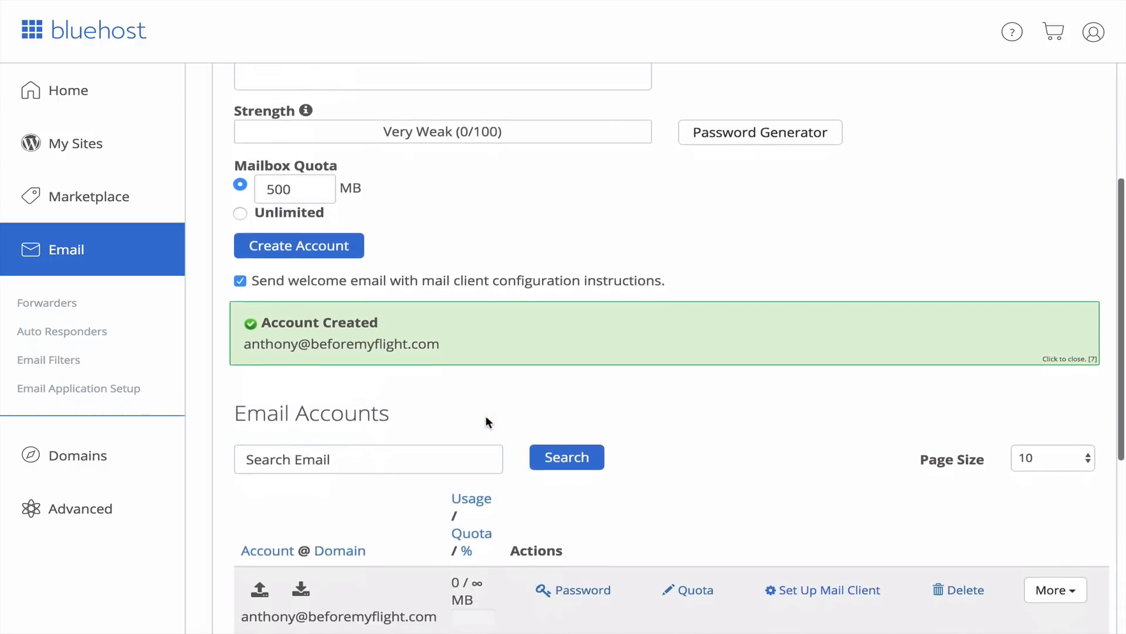
scroll(down, 3)
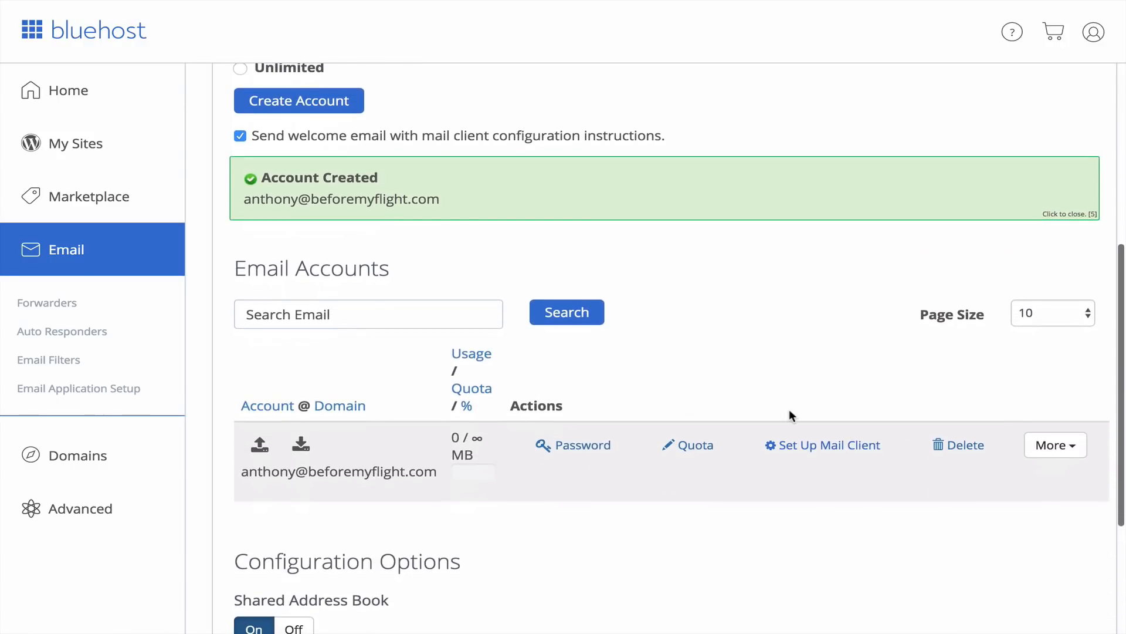
click(830, 444)
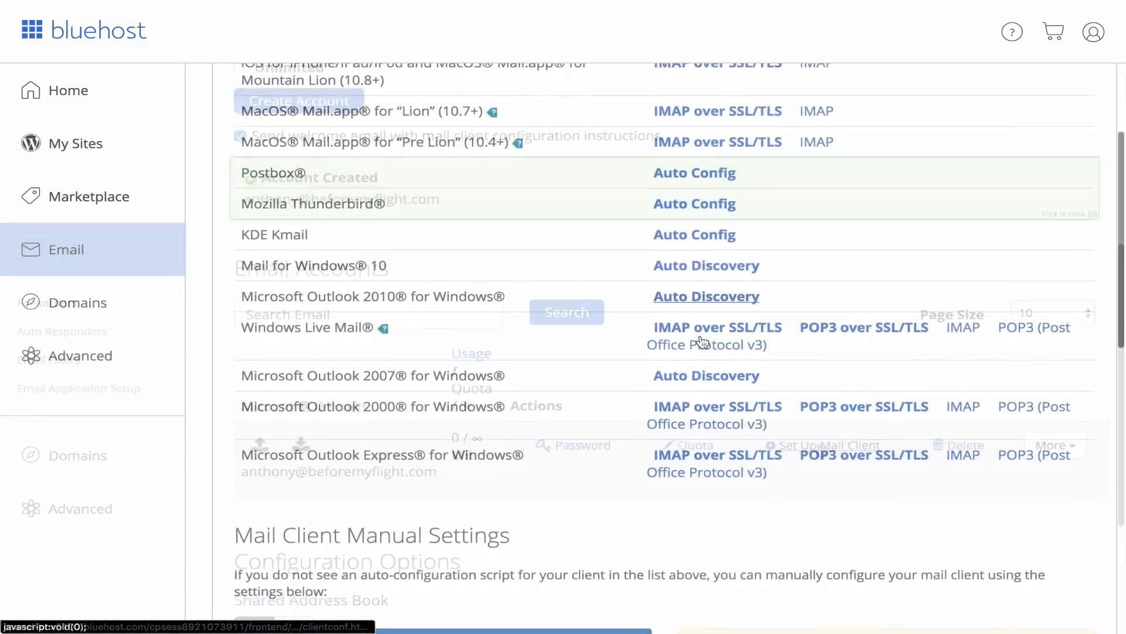
scroll(down, 3)
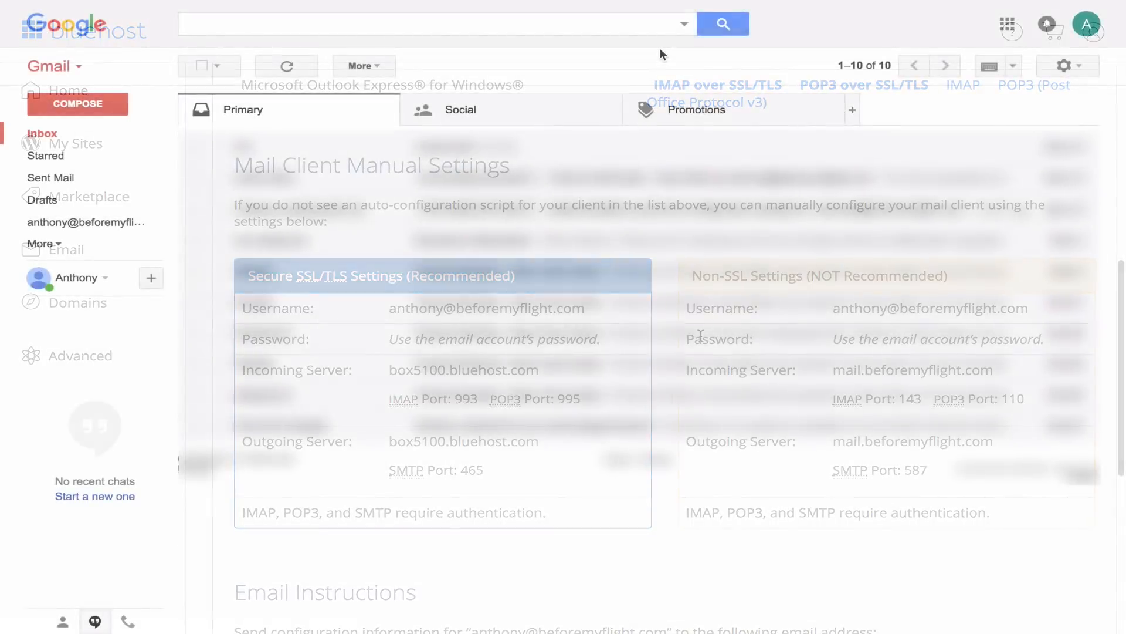
mouse_move(1064, 66)
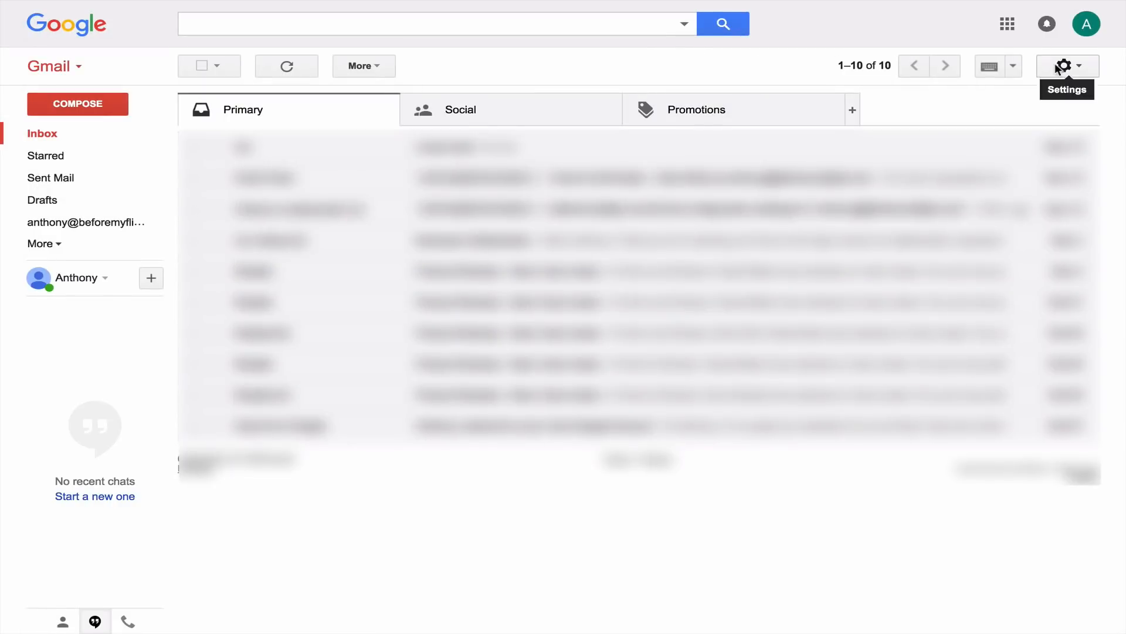
Step: Reach Gmail's Accounts and Import settings and start adding another mail account to check
click(1066, 66)
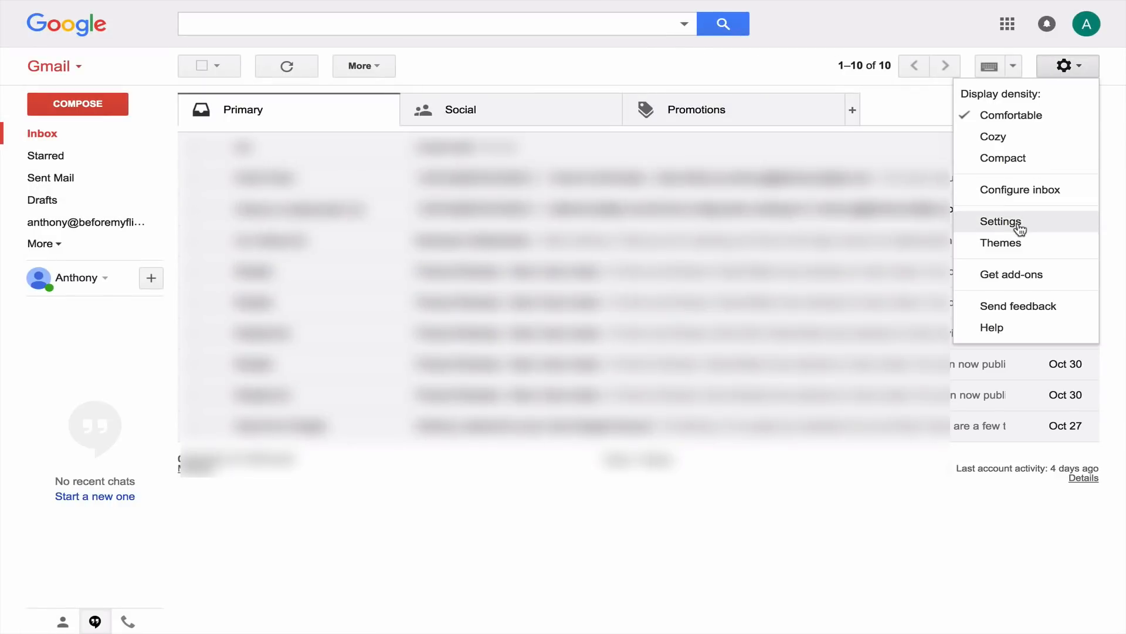
click(1001, 222)
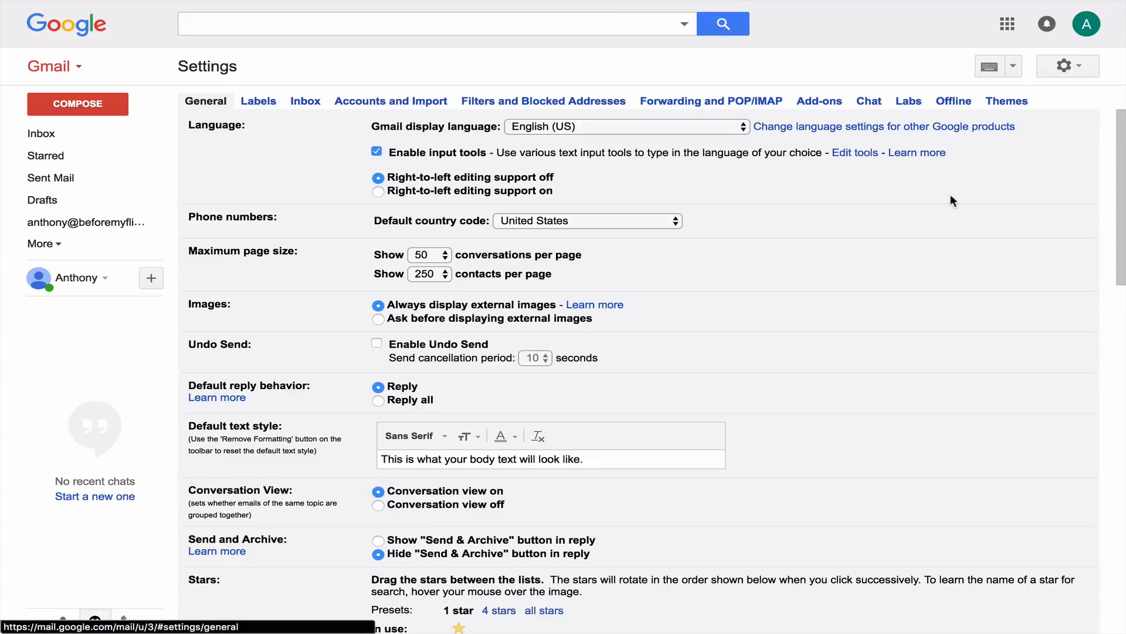
click(389, 101)
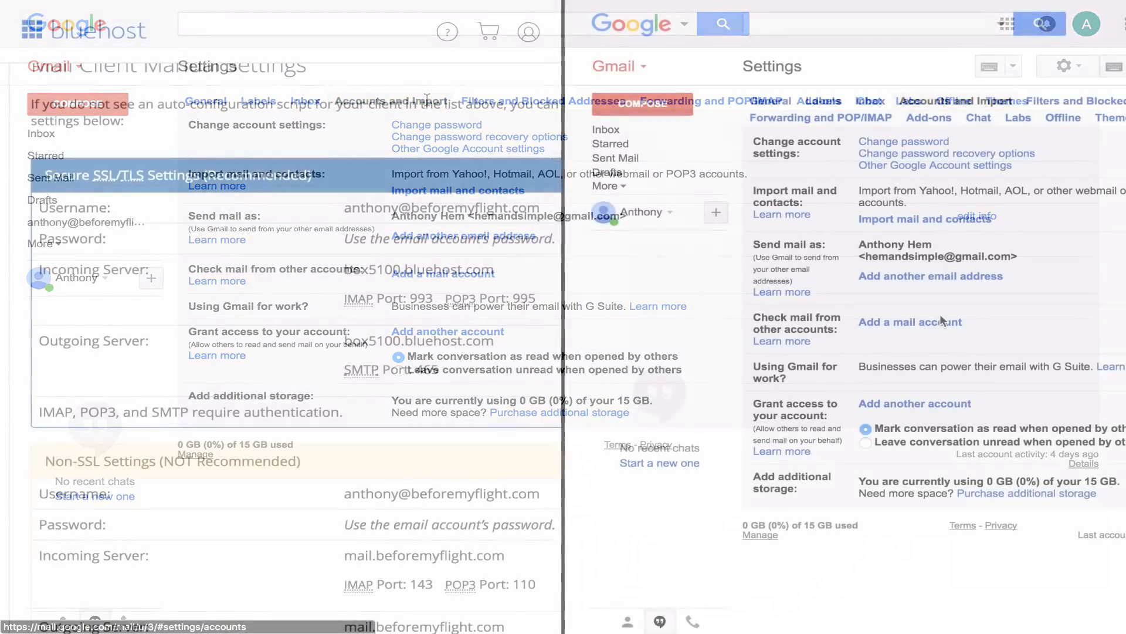
click(920, 321)
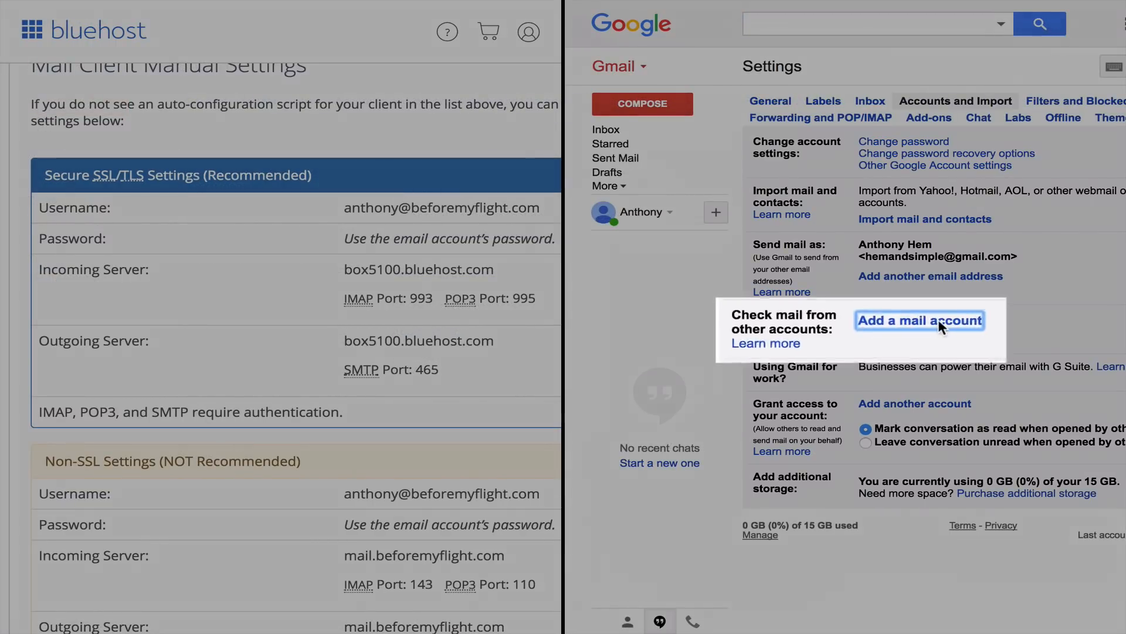
click(920, 319)
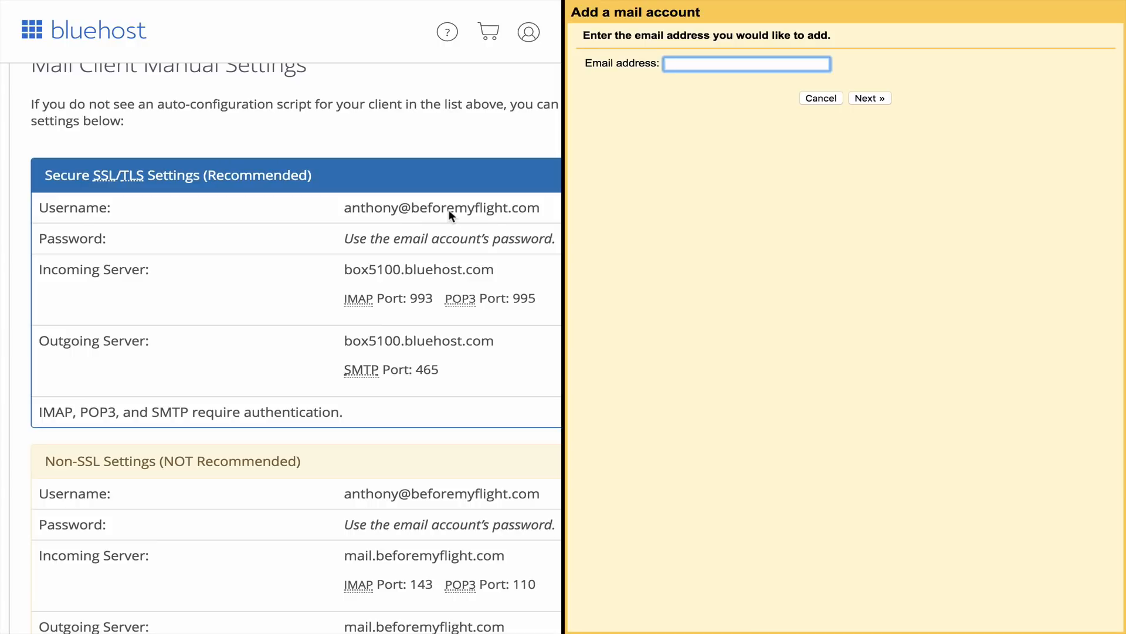
double_click(442, 207)
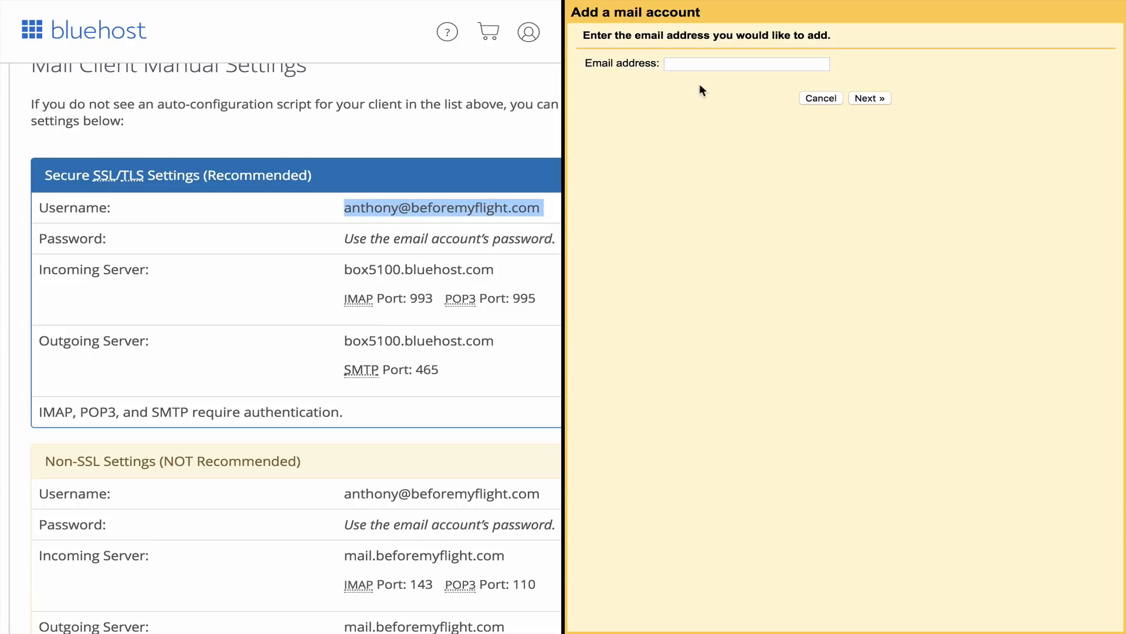
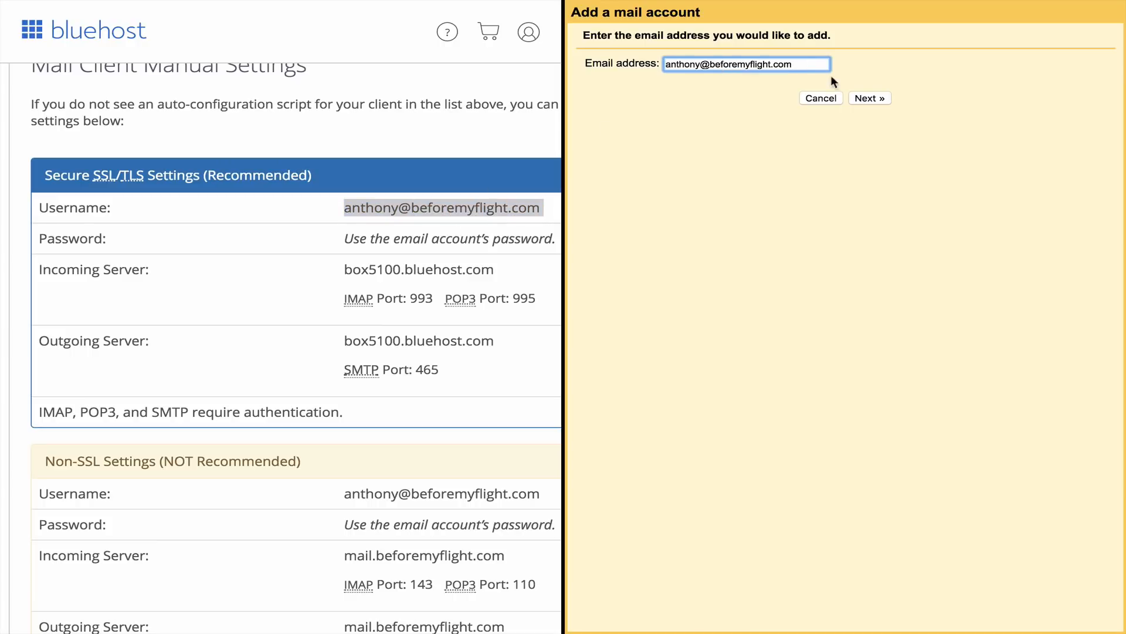
click(868, 97)
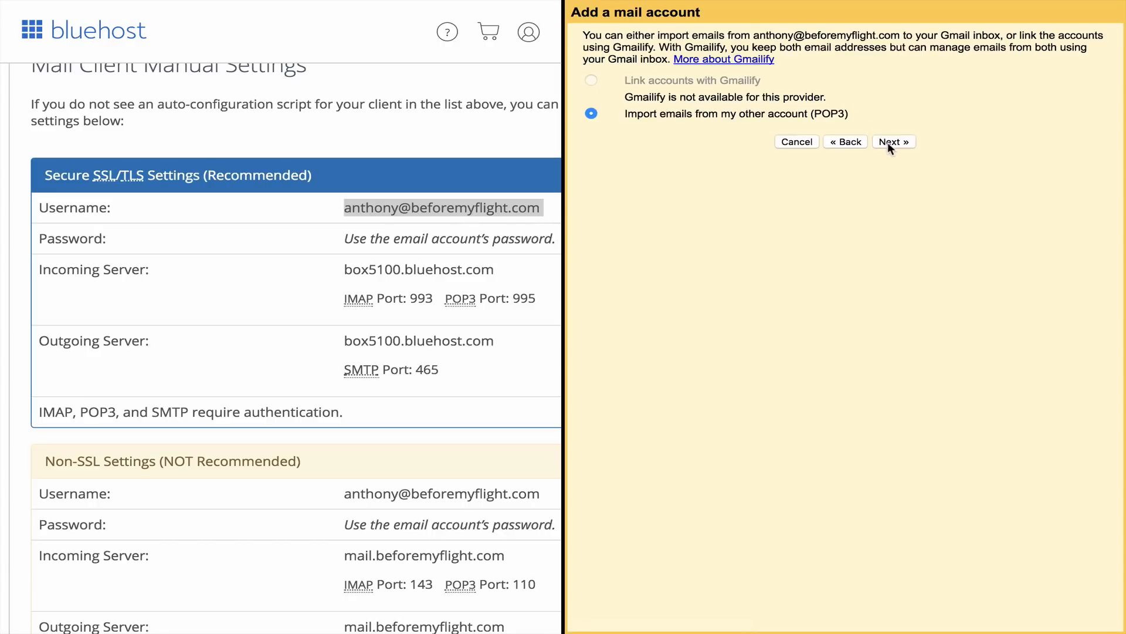
click(893, 142)
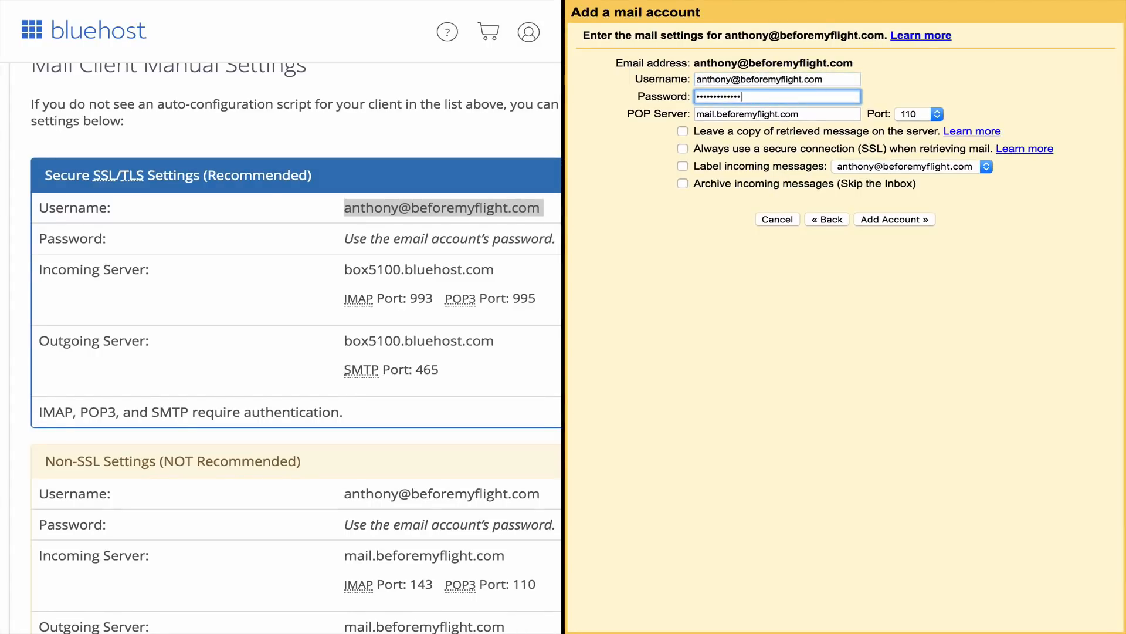
mouse_move(353, 301)
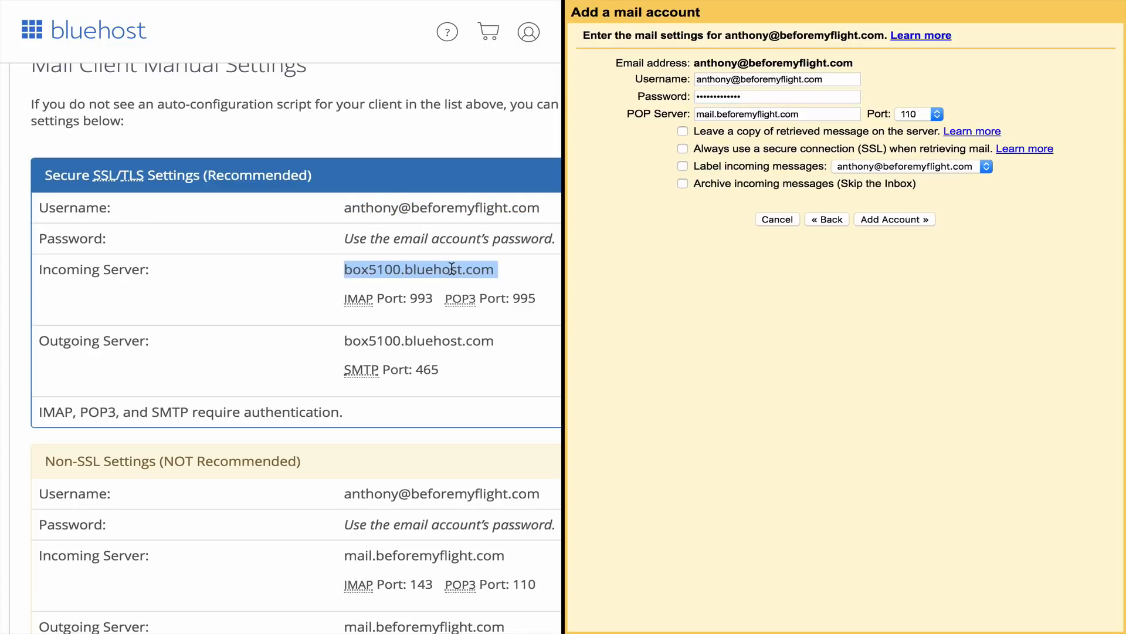
Step: Set the POP server to box5100.bluehost.com on port 995
click(777, 114)
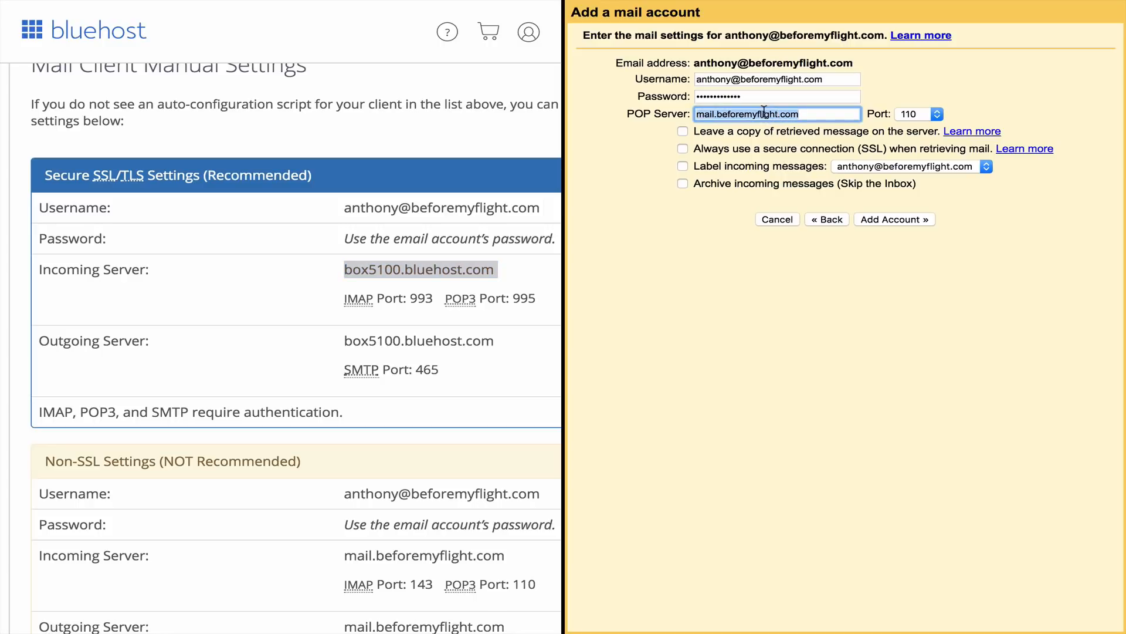
text(box5100.bluehost.com)
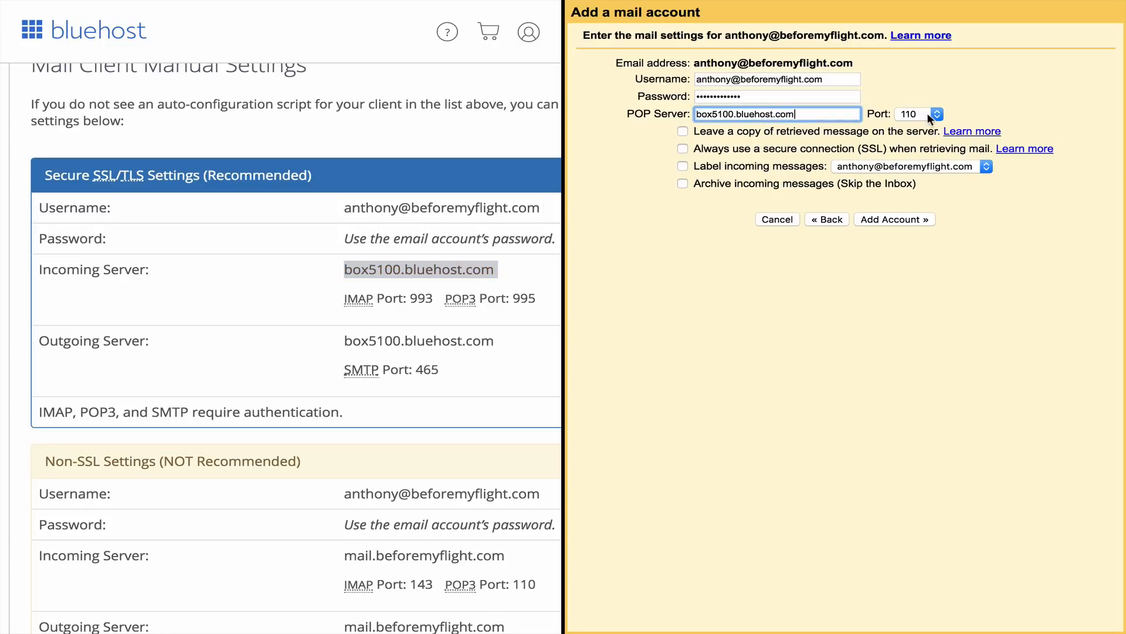
mouse_move(530, 309)
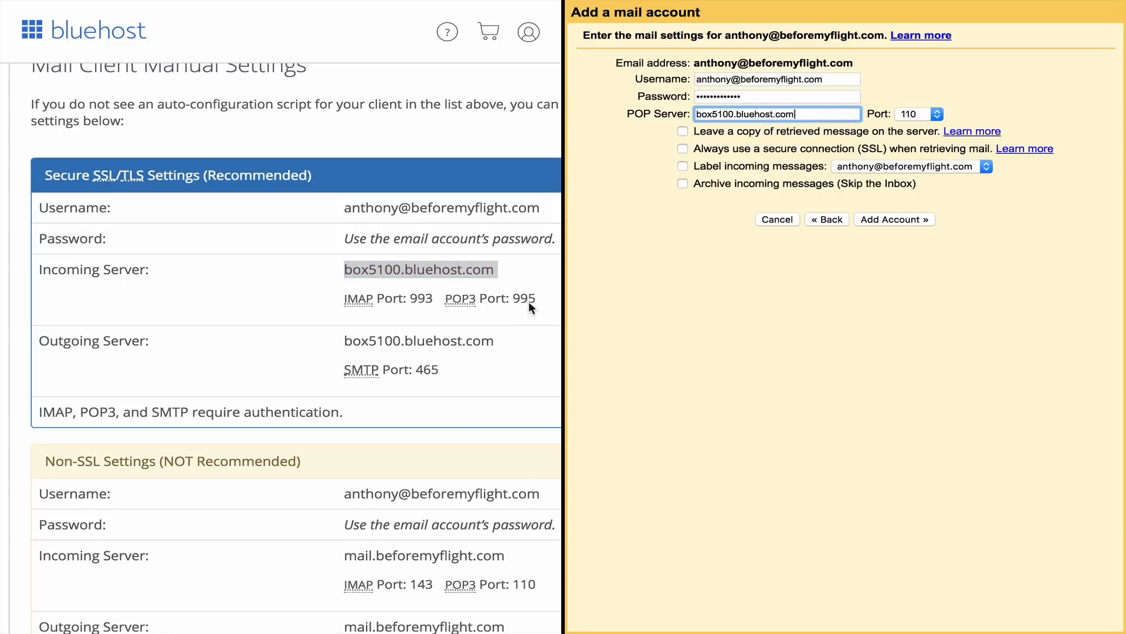
click(918, 113)
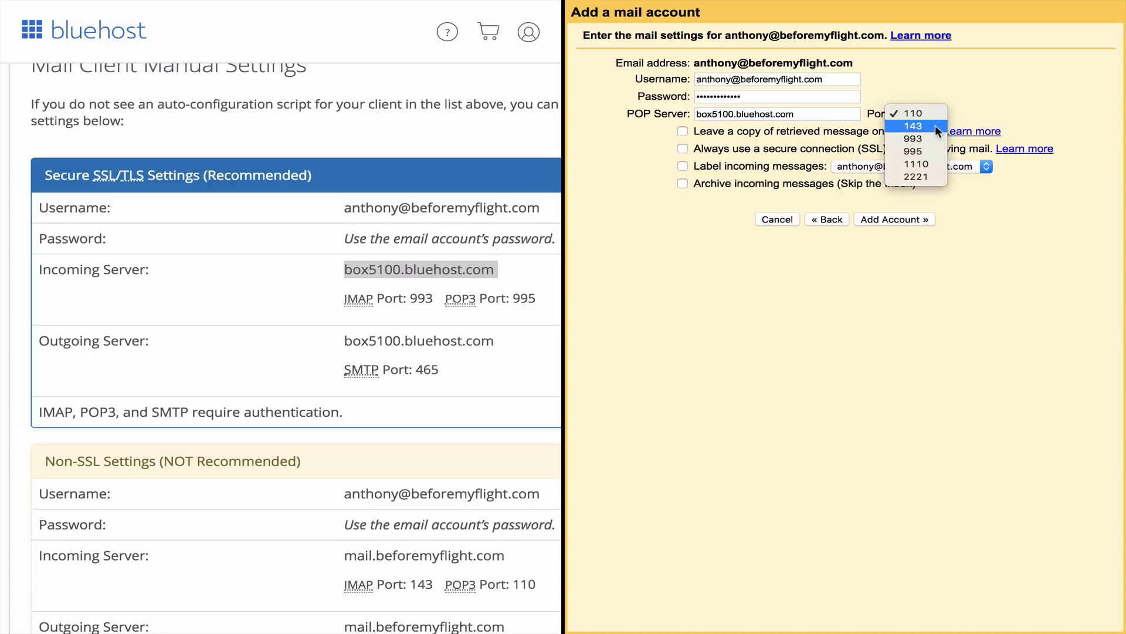
click(913, 152)
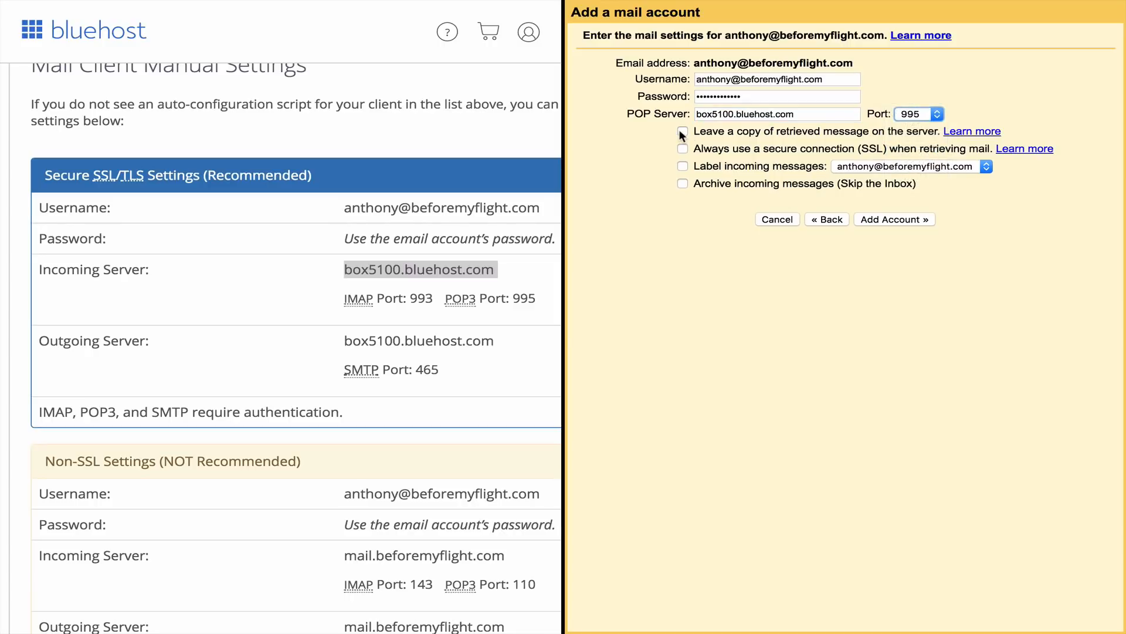
Step: Keep a copy on the server, always use SSL, and label incoming messages
click(682, 132)
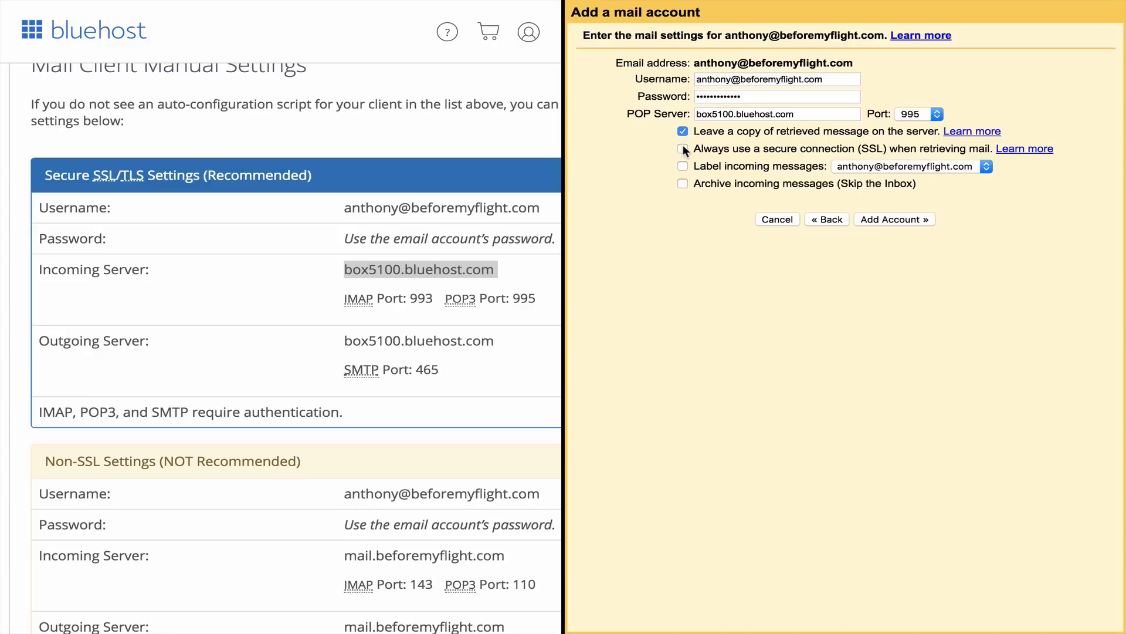
click(683, 149)
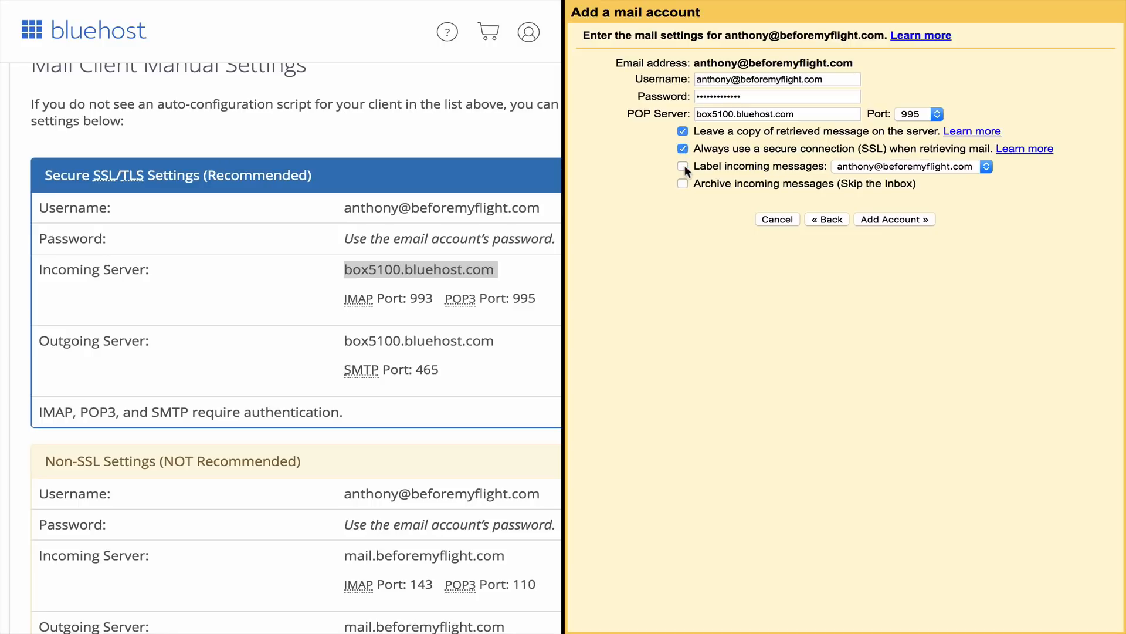
click(894, 220)
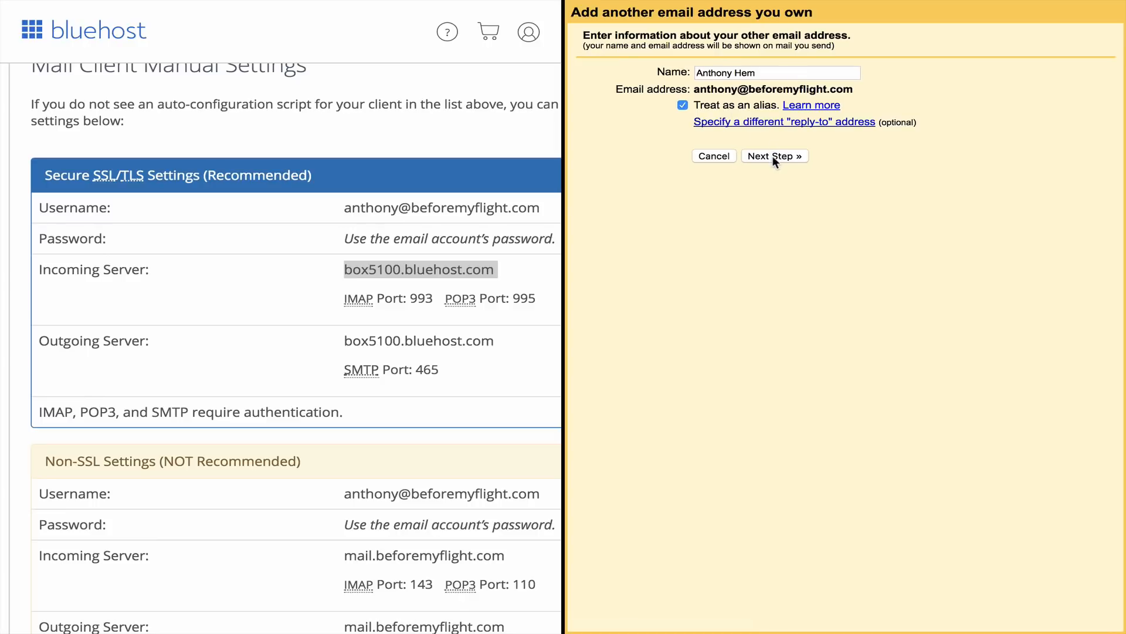
Step: Set outgoing mail to SMTP server box5100.bluehost.com with the beforemyflight address as username
click(774, 156)
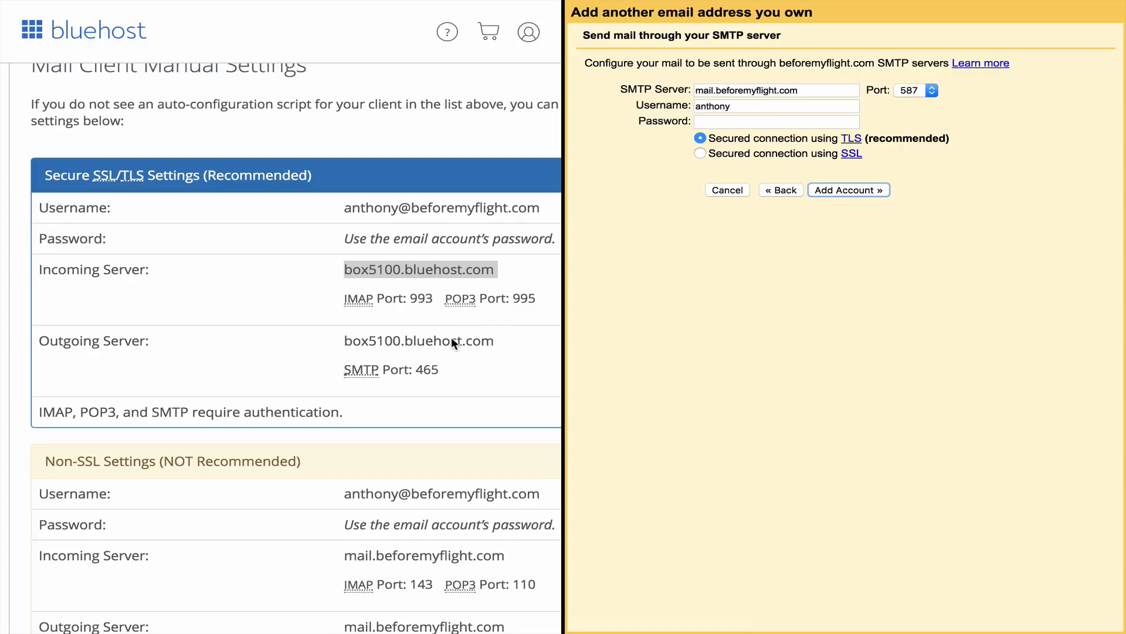
double_click(420, 340)
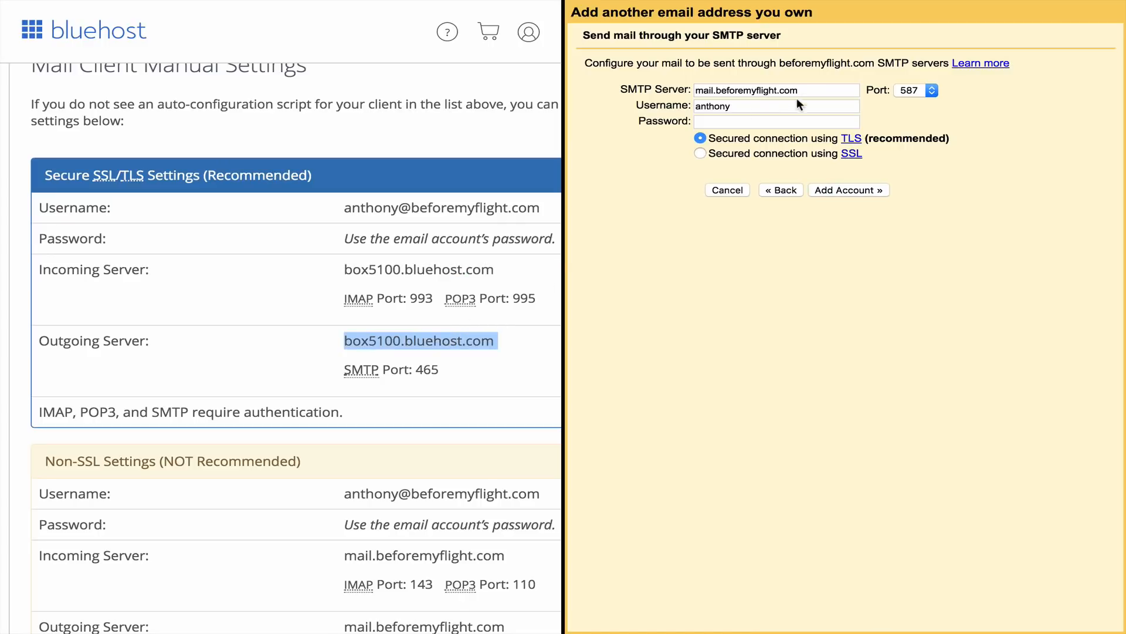
text(box5100.bluehost.com)
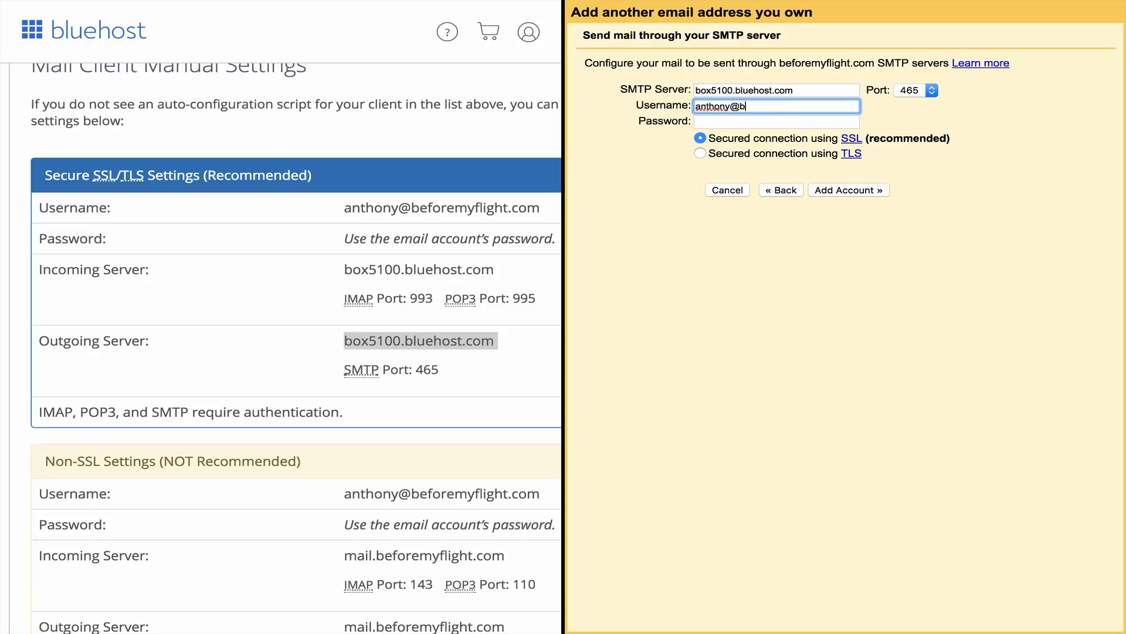
text(eforemyflight.com)
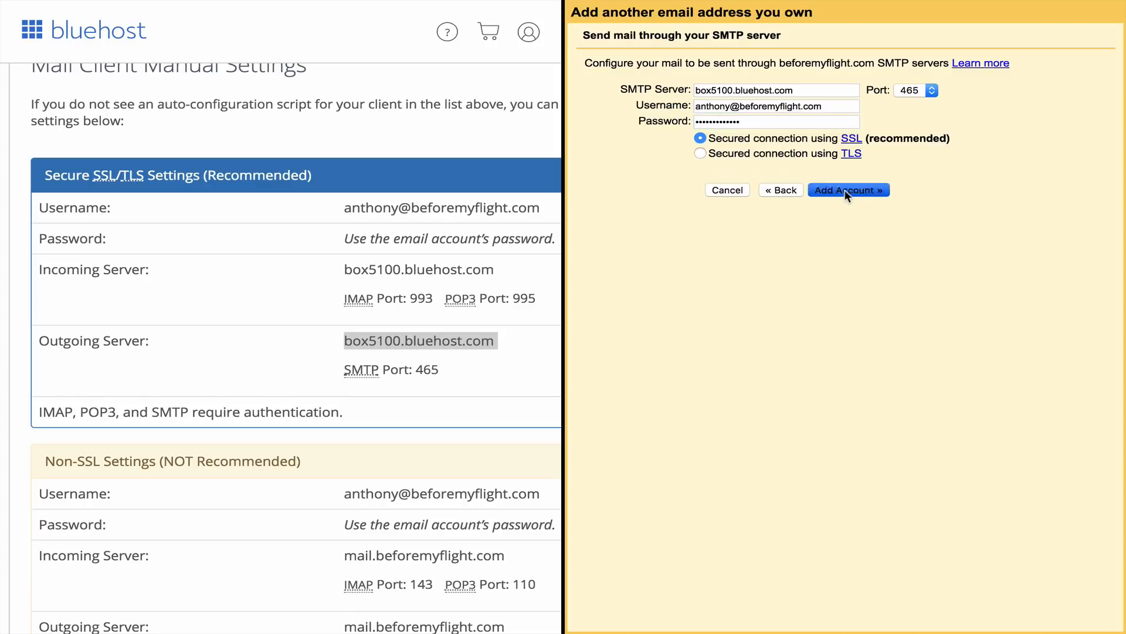
Step: Add the account with these outgoing settings and return to the inbox for the confirmation email
click(849, 190)
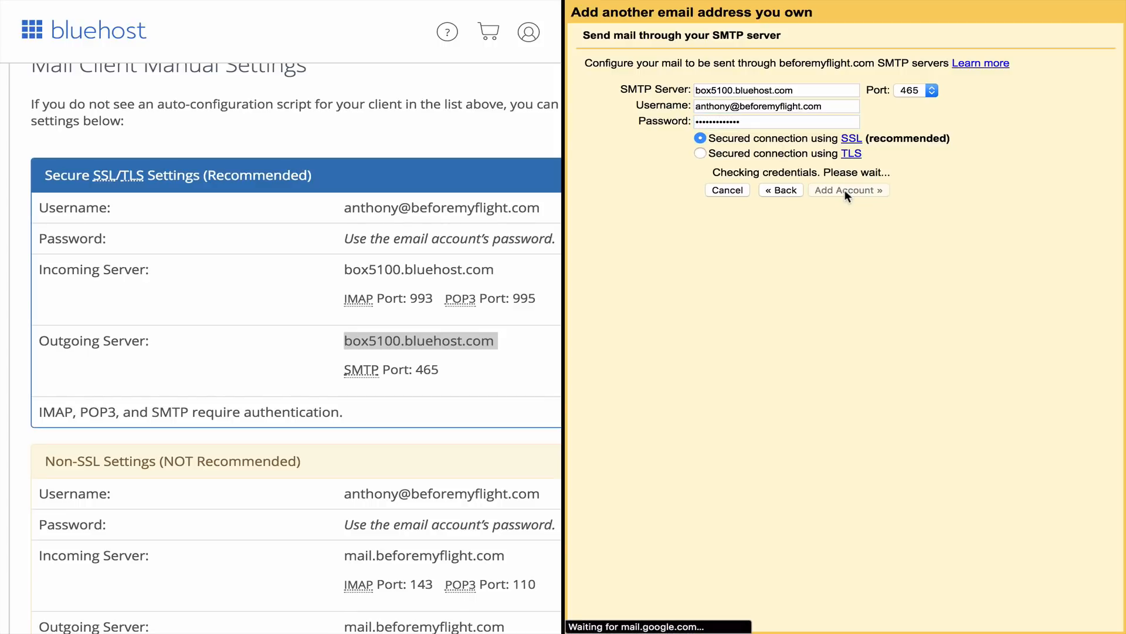
click(847, 190)
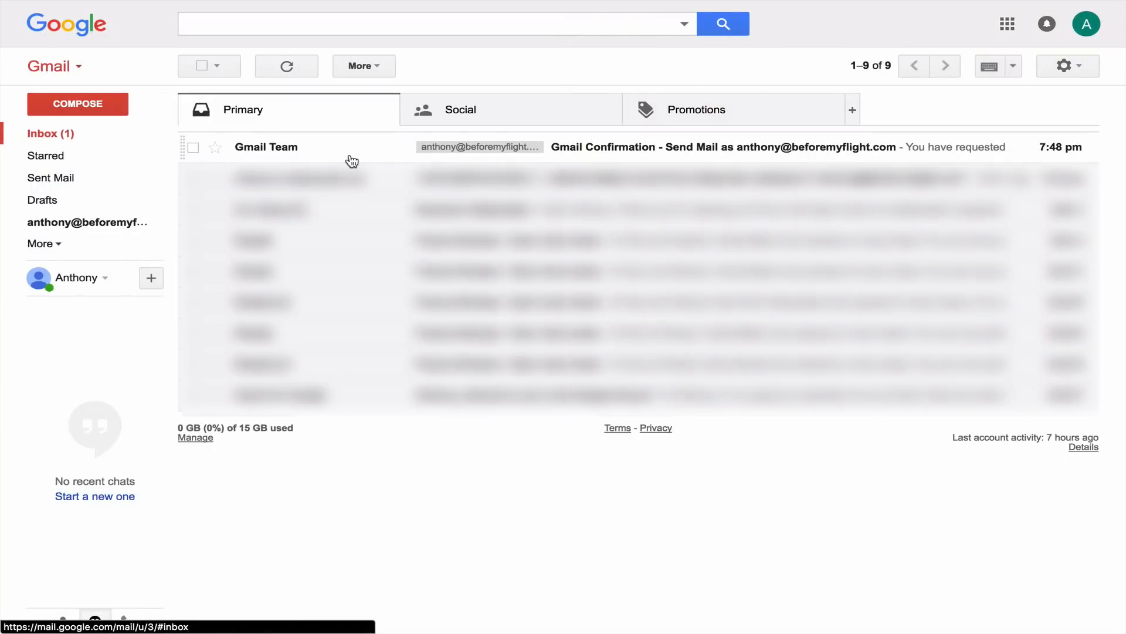
mouse_move(631, 151)
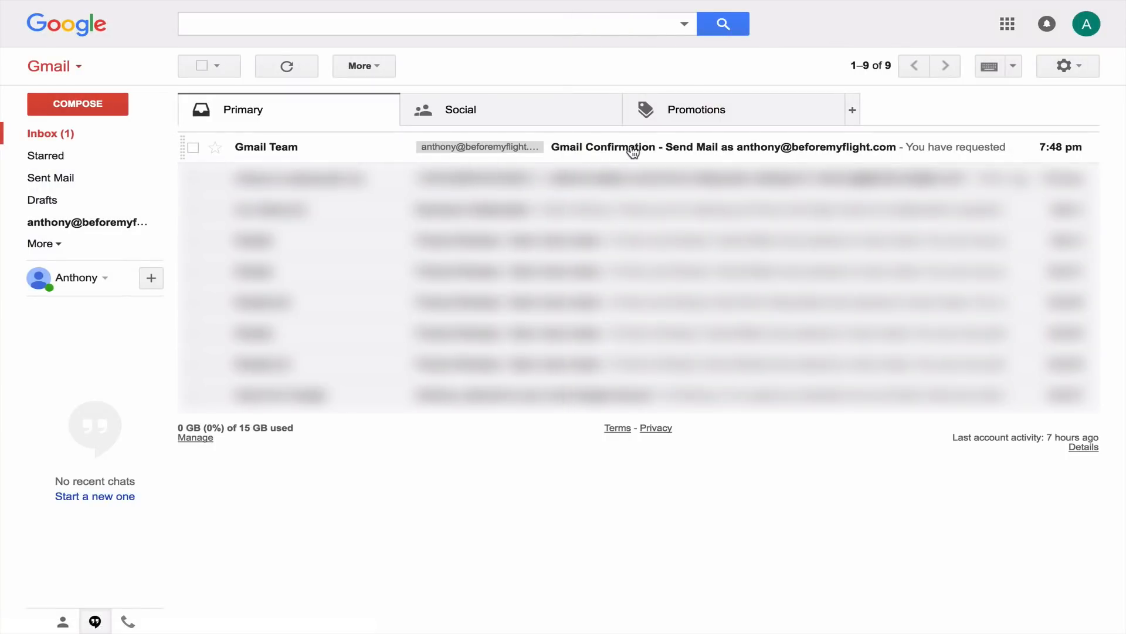
click(603, 148)
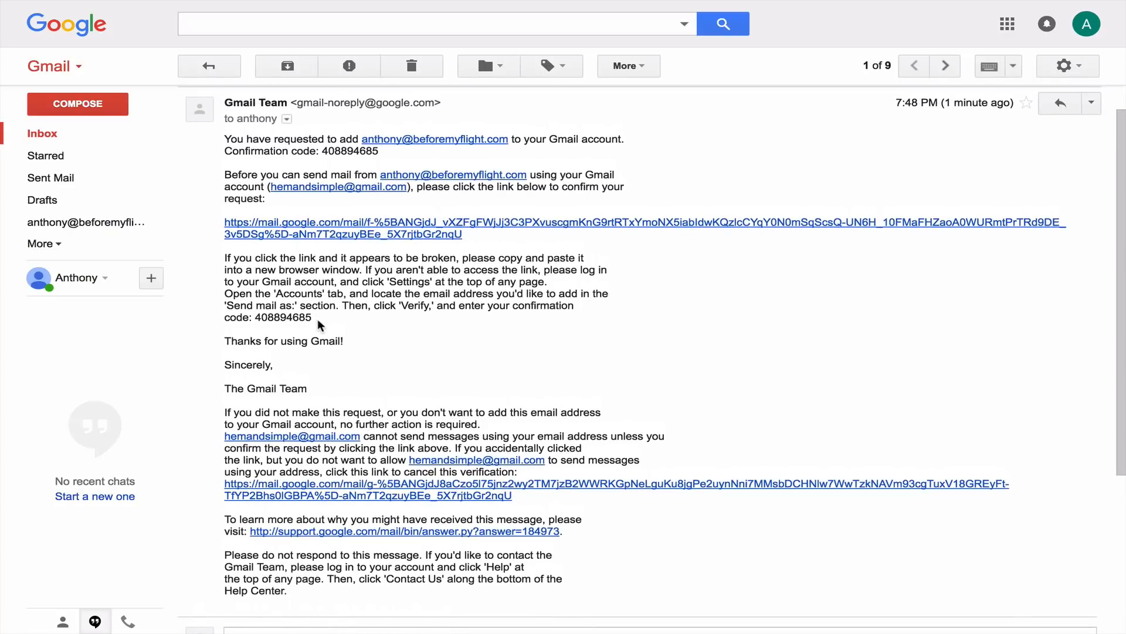
right_click(277, 318)
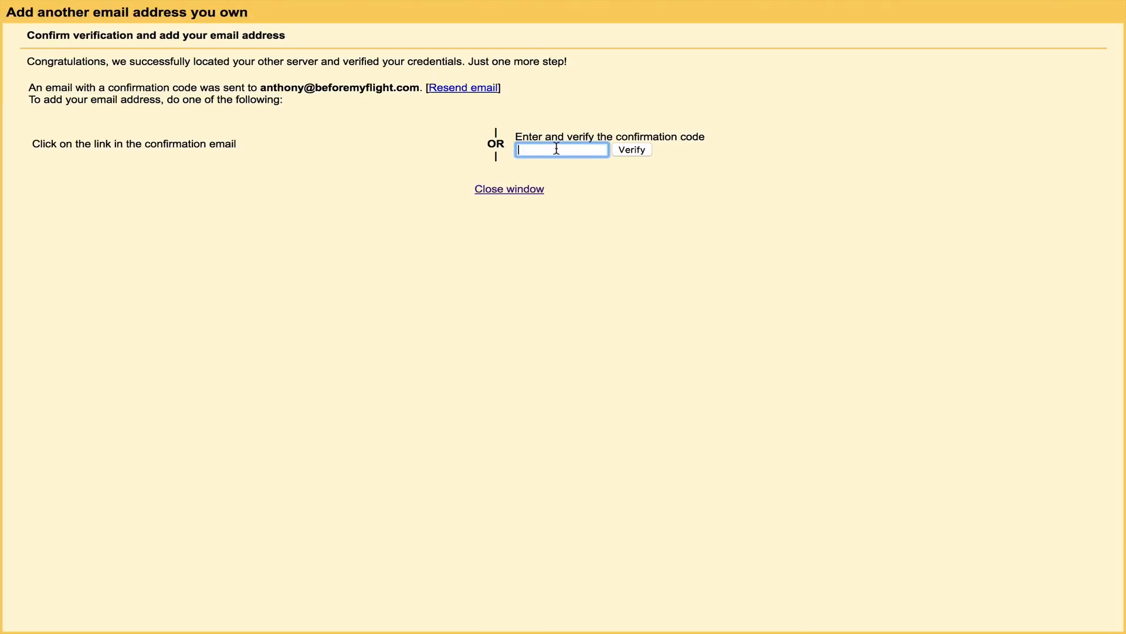
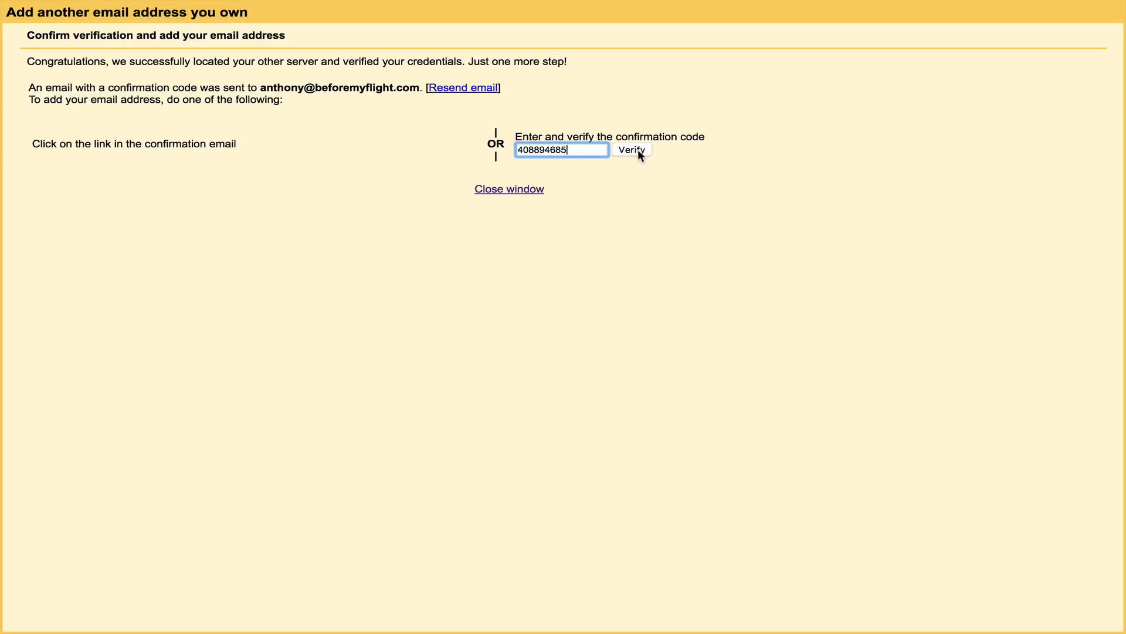
click(631, 149)
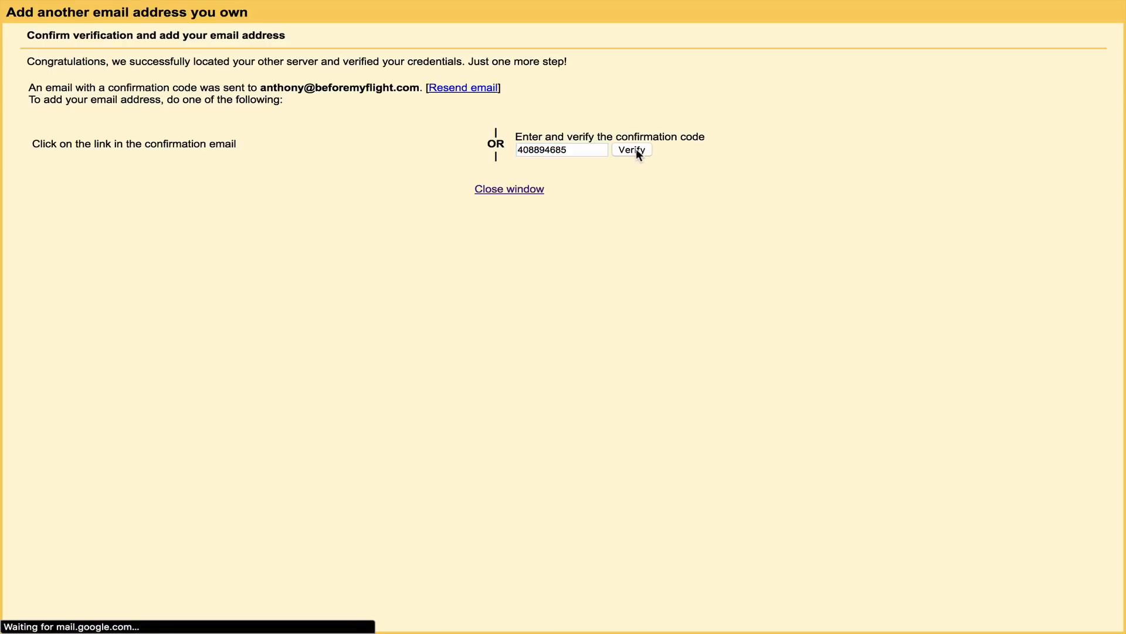
click(631, 150)
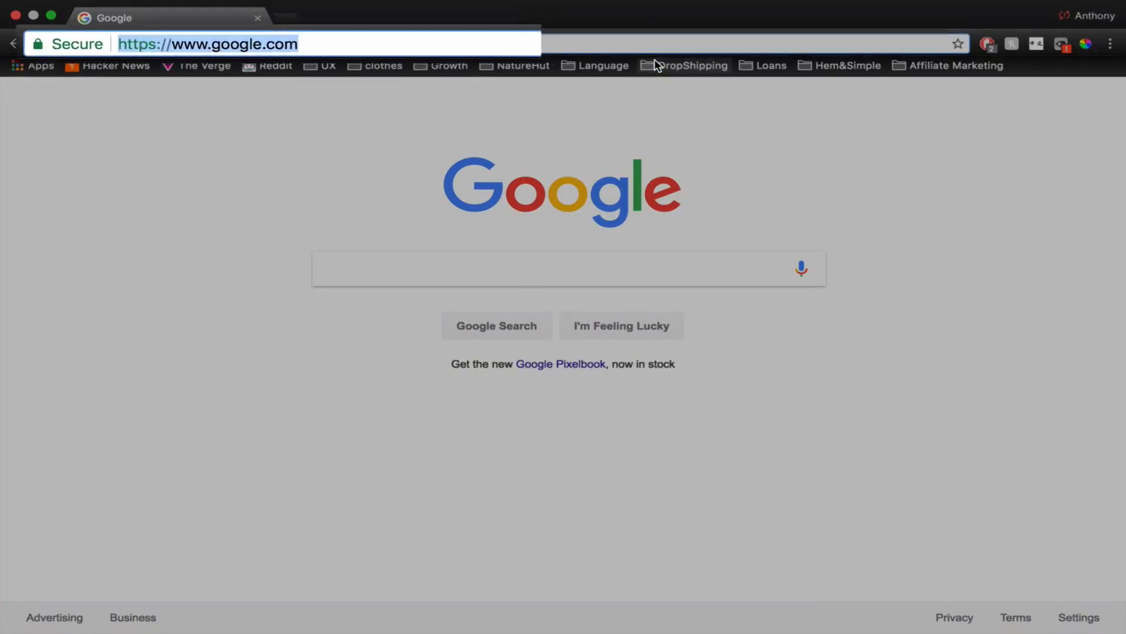
Step: Go to beforemyflight.com/wp-admin in the Chrome address bar
text(beforemyflight.com/)
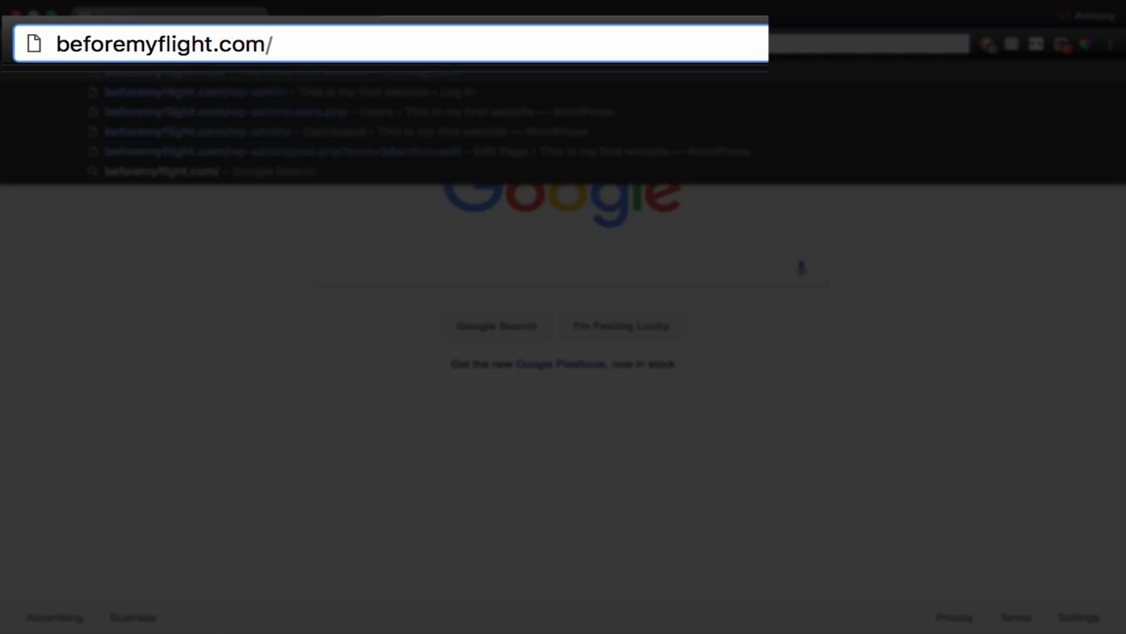
text(wp-admin)
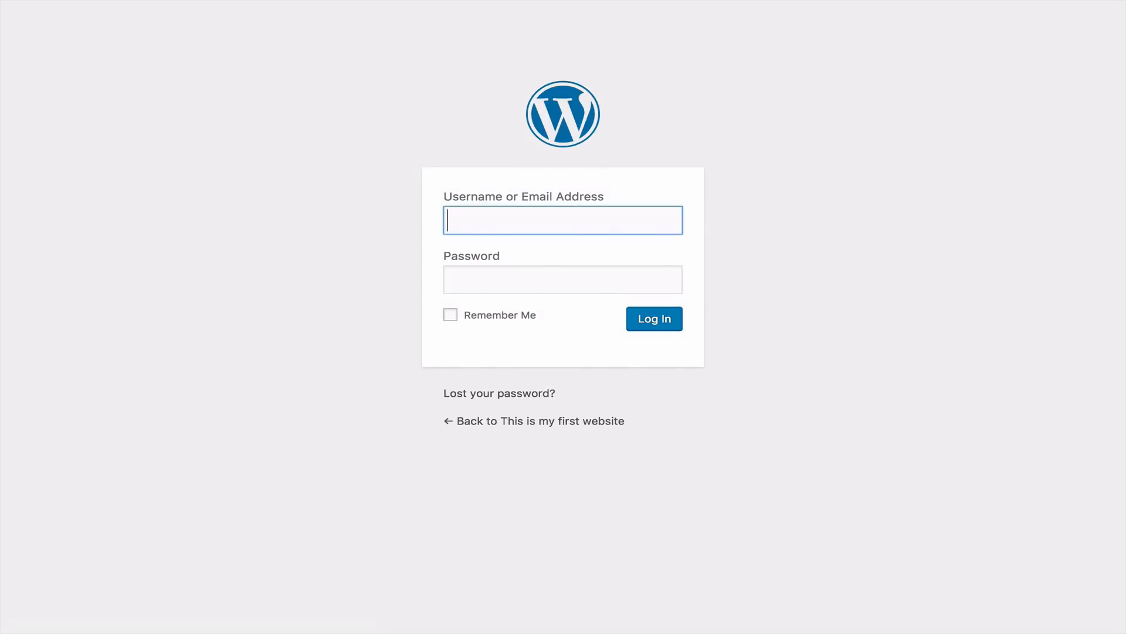
click(541, 420)
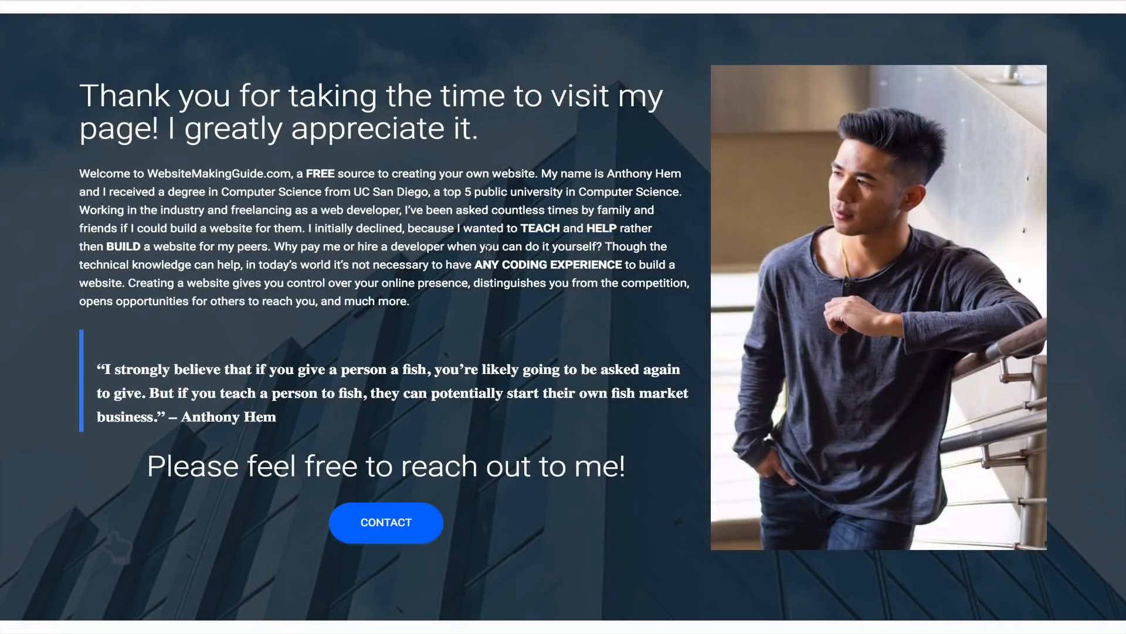